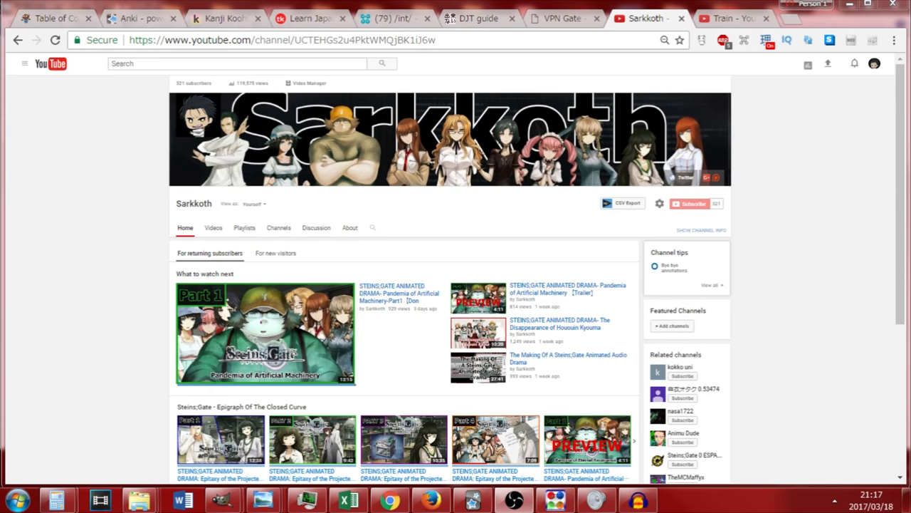
pyautogui.moveTo(145, 197)
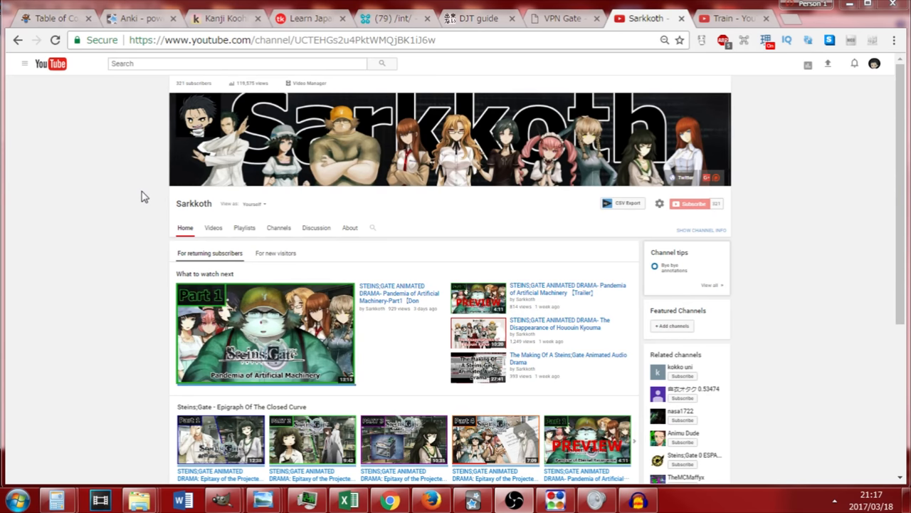
pyautogui.moveTo(151, 194)
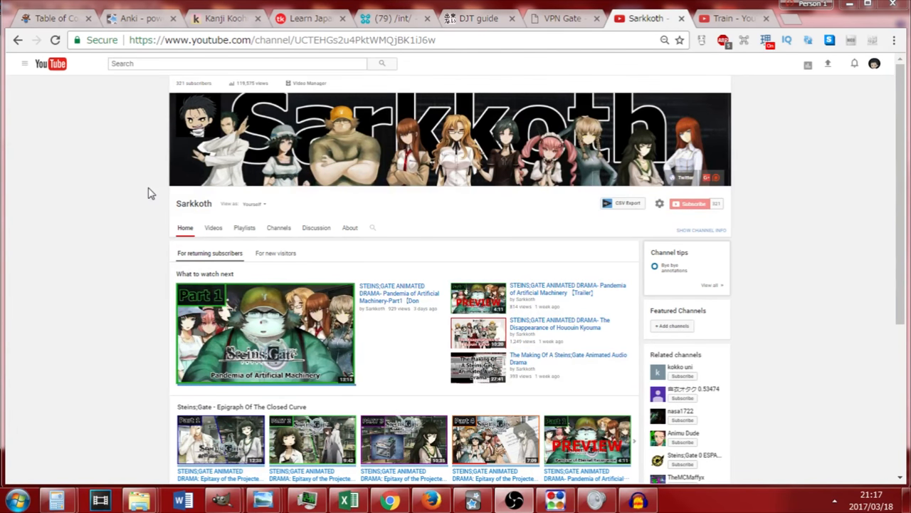
pyautogui.moveTo(156, 190)
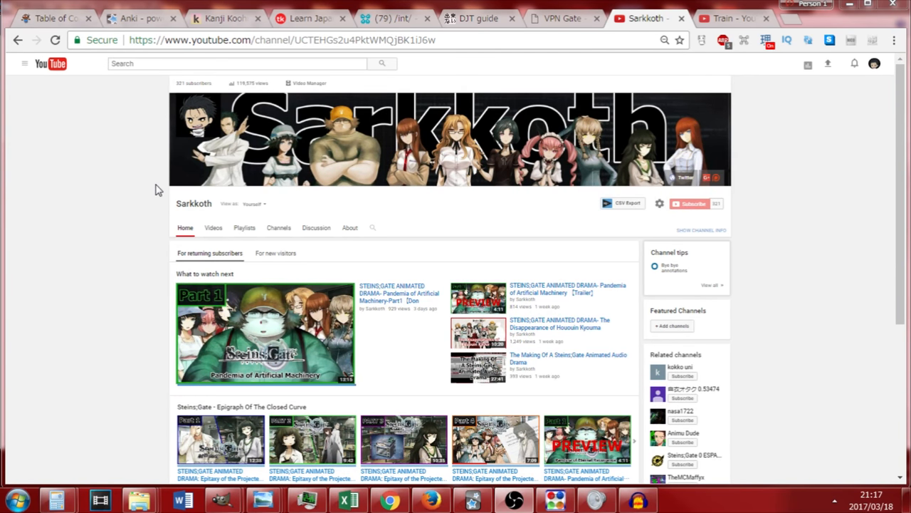
pyautogui.moveTo(158, 184)
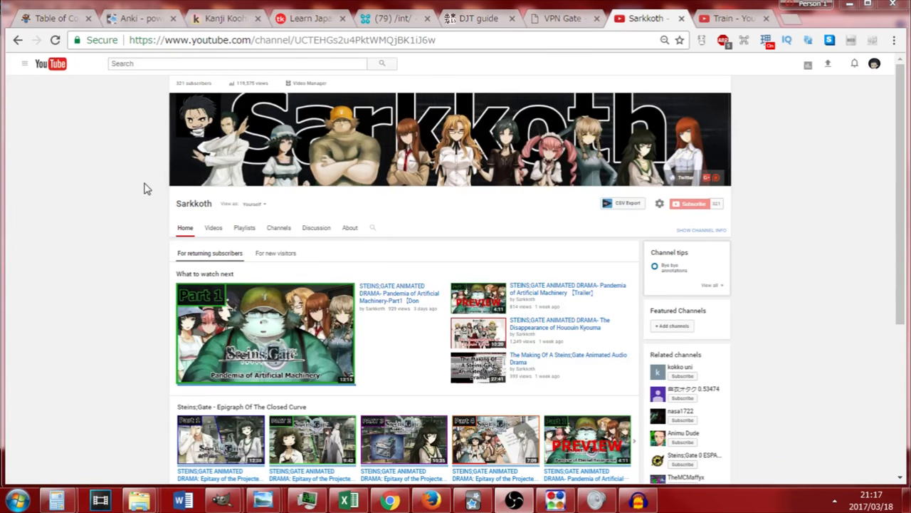
pyautogui.moveTo(142, 191)
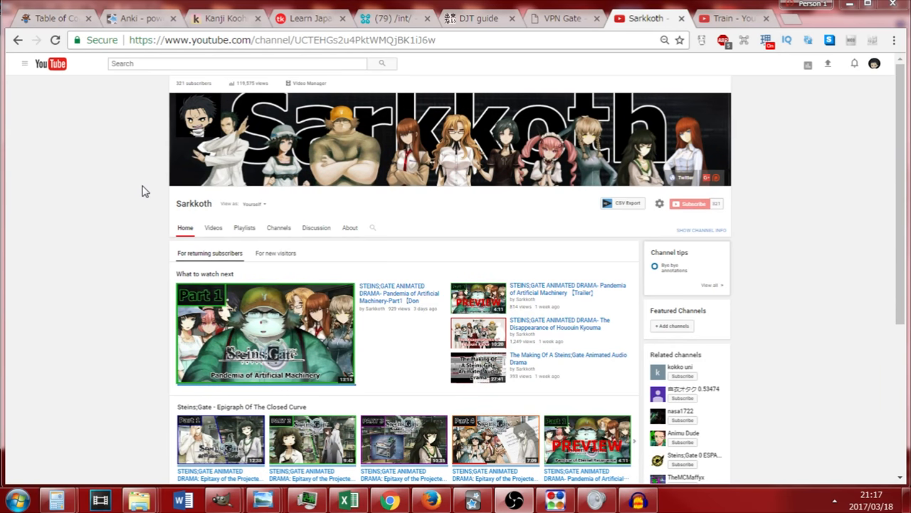
# Open the AJATT table of contents and scroll through its mental-tools, kanji, kana and sentence sections
pyautogui.scroll(-3)
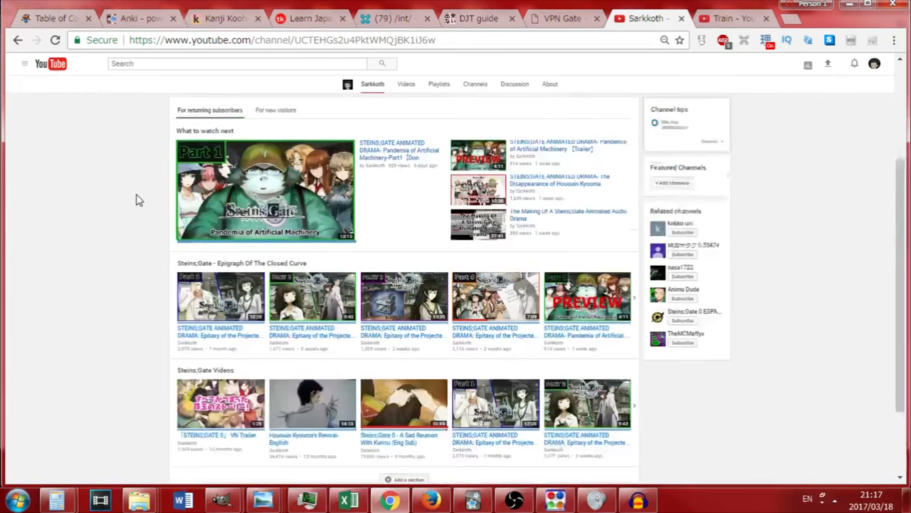
pyautogui.scroll(3)
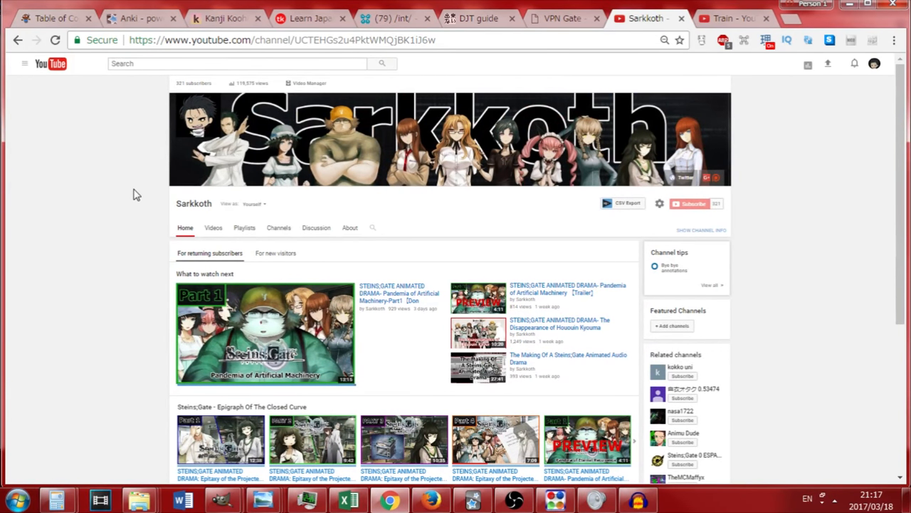
pyautogui.moveTo(132, 194)
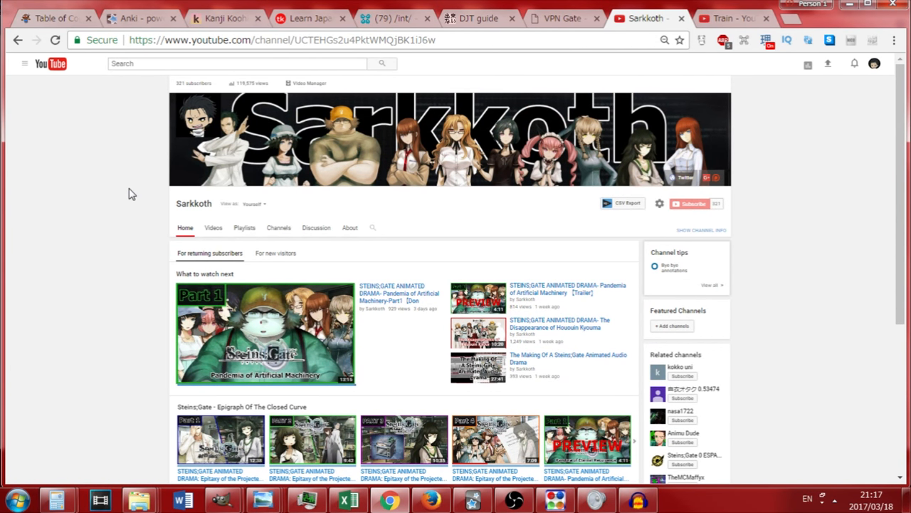
pyautogui.moveTo(130, 193)
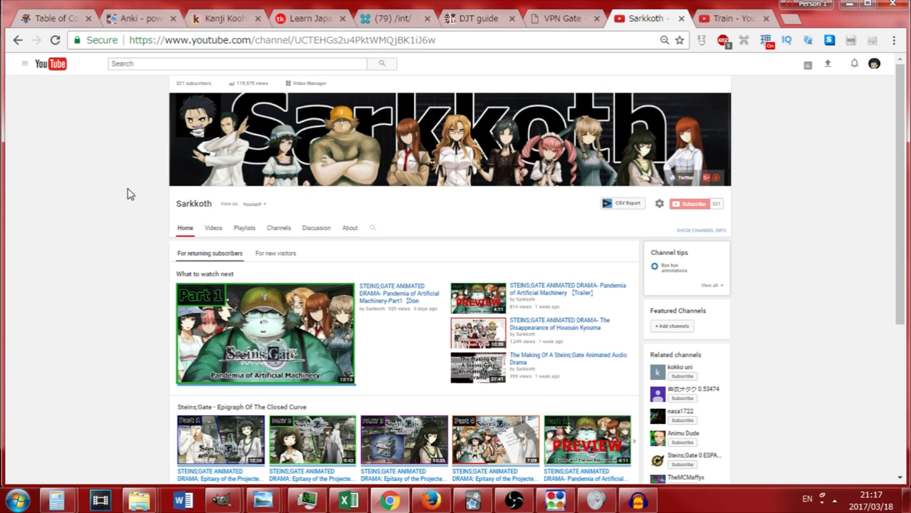
pyautogui.moveTo(121, 176)
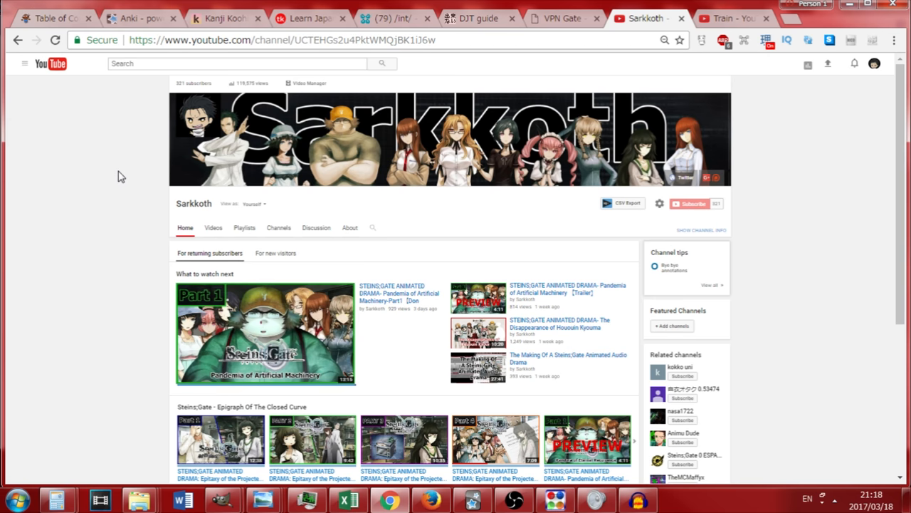
pyautogui.moveTo(39, 17)
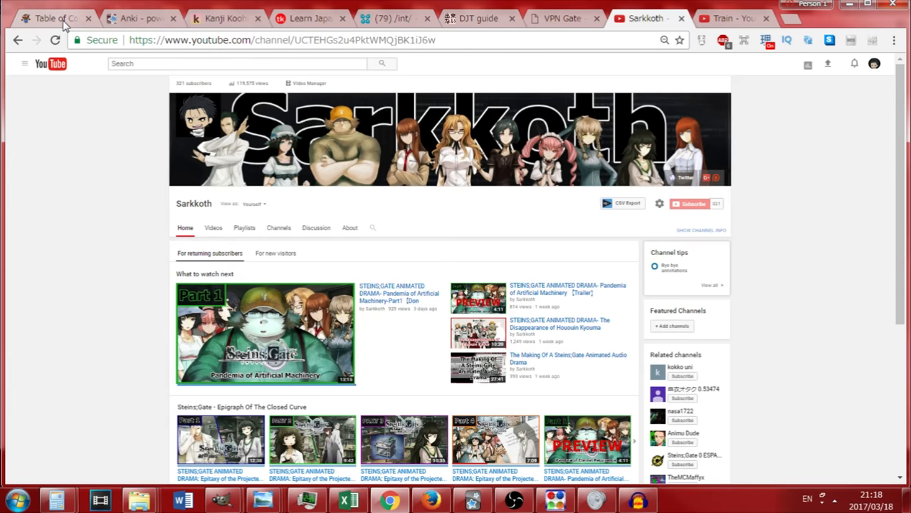
pyautogui.click(54, 18)
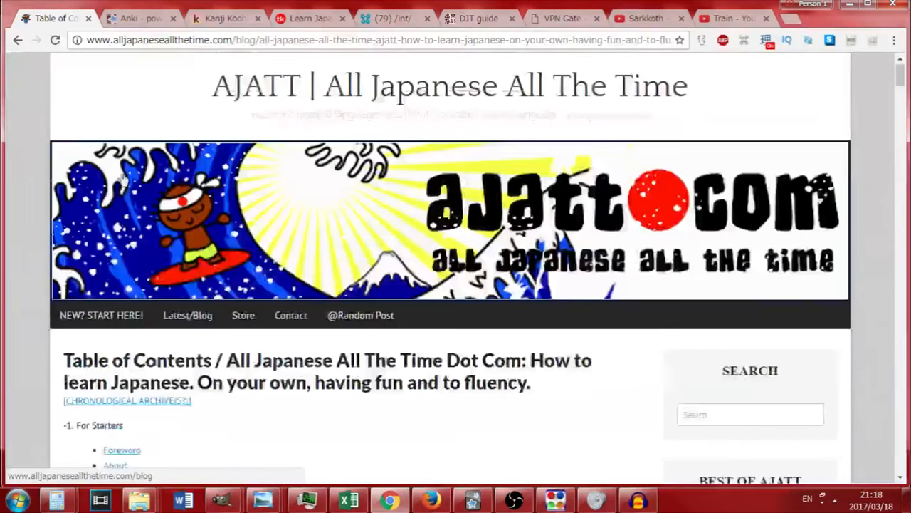
pyautogui.scroll(-3)
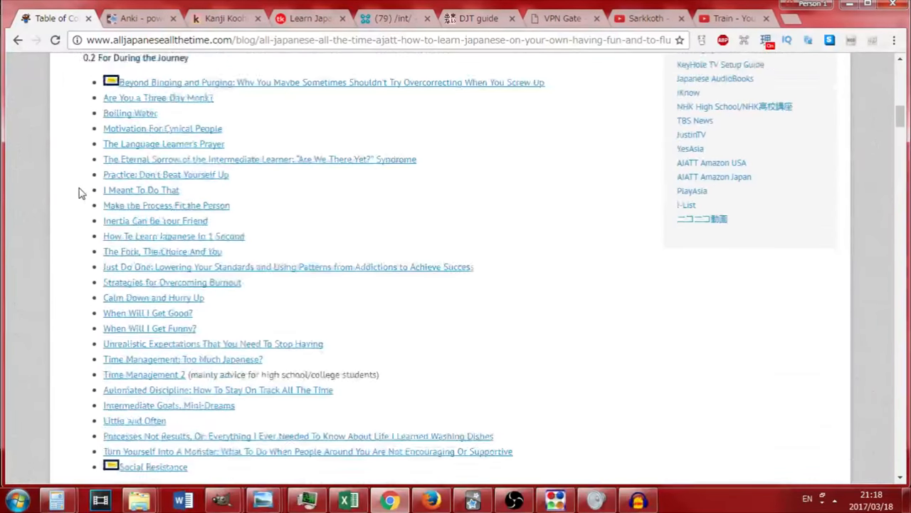
pyautogui.scroll(3)
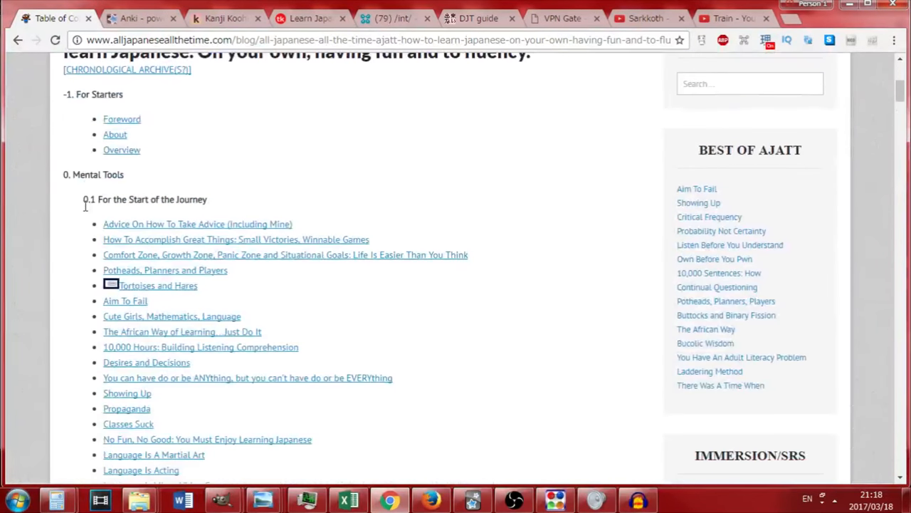
pyautogui.scroll(-3)
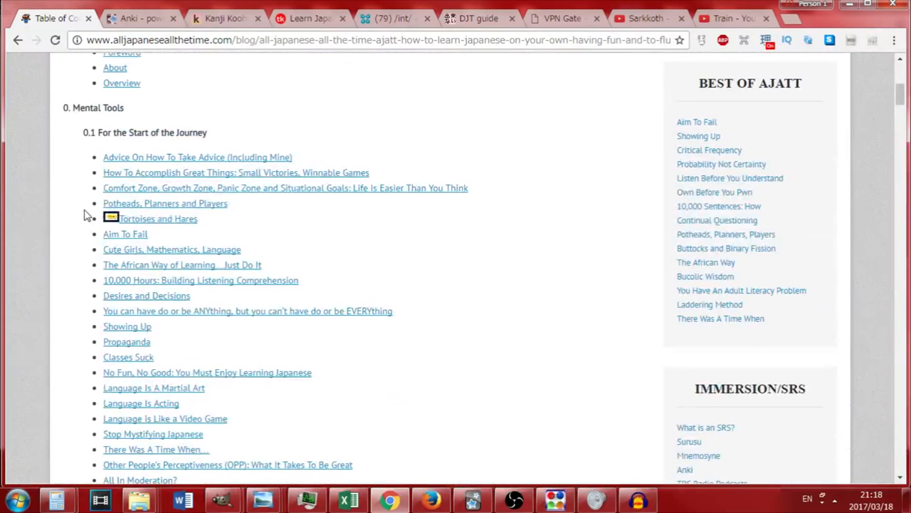
pyautogui.moveTo(221, 294)
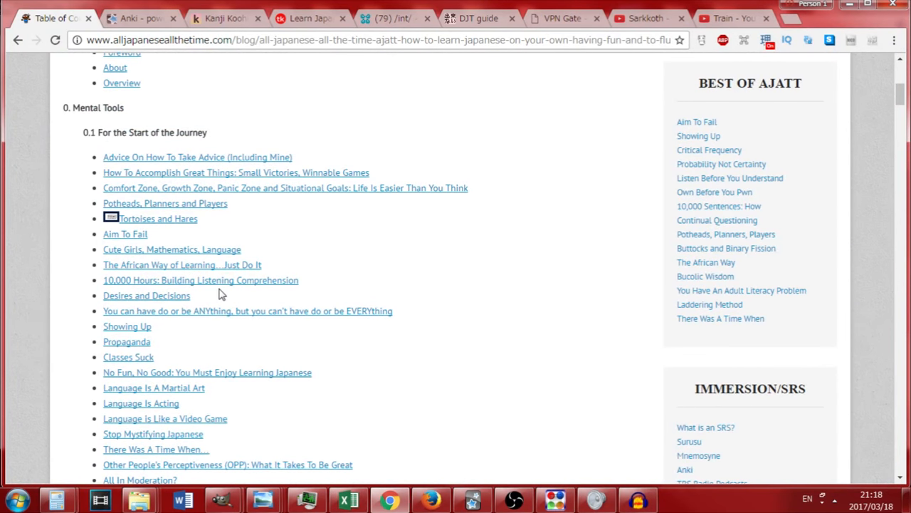
pyautogui.scroll(-3)
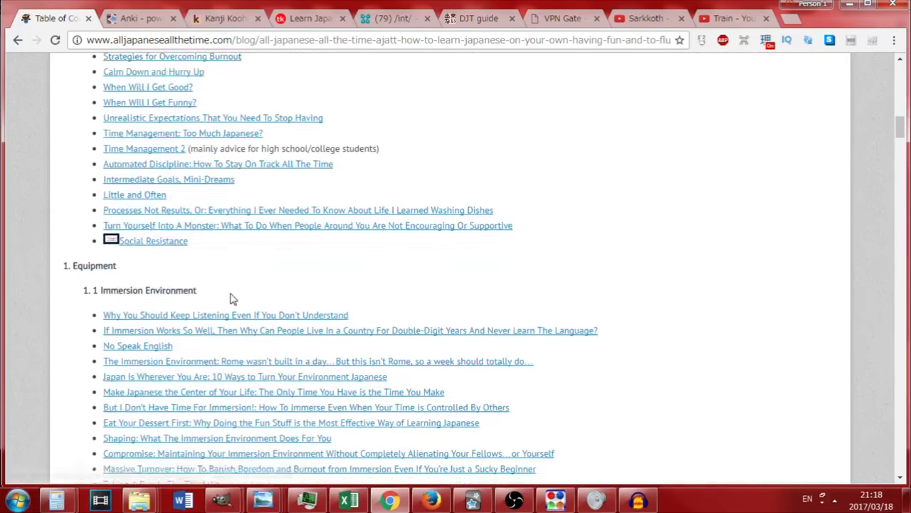
pyautogui.scroll(3)
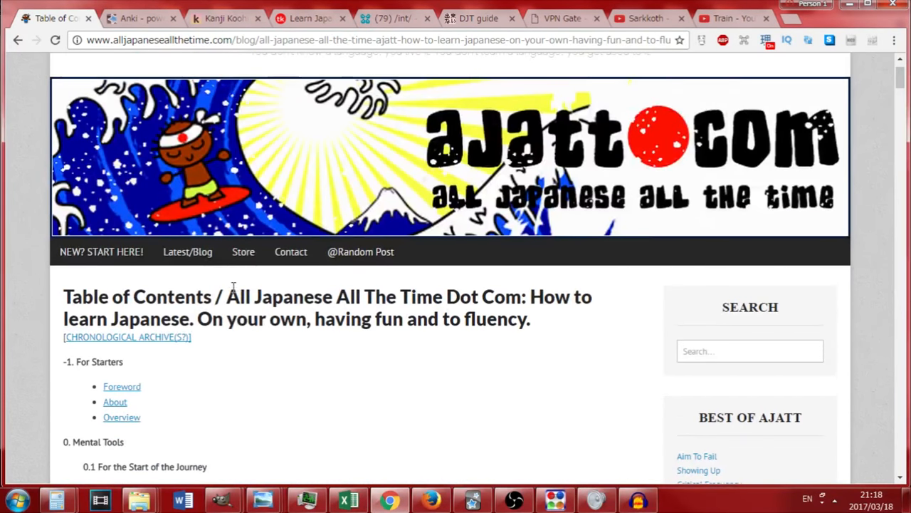
pyautogui.scroll(-3)
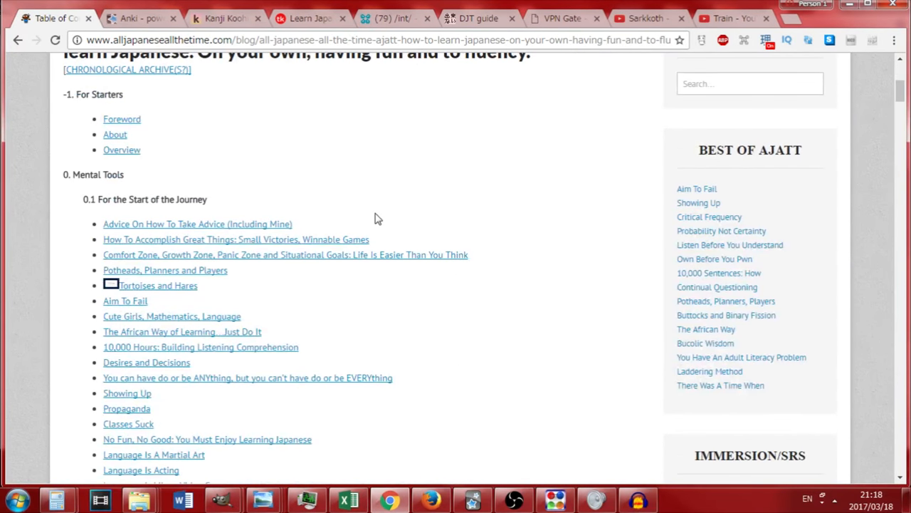
pyautogui.scroll(-3)
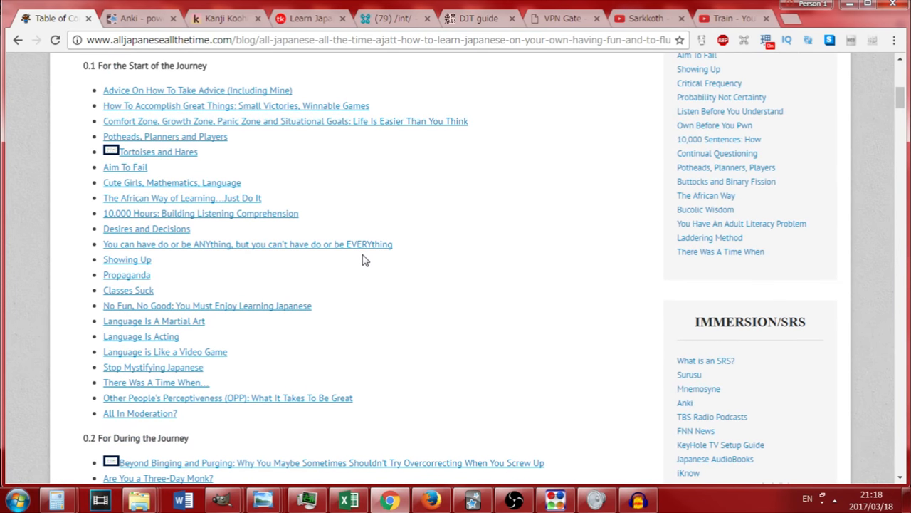
pyautogui.moveTo(235, 342)
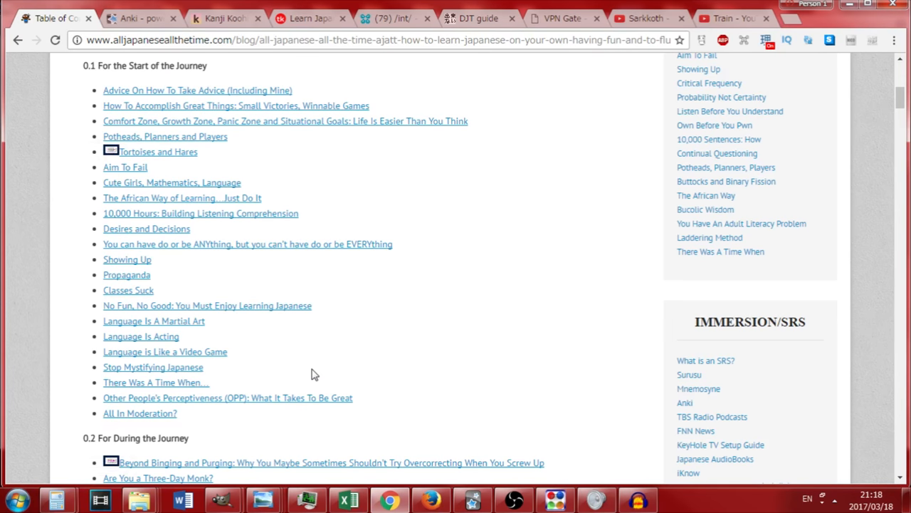
pyautogui.moveTo(313, 368)
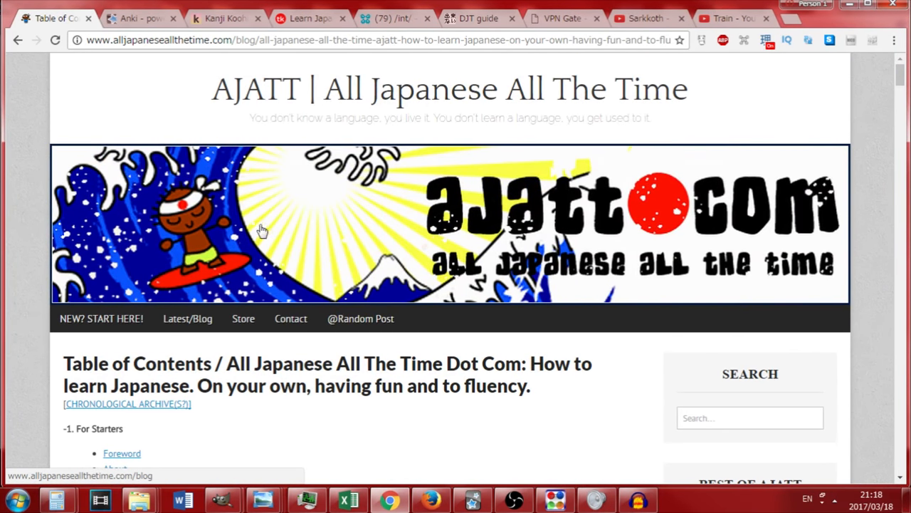
pyautogui.moveTo(280, 422)
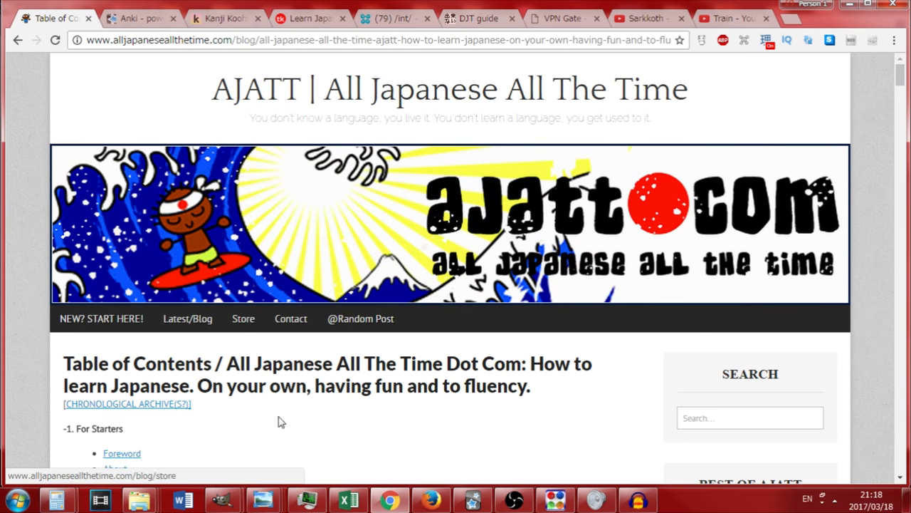
pyautogui.scroll(-3)
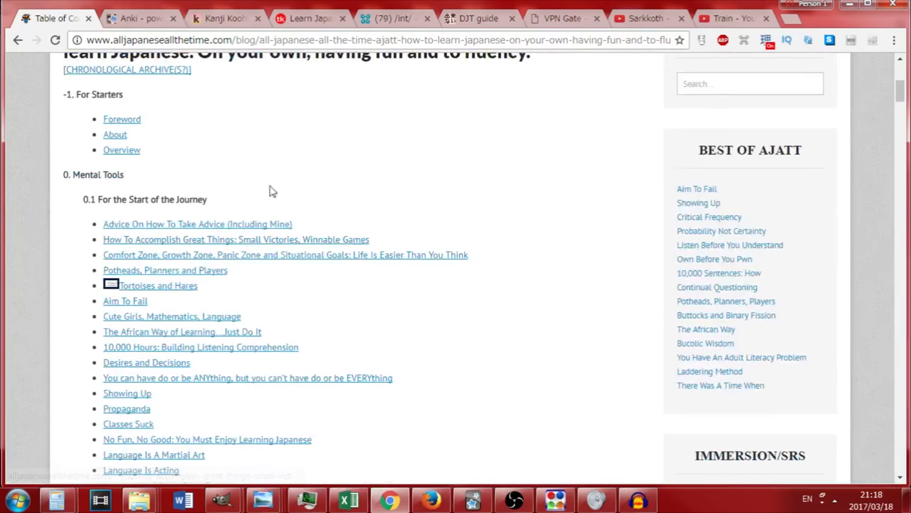
pyautogui.scroll(-3)
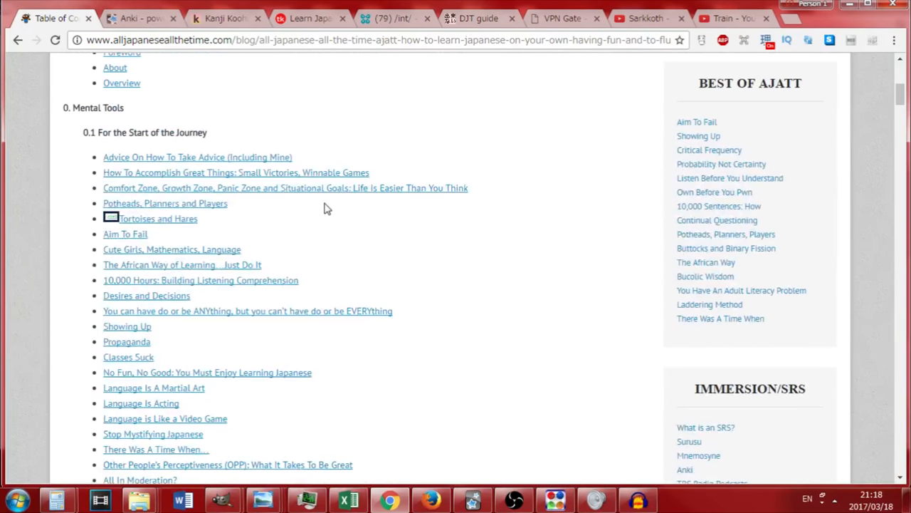
pyautogui.scroll(-3)
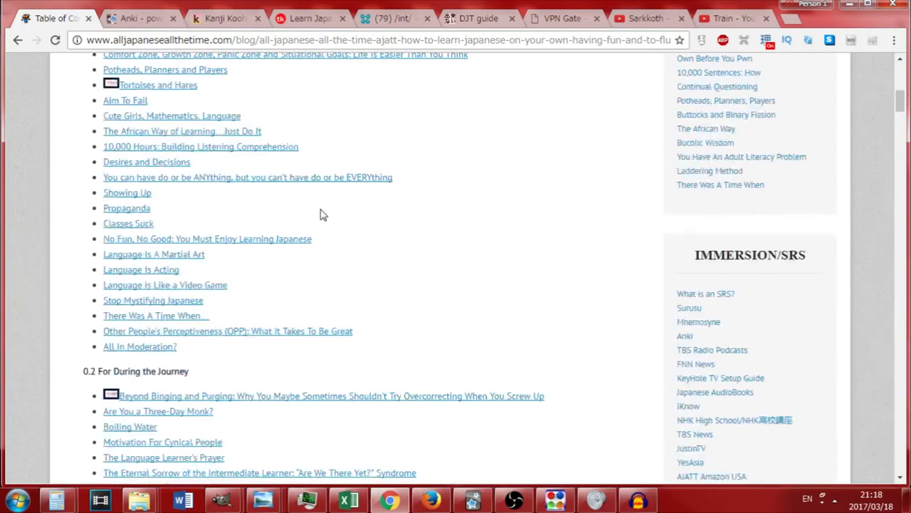
pyautogui.scroll(-3)
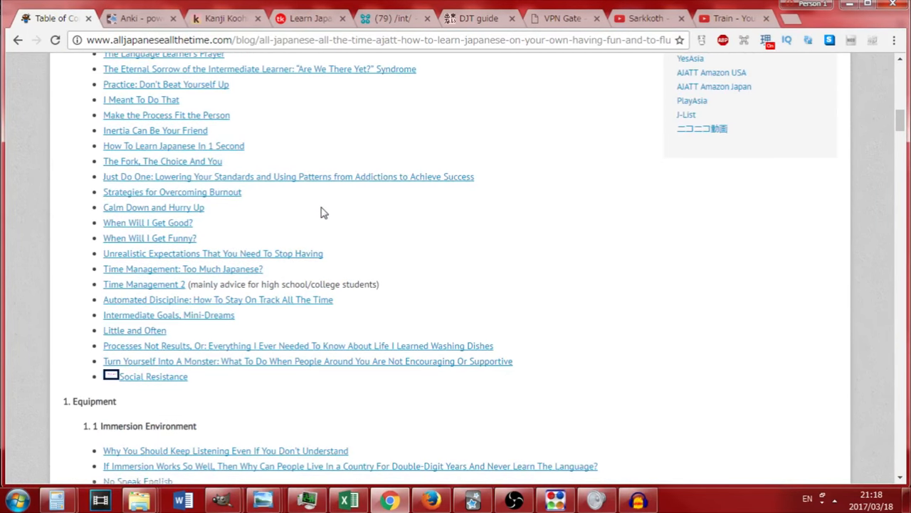
pyautogui.scroll(-3)
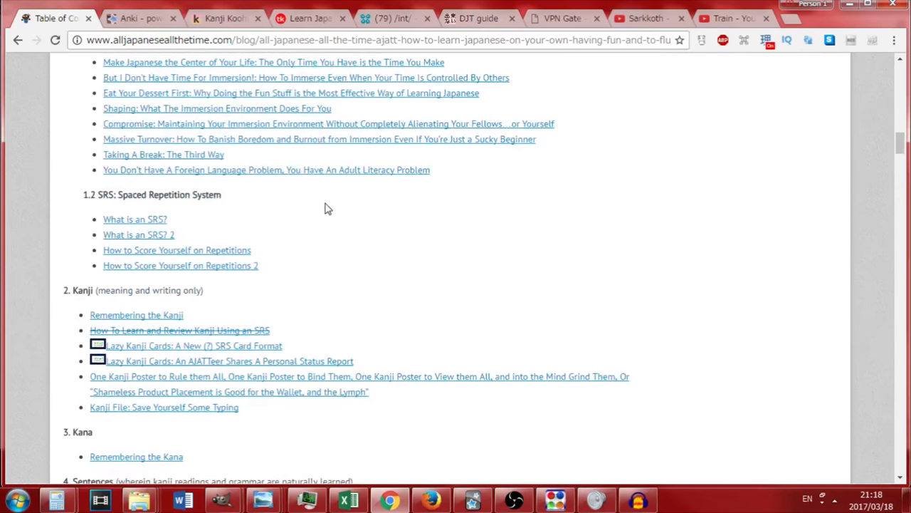
pyautogui.scroll(-3)
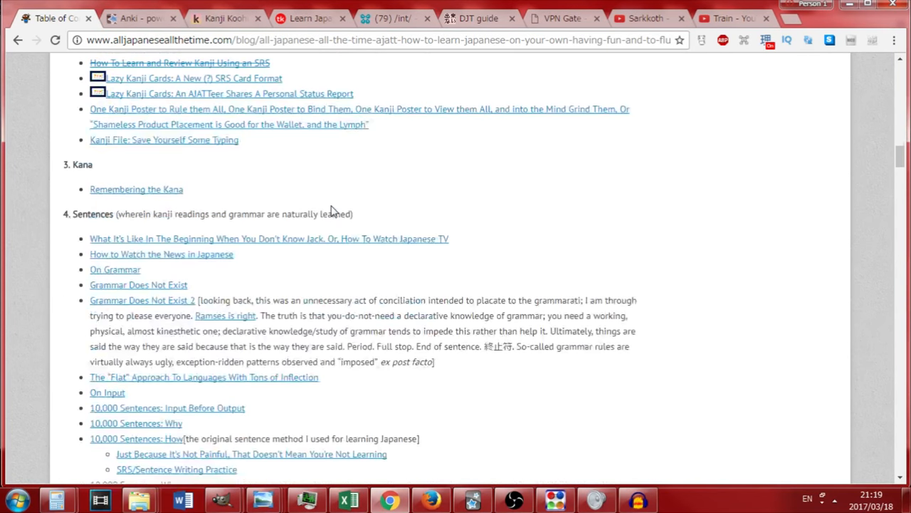
pyautogui.scroll(-3)
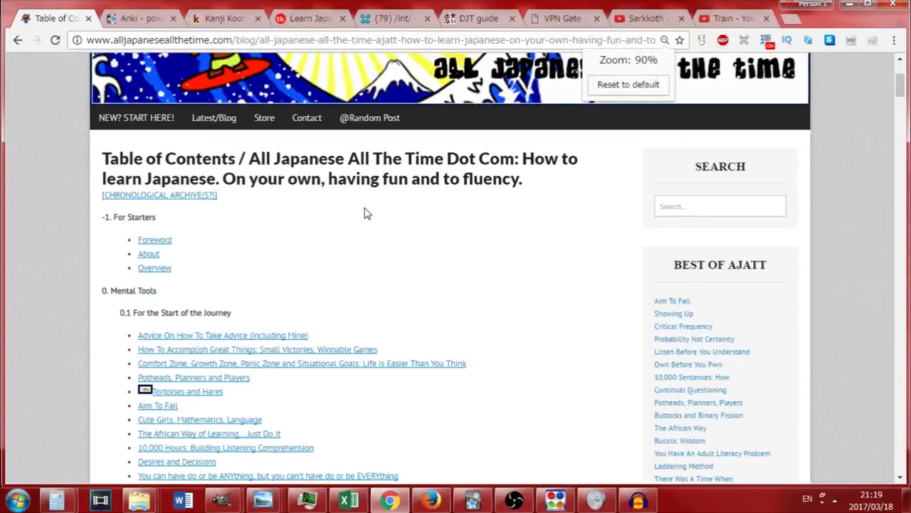
pyautogui.scroll(-3)
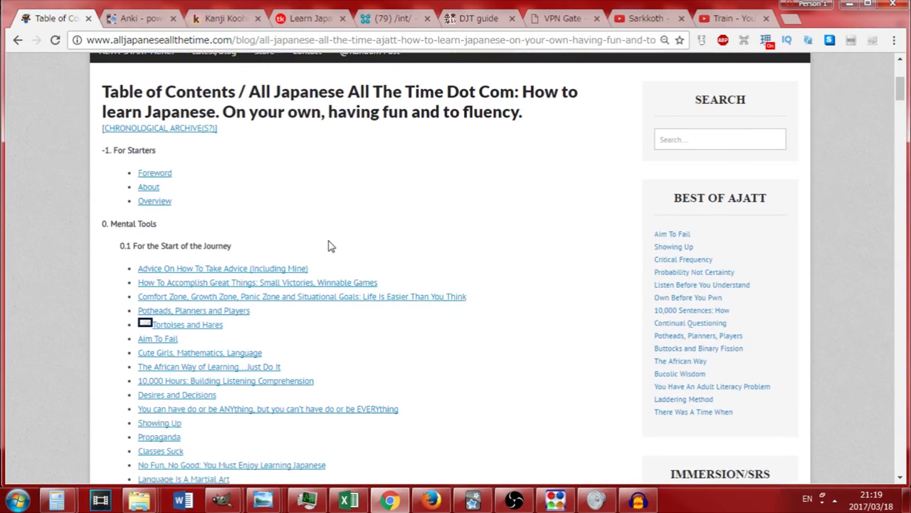
pyautogui.moveTo(154, 201)
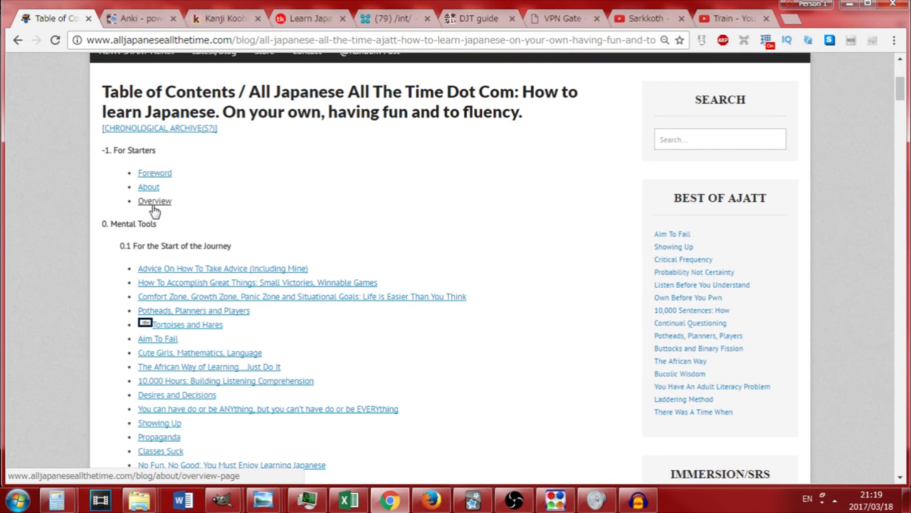
# Open the 'Overview' article under For Starters to view the learning-phase chart
pyautogui.click(154, 201)
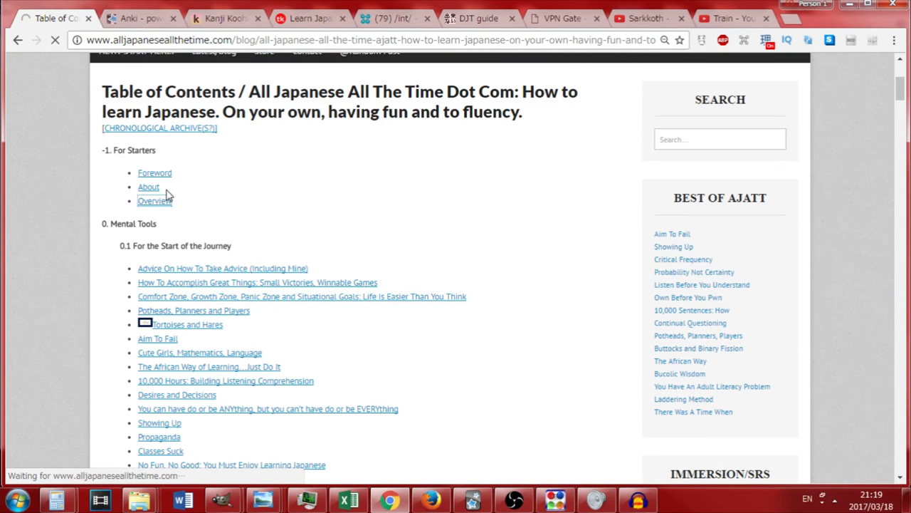
pyautogui.click(154, 200)
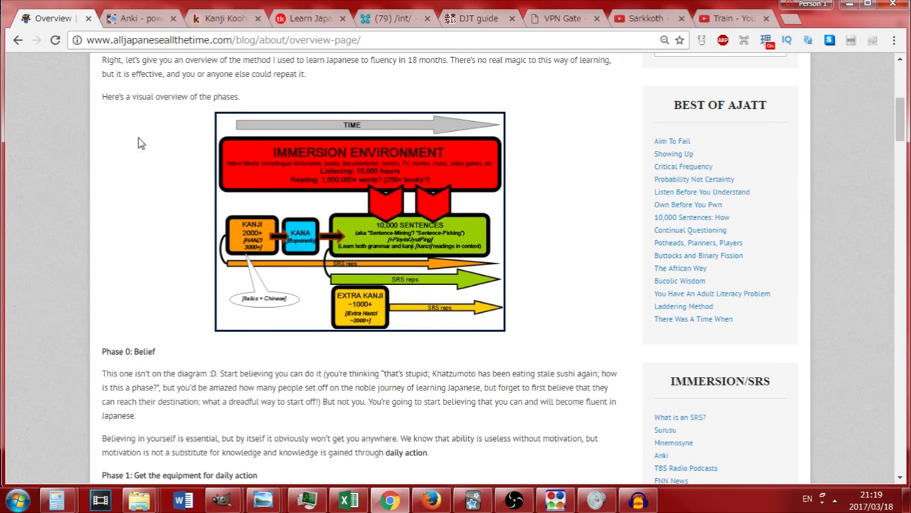
pyautogui.moveTo(253, 279)
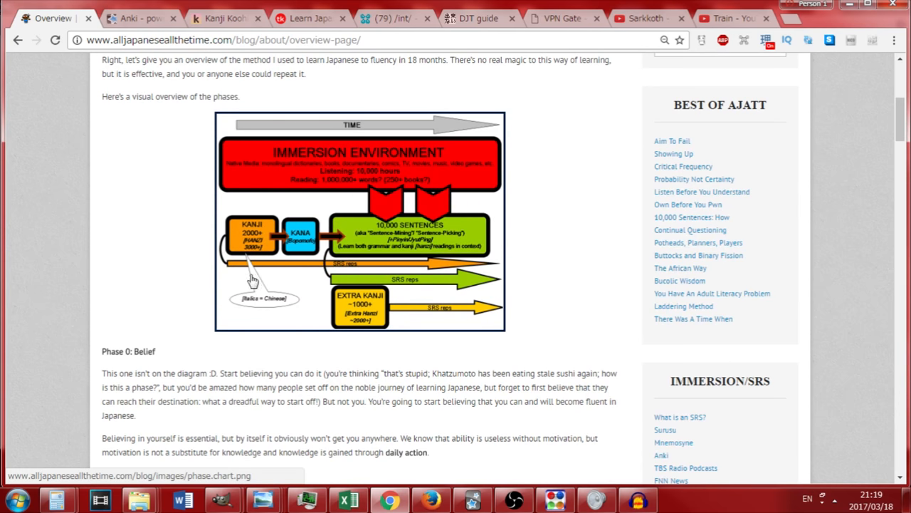
pyautogui.moveTo(361, 236)
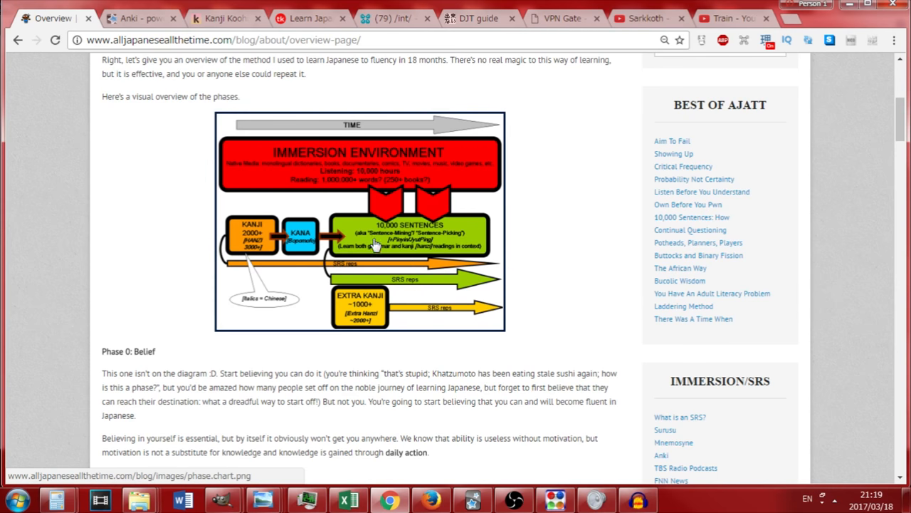
pyautogui.moveTo(303, 298)
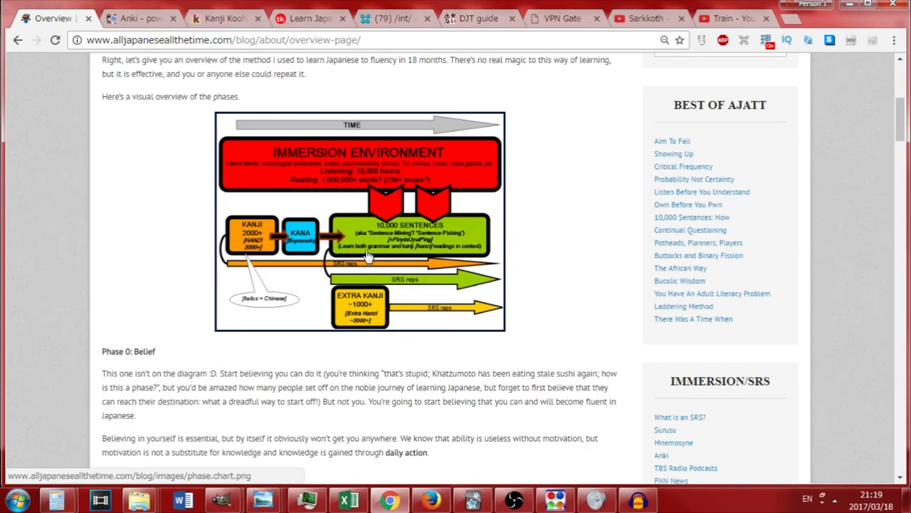
pyautogui.moveTo(406, 296)
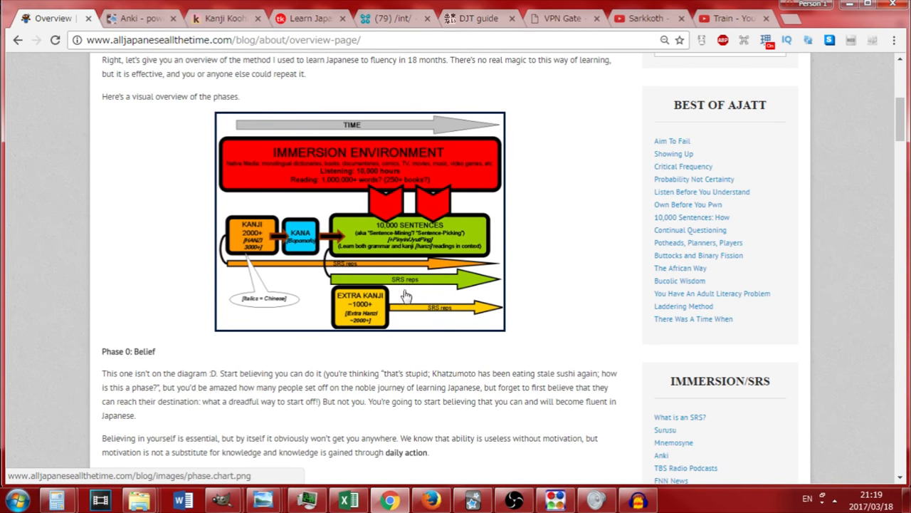
pyautogui.moveTo(359, 264)
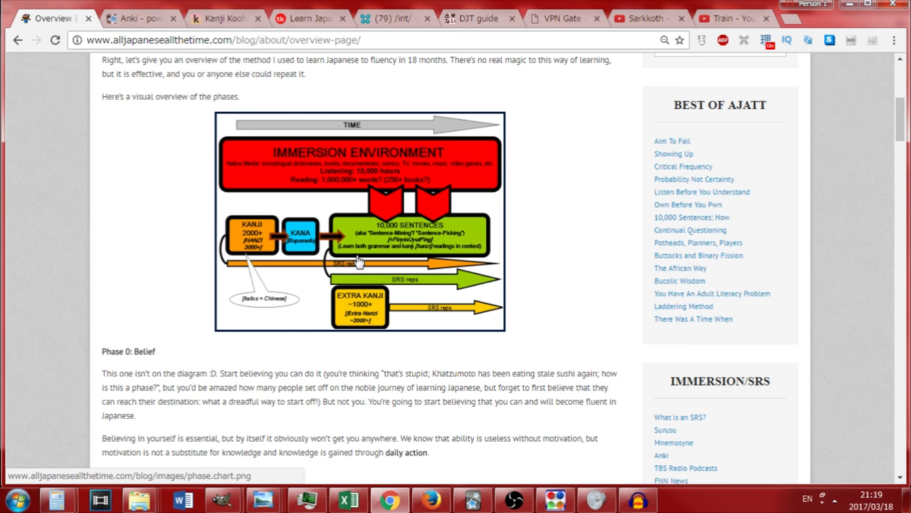
pyautogui.moveTo(367, 259)
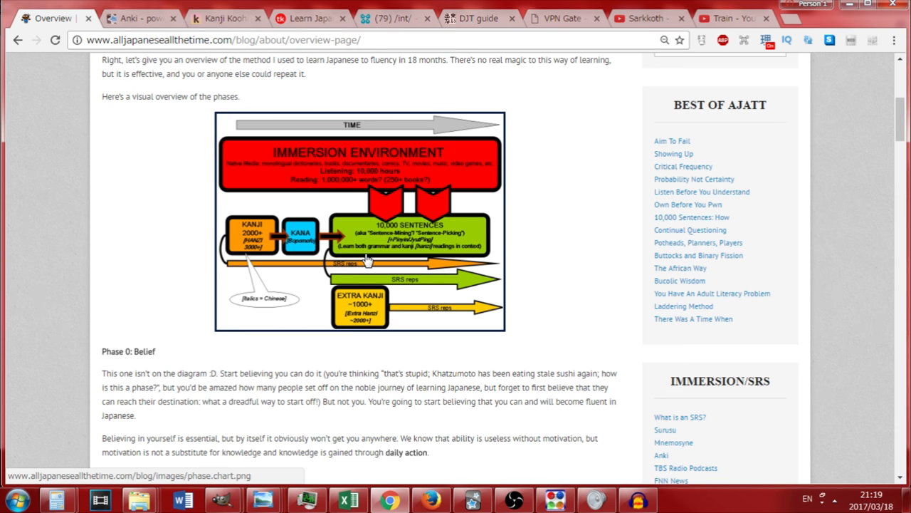
pyautogui.moveTo(341, 245)
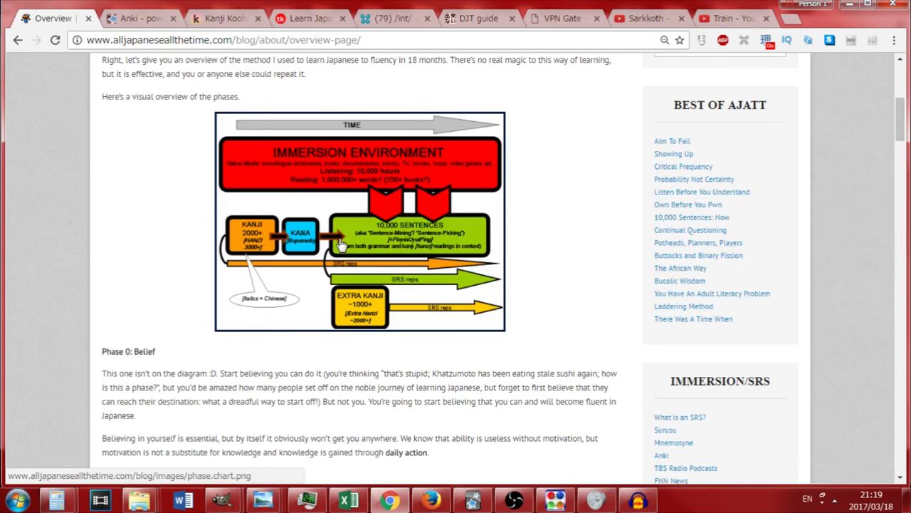
pyautogui.moveTo(292, 326)
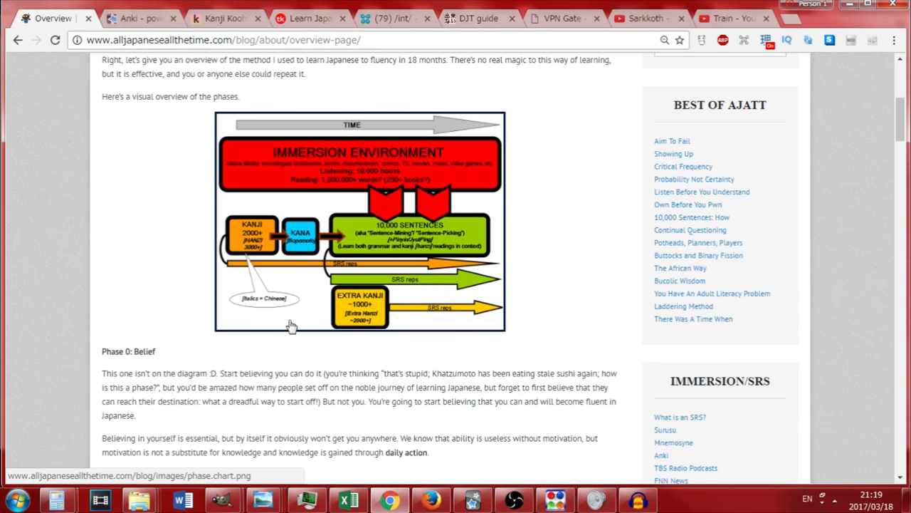
pyautogui.moveTo(465, 287)
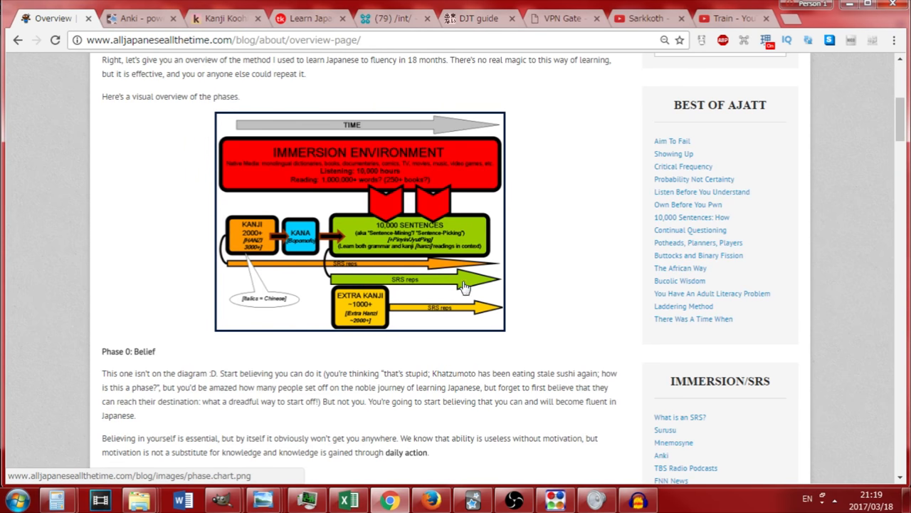
pyautogui.moveTo(414, 241)
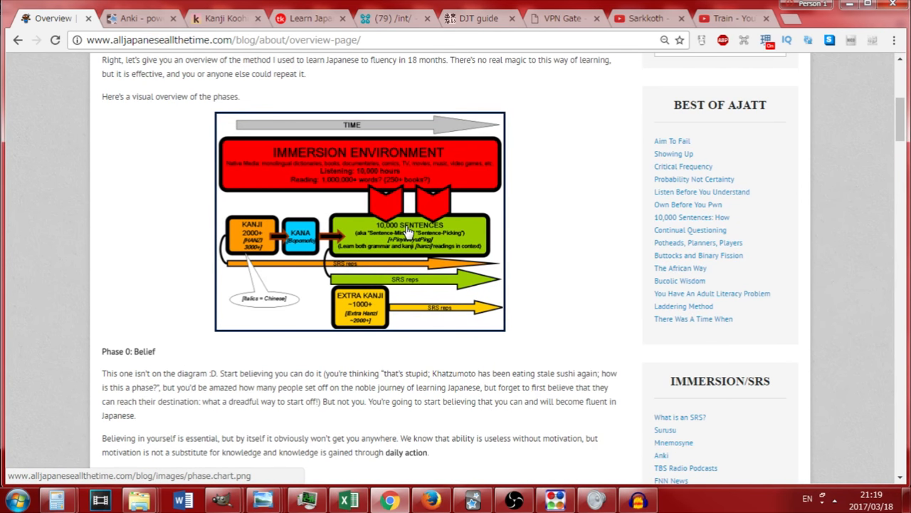
pyautogui.moveTo(399, 219)
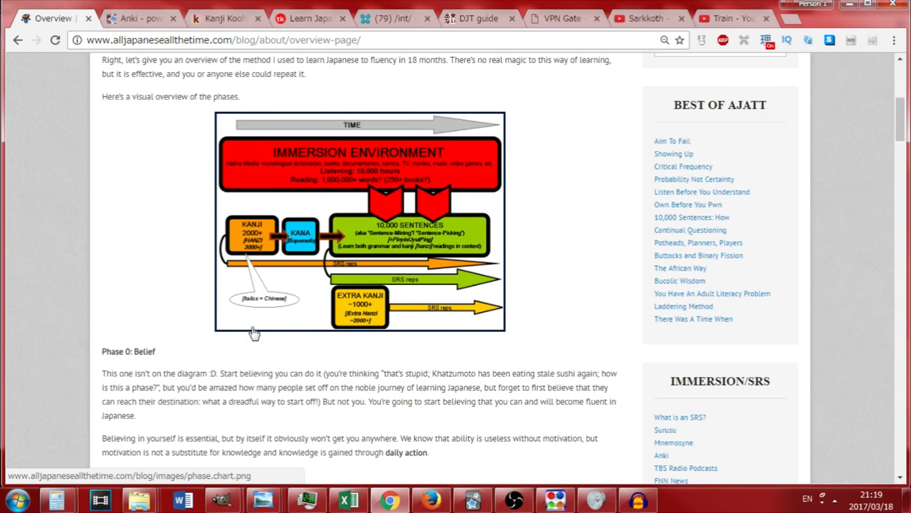
pyautogui.moveTo(258, 132)
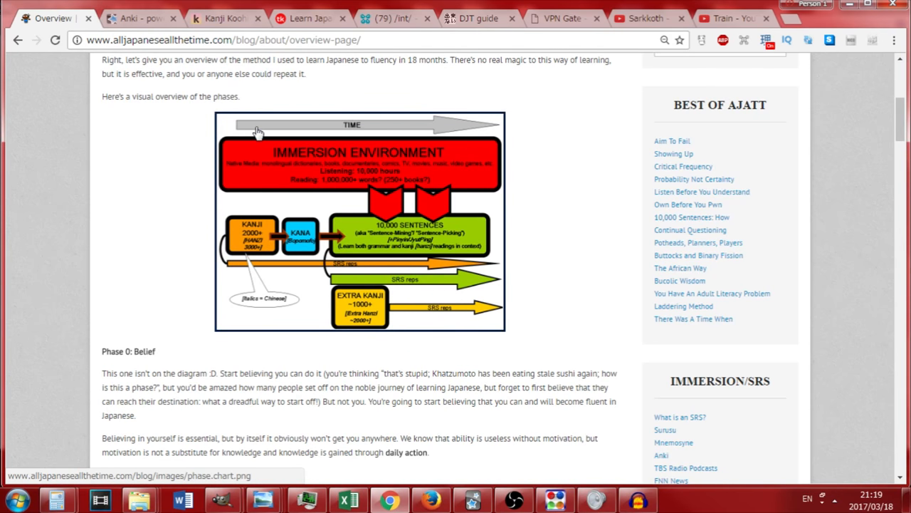
pyautogui.moveTo(396, 173)
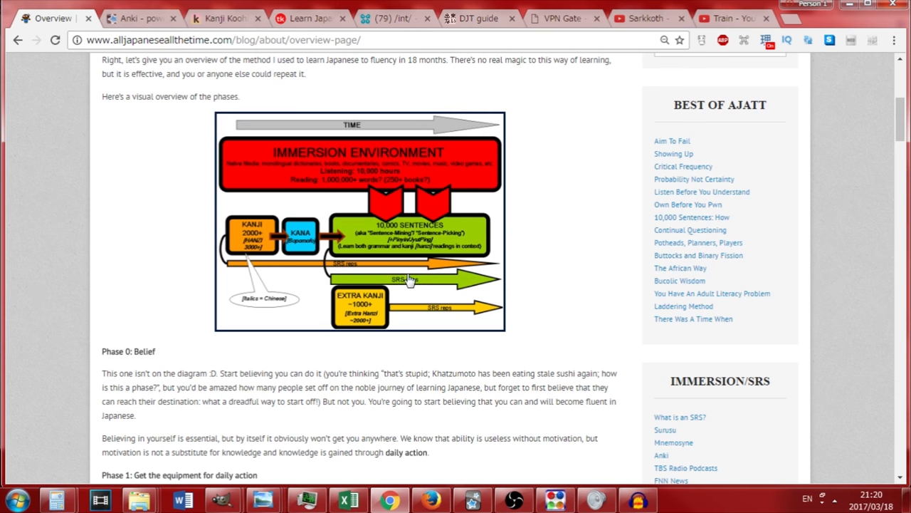
pyautogui.moveTo(333, 82)
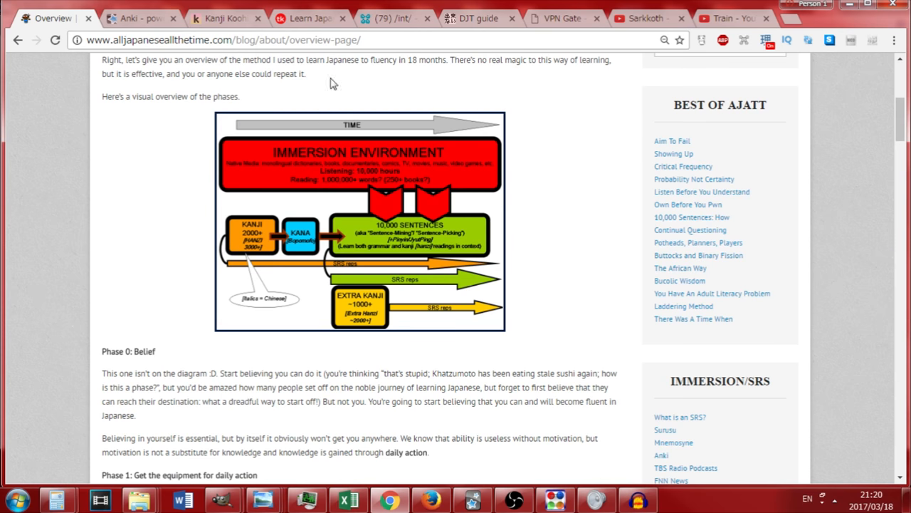
pyautogui.moveTo(618, 480)
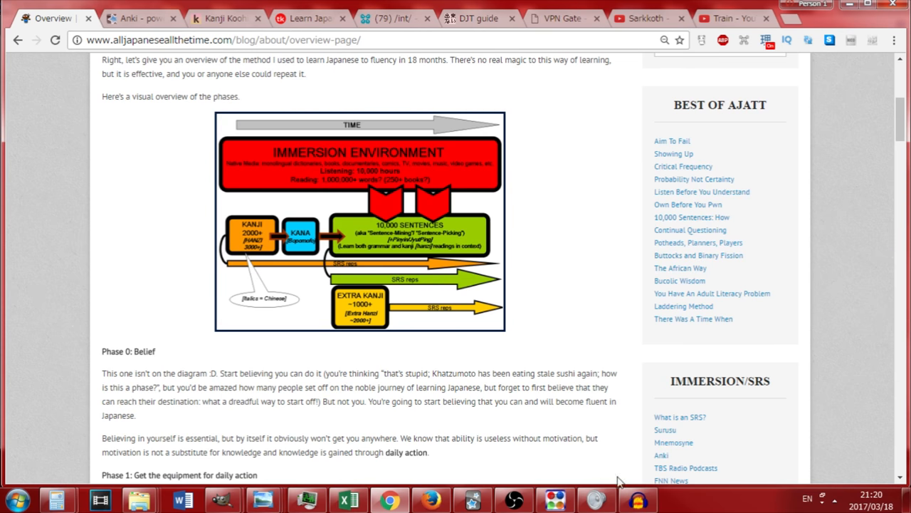
pyautogui.moveTo(459, 196)
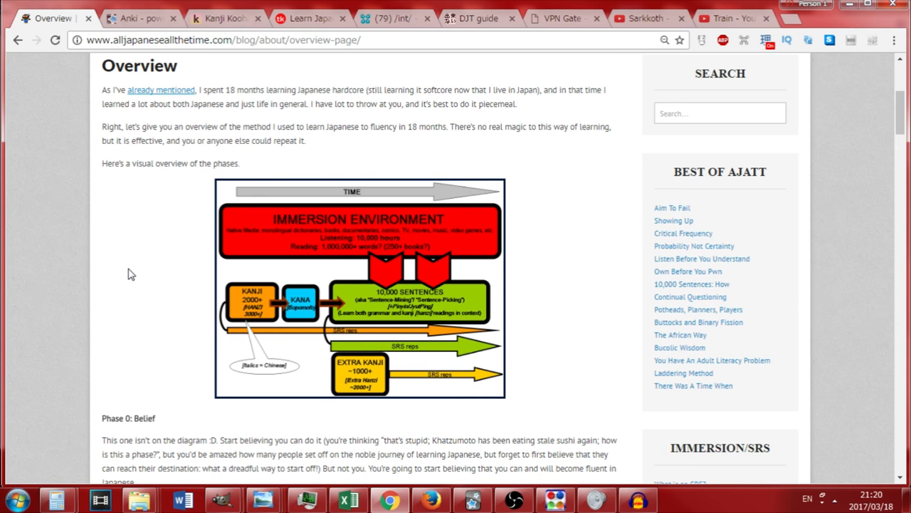
# Search YouTube for 'japanese videos' and scroll through the results
pyautogui.click(637, 18)
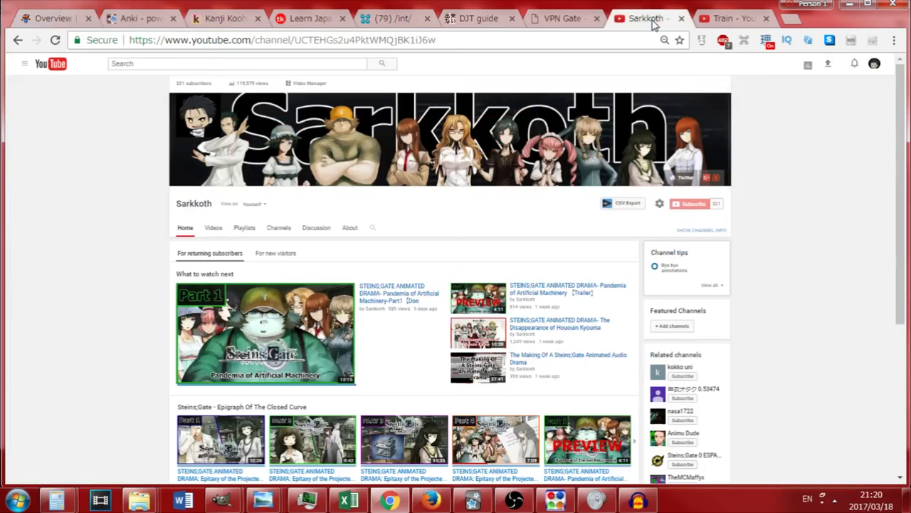
pyautogui.click(237, 63)
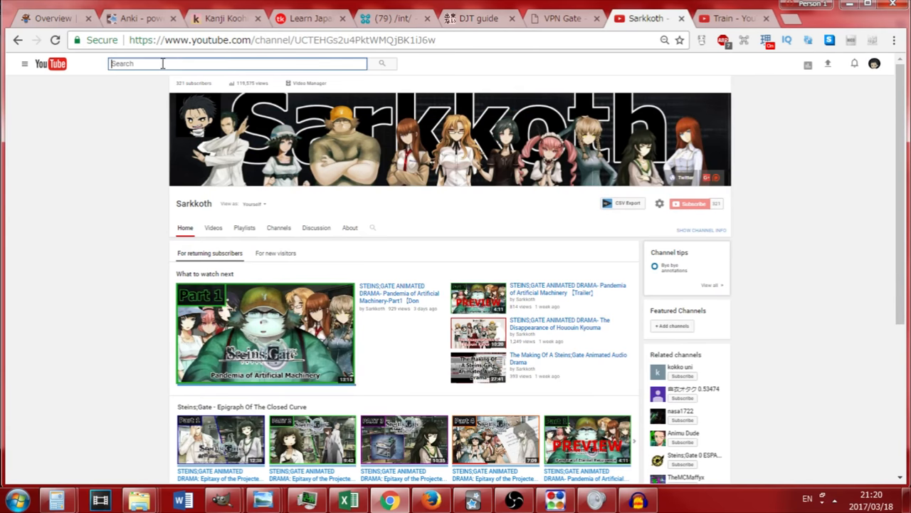
pyautogui.write('japanese videos')
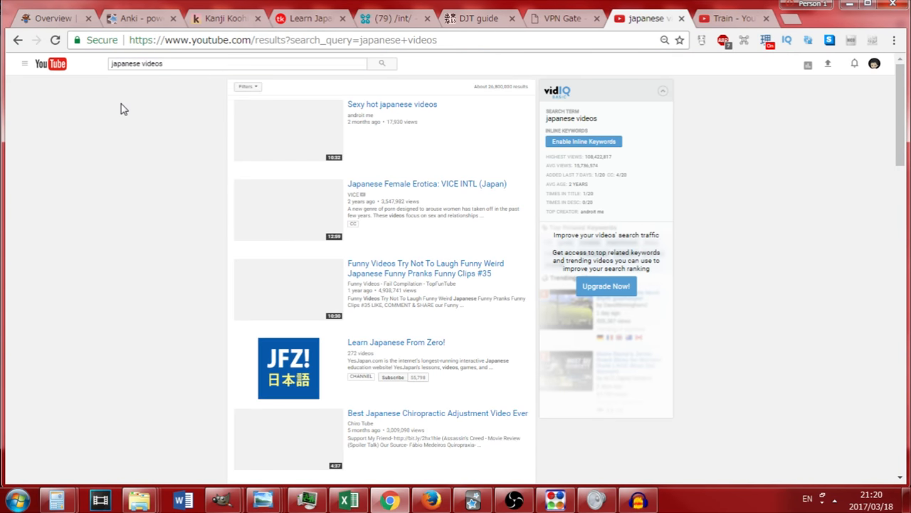
pyautogui.scroll(-3)
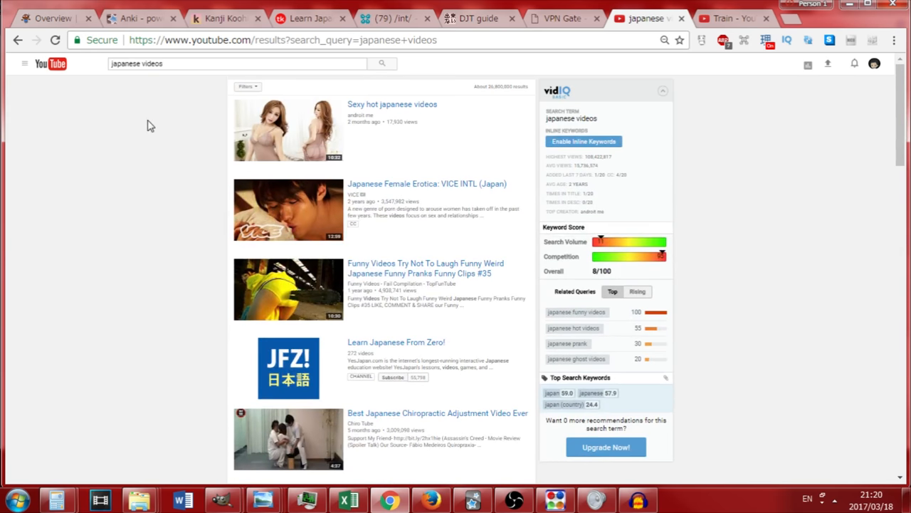
pyautogui.scroll(-3)
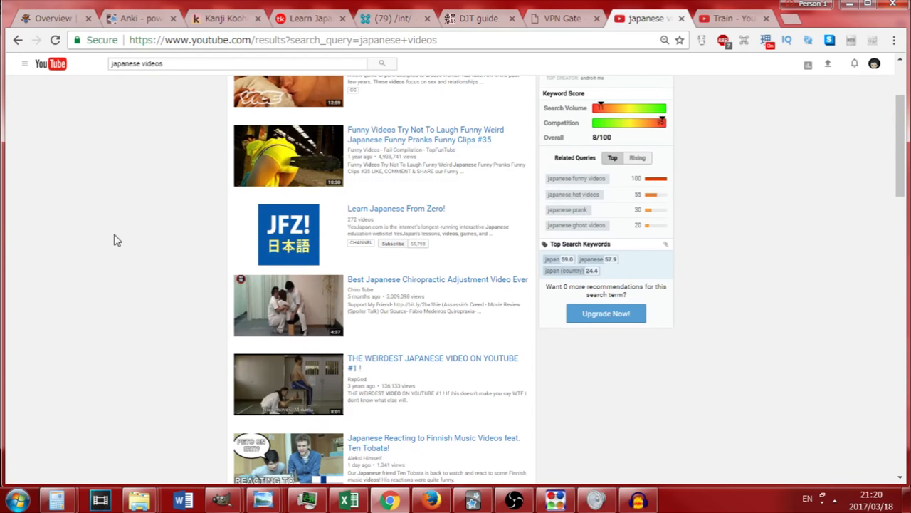
pyautogui.scroll(-3)
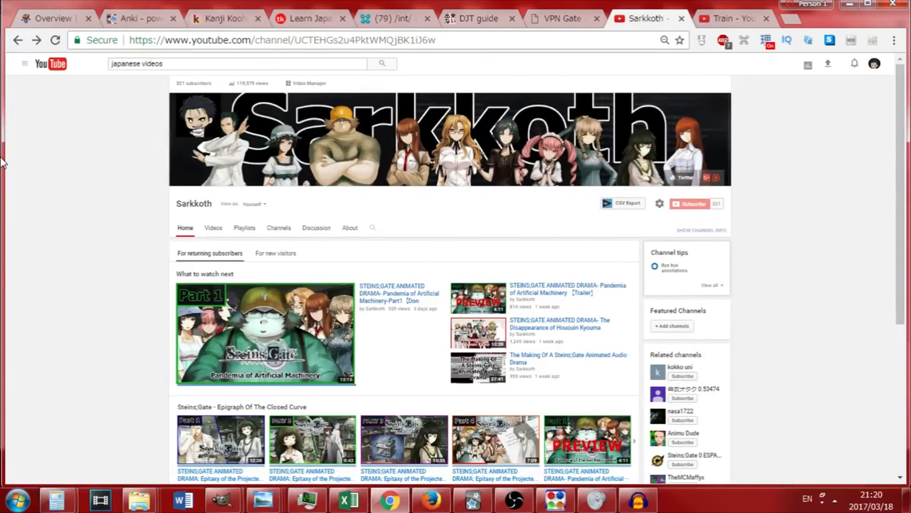
pyautogui.moveTo(27, 159)
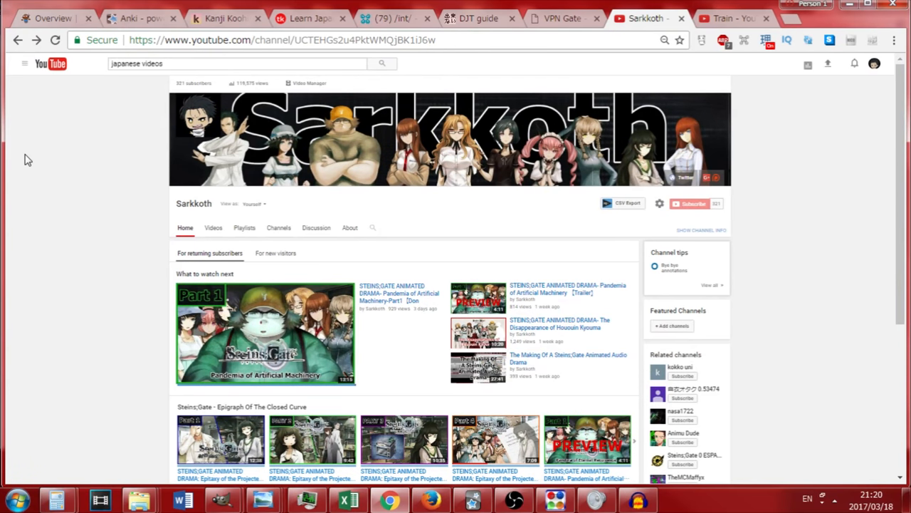
pyautogui.moveTo(37, 179)
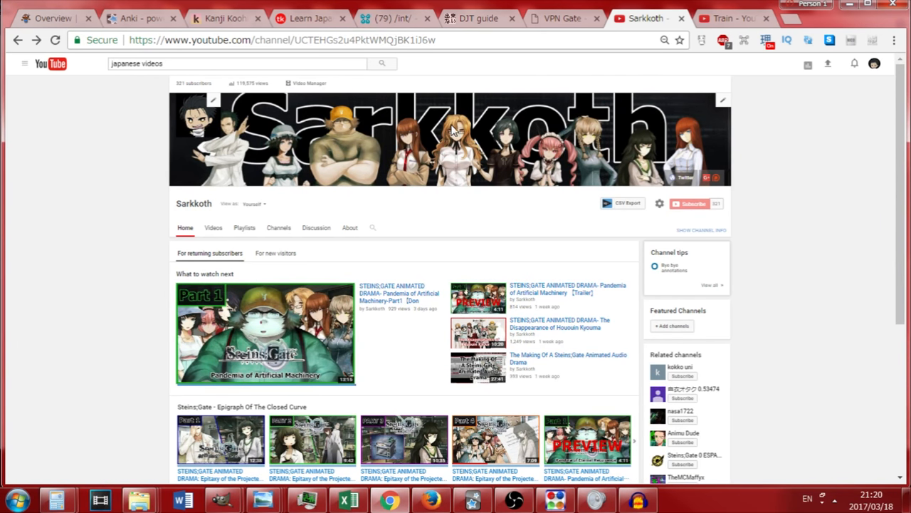
pyautogui.moveTo(68, 162)
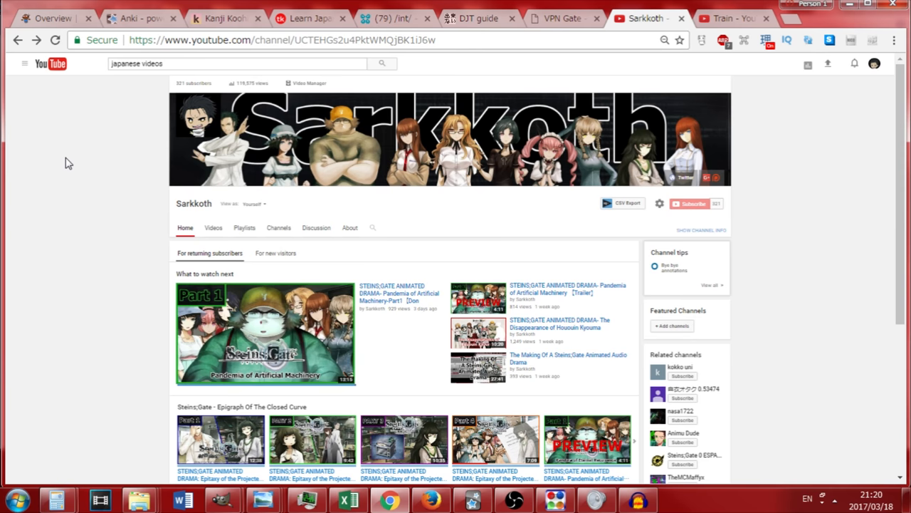
pyautogui.moveTo(64, 148)
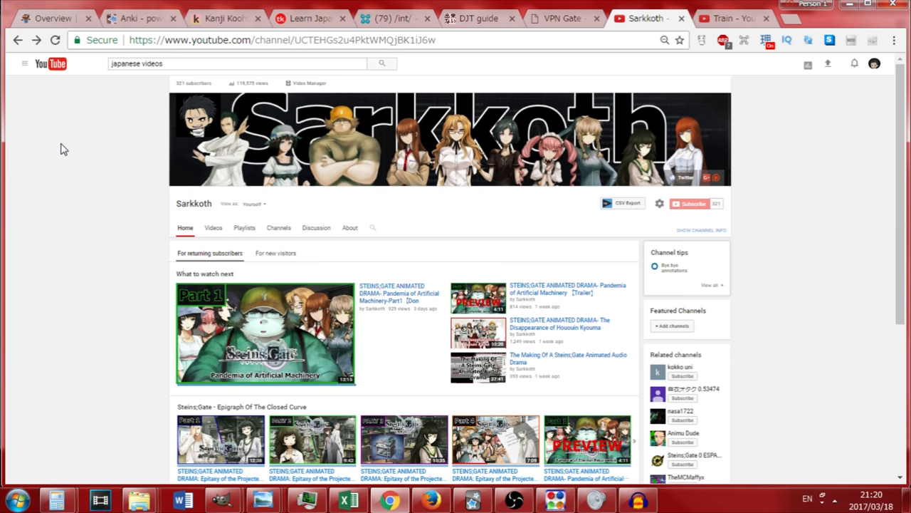
pyautogui.moveTo(40, 155)
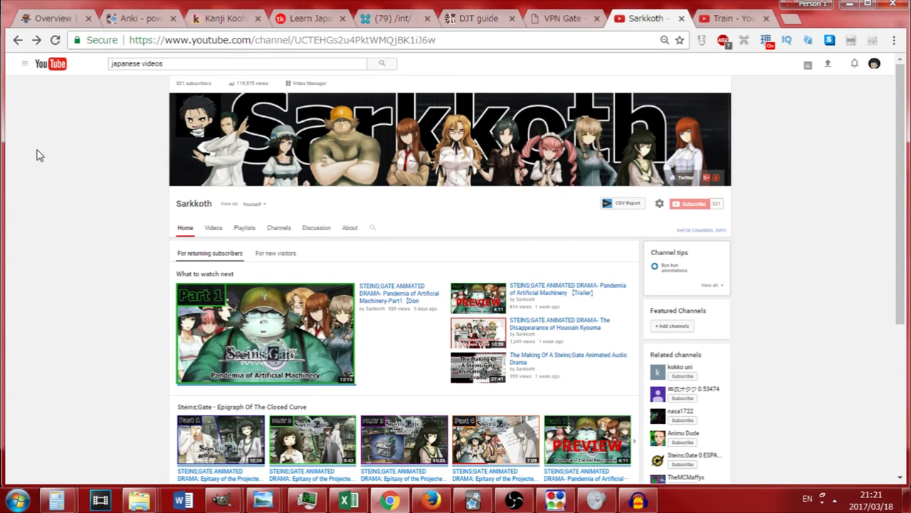
pyautogui.moveTo(27, 153)
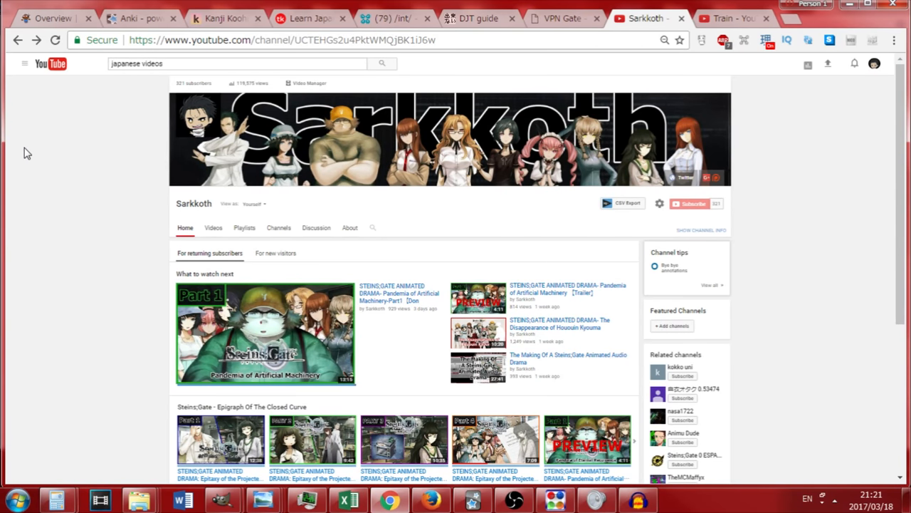
pyautogui.moveTo(463, 110)
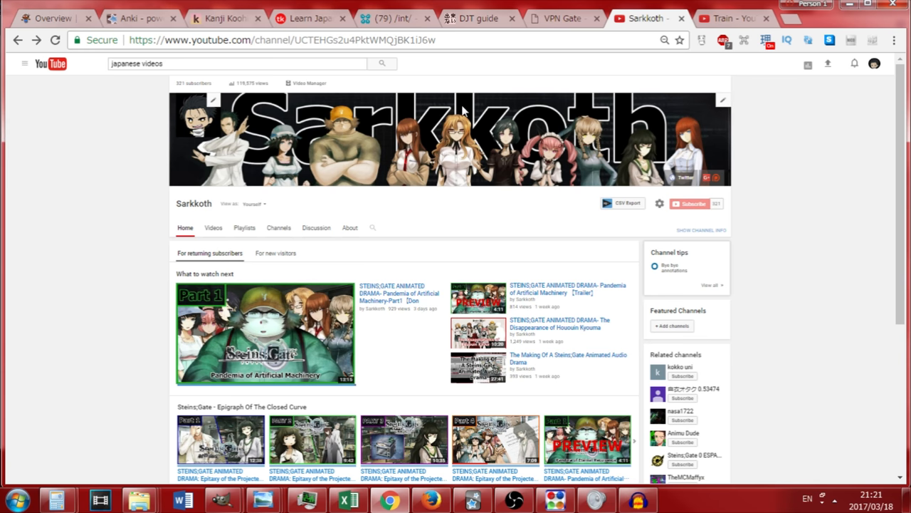
pyautogui.moveTo(243, 227)
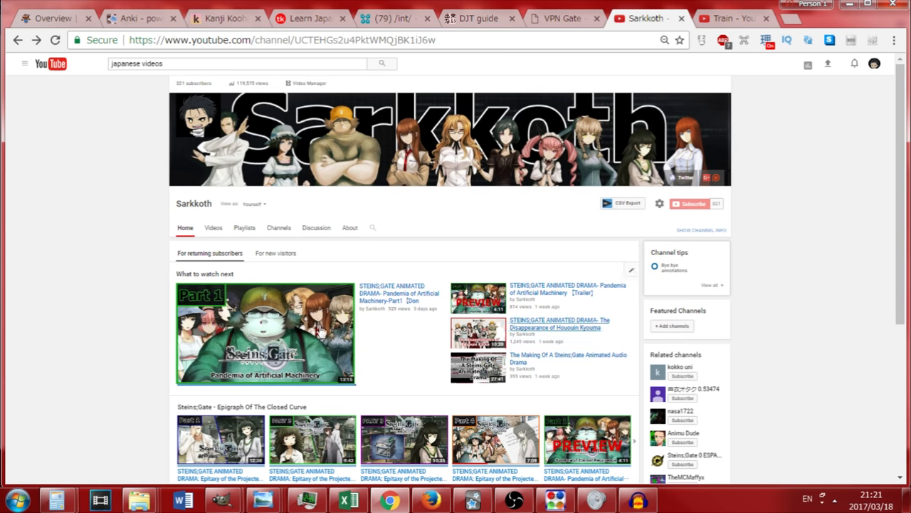
pyautogui.moveTo(390, 354)
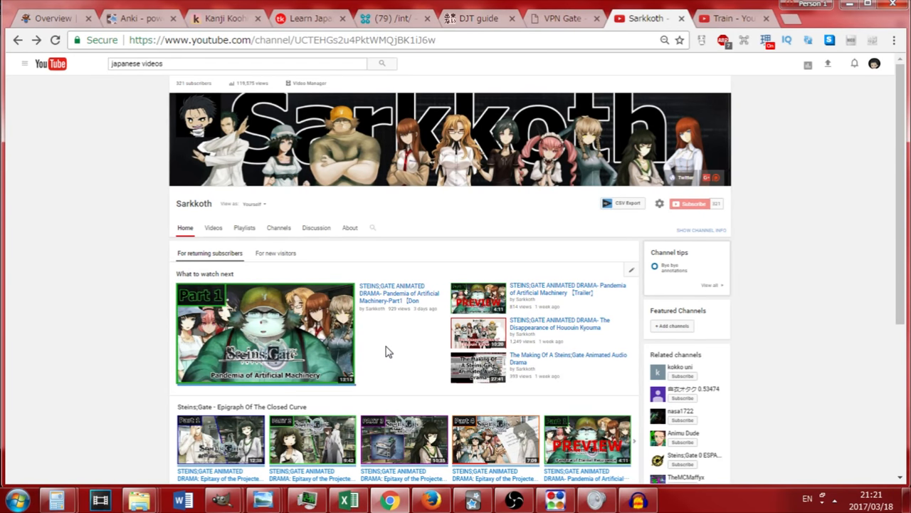
pyautogui.moveTo(432, 328)
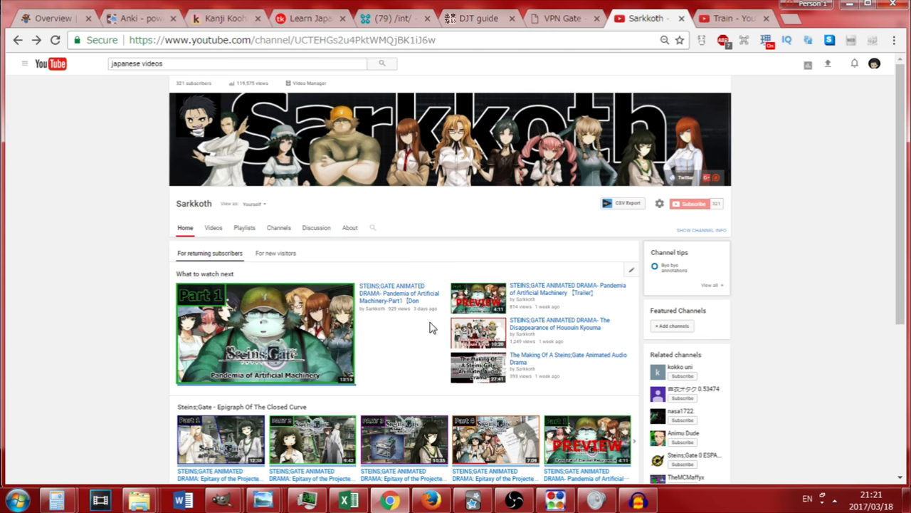
pyautogui.moveTo(417, 352)
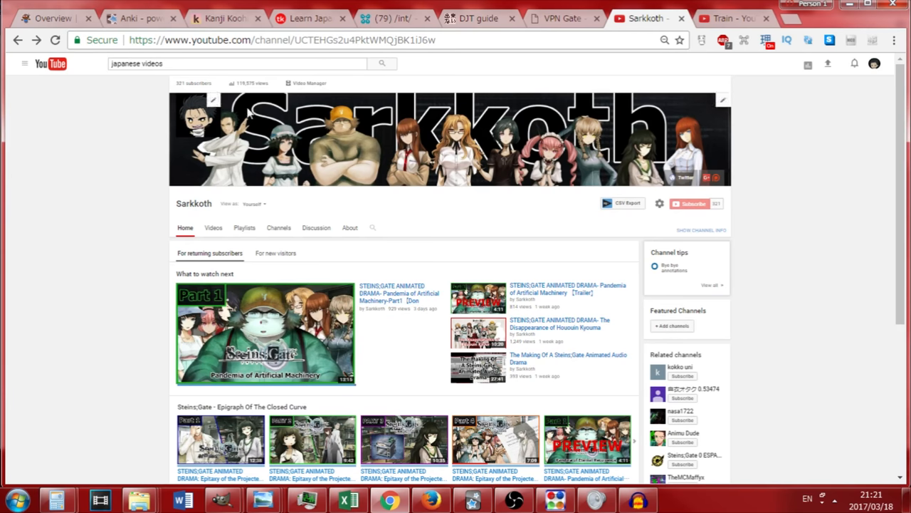
pyautogui.moveTo(146, 168)
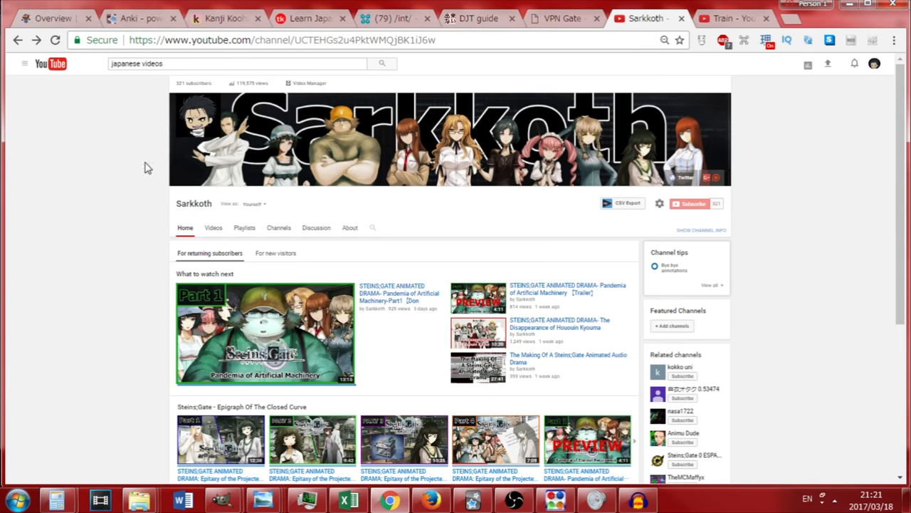
pyautogui.moveTo(346, 298)
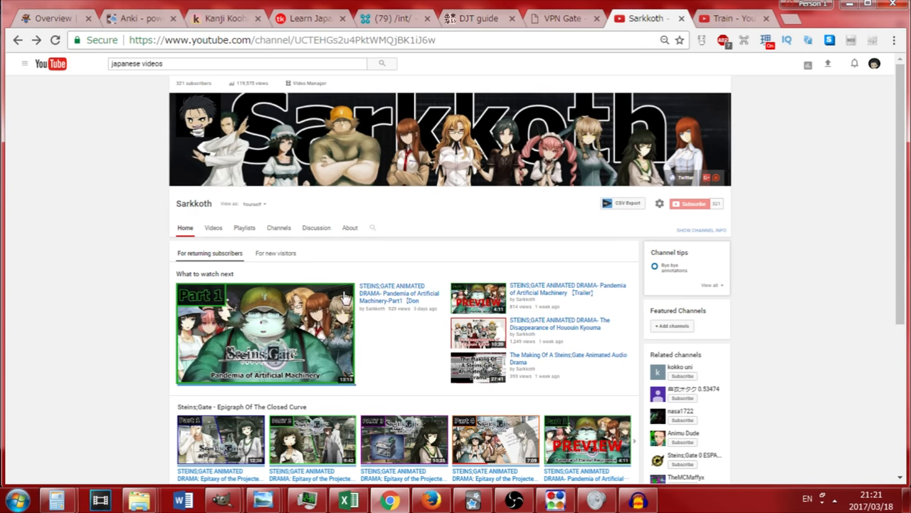
pyautogui.moveTo(97, 163)
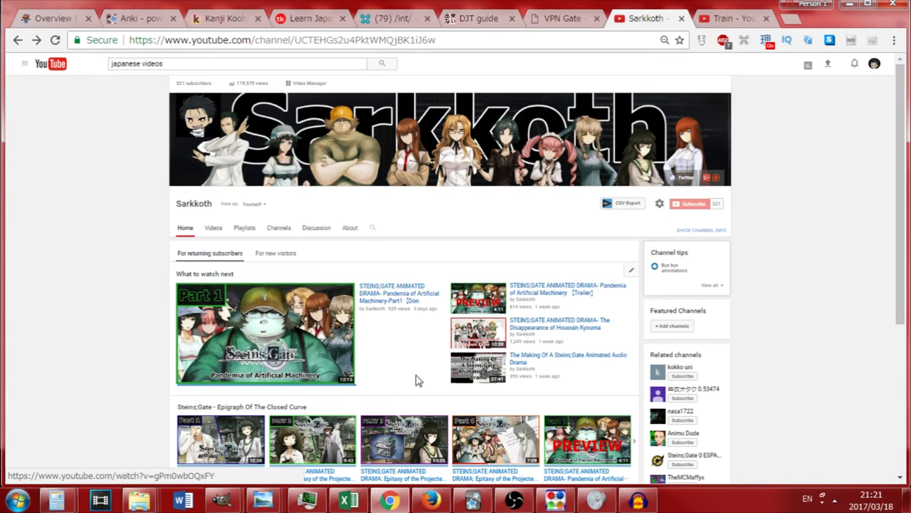
pyautogui.moveTo(363, 254)
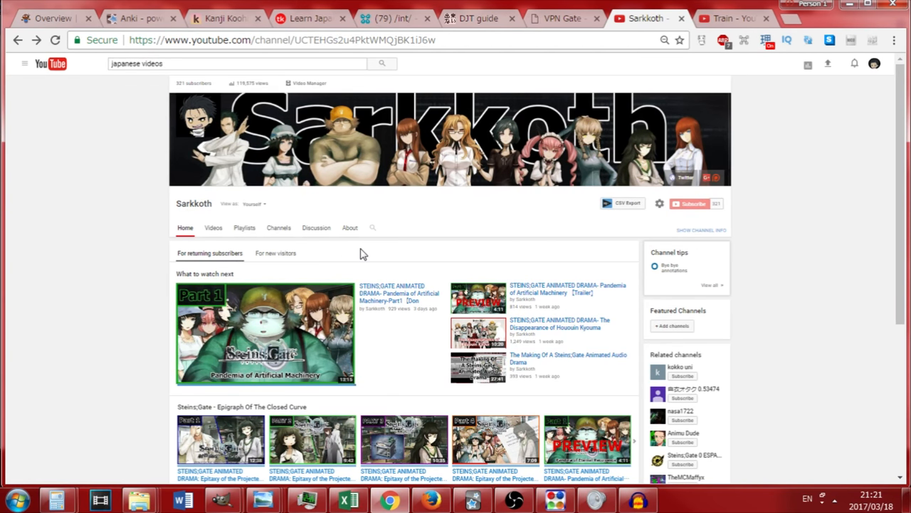
pyautogui.moveTo(383, 257)
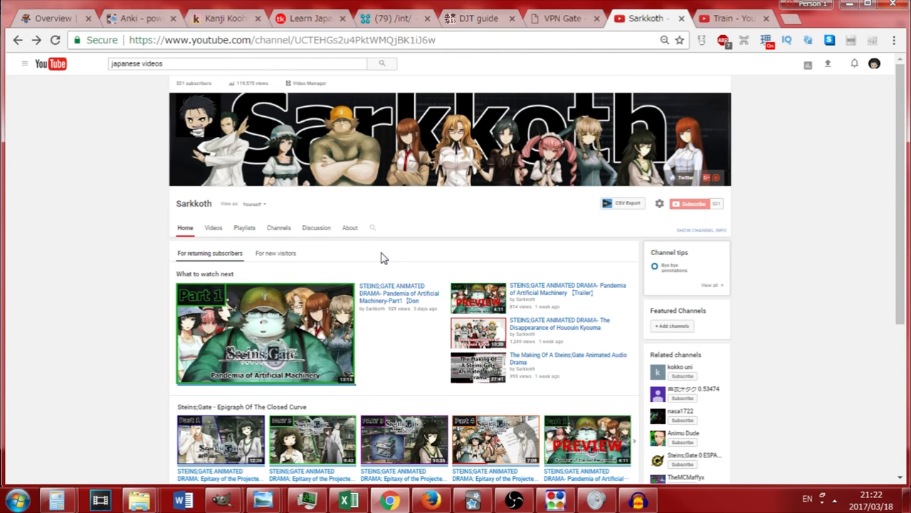
pyautogui.moveTo(463, 239)
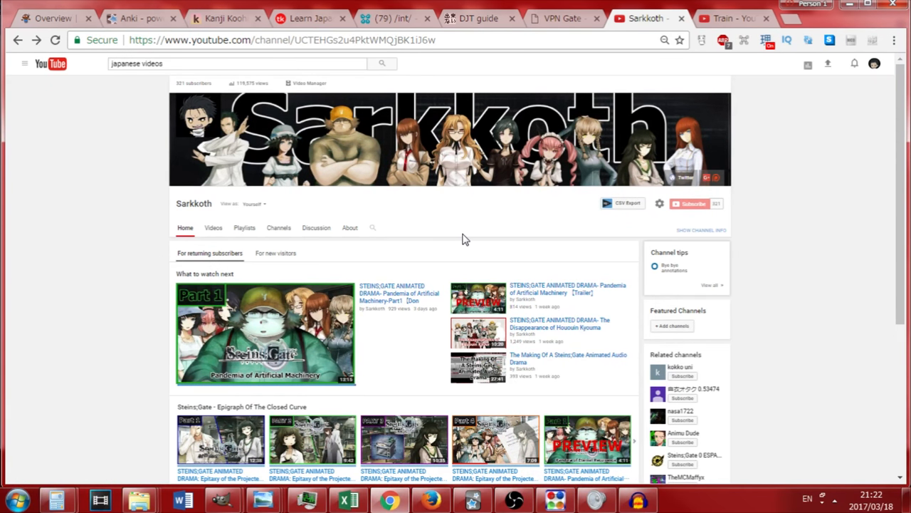
pyautogui.scroll(-3)
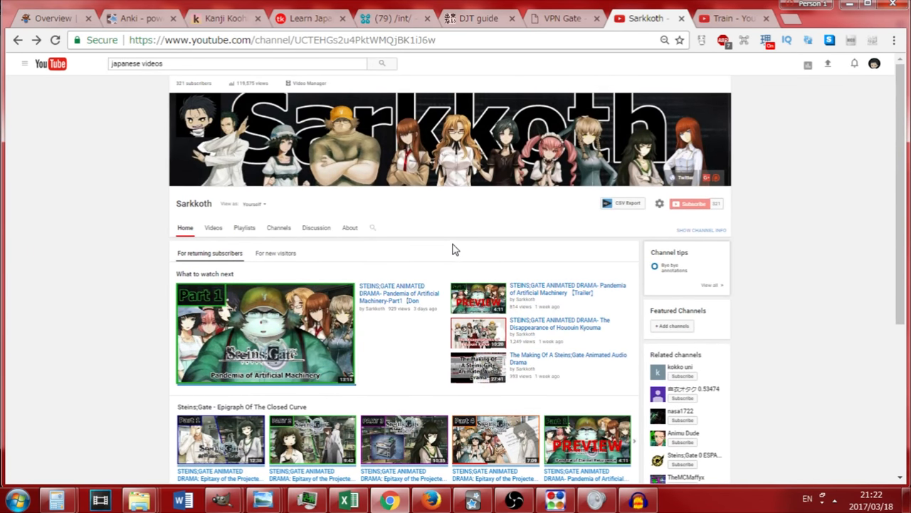
pyautogui.scroll(-3)
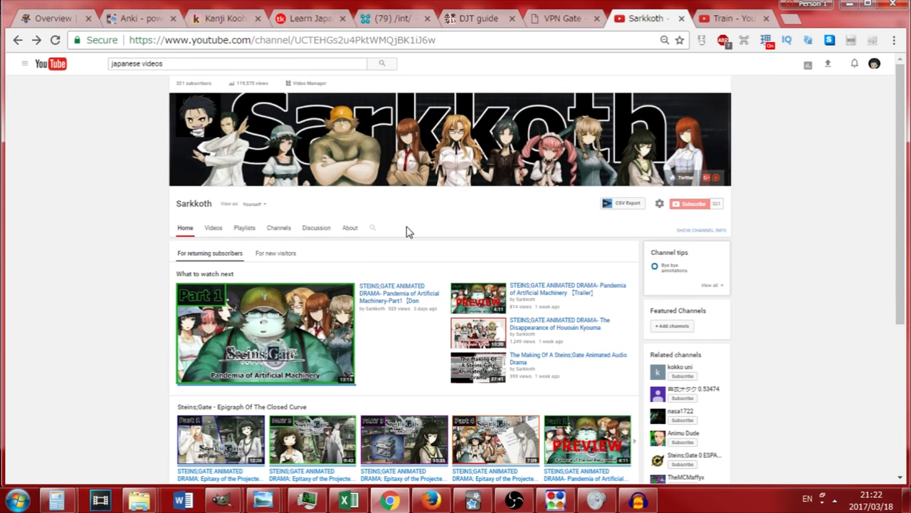
pyautogui.moveTo(454, 258)
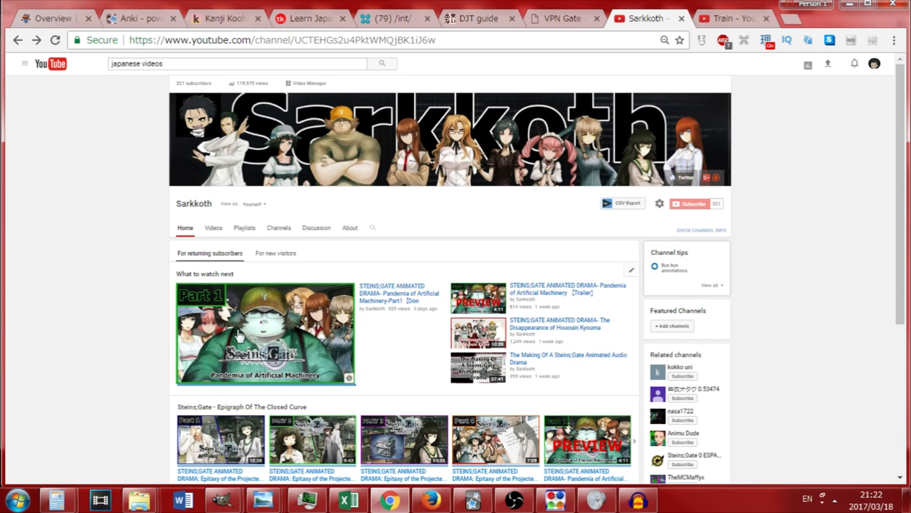
pyautogui.moveTo(194, 228)
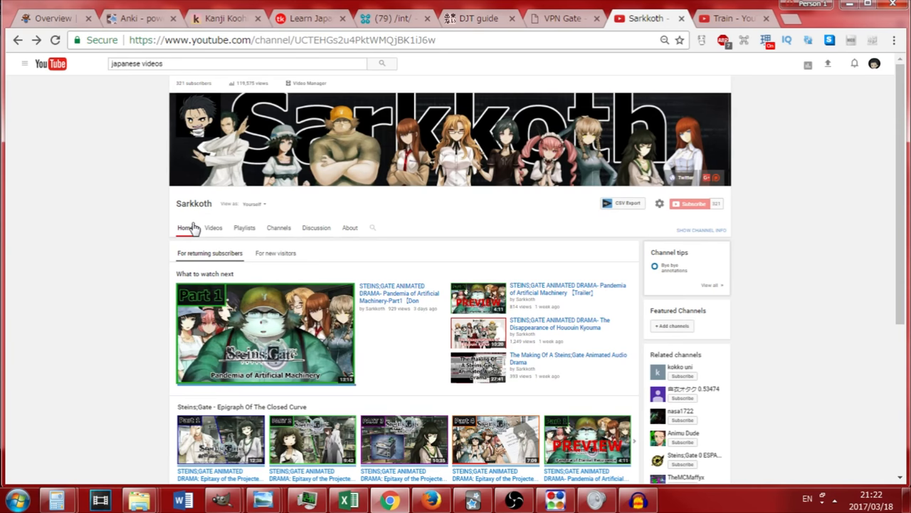
pyautogui.moveTo(226, 222)
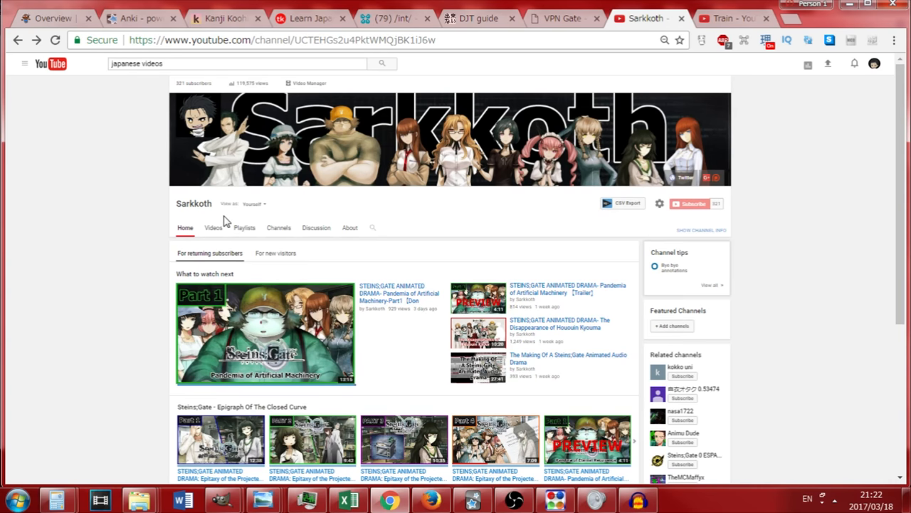
pyautogui.moveTo(232, 234)
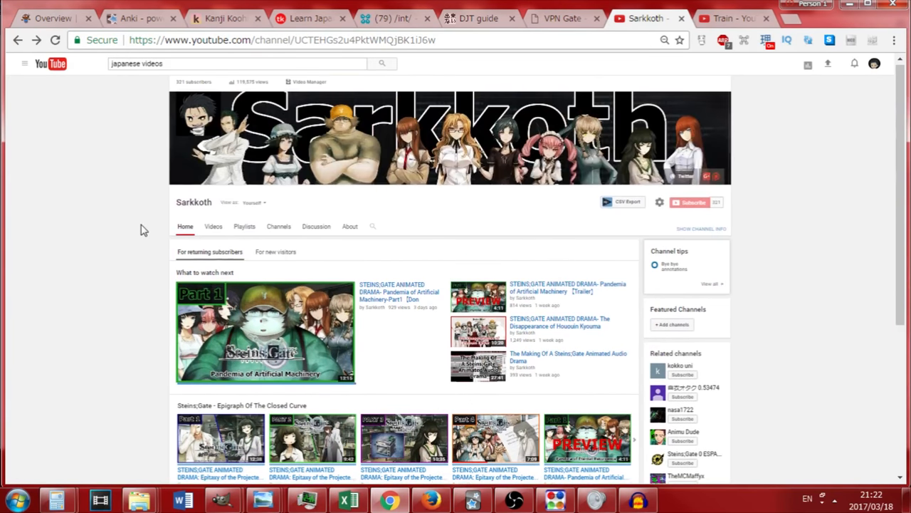
pyautogui.scroll(-3)
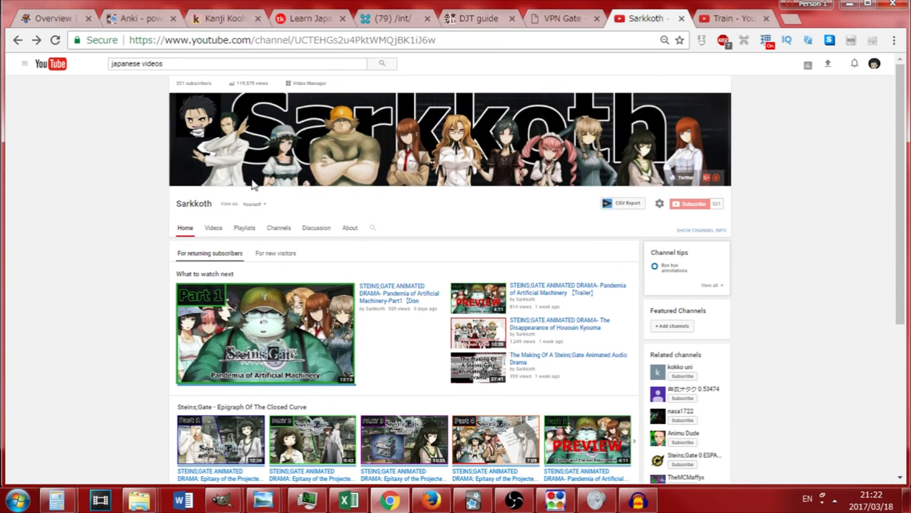
pyautogui.moveTo(160, 168)
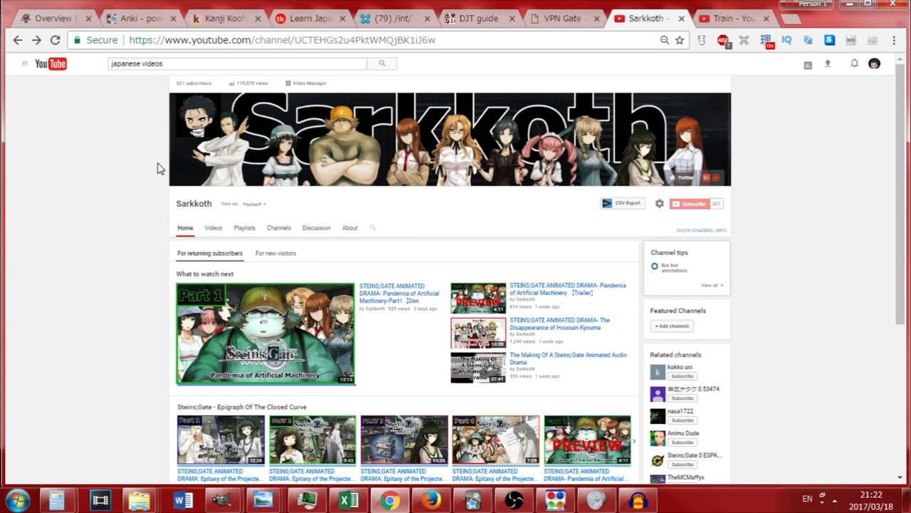
pyautogui.moveTo(96, 177)
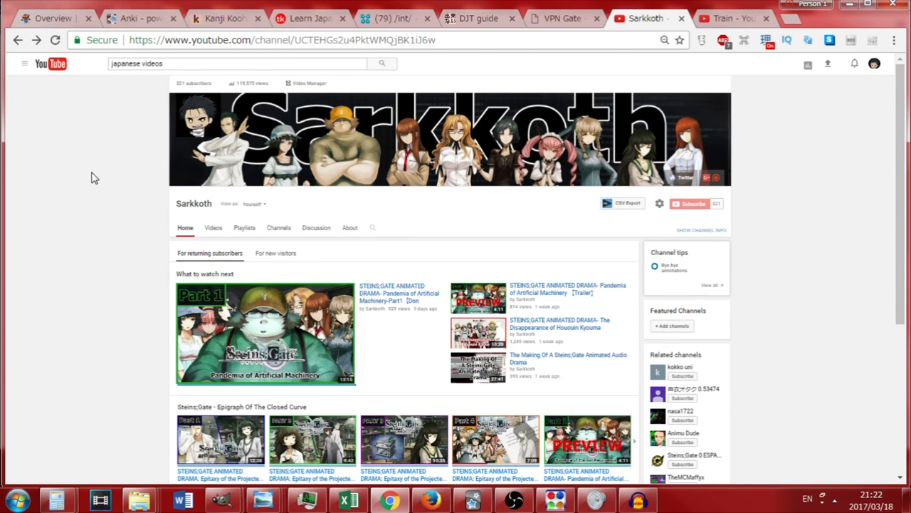
pyautogui.moveTo(99, 165)
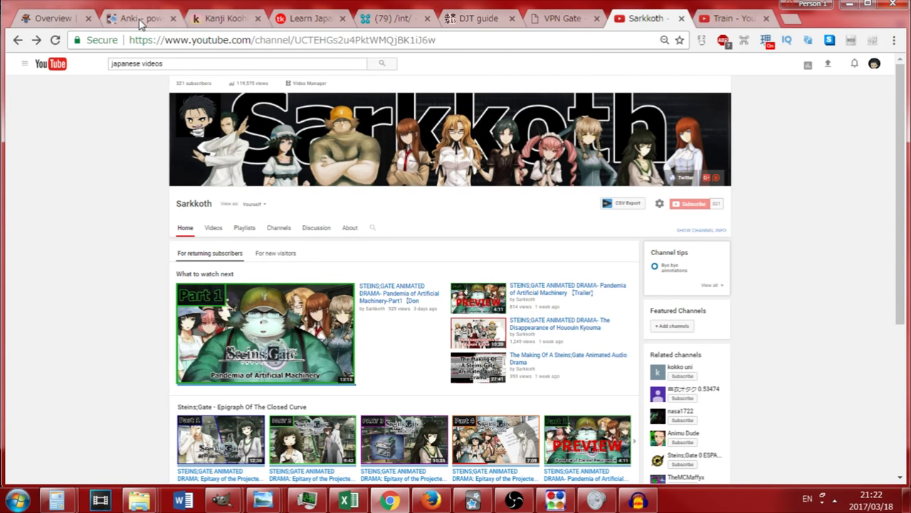
# View the Anki homepage at apps.ankiweb.net with its download offer and About Anki section
pyautogui.click(136, 18)
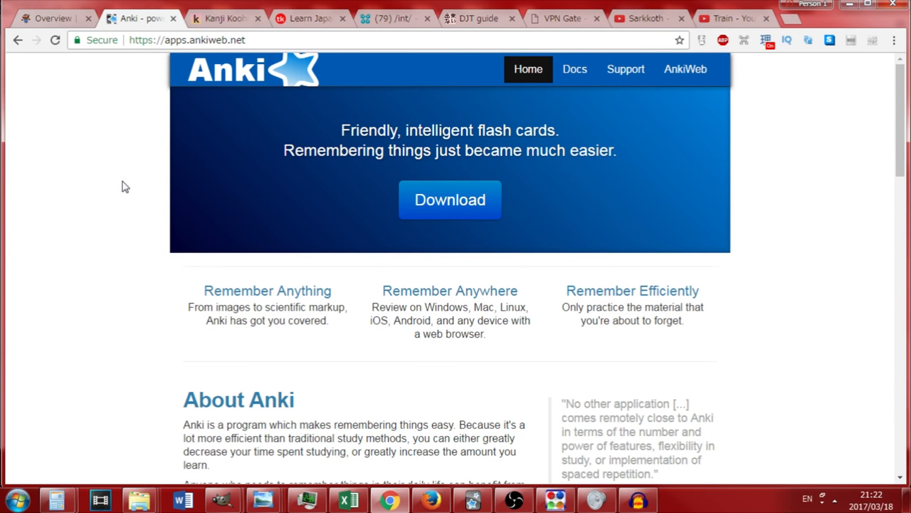
pyautogui.moveTo(104, 193)
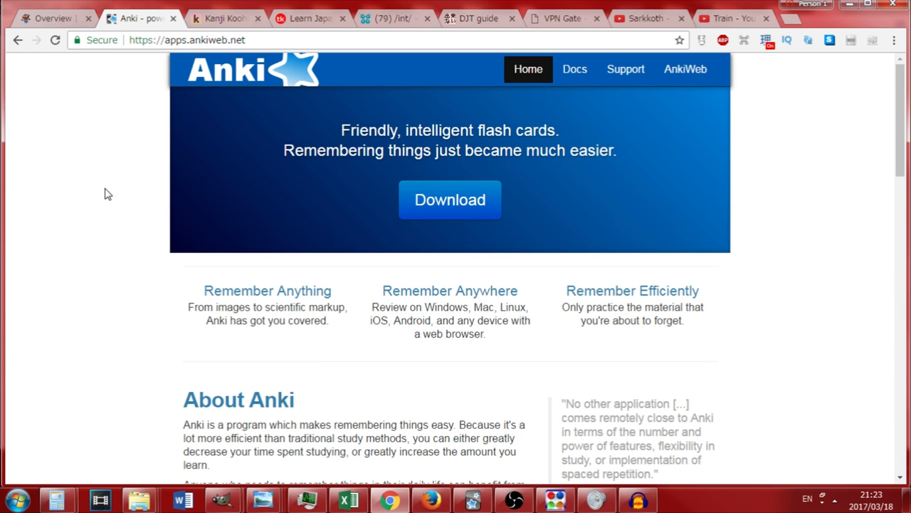
pyautogui.scroll(-3)
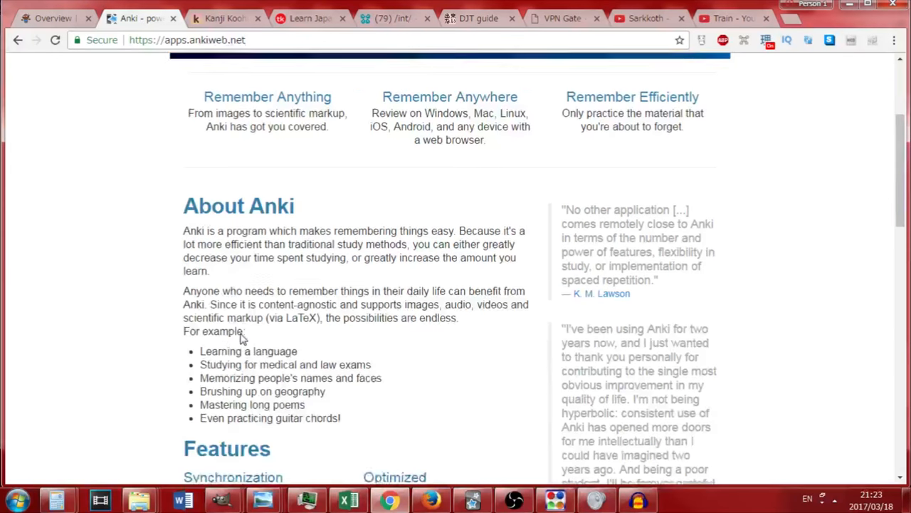
pyautogui.scroll(3)
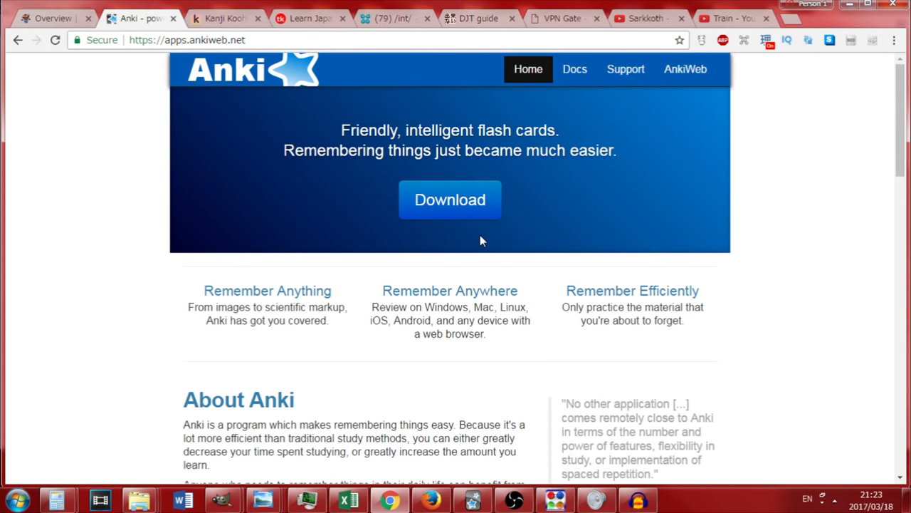
pyautogui.moveTo(477, 235)
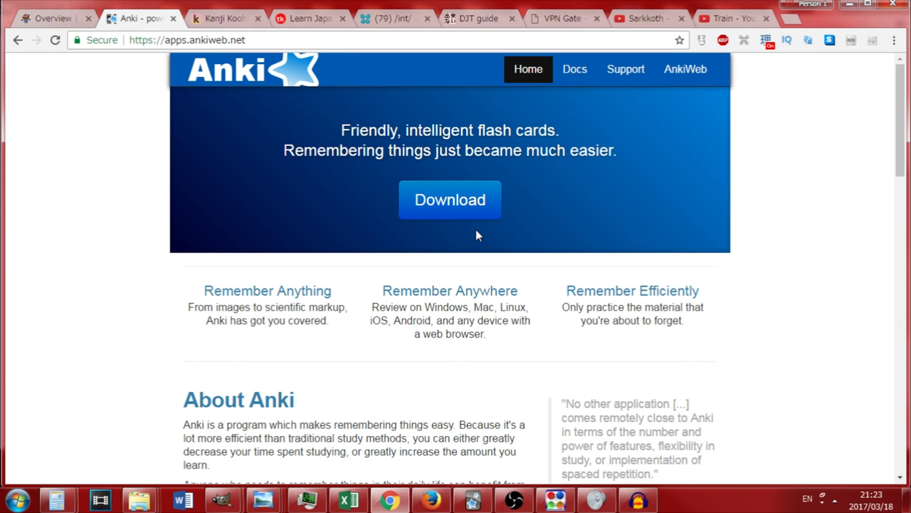
pyautogui.moveTo(456, 230)
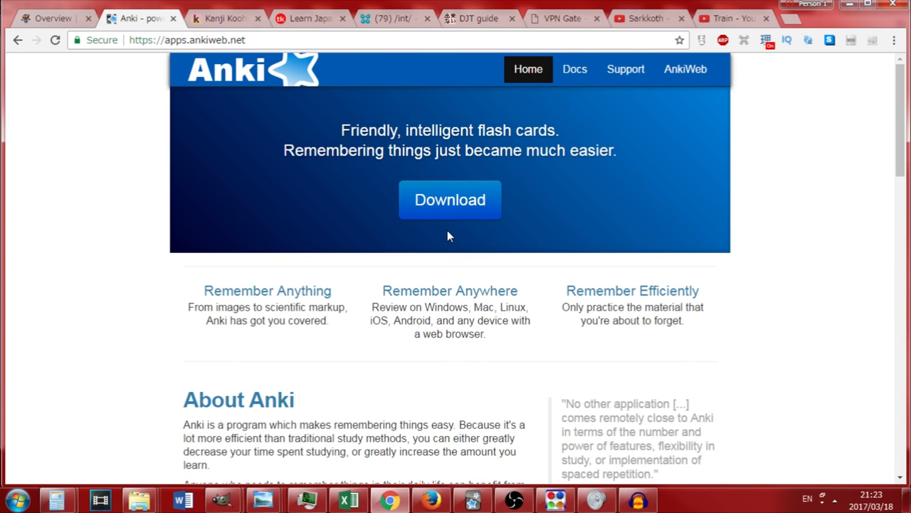
pyautogui.moveTo(448, 233)
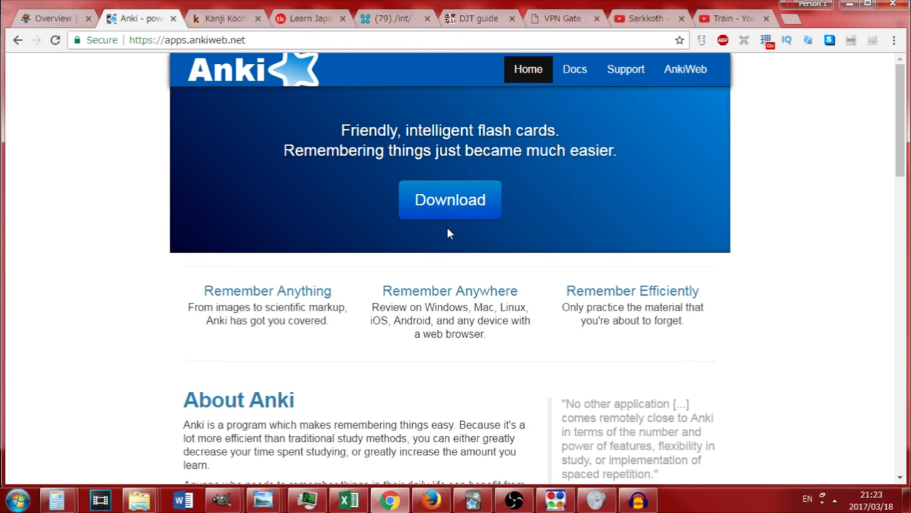
pyautogui.moveTo(361, 218)
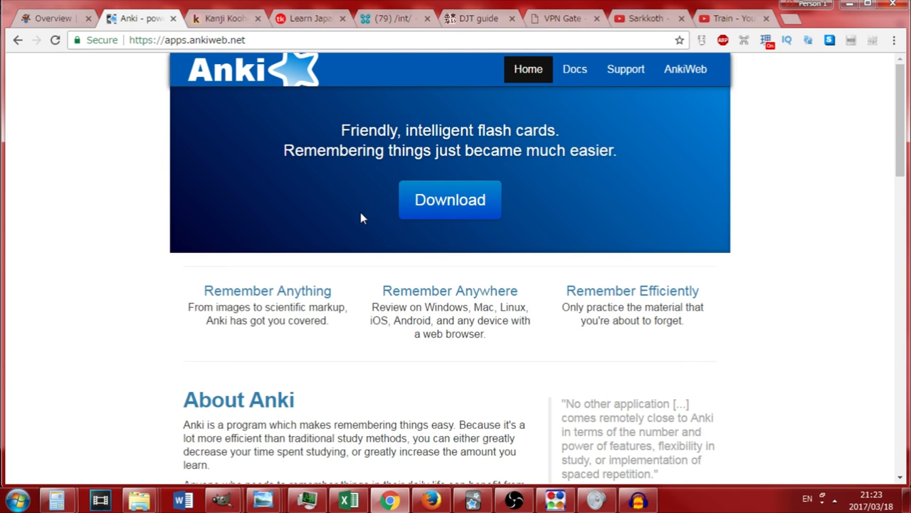
pyautogui.moveTo(356, 219)
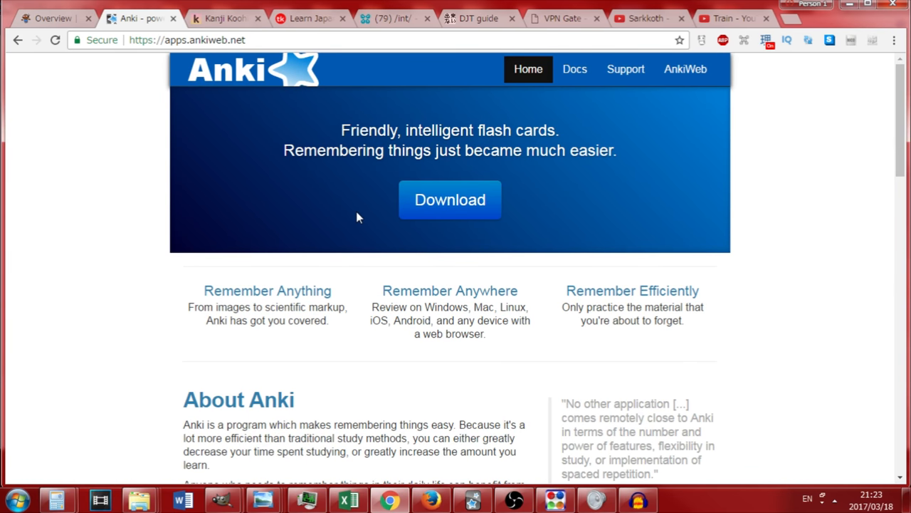
pyautogui.moveTo(349, 209)
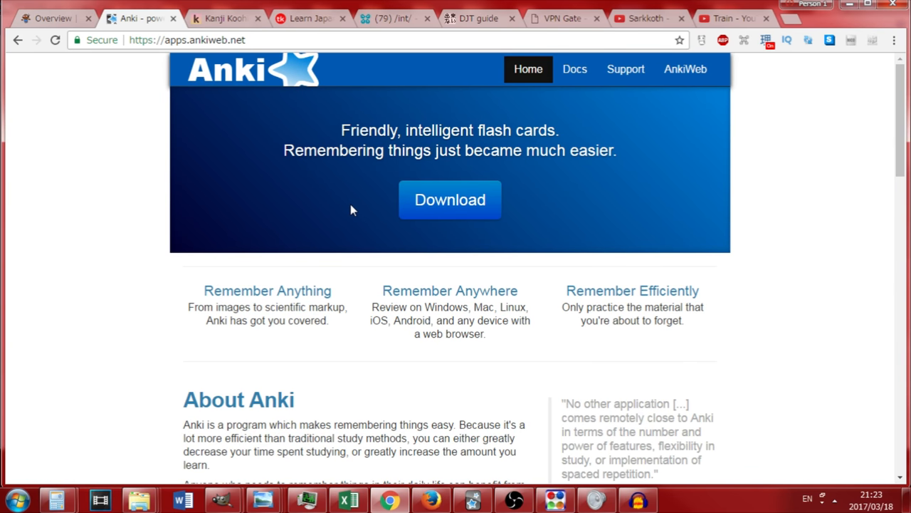
pyautogui.moveTo(391, 192)
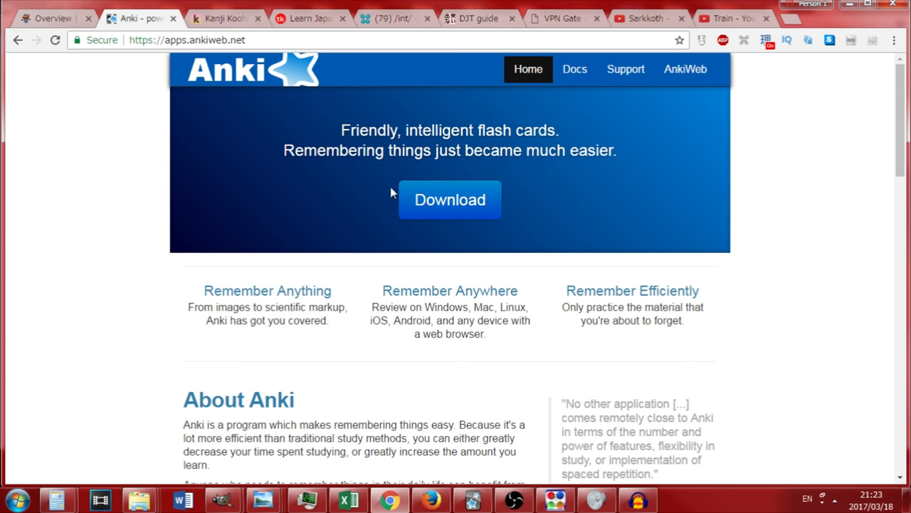
pyautogui.moveTo(388, 319)
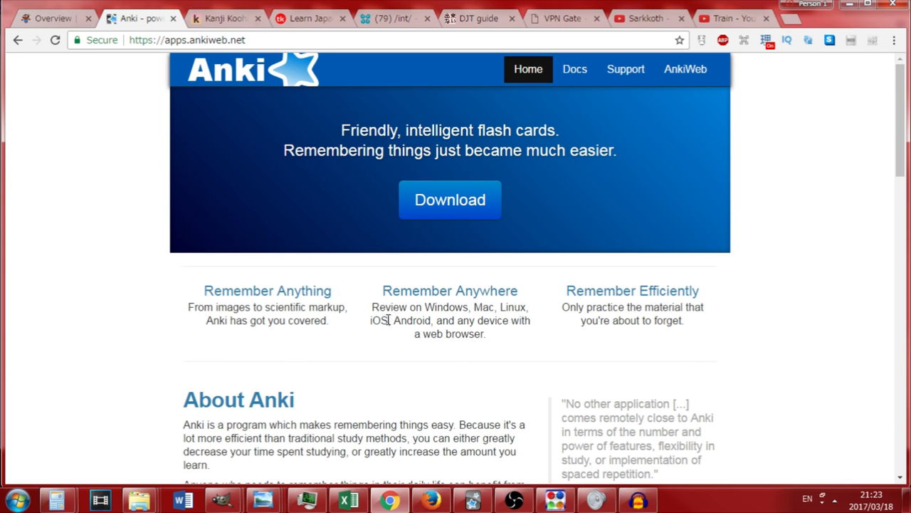
pyautogui.moveTo(761, 271)
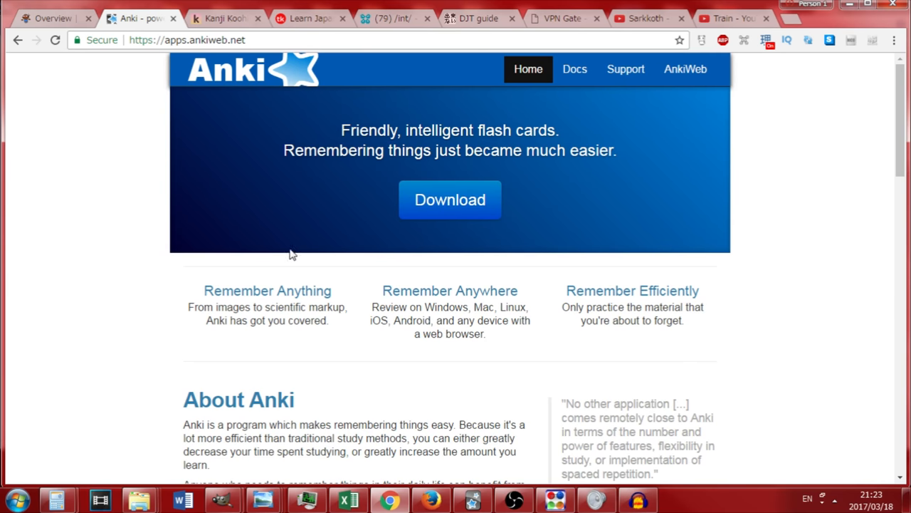
pyautogui.moveTo(306, 240)
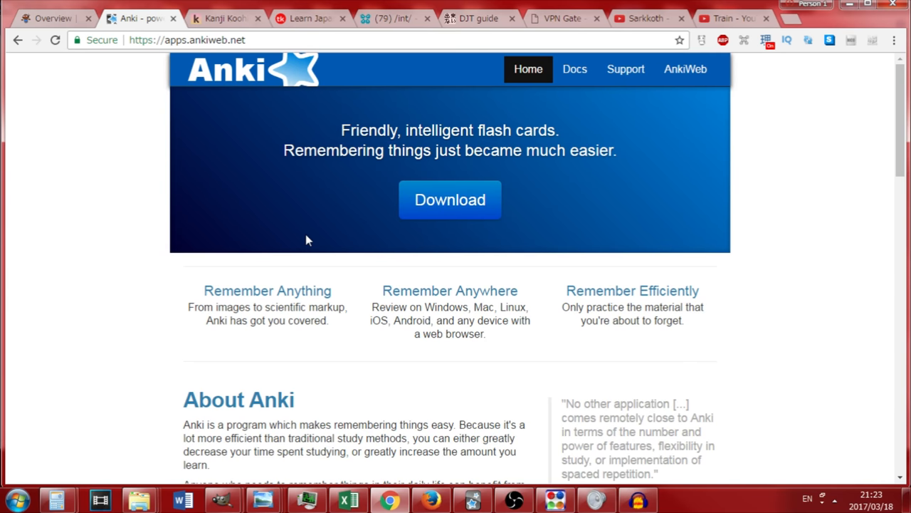
pyautogui.moveTo(318, 211)
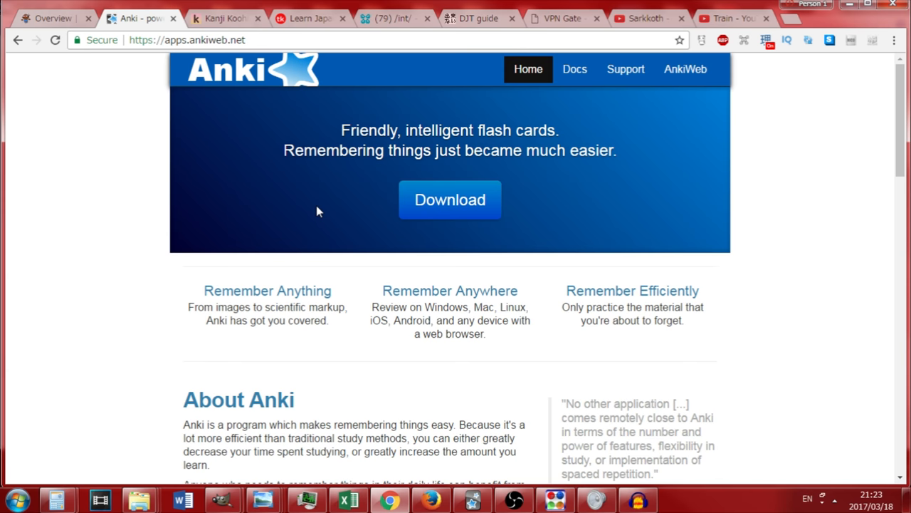
pyautogui.moveTo(342, 205)
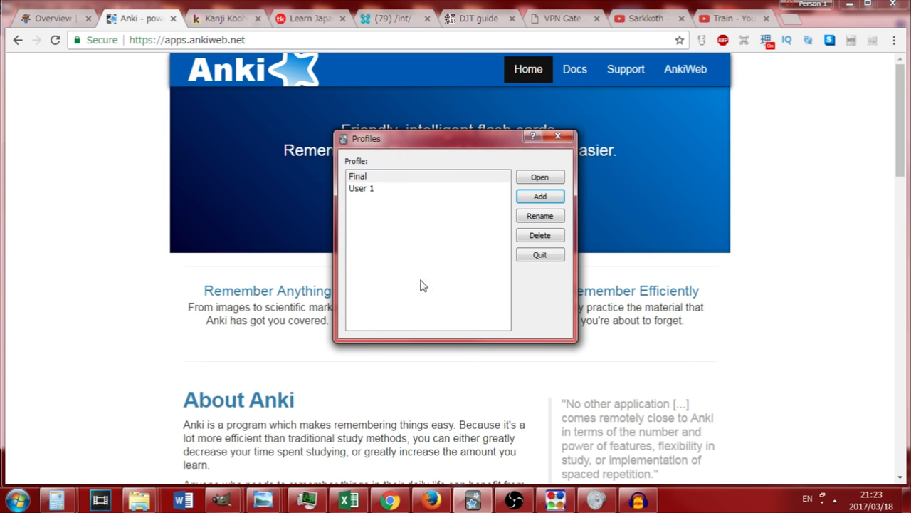
pyautogui.moveTo(508, 244)
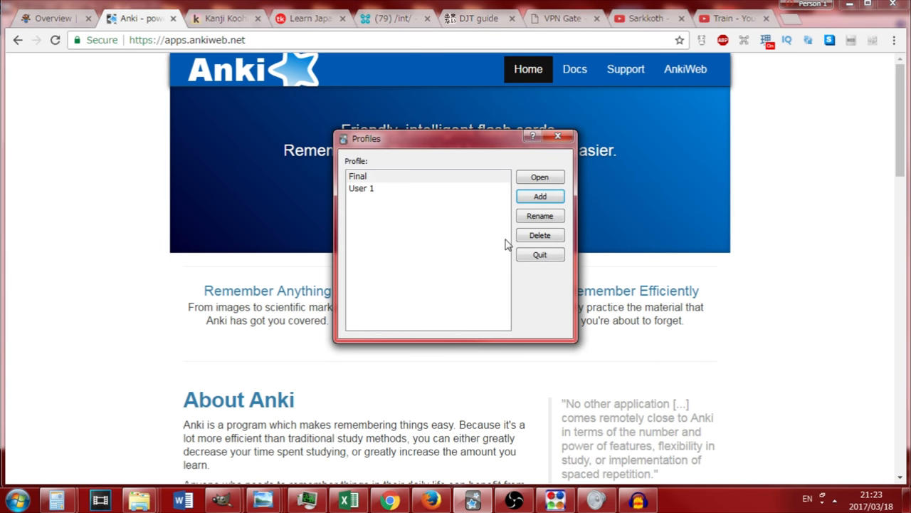
# Create and open an Anki profile named 'youtube', then reposition the Anki window
pyautogui.click(540, 196)
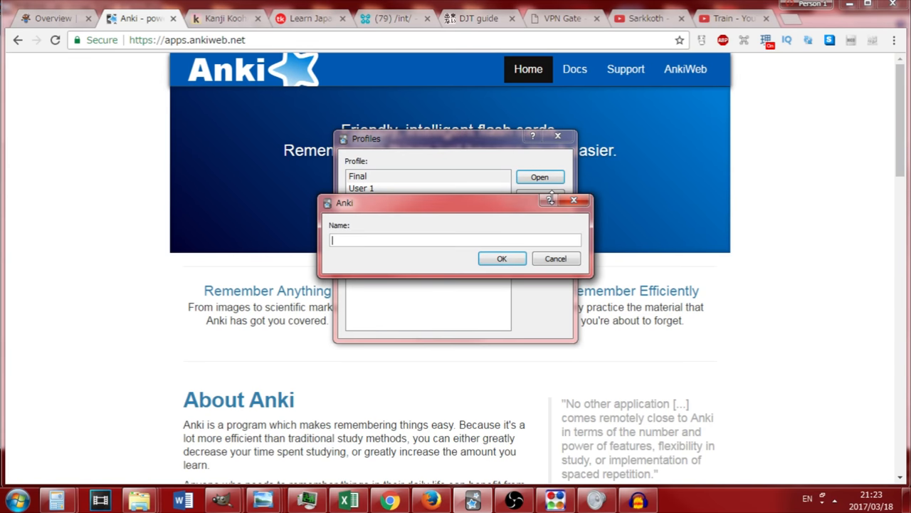
pyautogui.write('youtub')
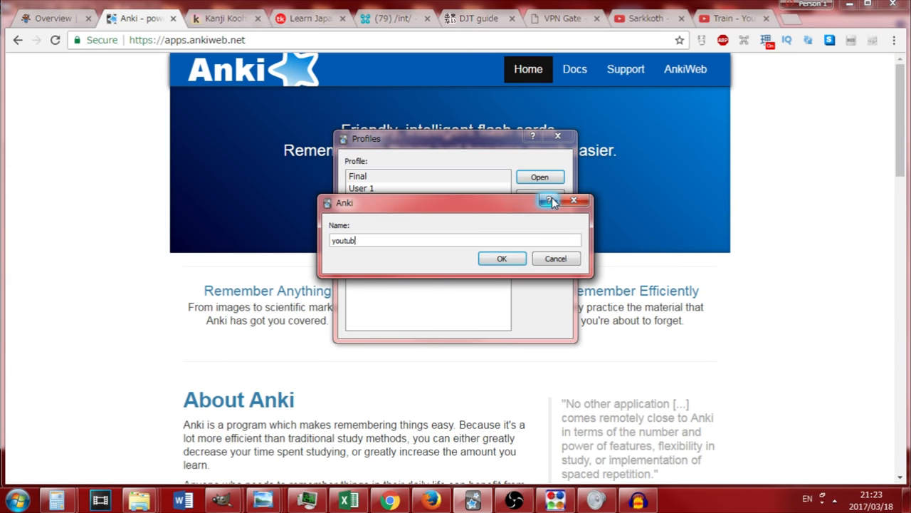
pyautogui.click(502, 258)
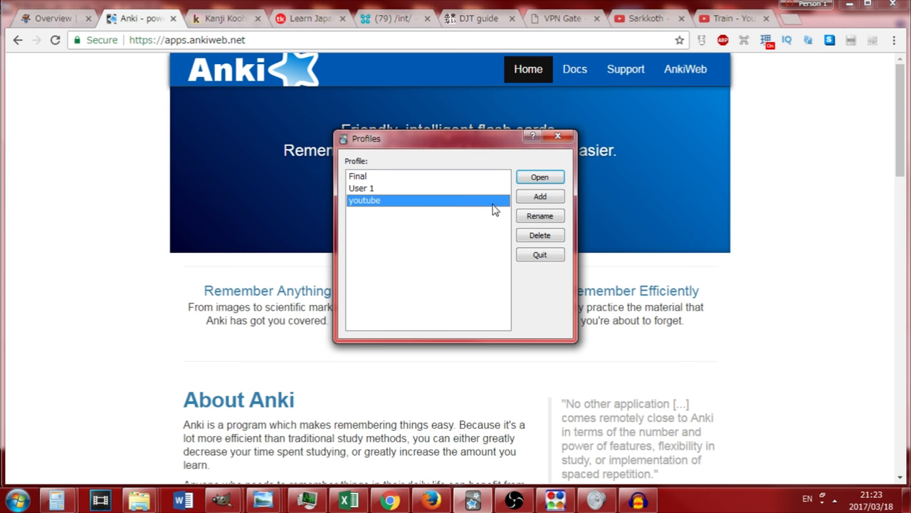
pyautogui.click(540, 177)
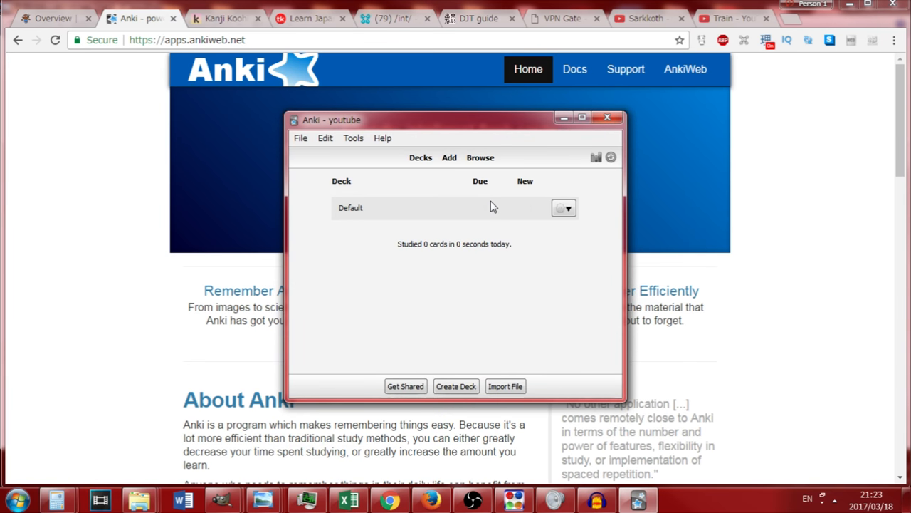
pyautogui.moveTo(455, 120); pyautogui.dragTo(466, 98)
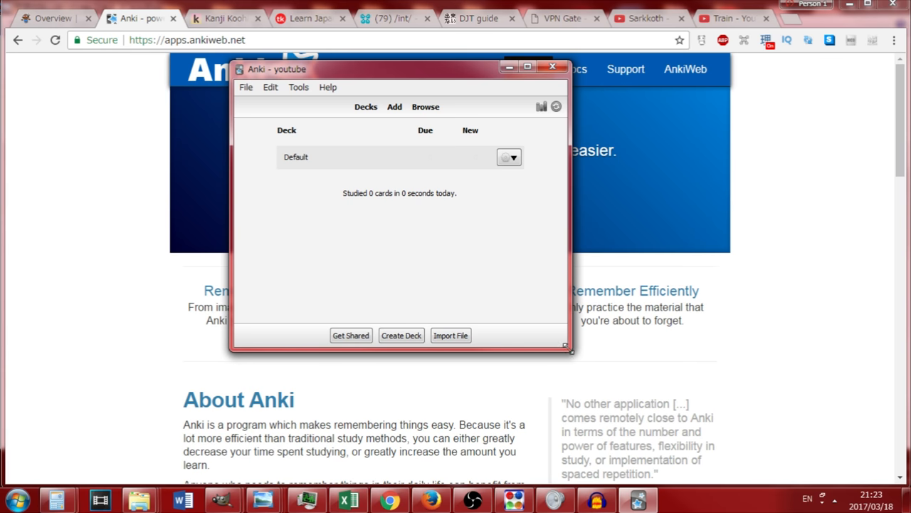
pyautogui.moveTo(399, 69); pyautogui.dragTo(623, 74)
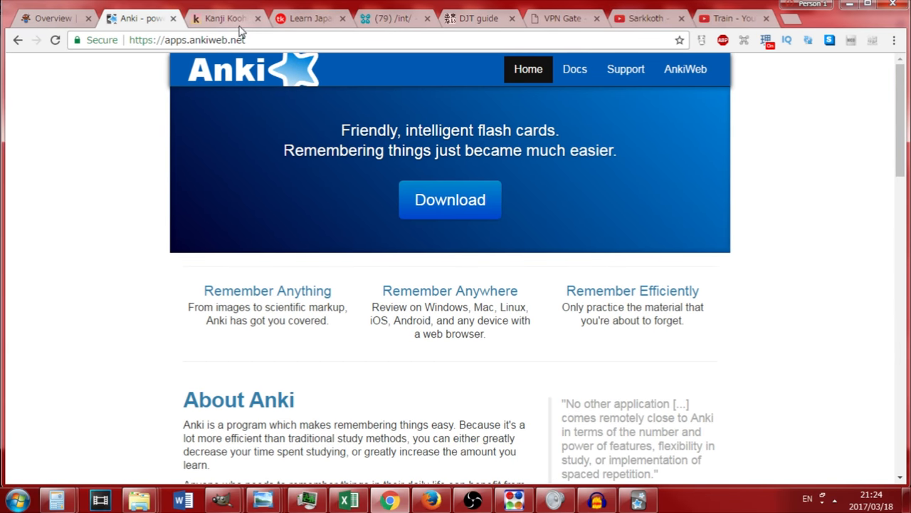
# Return to the AJATT Overview tab and scroll down the page
pyautogui.click(50, 18)
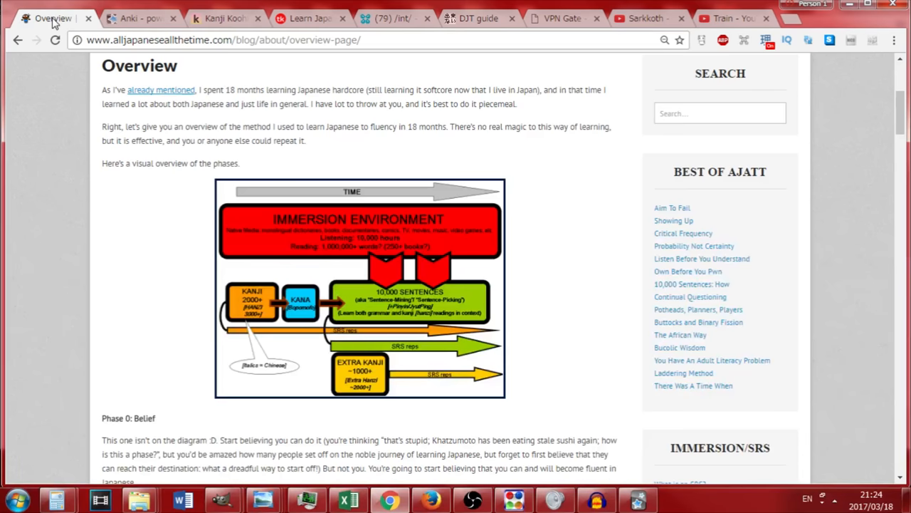
pyautogui.scroll(-3)
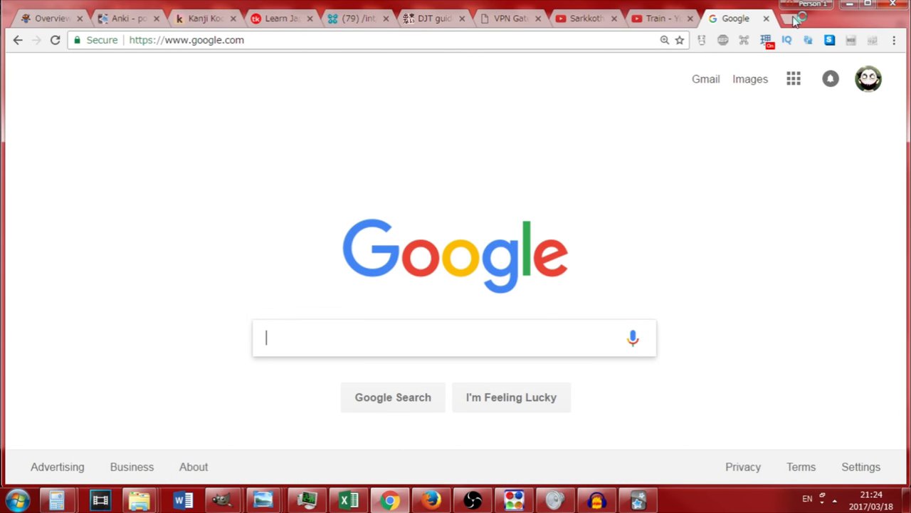
# Search Google Images for 'kanji', browse the kanji charts, then switch to Kanji Koohii
pyautogui.write('kanji')
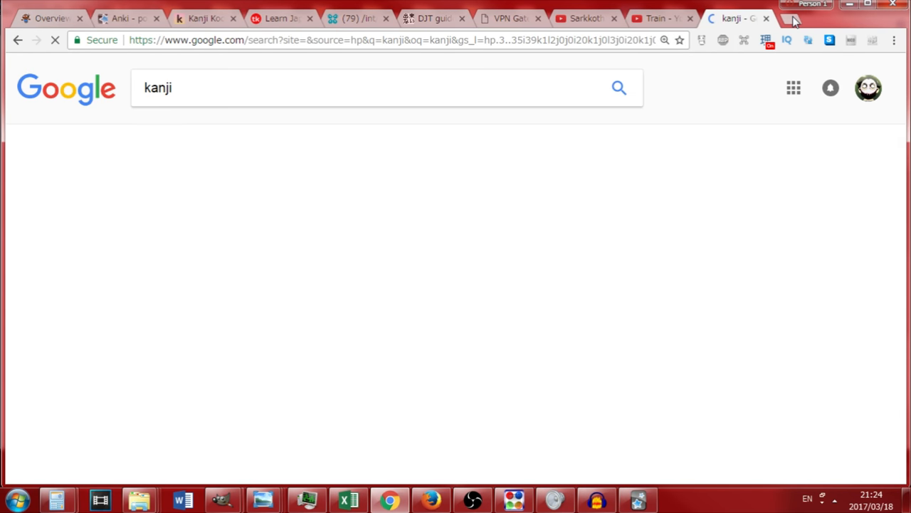
pyautogui.click(201, 135)
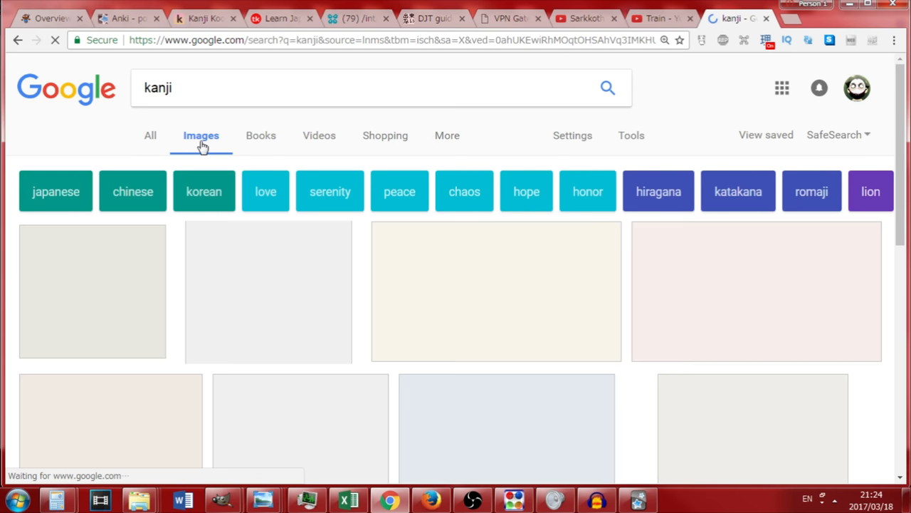
pyautogui.scroll(-3)
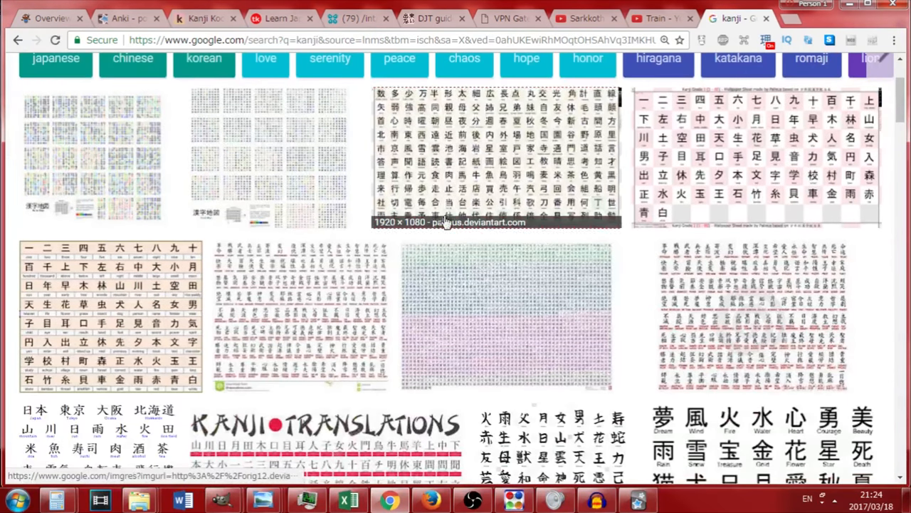
pyautogui.scroll(-3)
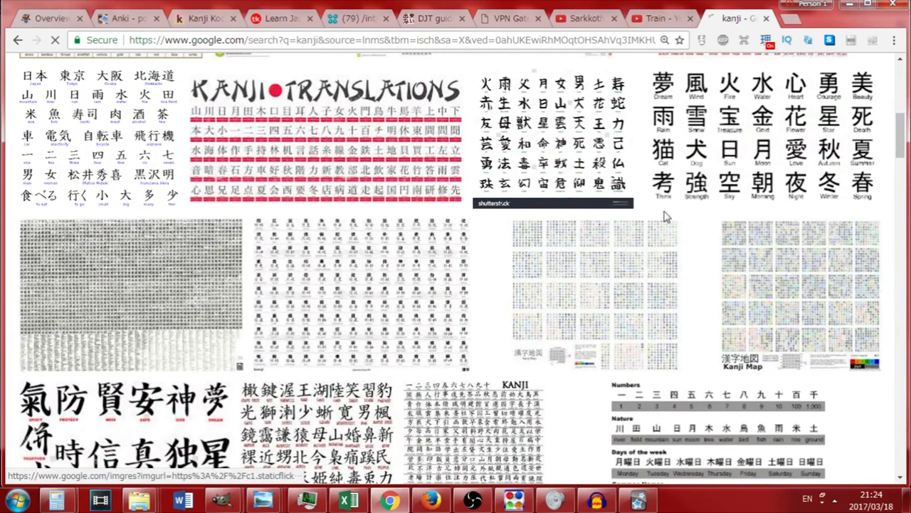
pyautogui.scroll(-3)
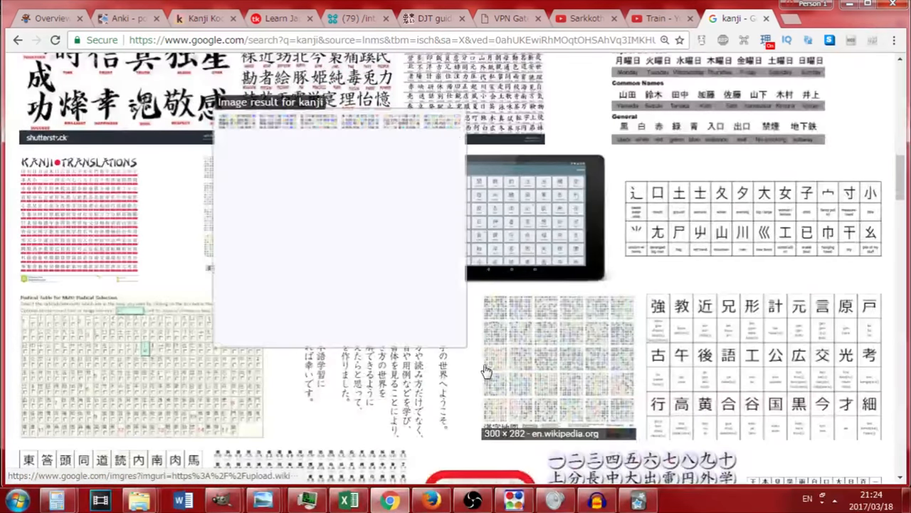
pyautogui.scroll(-3)
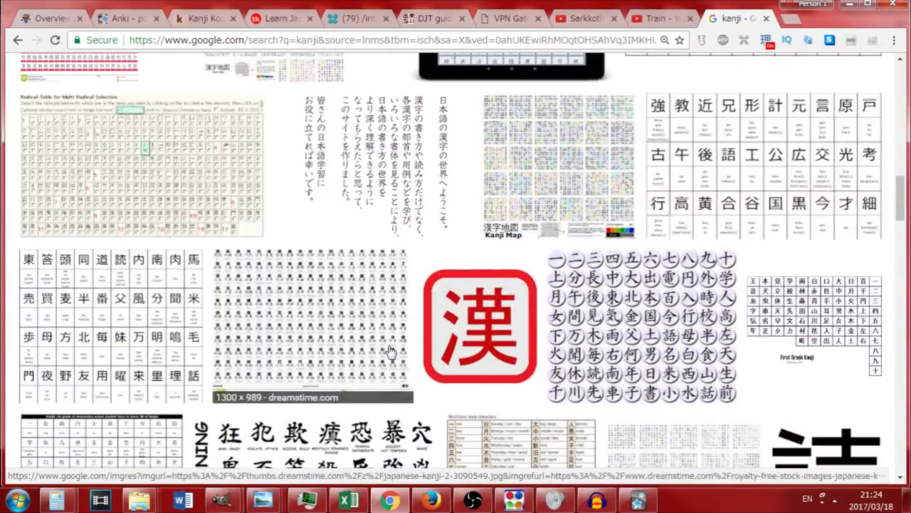
pyautogui.moveTo(496, 80)
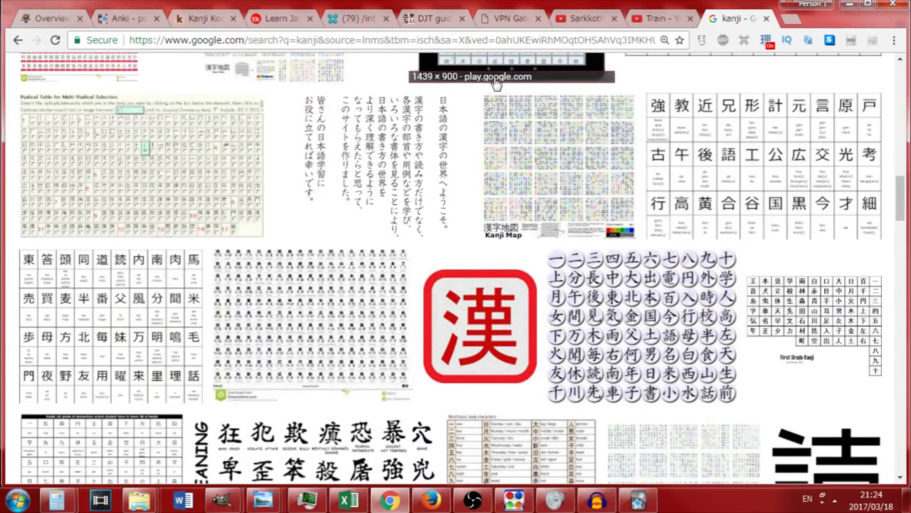
pyautogui.scroll(-3)
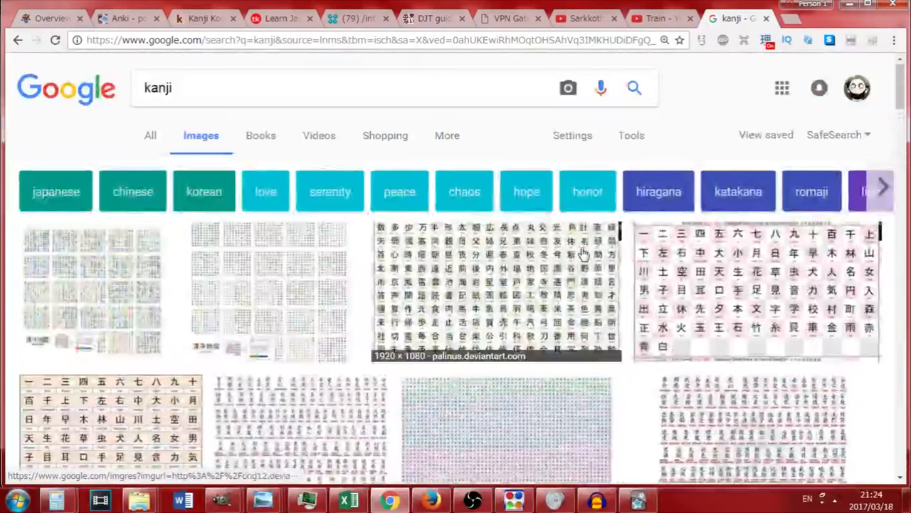
pyautogui.scroll(-3)
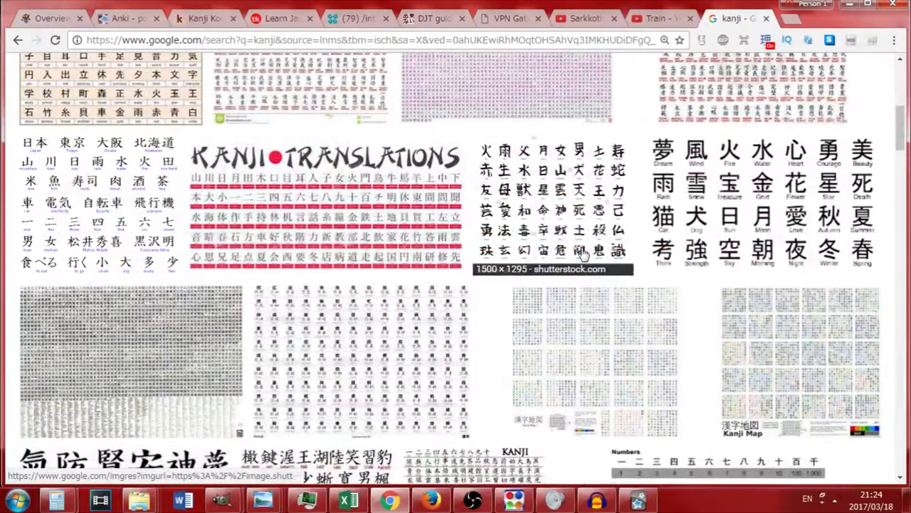
pyautogui.moveTo(616, 126)
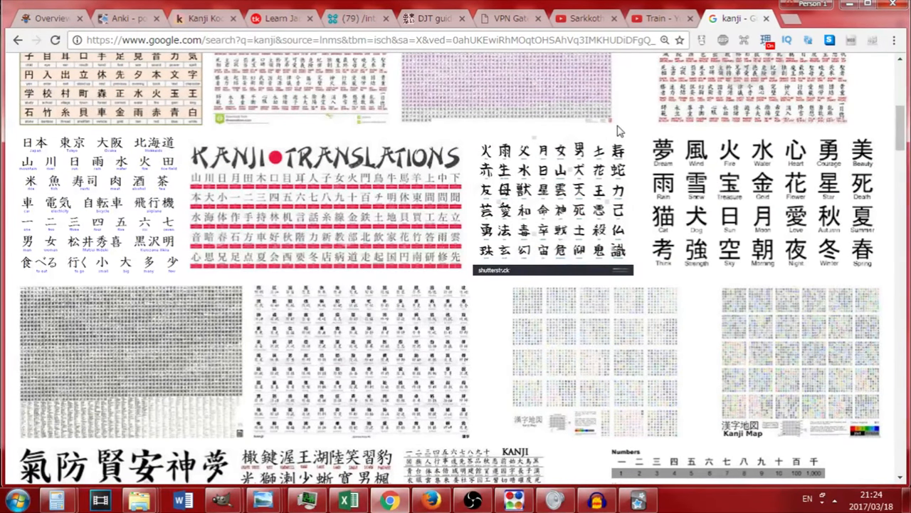
pyautogui.scroll(3)
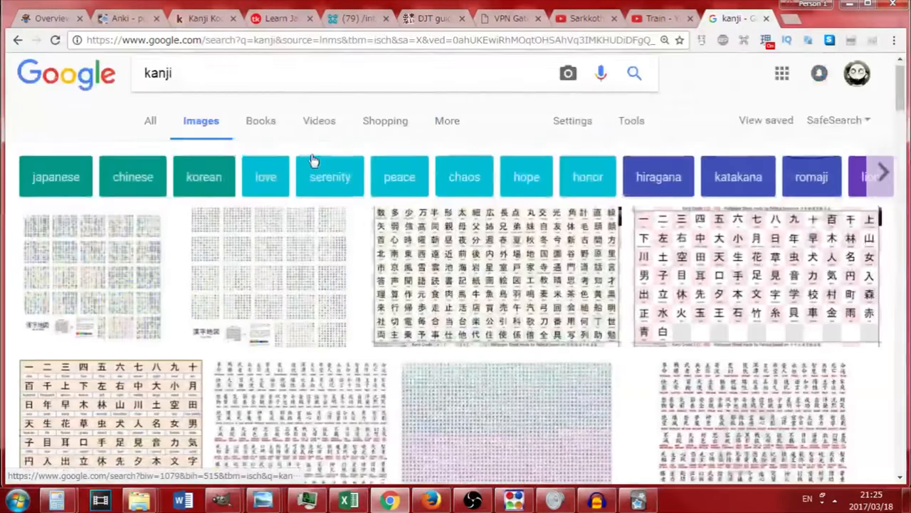
pyautogui.scroll(-3)
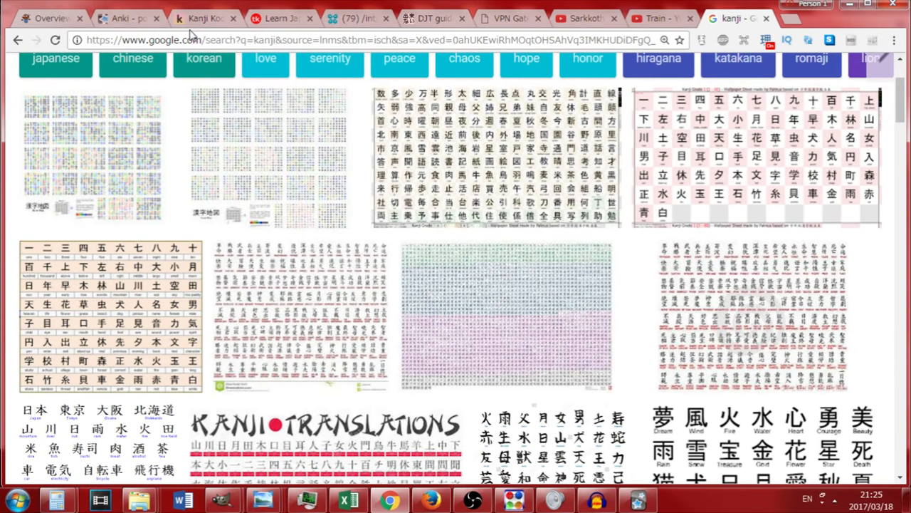
pyautogui.click(203, 18)
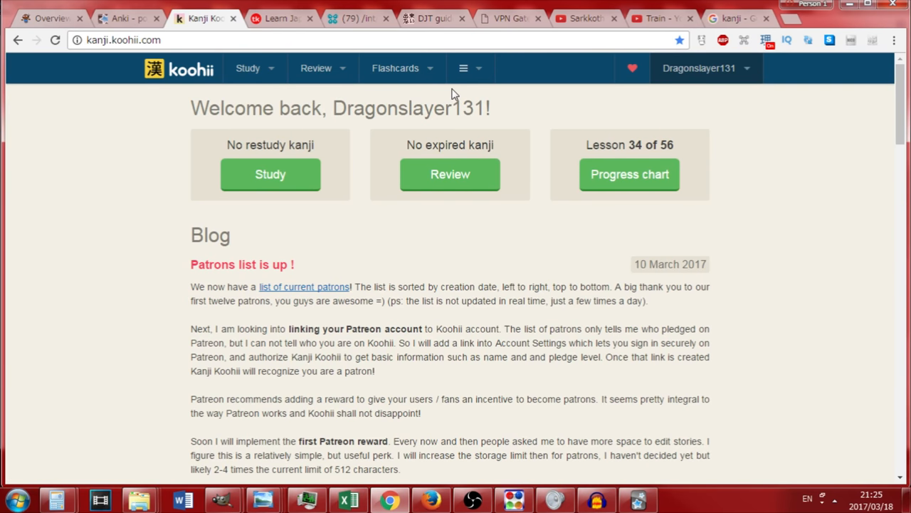
pyautogui.moveTo(125, 116)
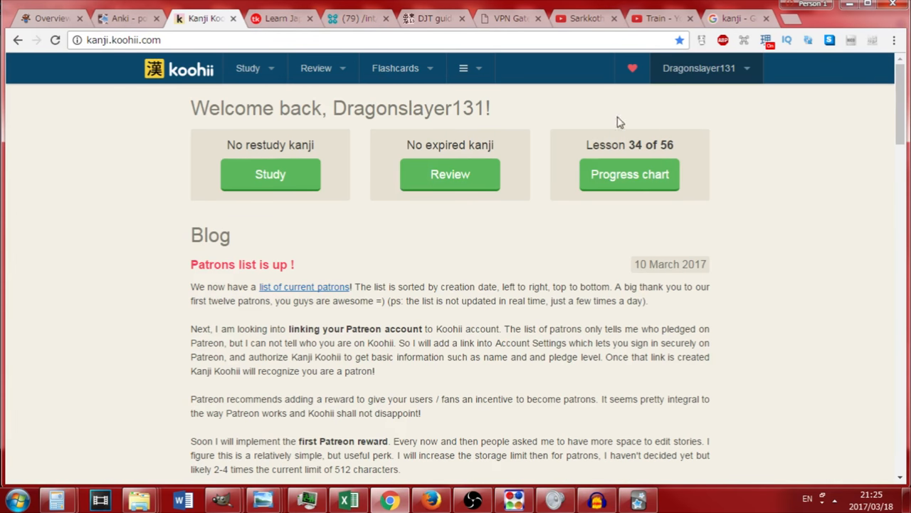
# Look over the Koohii Study area, return home, and open kanji #1 'one'
pyautogui.click(247, 67)
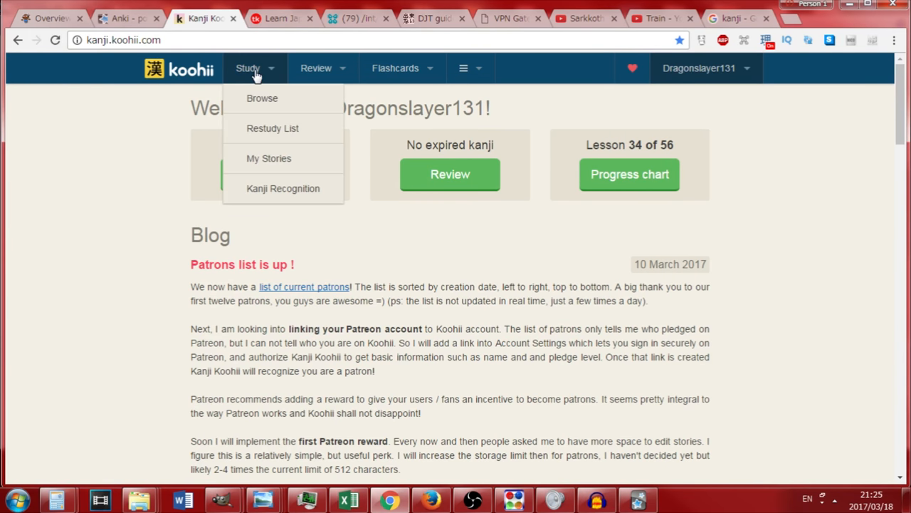
pyautogui.click(262, 98)
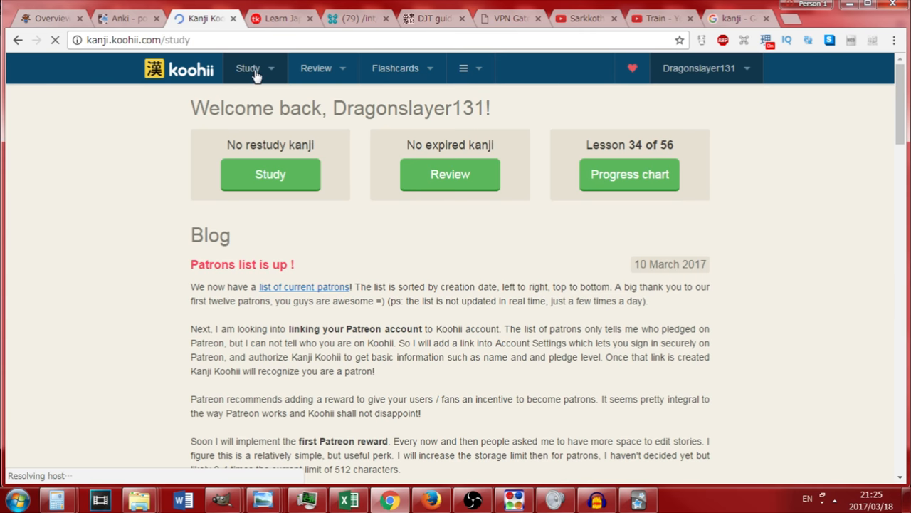
pyautogui.click(248, 67)
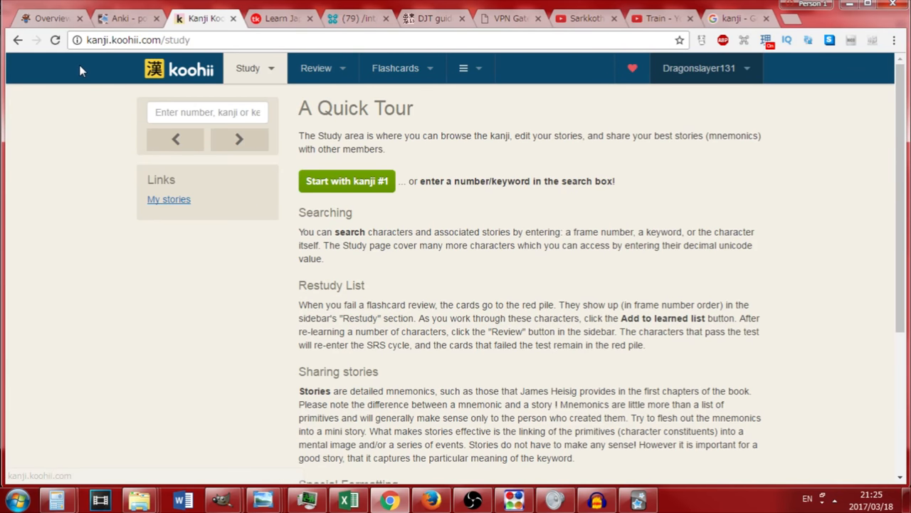
pyautogui.moveTo(64, 85)
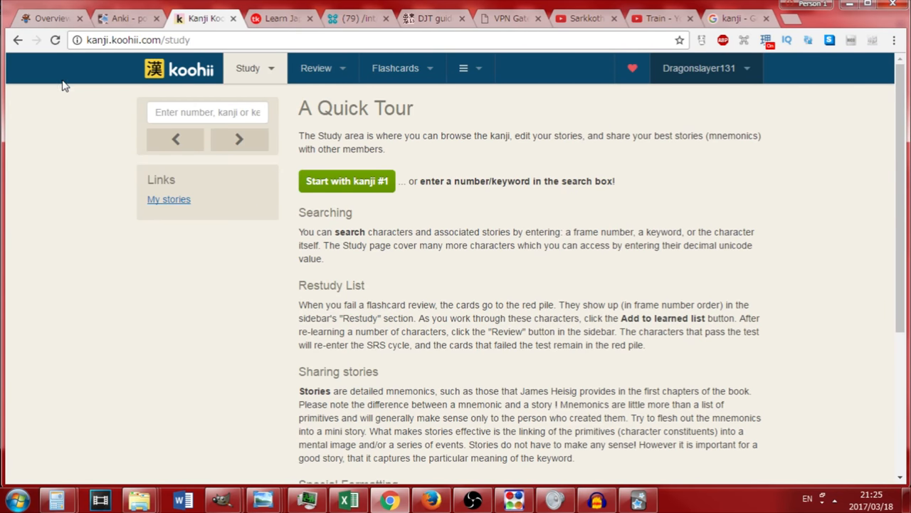
pyautogui.moveTo(169, 76)
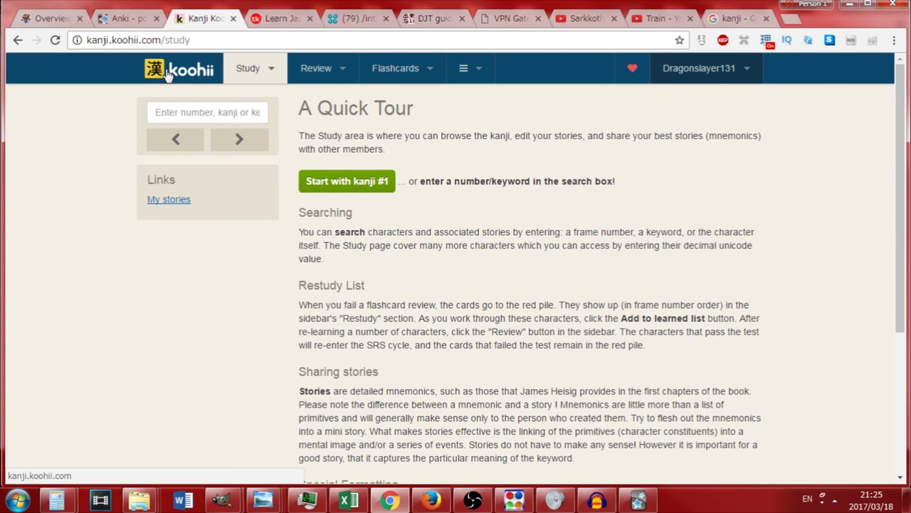
pyautogui.click(179, 68)
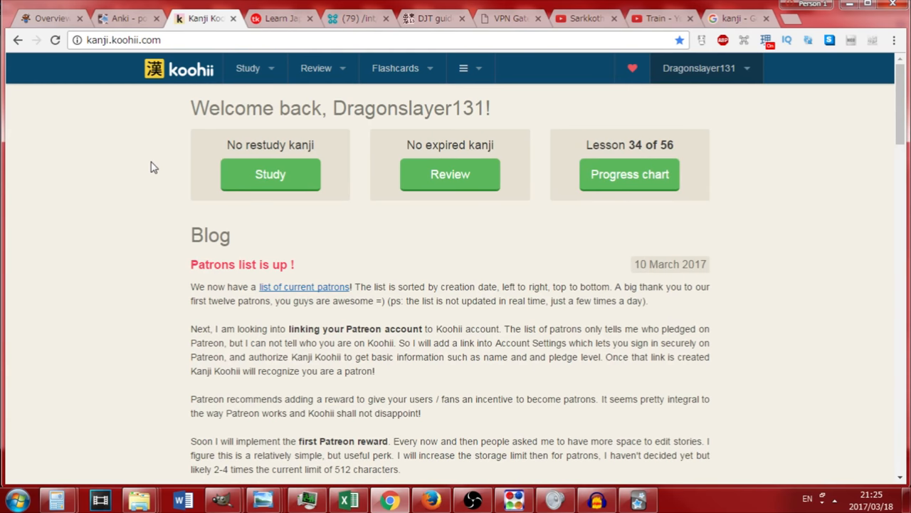
pyautogui.moveTo(174, 169)
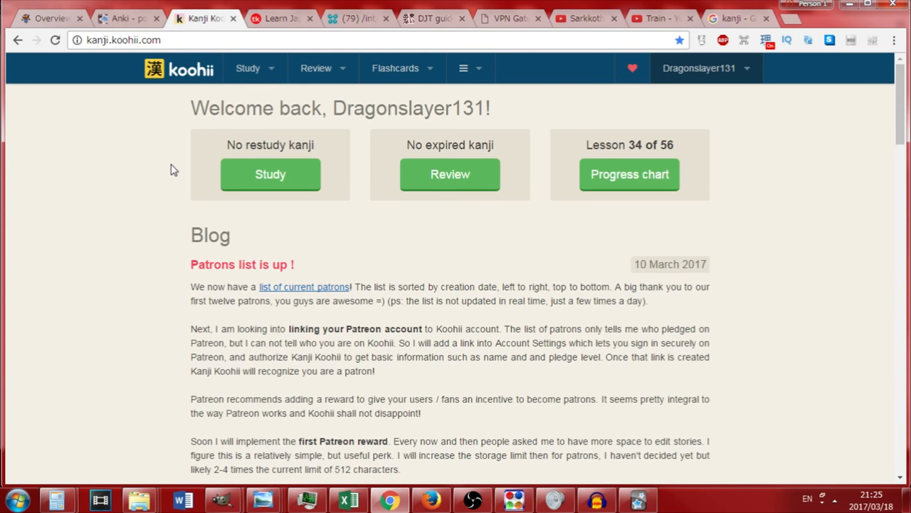
pyautogui.moveTo(559, 263)
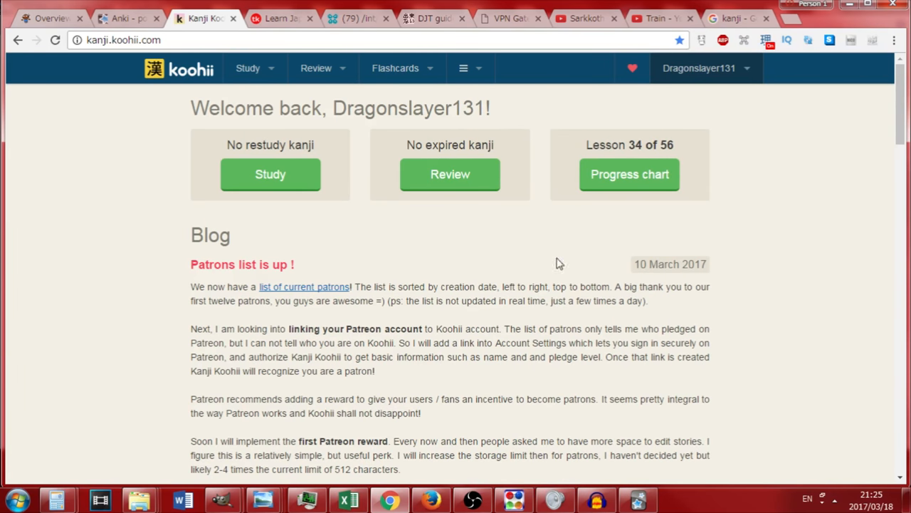
pyautogui.moveTo(164, 340)
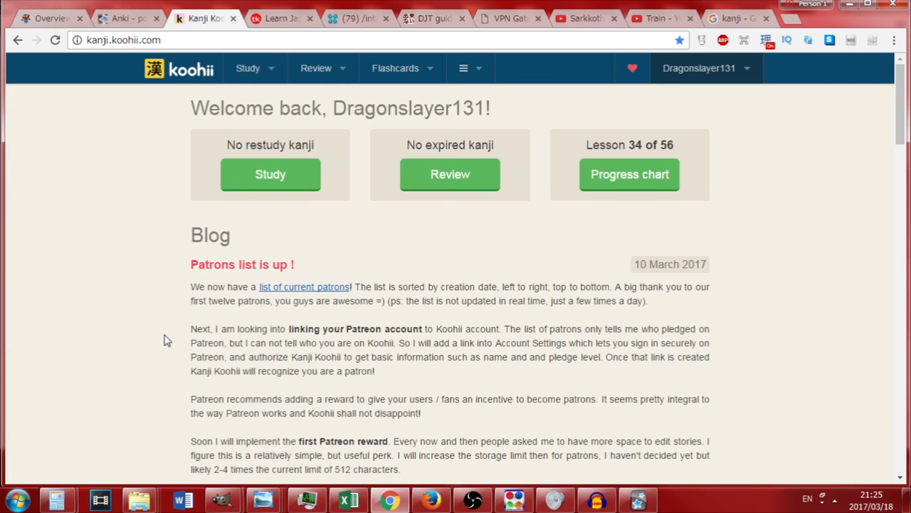
pyautogui.moveTo(160, 256)
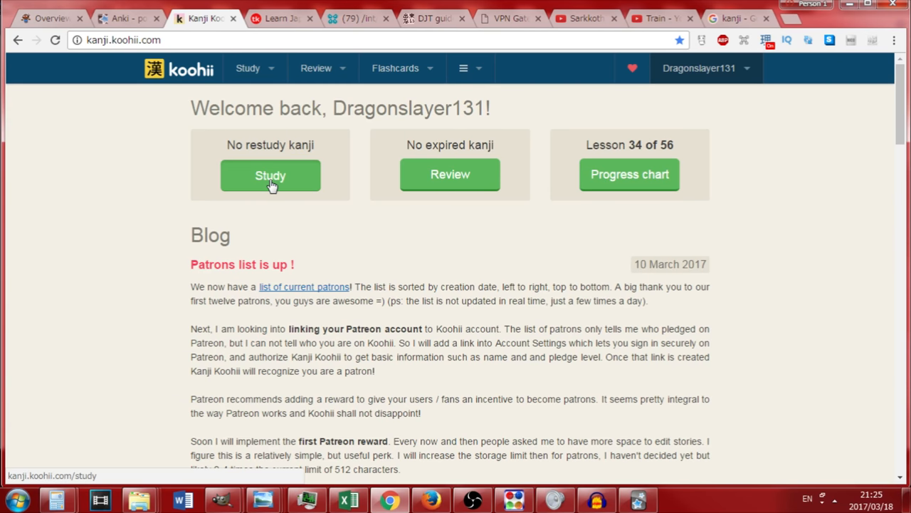
pyautogui.click(248, 67)
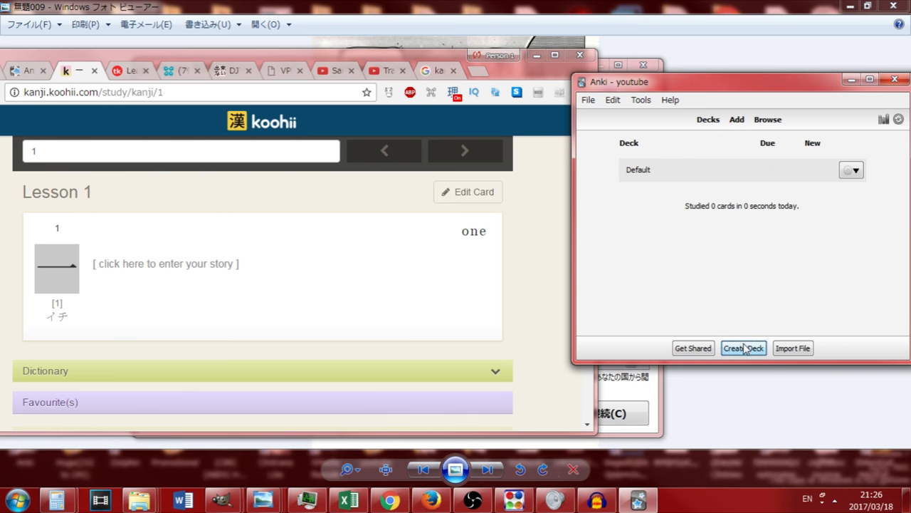
# Create a Kanji deck and add a card with 一 on the front and a Koohii story on the back
pyautogui.click(743, 347)
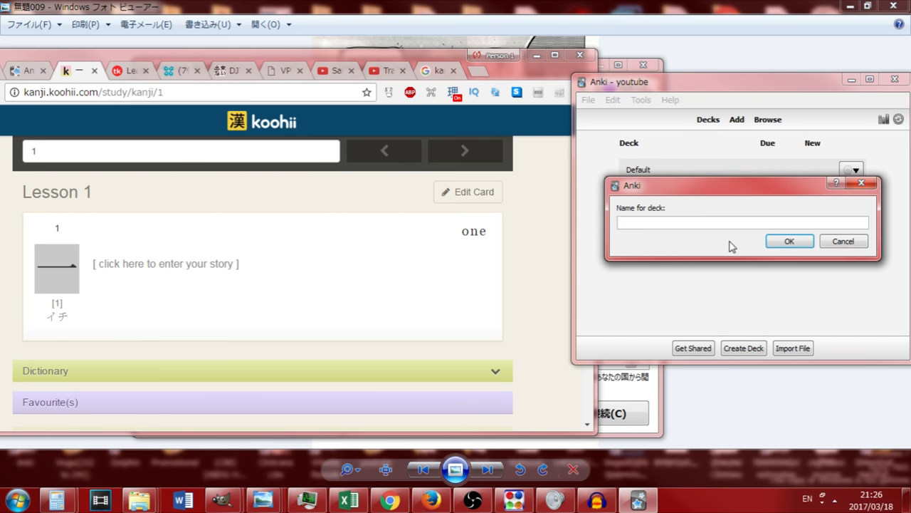
pyautogui.click(789, 241)
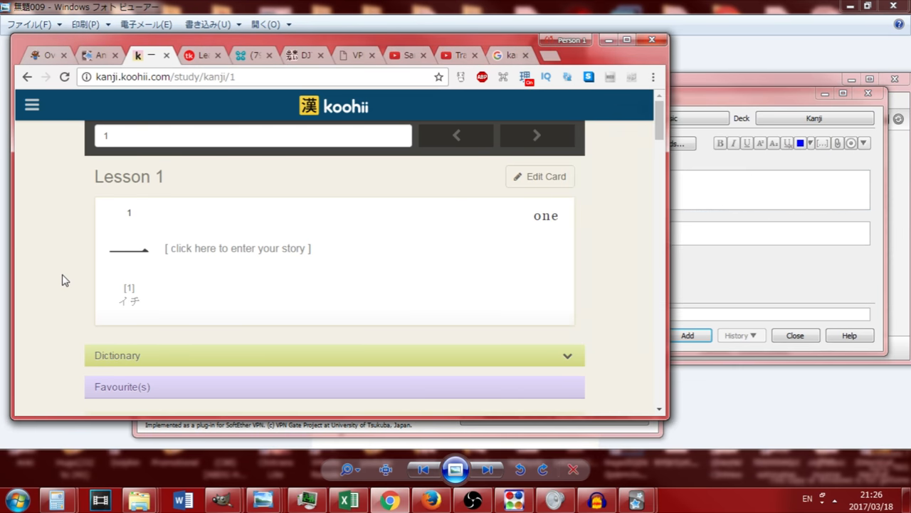
pyautogui.scroll(-3)
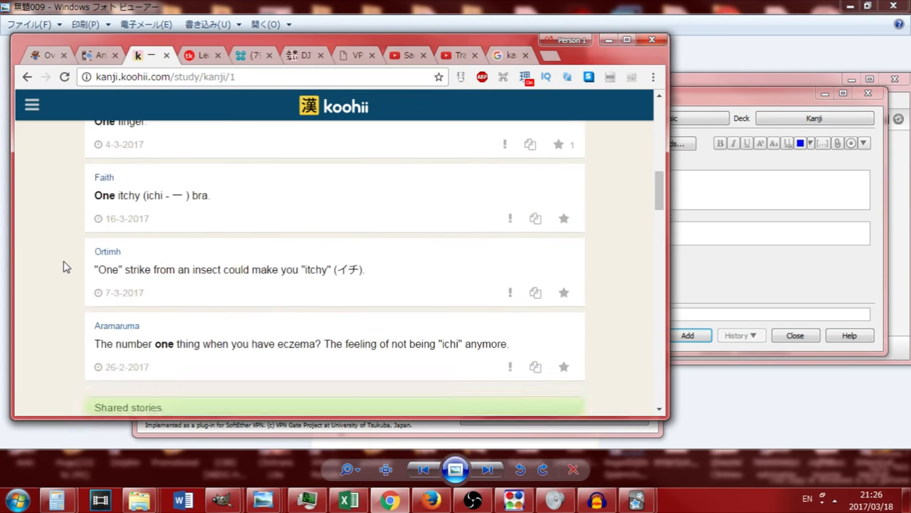
pyautogui.scroll(3)
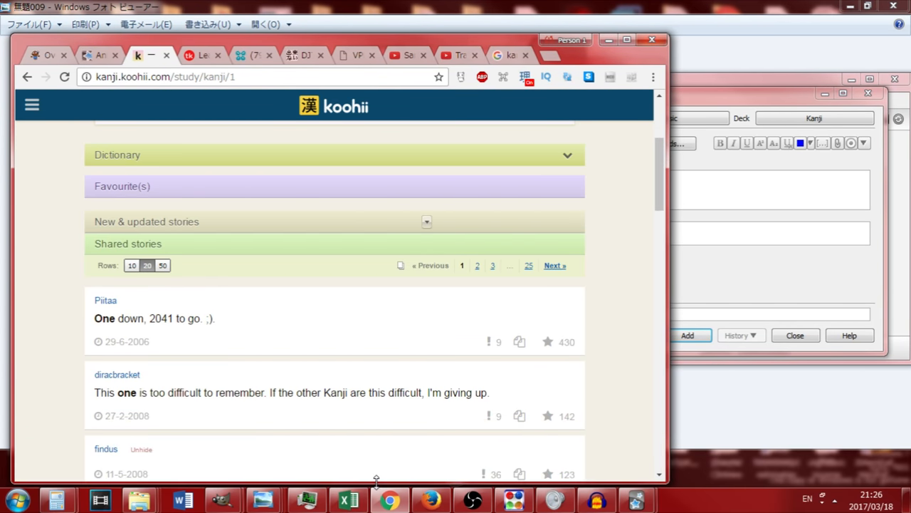
pyautogui.scroll(-3)
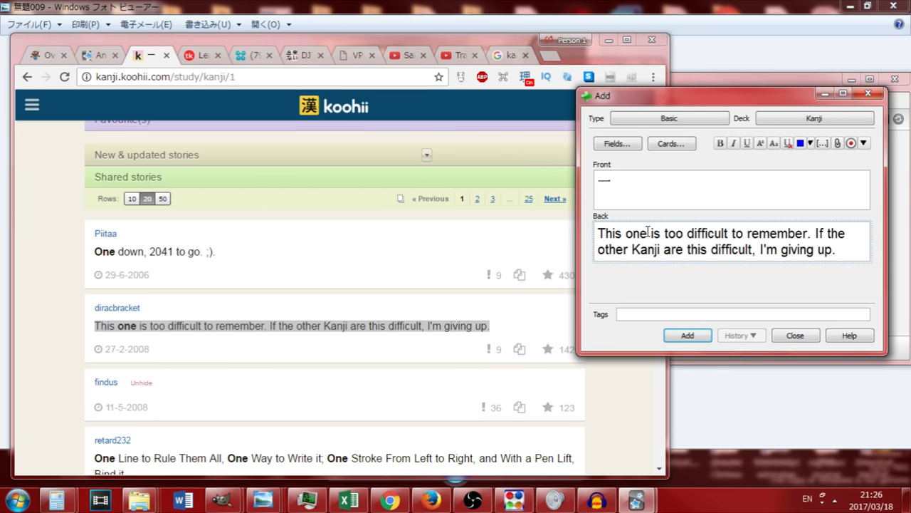
pyautogui.doubleClick(632, 233)
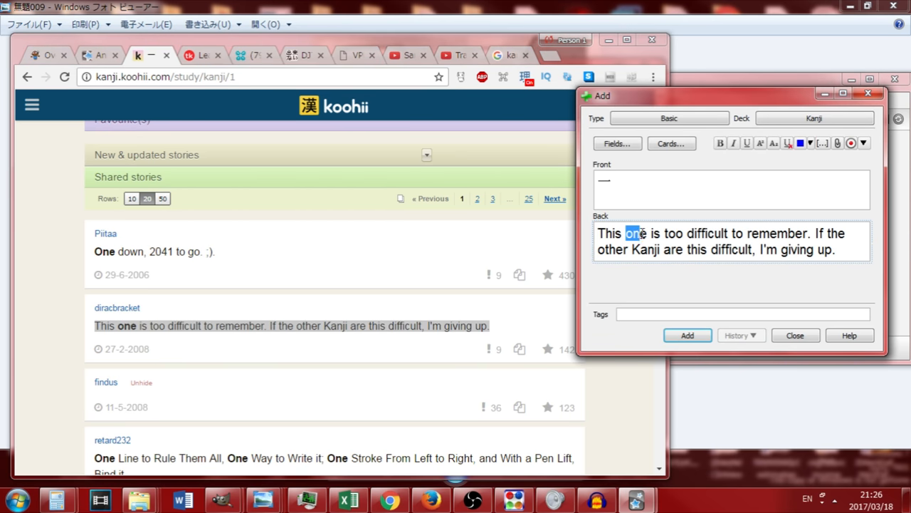
pyautogui.click(705, 269)
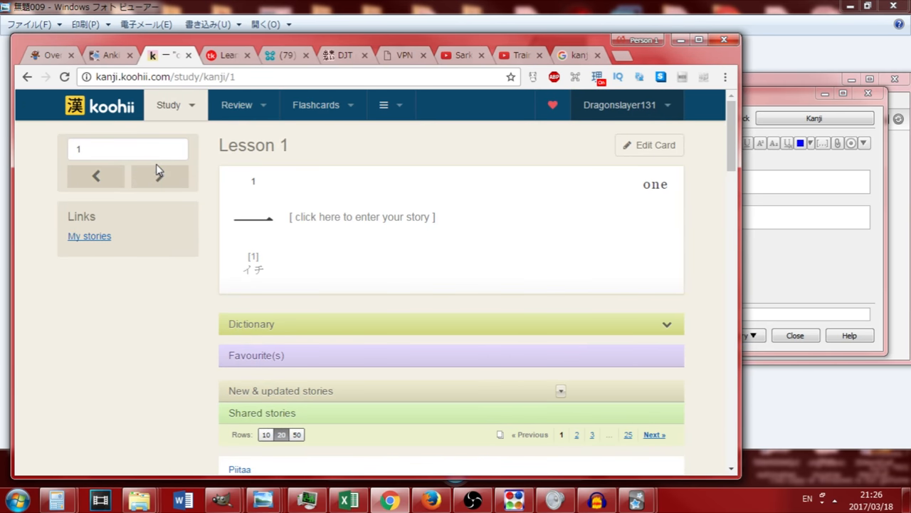
# Step forward through four kanji with the next arrow
pyautogui.click(160, 175)
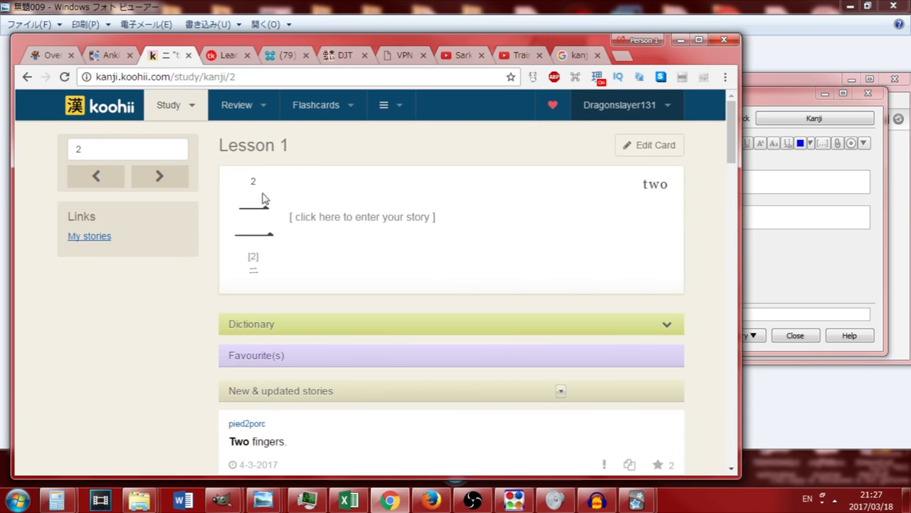
pyautogui.click(159, 176)
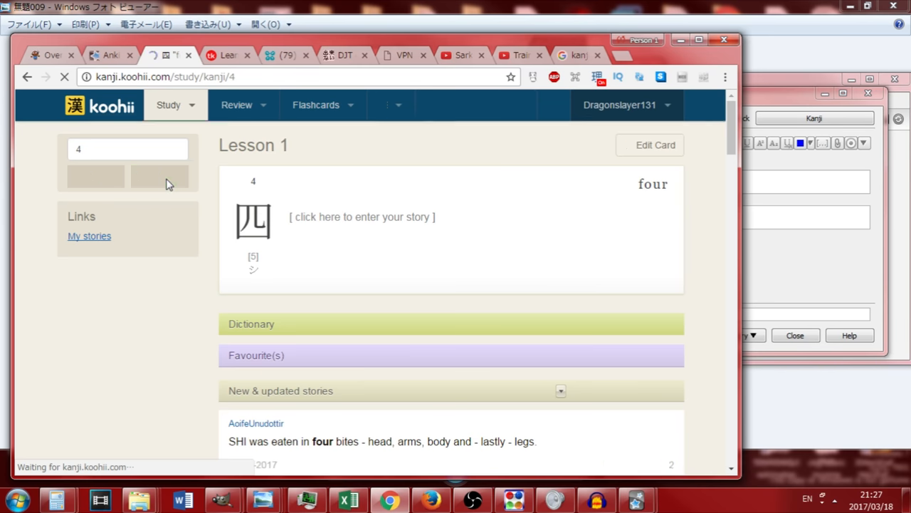
pyautogui.click(159, 175)
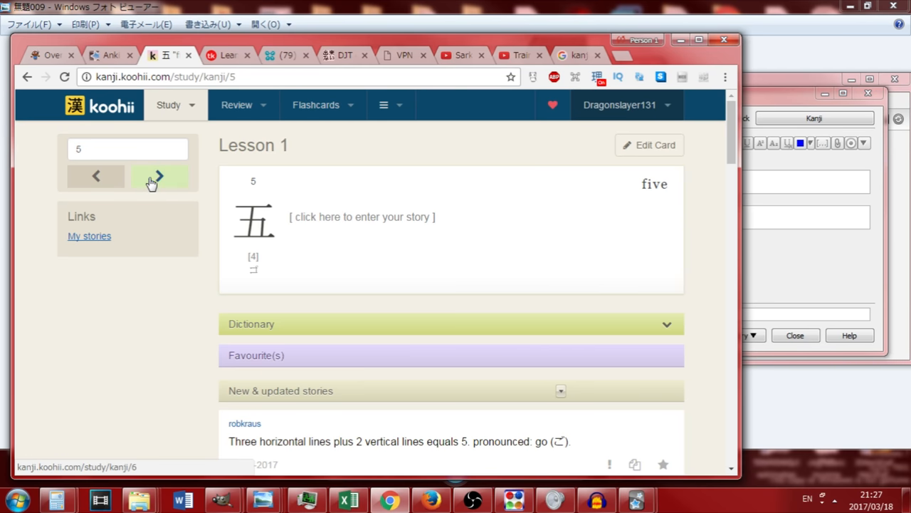
pyautogui.click(158, 175)
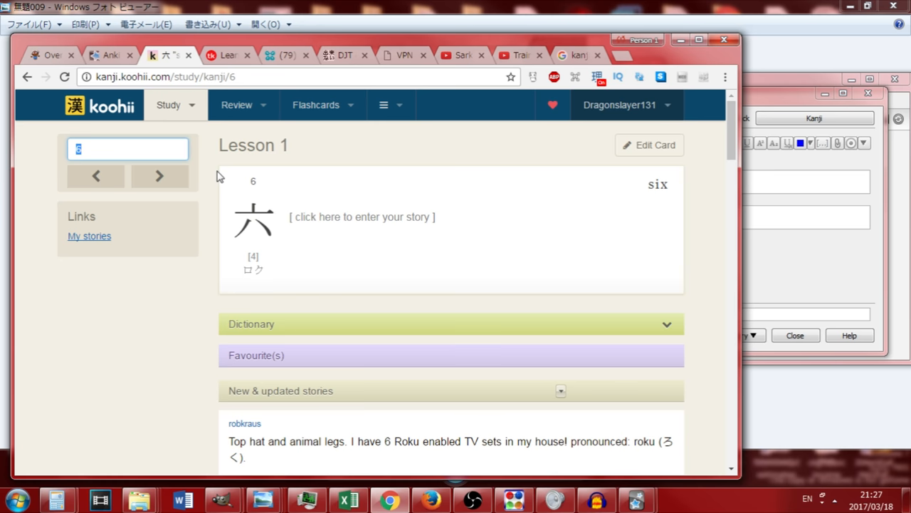
# Search Koohii for 'car', open kanji 286 車, and select its shared rice-field story
pyautogui.write('c')
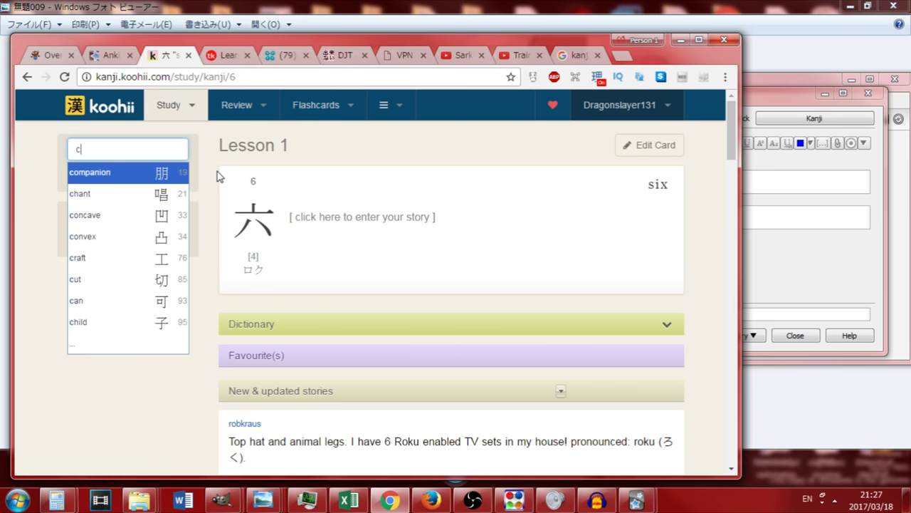
pyautogui.write('ar')
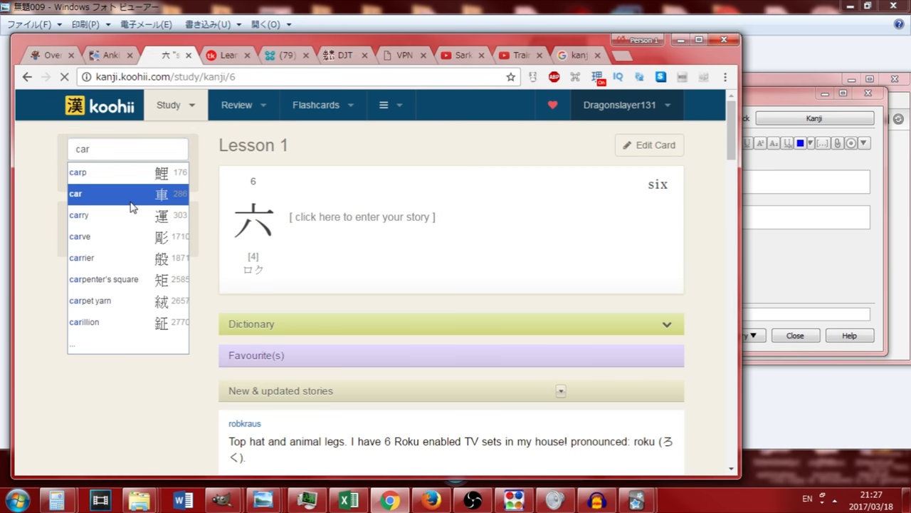
pyautogui.click(76, 193)
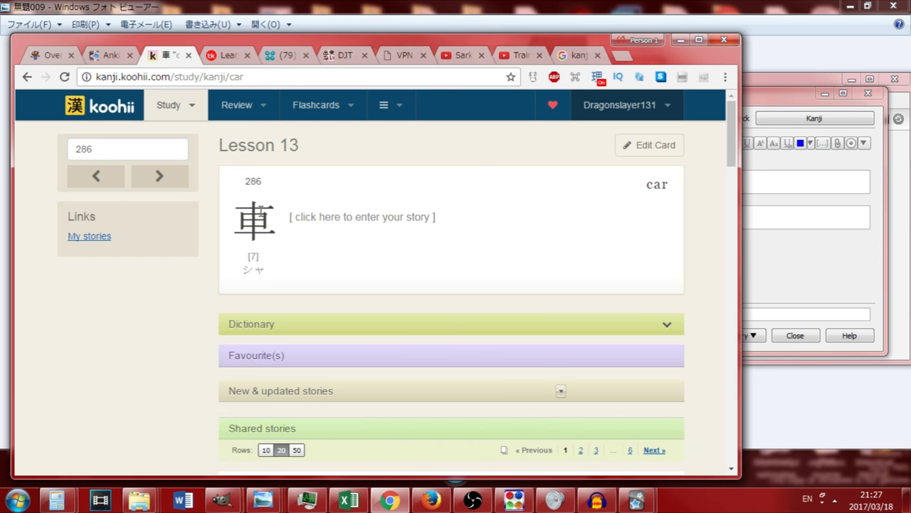
pyautogui.scroll(-3)
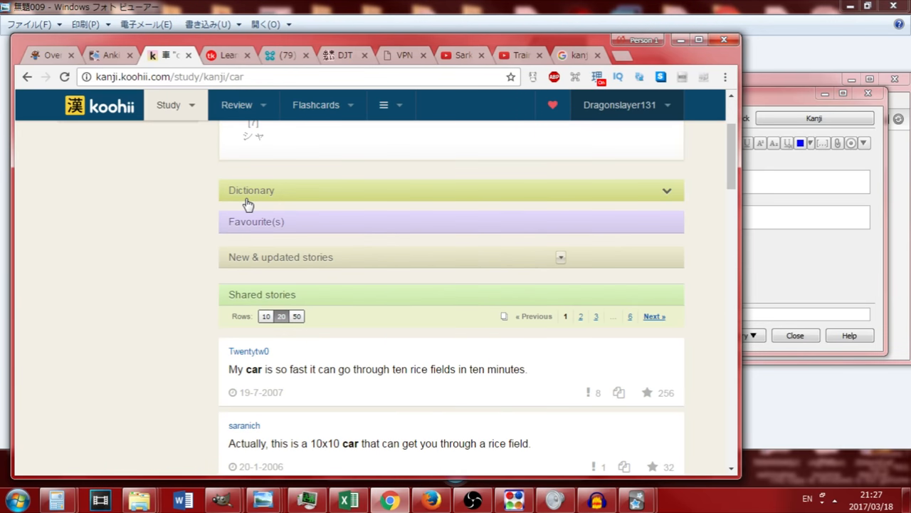
pyautogui.scroll(-3)
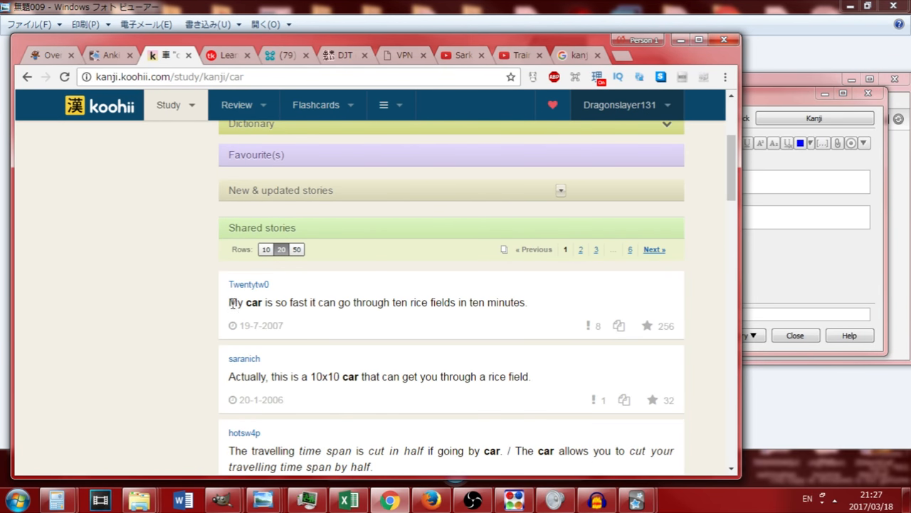
pyautogui.moveTo(316, 301)
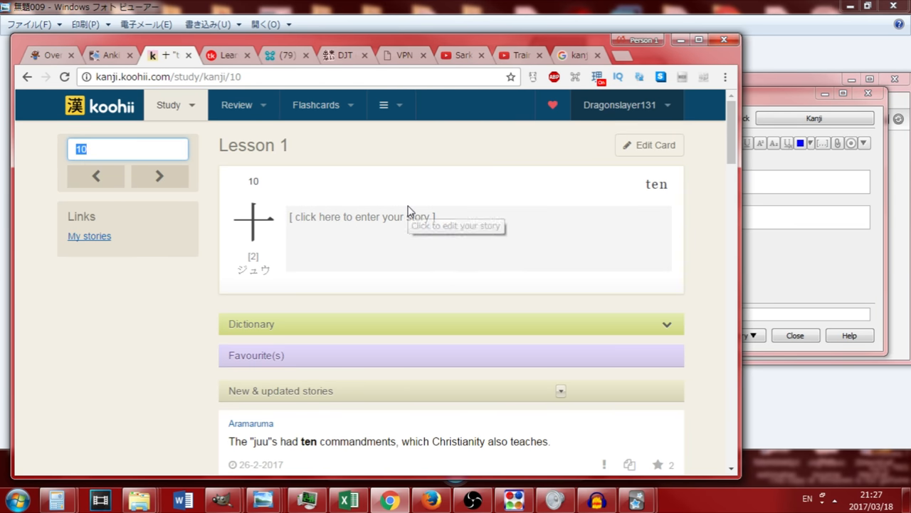
pyautogui.write('rice')
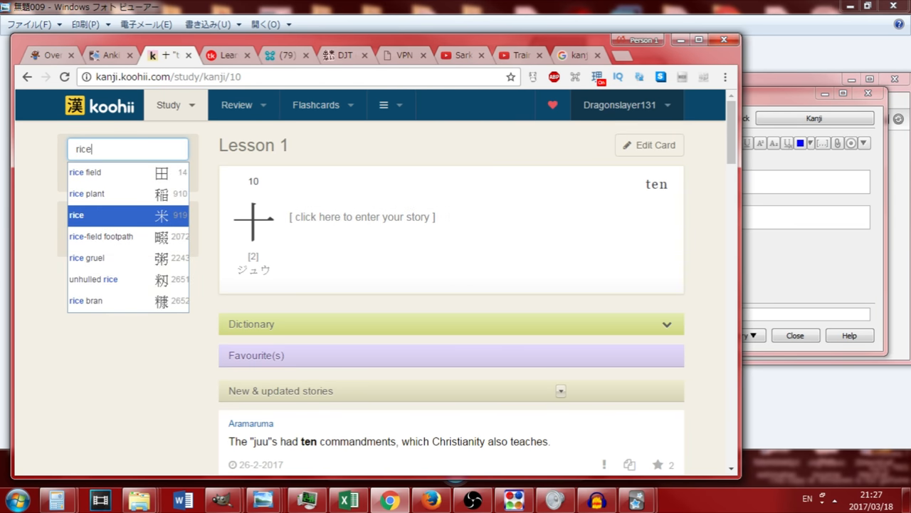
pyautogui.moveTo(175, 175)
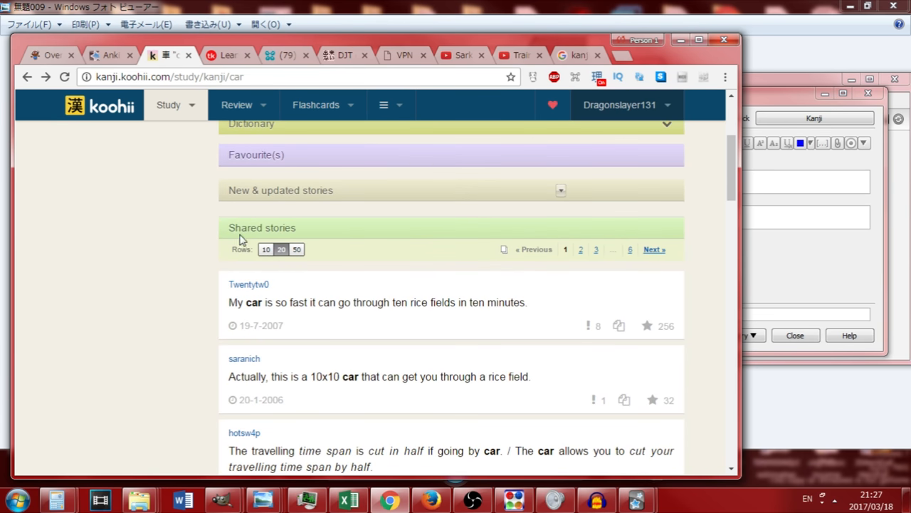
pyautogui.moveTo(227, 302); pyautogui.dragTo(345, 324)
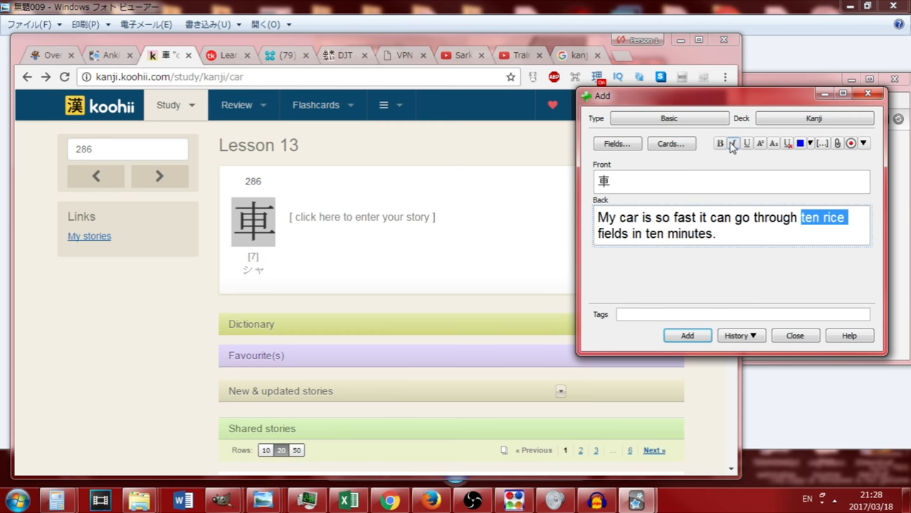
# Emphasize 'car' and 'ten rice fields' in the story and type the keyword Car above it
pyautogui.doubleClick(627, 217)
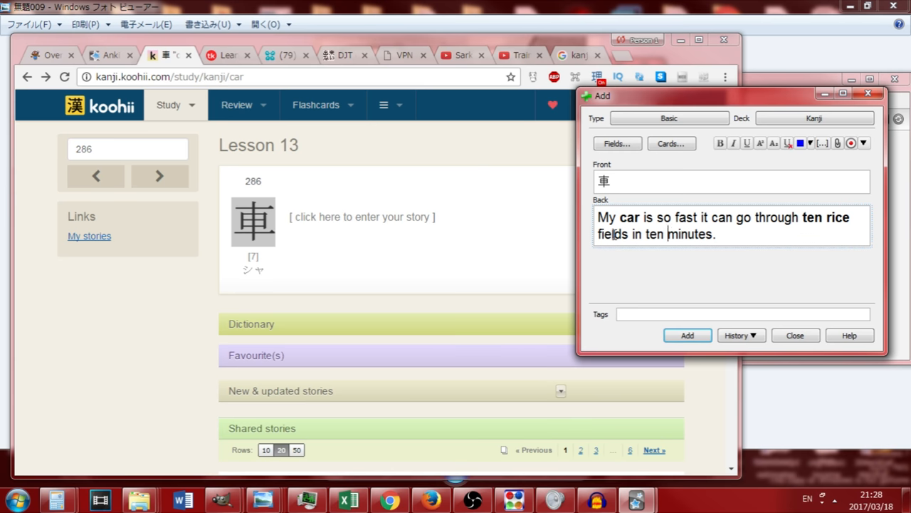
pyautogui.doubleClick(614, 233)
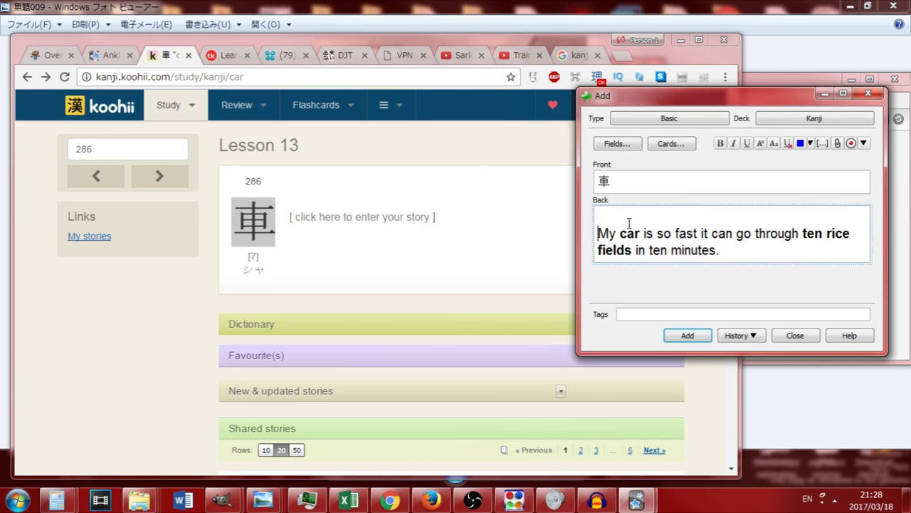
pyautogui.write('Car')
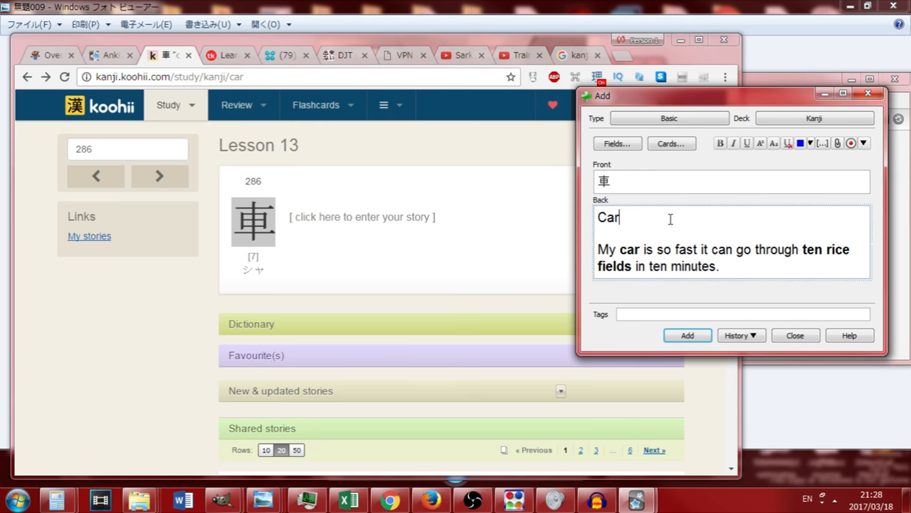
pyautogui.moveTo(716, 251)
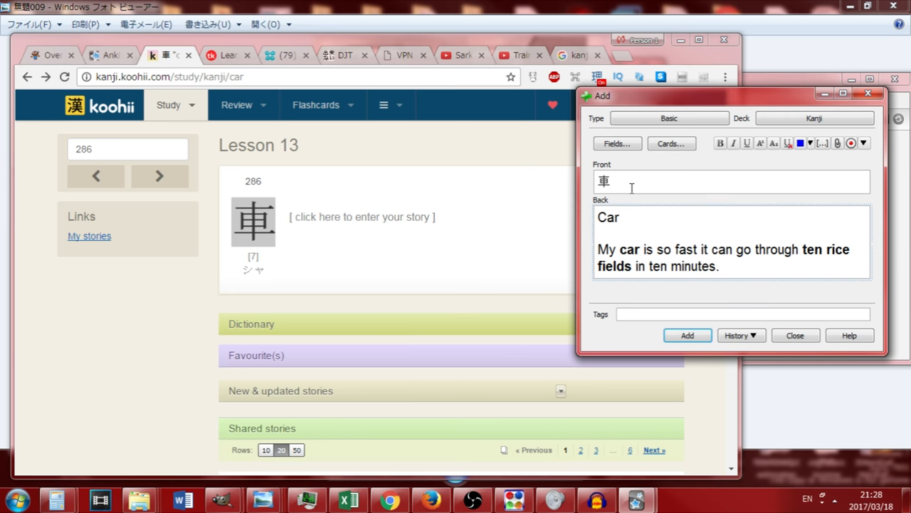
pyautogui.moveTo(632, 213)
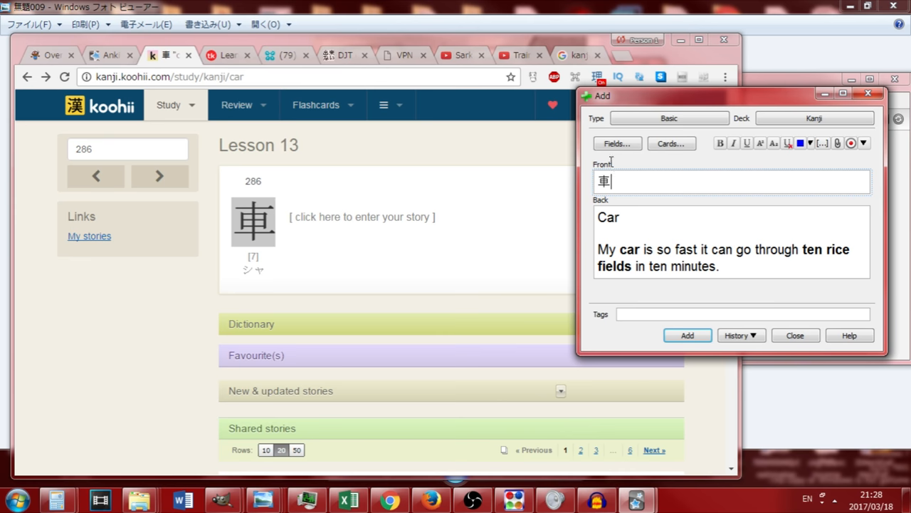
pyautogui.moveTo(610, 164)
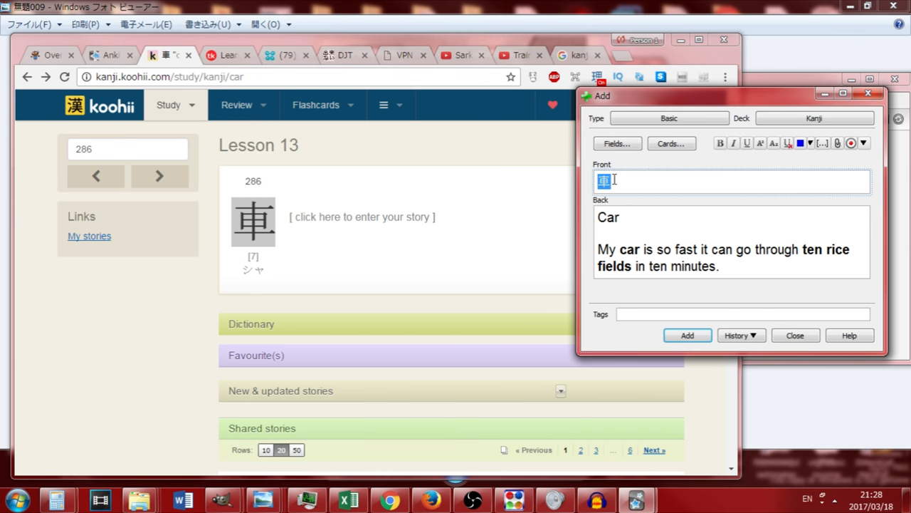
pyautogui.moveTo(595, 186)
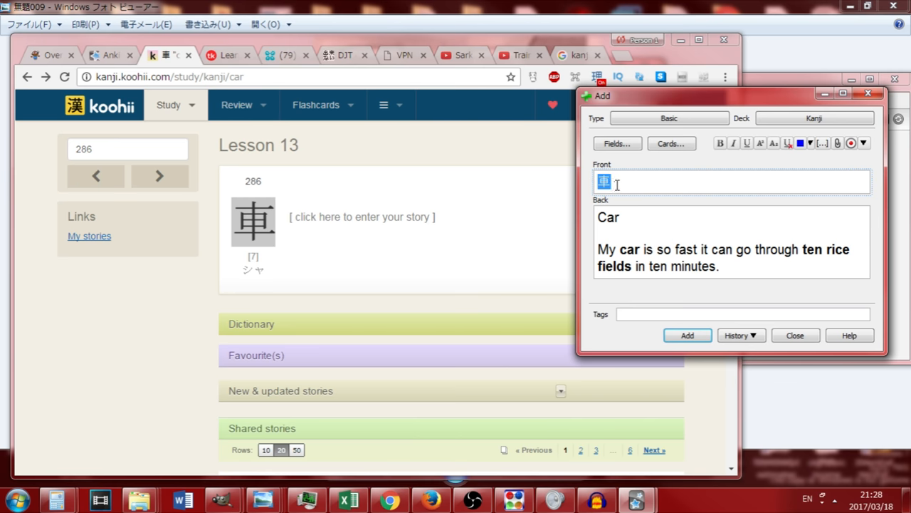
pyautogui.doubleClick(607, 218)
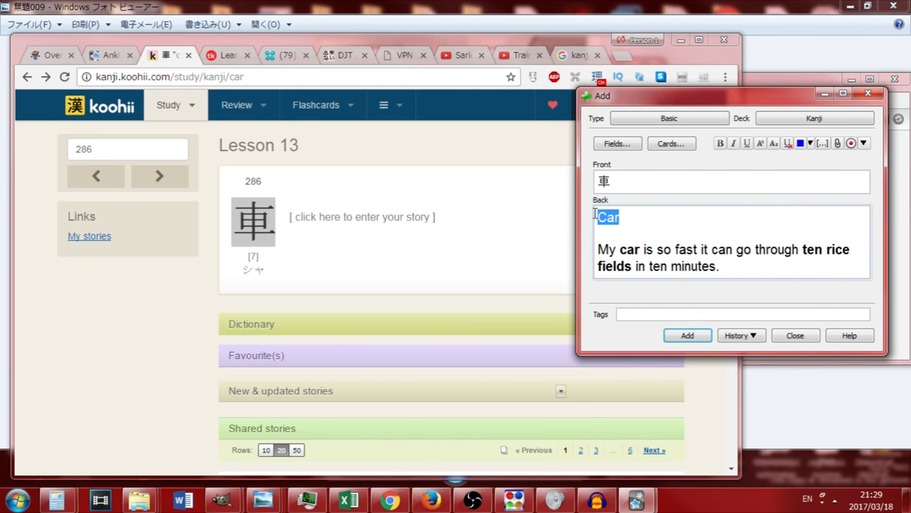
pyautogui.moveTo(594, 217)
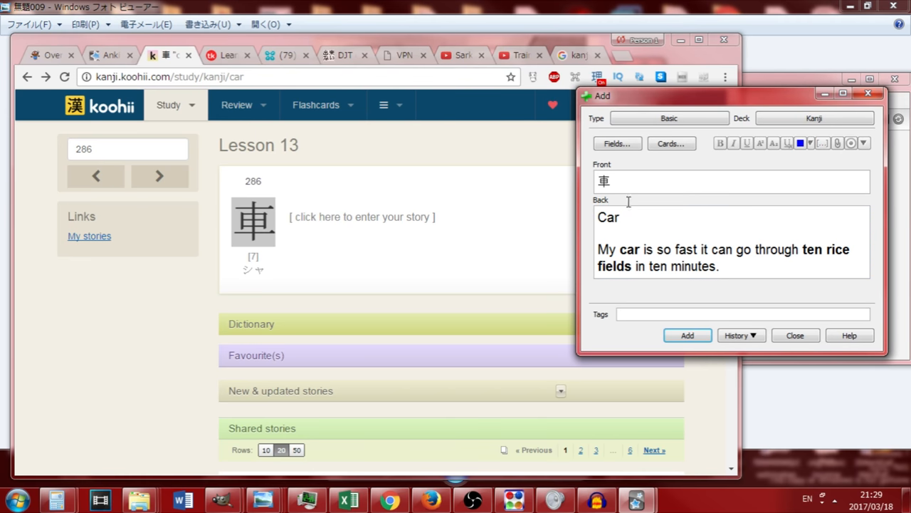
pyautogui.click(629, 218)
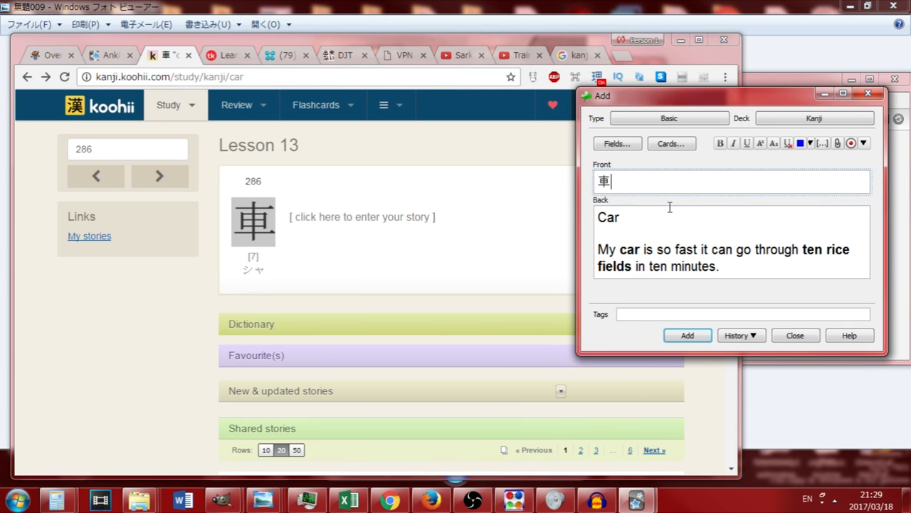
pyautogui.moveTo(638, 186)
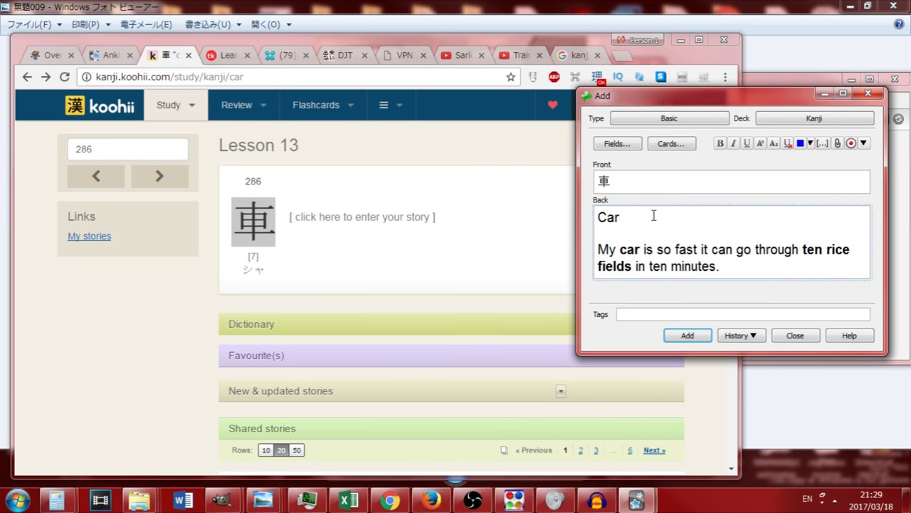
# Add the 車 card to the Kanji deck, then review it once and rate it Easy
pyautogui.click(686, 336)
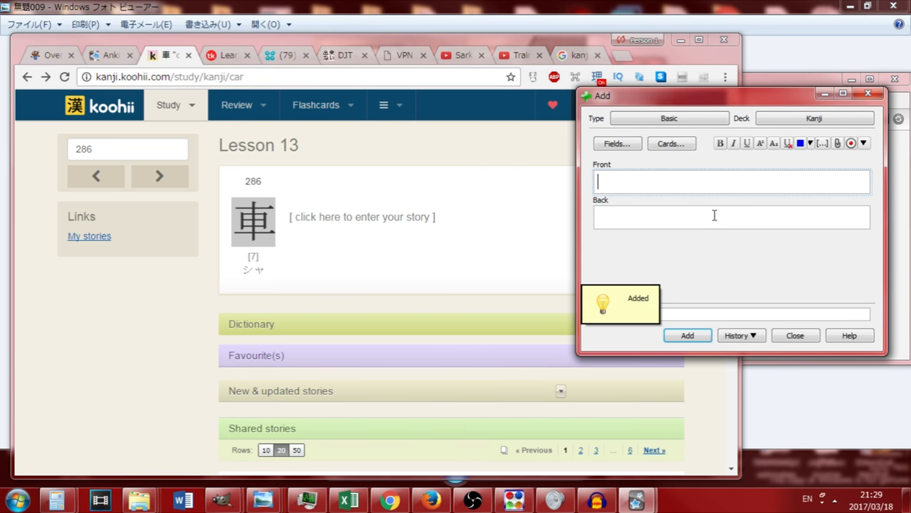
pyautogui.click(795, 335)
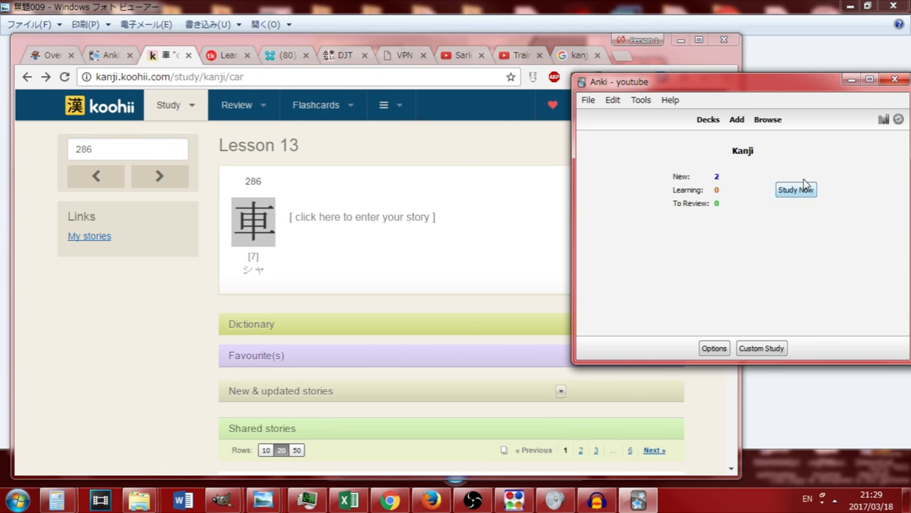
pyautogui.click(795, 190)
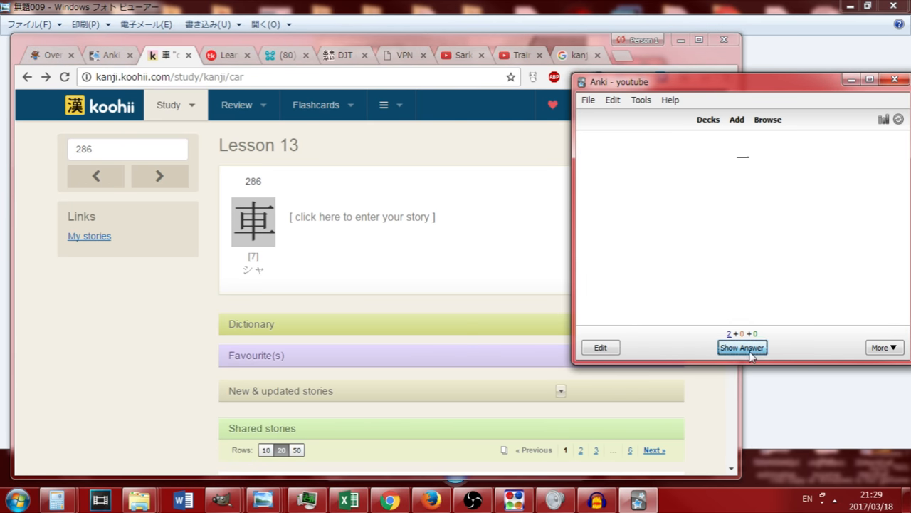
pyautogui.click(742, 346)
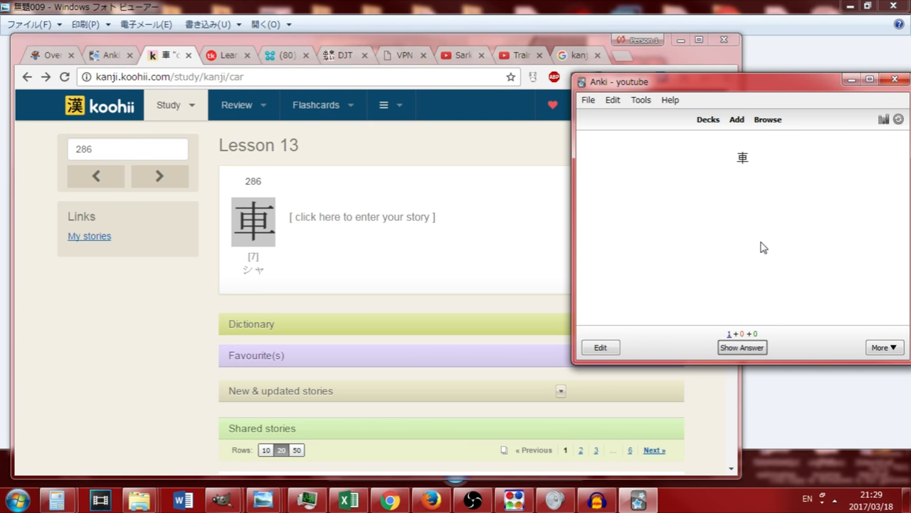
pyautogui.click(742, 348)
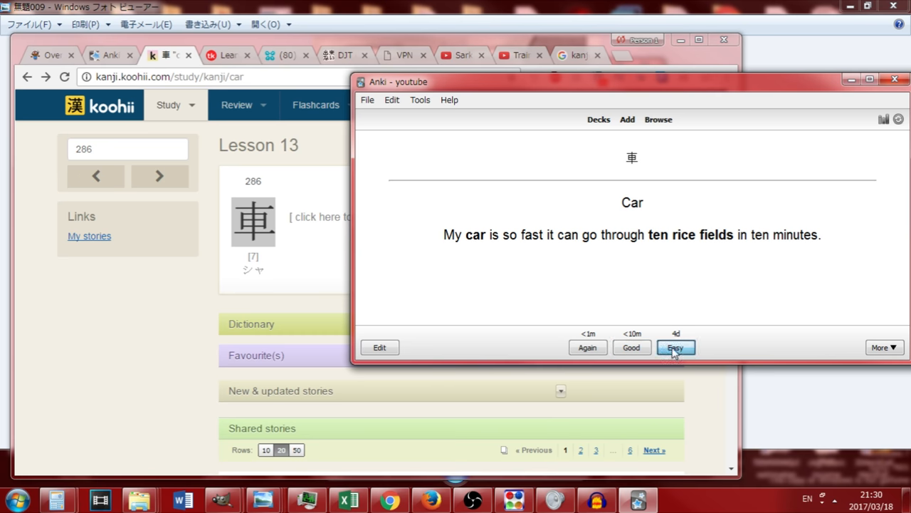
pyautogui.click(674, 348)
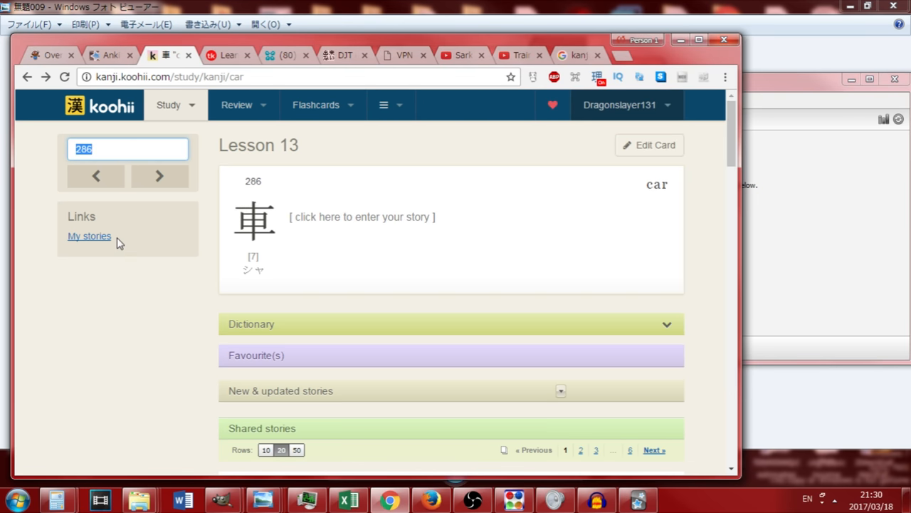
pyautogui.moveTo(110, 253)
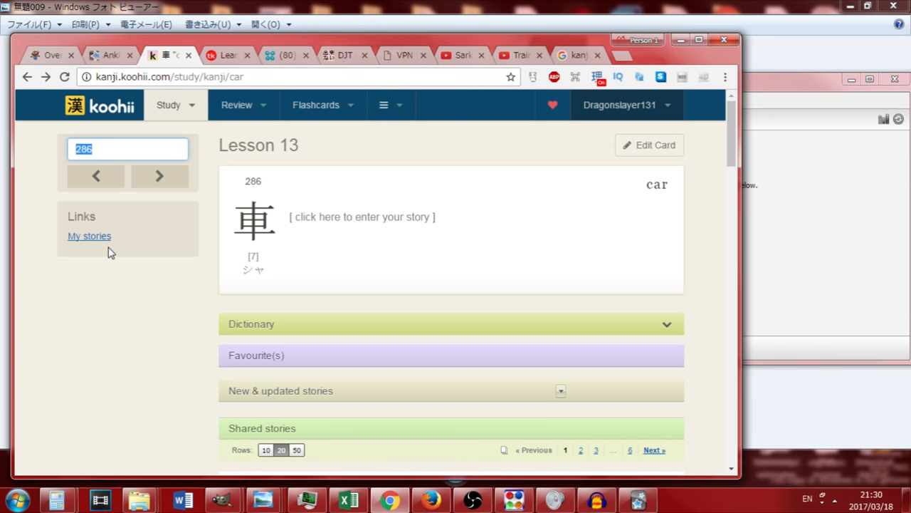
pyautogui.moveTo(111, 250)
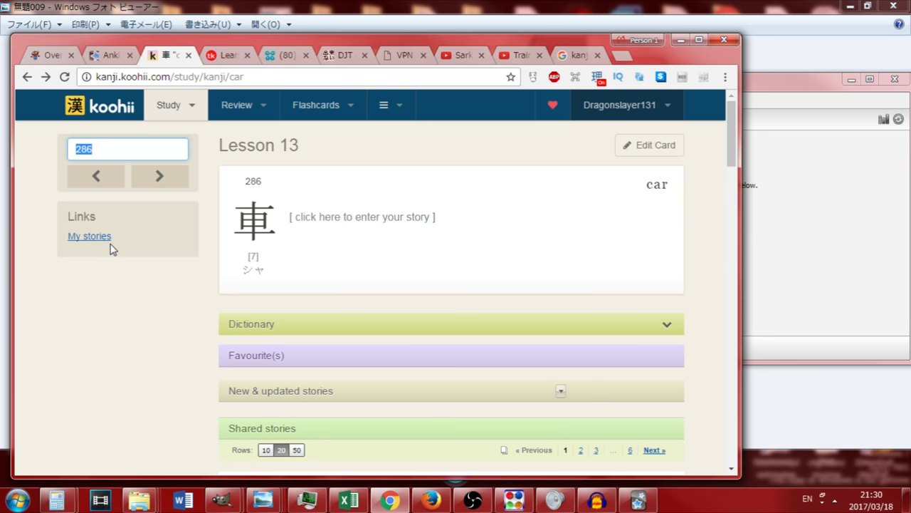
# Navigate Koohii frames to kanji 2042, sign of the snake, and open a blank Notepad note
pyautogui.write('2042')
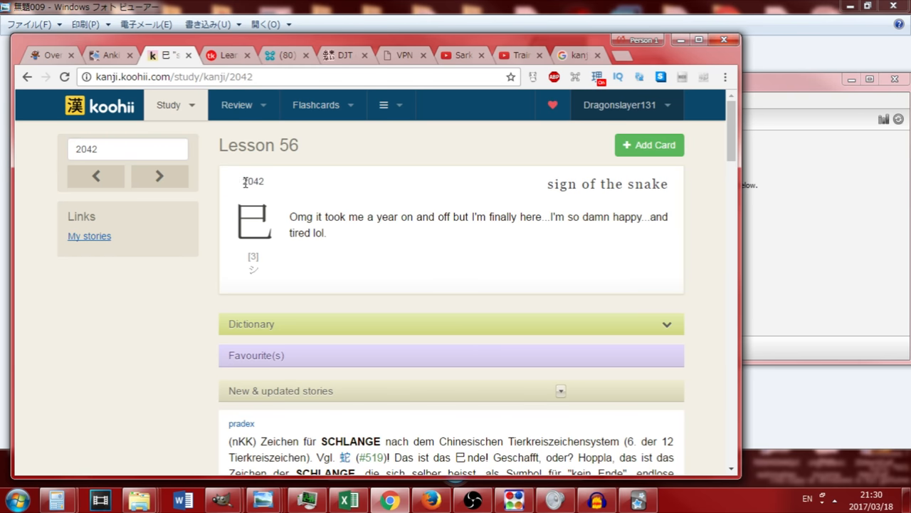
pyautogui.doubleClick(252, 182)
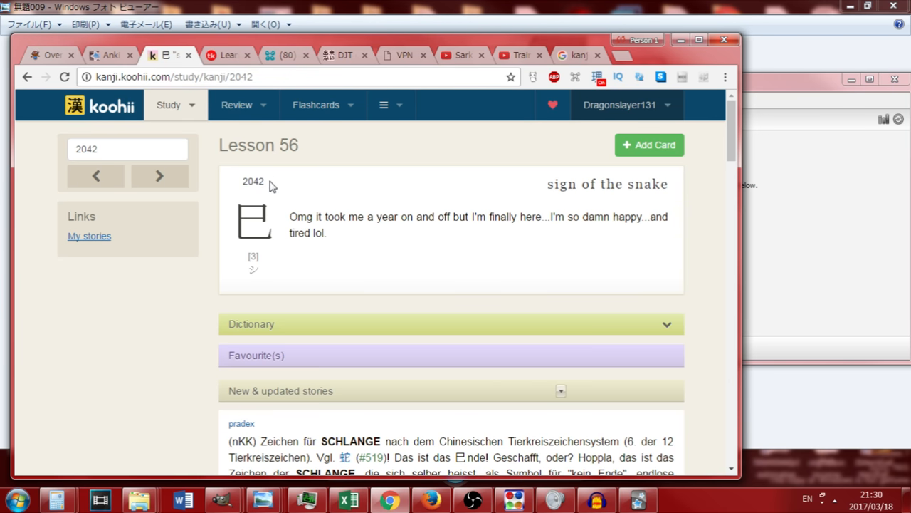
pyautogui.click(160, 176)
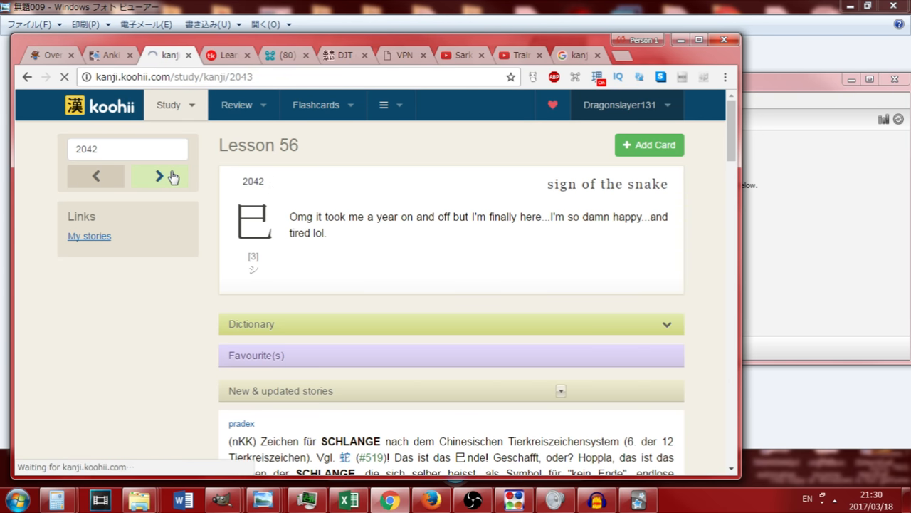
pyautogui.click(159, 176)
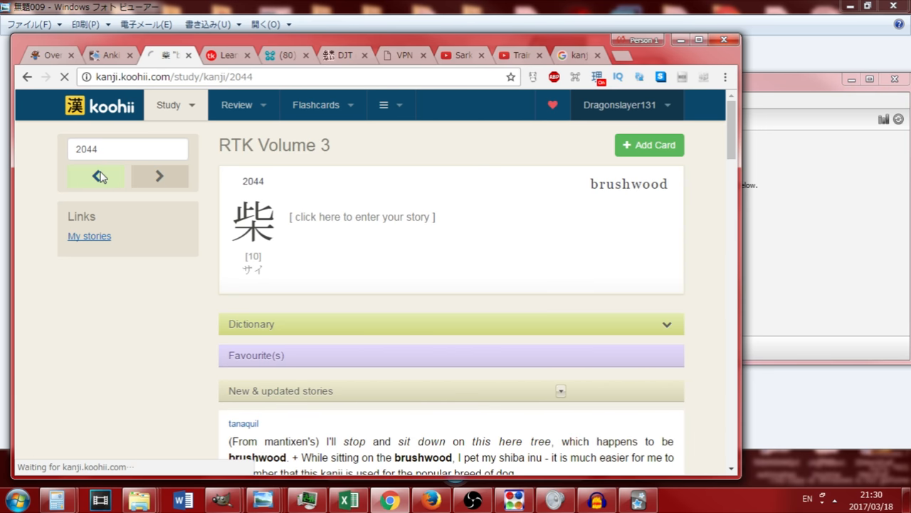
pyautogui.click(96, 176)
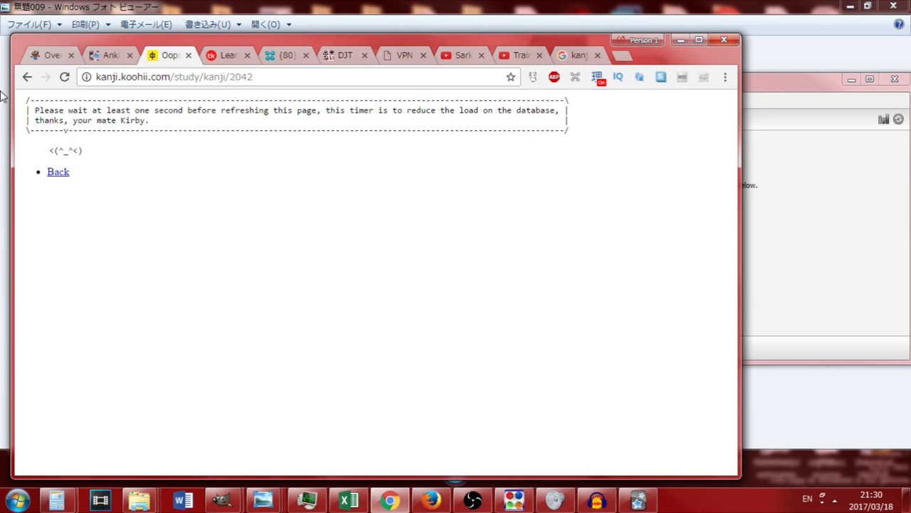
pyautogui.click(64, 77)
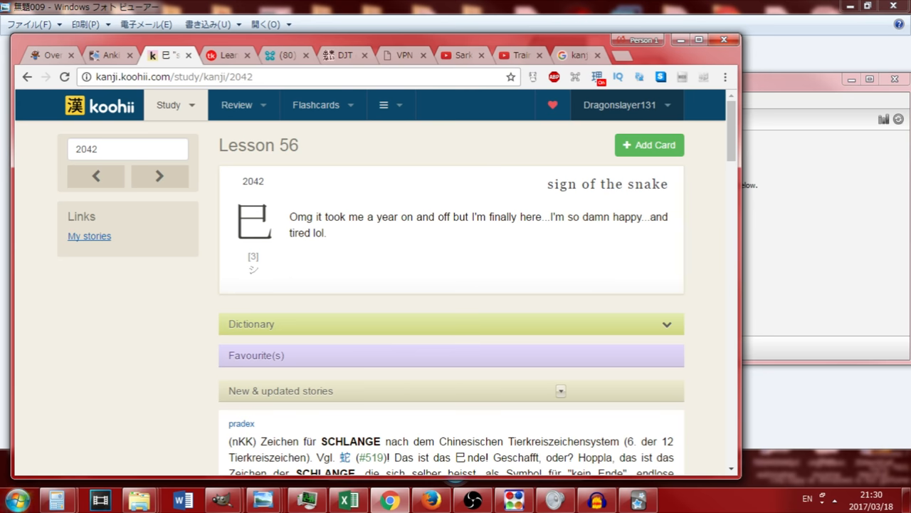
pyautogui.click(16, 497)
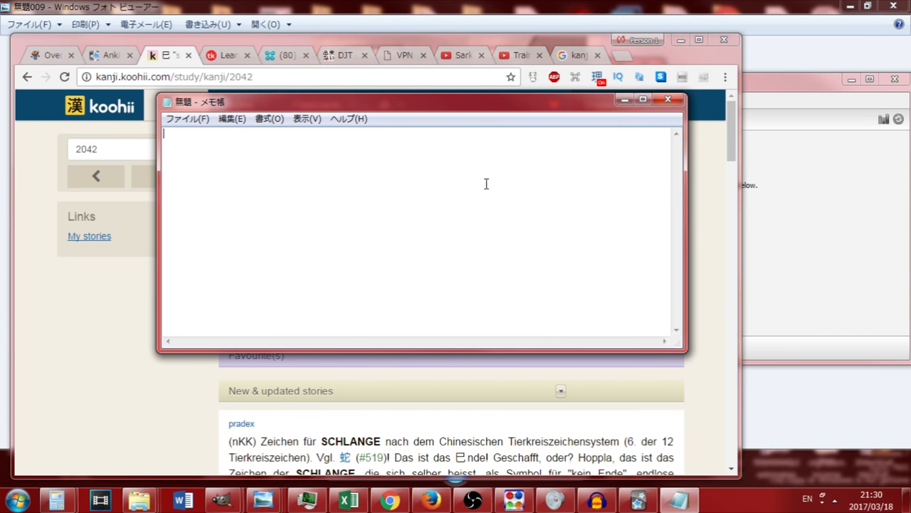
# Write the headings Kanji, Kana (Hiragana / Katakana) and Romaji in the Notepad note
pyautogui.write('Kanji')
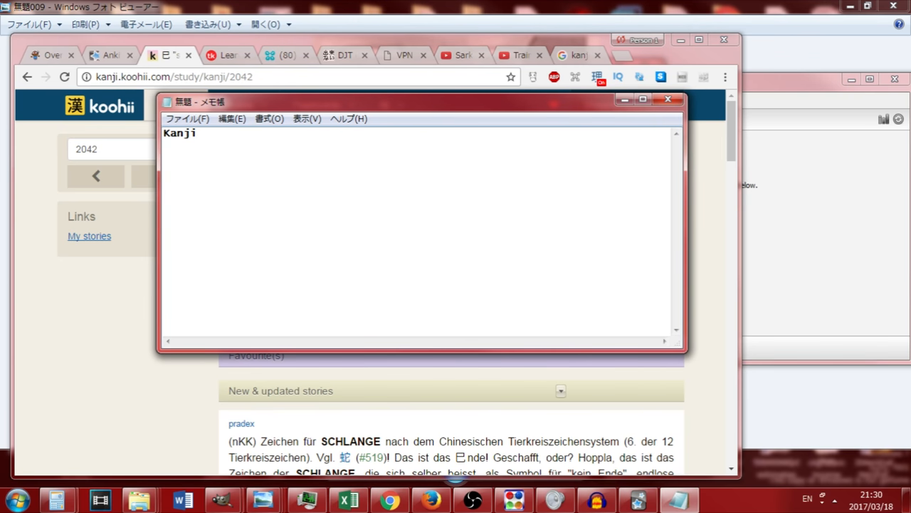
pyautogui.write('Kana')
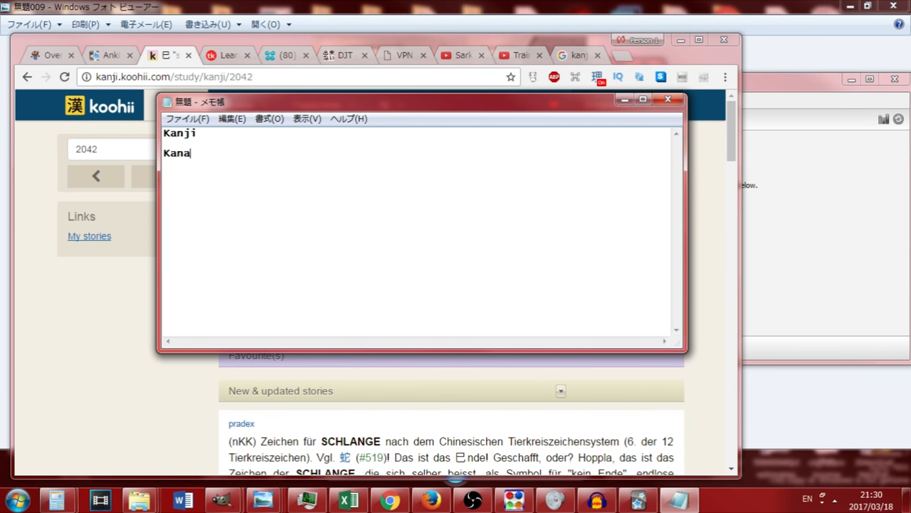
pyautogui.write('" "')
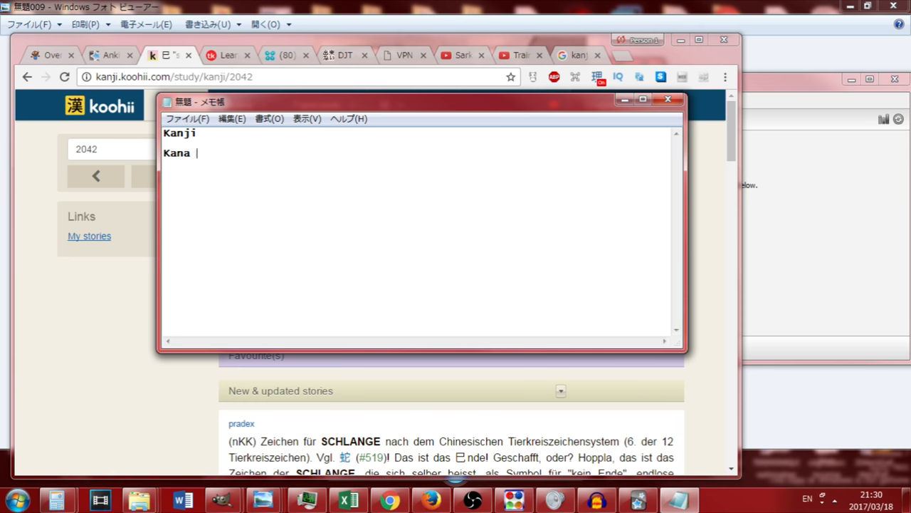
pyautogui.write('(Hiragan')
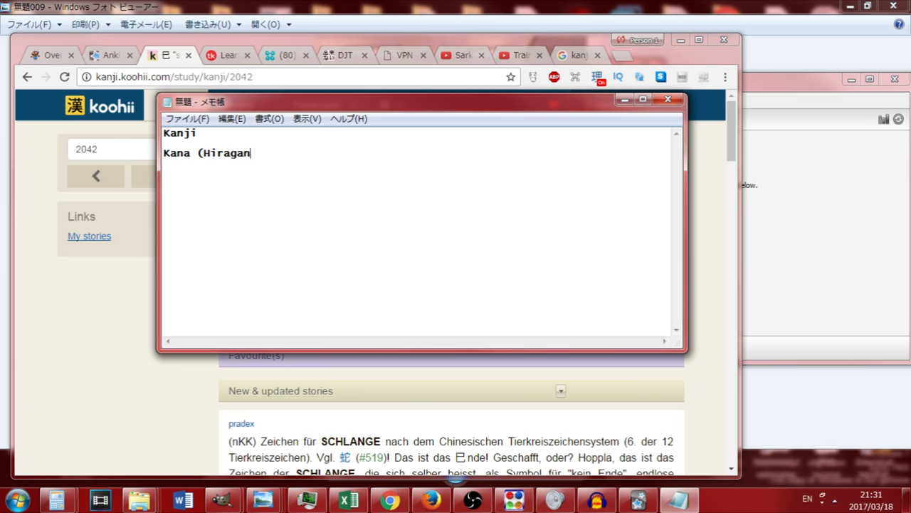
pyautogui.write('a / Katakana')
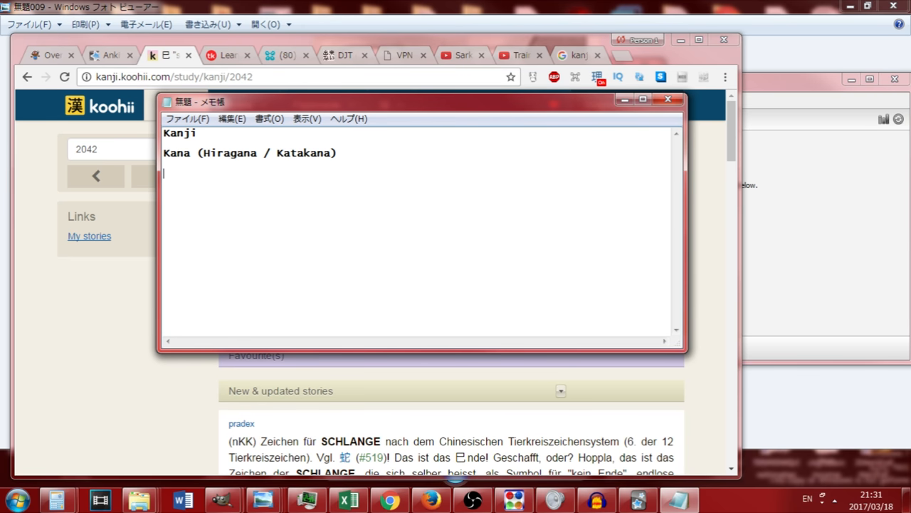
pyautogui.write('Romaji')
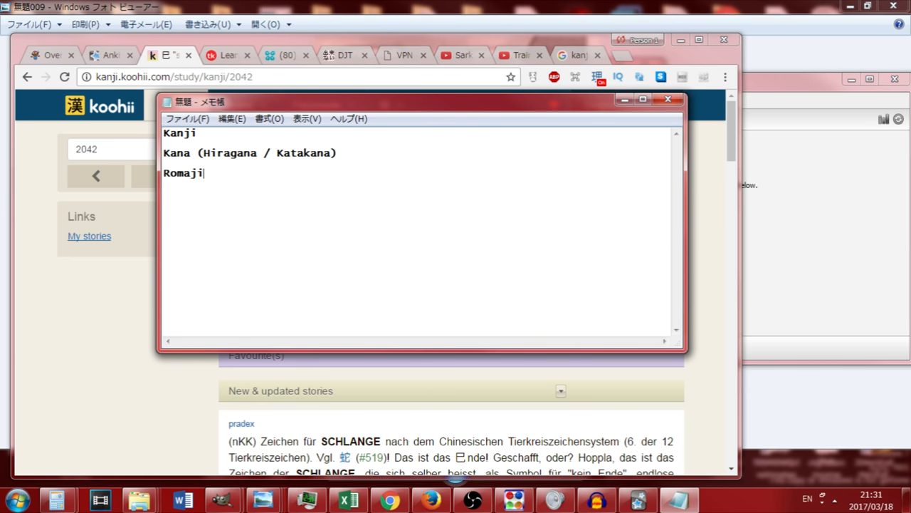
# Select the Romaji and Kanji words, then minimize Notepad to return to Koohii
pyautogui.doubleClick(183, 173)
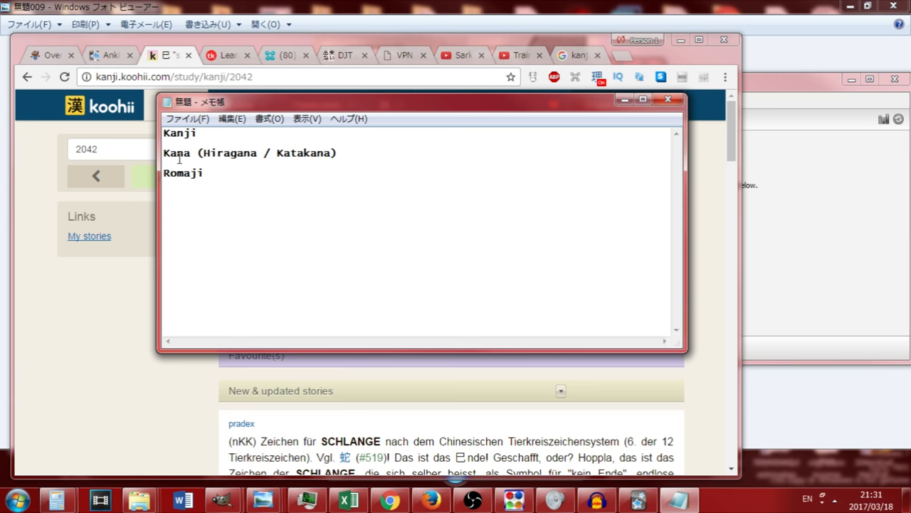
pyautogui.doubleClick(177, 152)
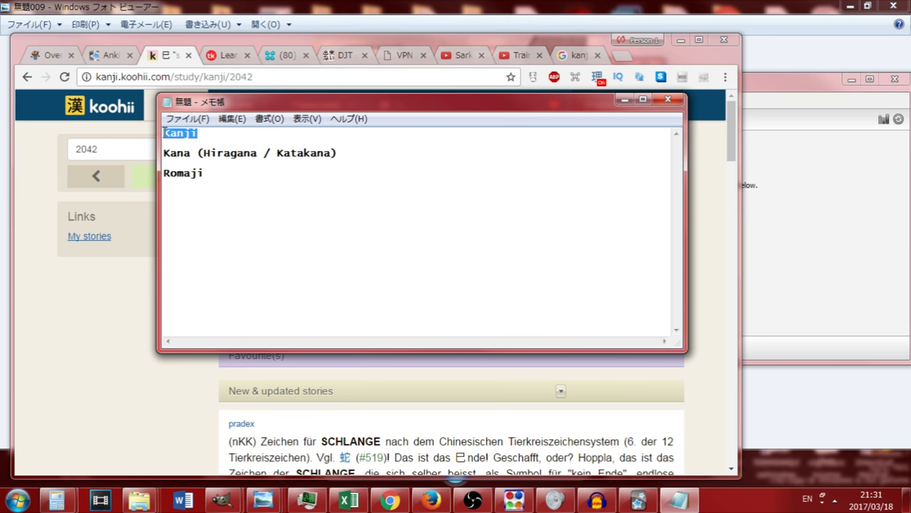
pyautogui.click(240, 153)
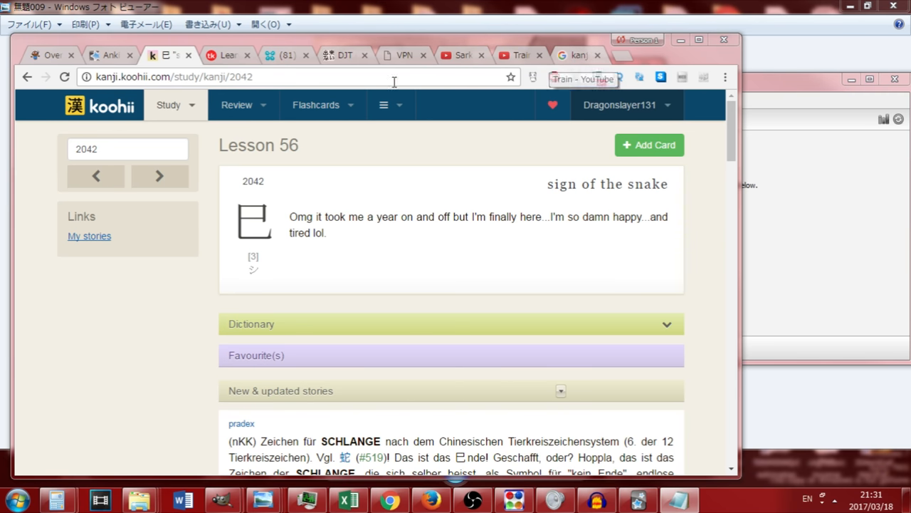
# Switch to the DJT Guide to Japanese and scroll down to its table of contents
pyautogui.click(344, 55)
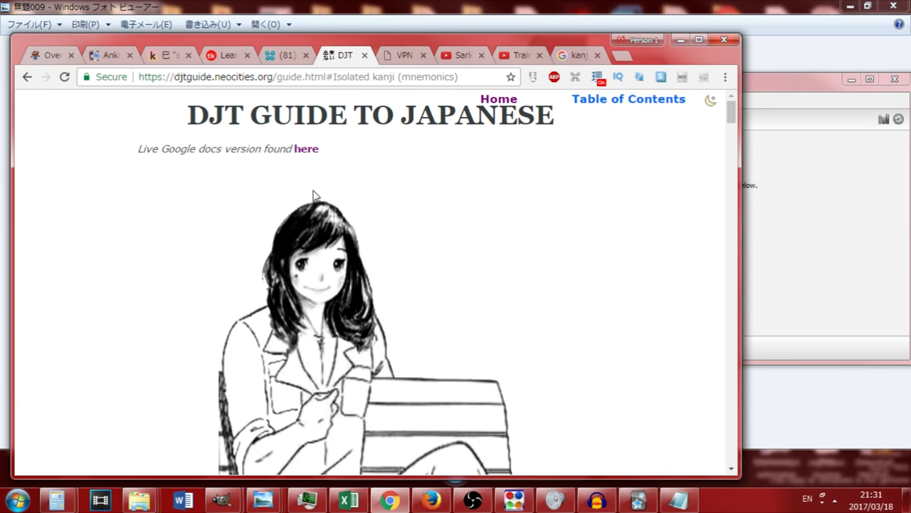
pyautogui.scroll(-3)
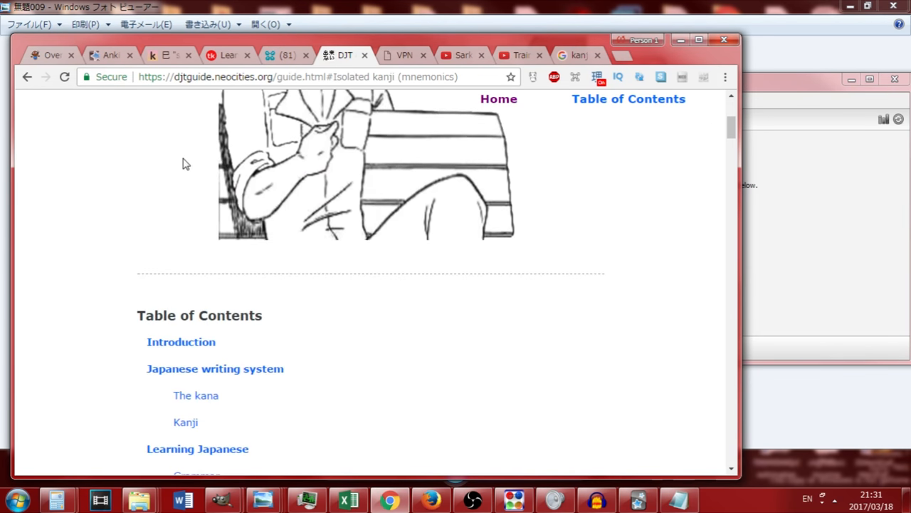
pyautogui.scroll(-3)
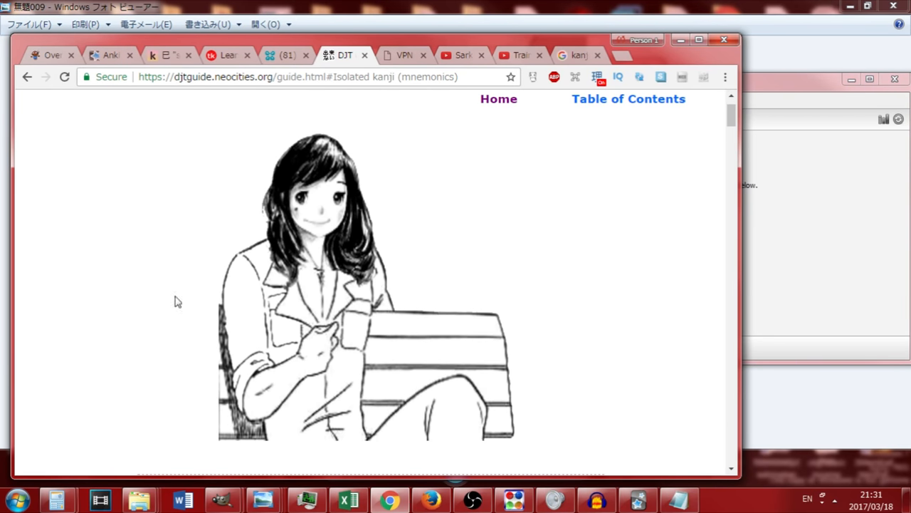
pyautogui.moveTo(346, 294)
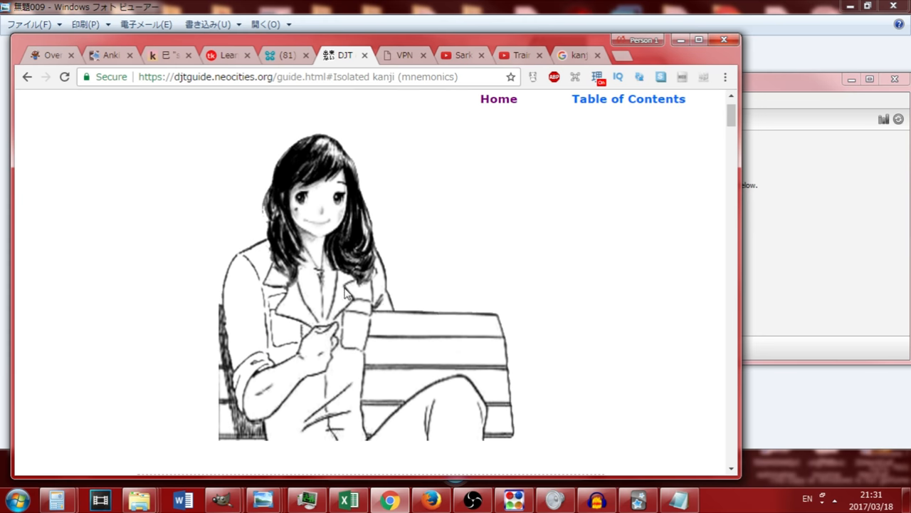
pyautogui.scroll(-3)
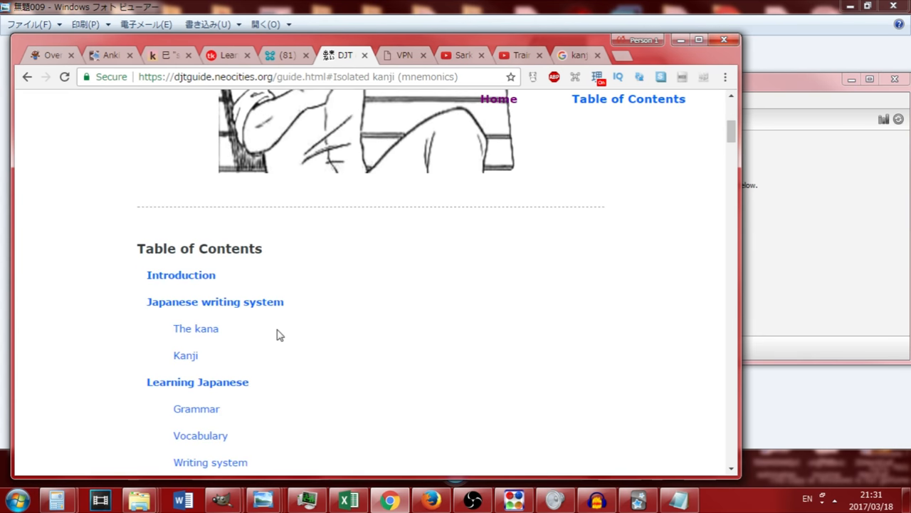
pyautogui.moveTo(320, 271)
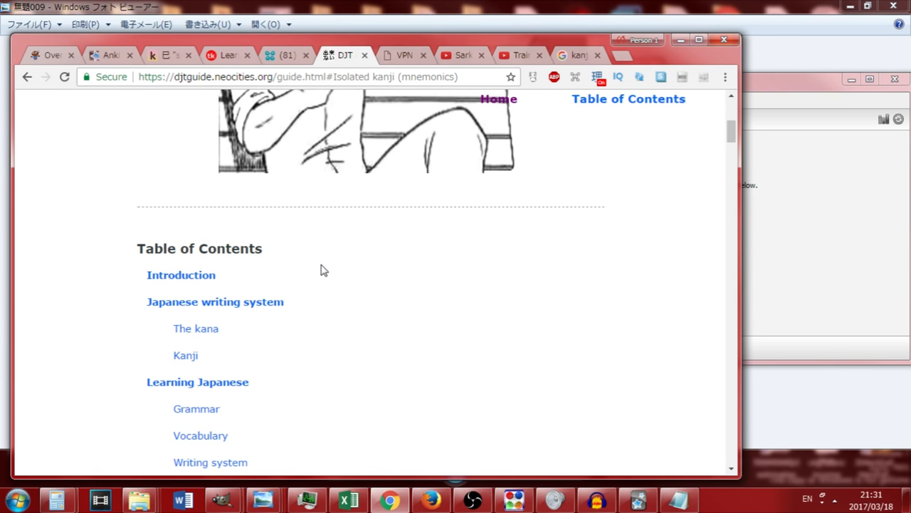
pyautogui.scroll(-3)
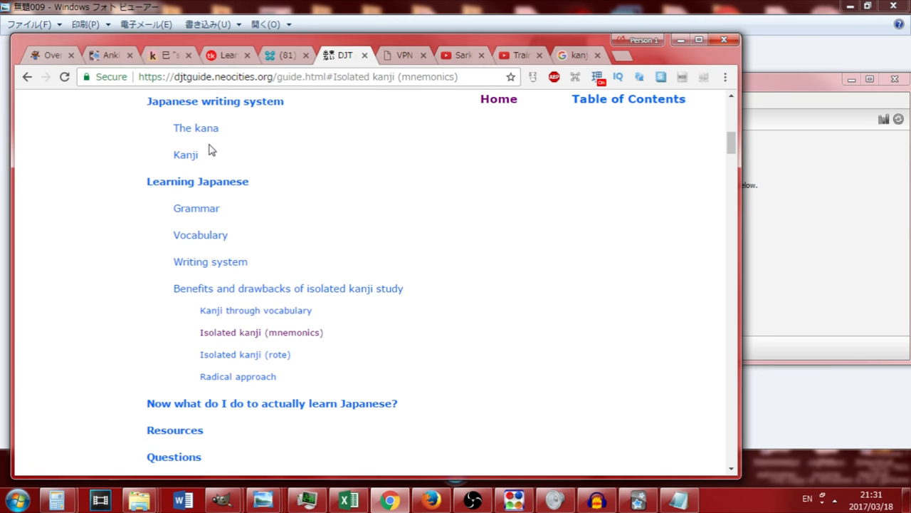
# Jump to the guide's kana section, read through it, then scroll back up
pyautogui.click(196, 128)
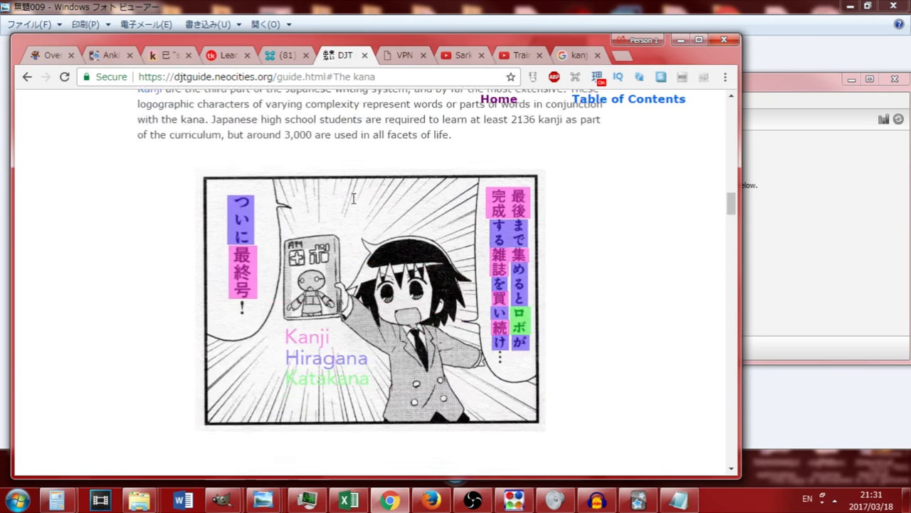
pyautogui.scroll(-3)
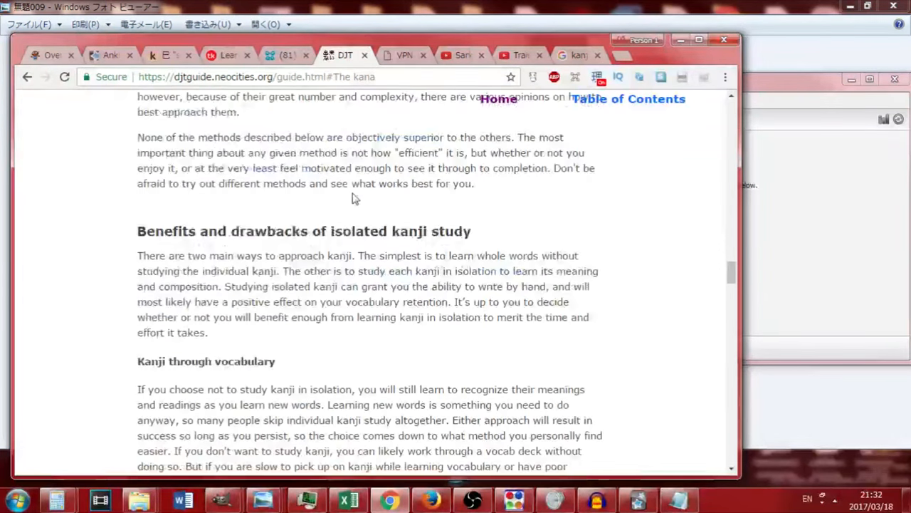
pyautogui.scroll(-3)
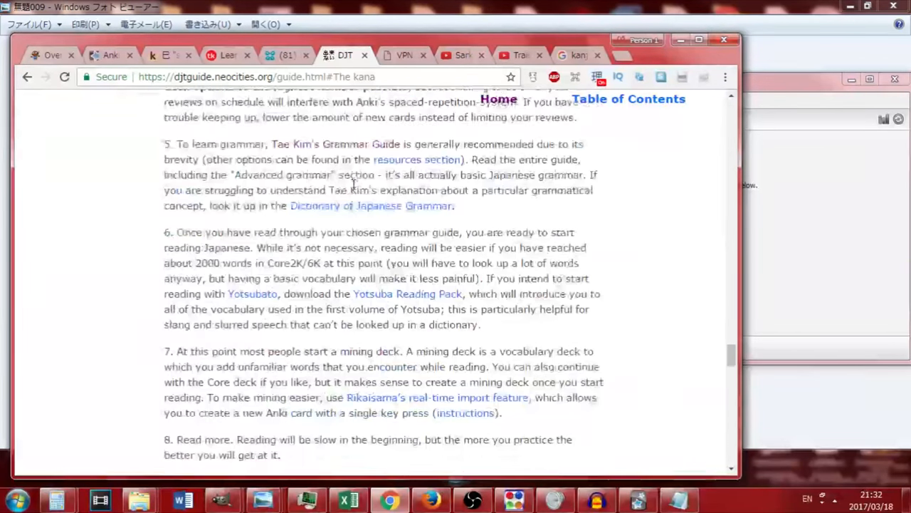
pyautogui.scroll(-3)
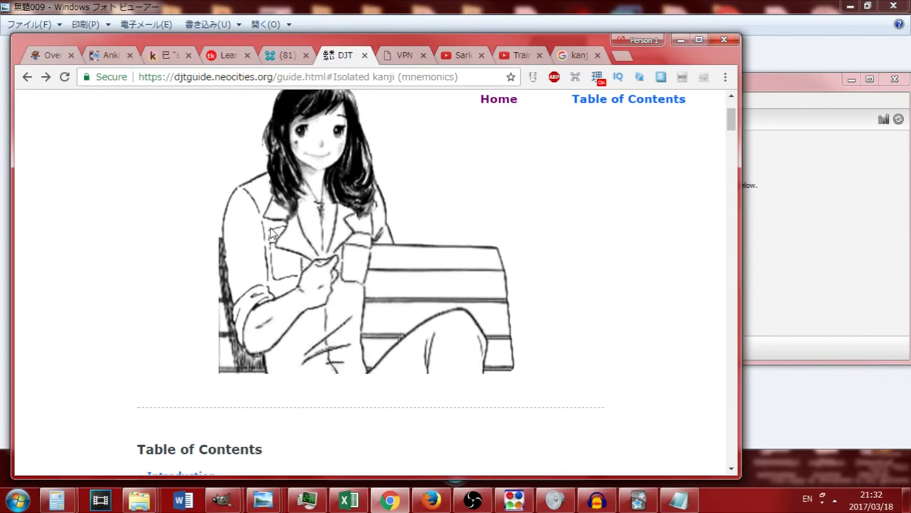
pyautogui.scroll(-3)
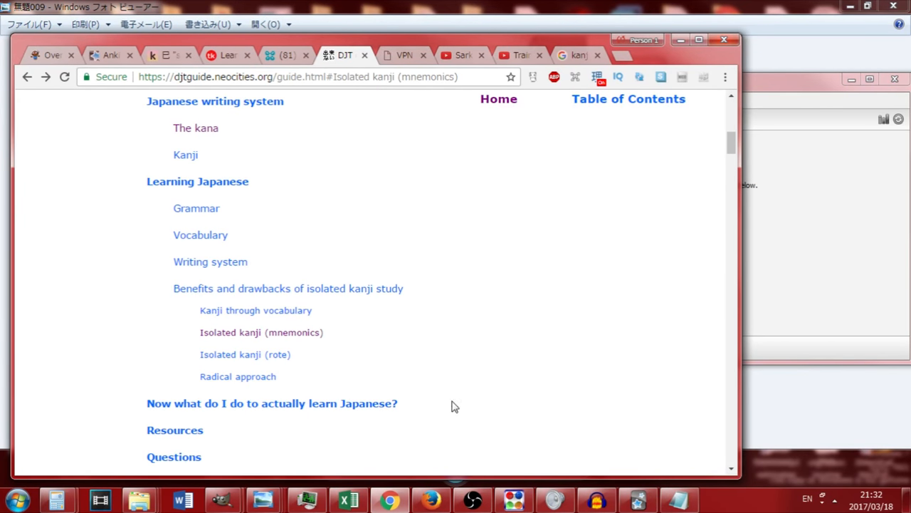
pyautogui.moveTo(196, 370)
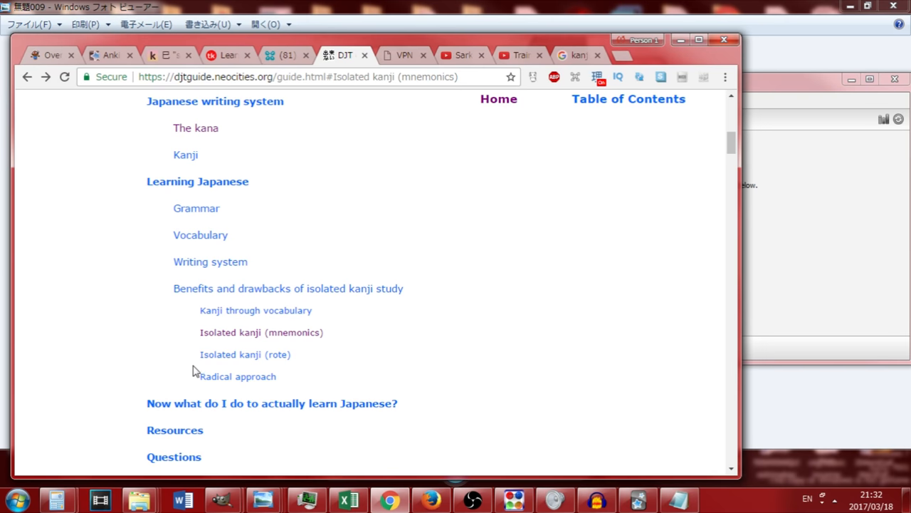
pyautogui.moveTo(220, 332)
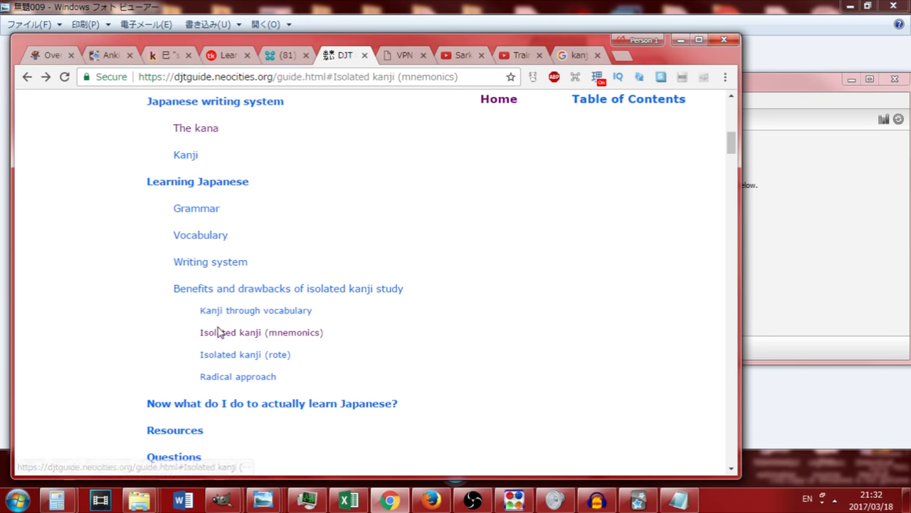
pyautogui.moveTo(189, 140)
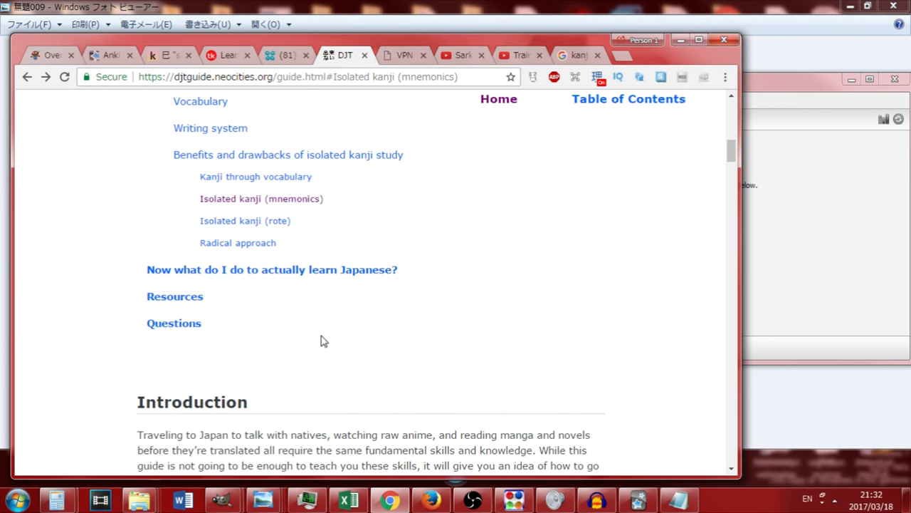
pyautogui.scroll(3)
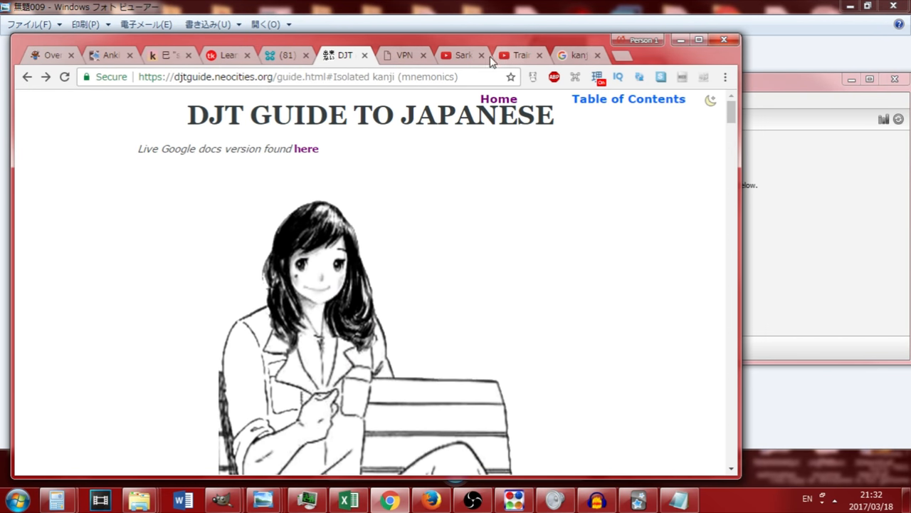
pyautogui.moveTo(523, 58)
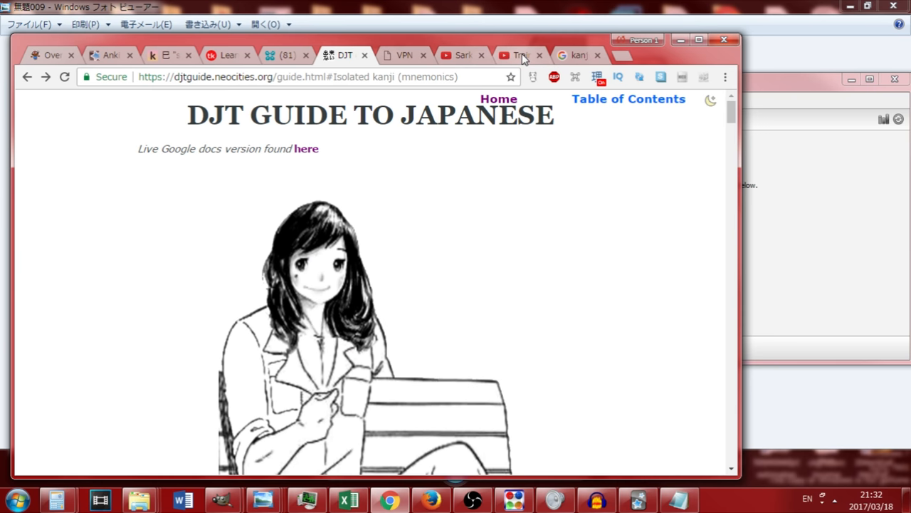
# Search Google for kana learning games, glance at Kana Invaders, and return to results
pyautogui.click(577, 55)
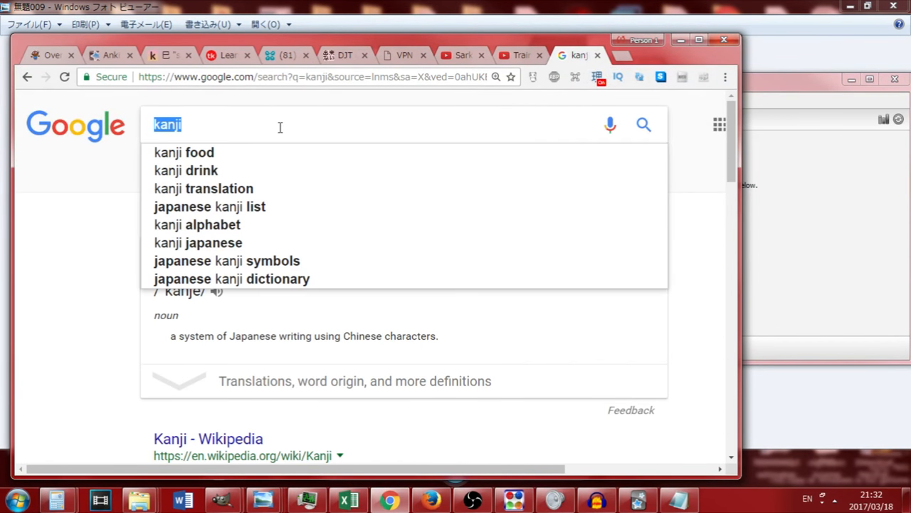
pyautogui.write('kana learn')
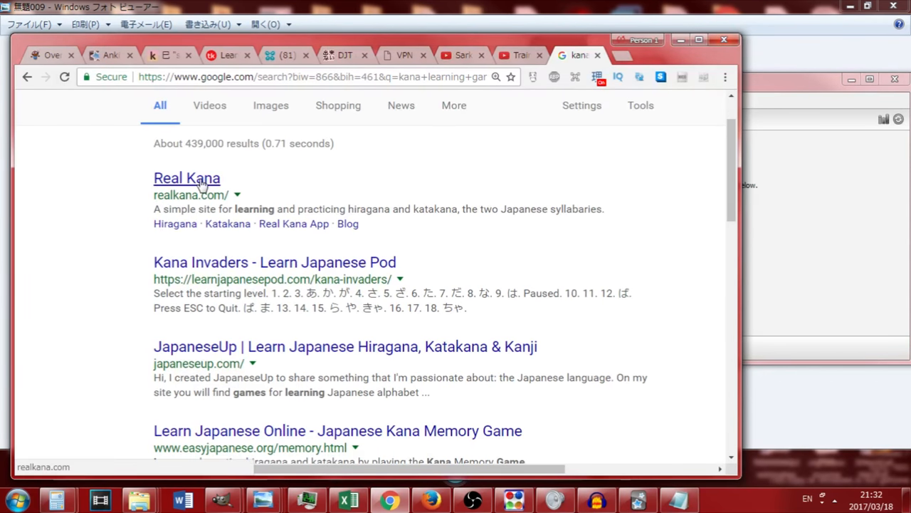
pyautogui.click(274, 262)
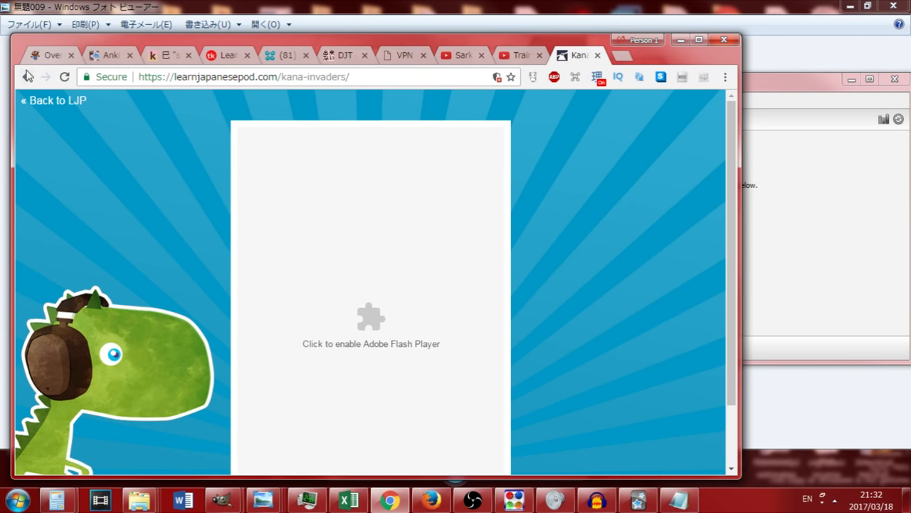
pyautogui.click(27, 76)
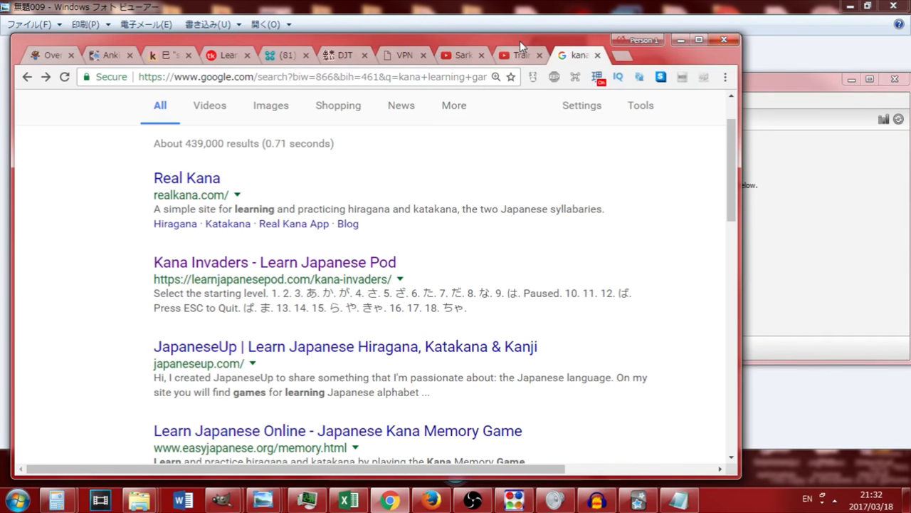
pyautogui.moveTo(447, 152)
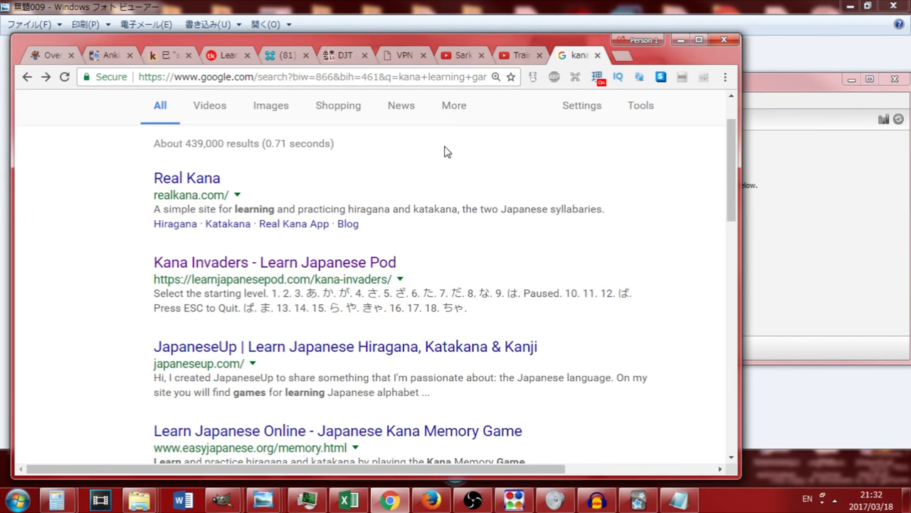
pyautogui.moveTo(402, 261)
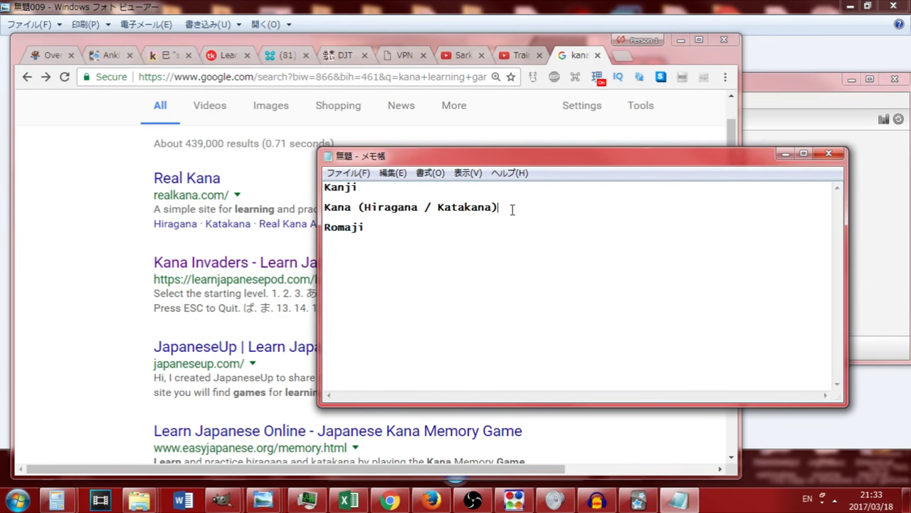
# Remove the Romaji line from the Notepad note, keeping the Kanji and Kana headings
pyautogui.tripleClick(409, 207)
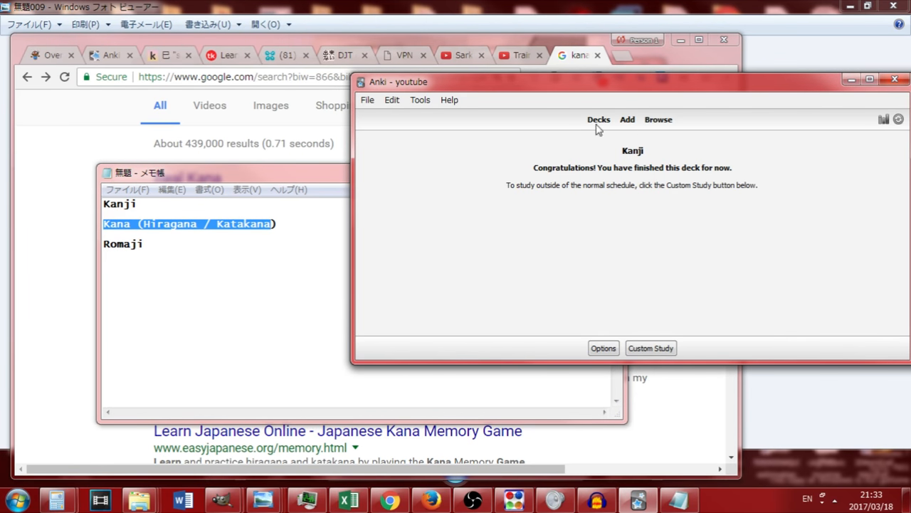
pyautogui.click(289, 189)
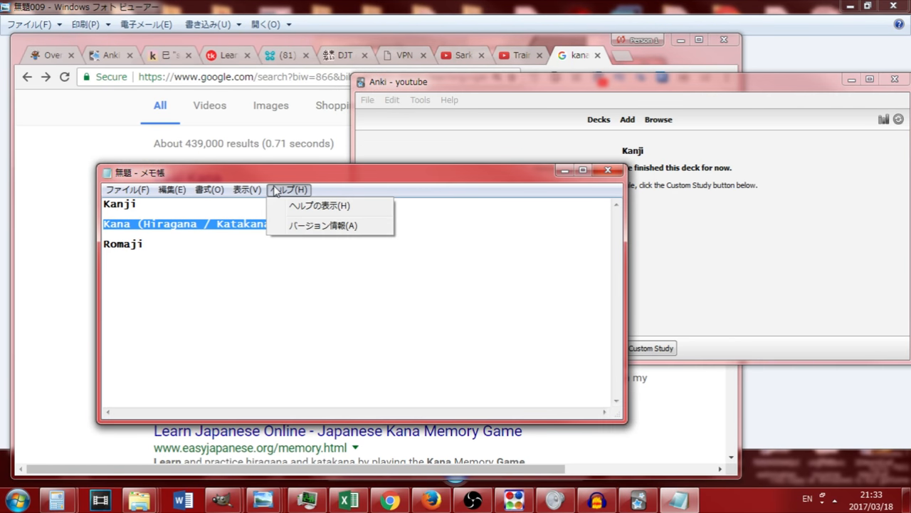
pyautogui.click(279, 224)
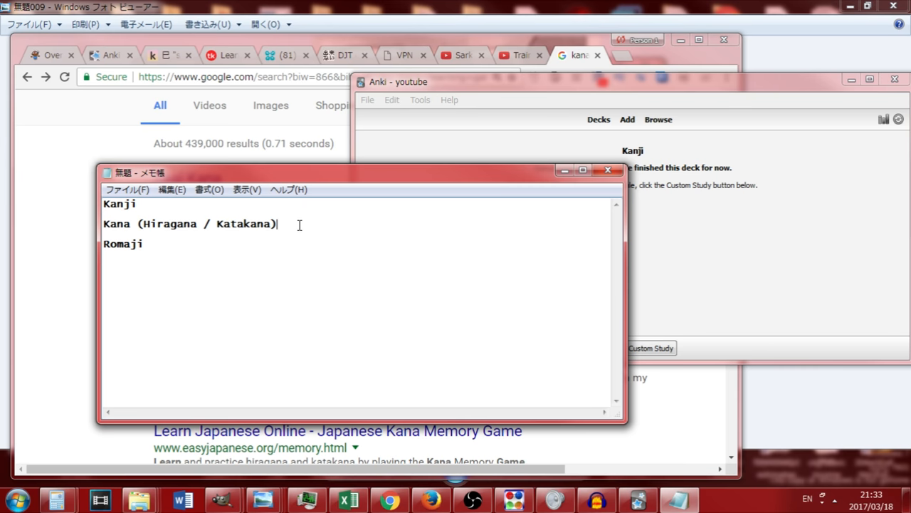
pyautogui.tripleClick(190, 223)
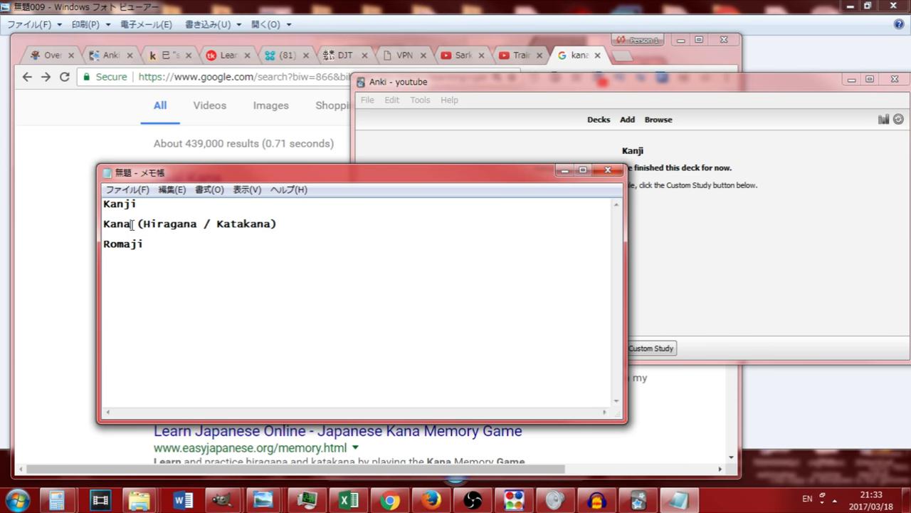
pyautogui.moveTo(57, 335)
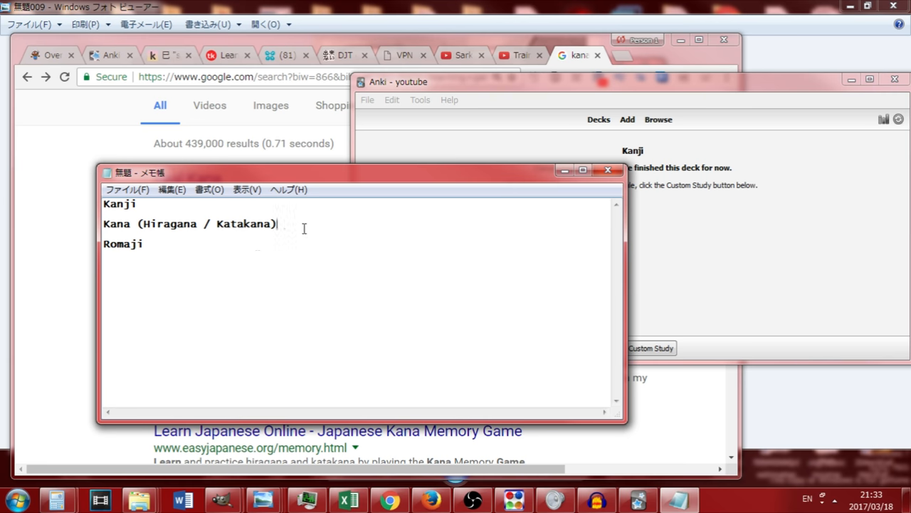
pyautogui.moveTo(278, 223); pyautogui.dragTo(103, 244)
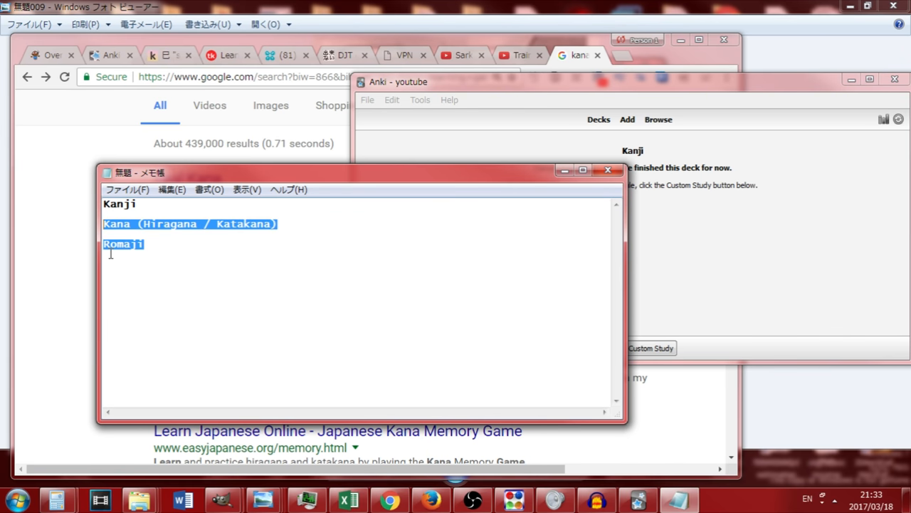
pyautogui.click(285, 225)
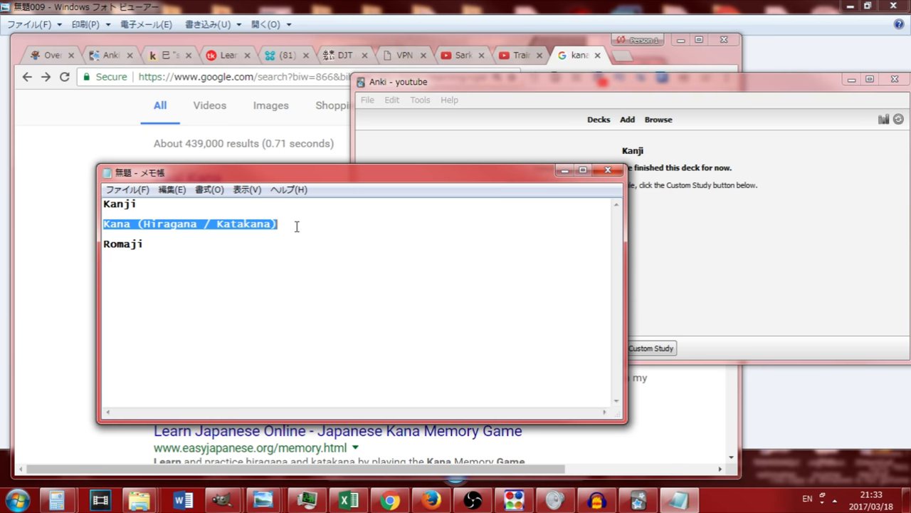
pyautogui.click(105, 233)
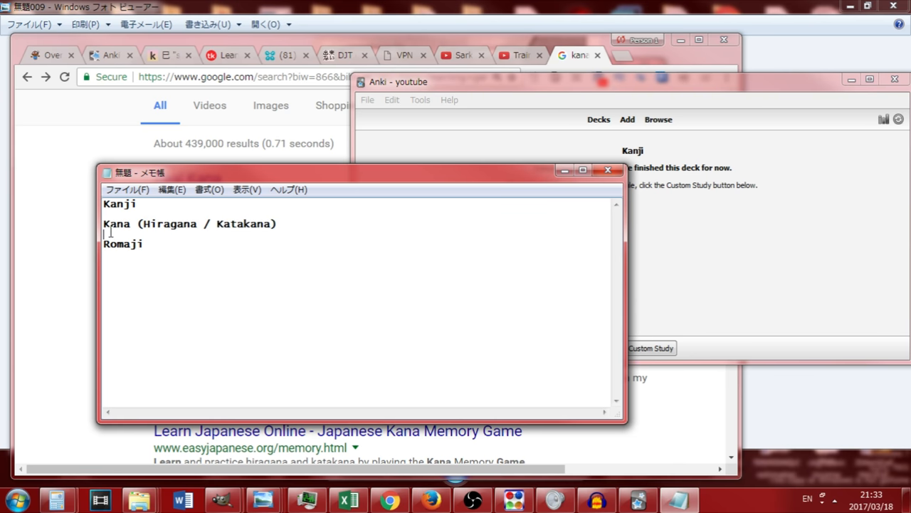
pyautogui.tripleClick(190, 224)
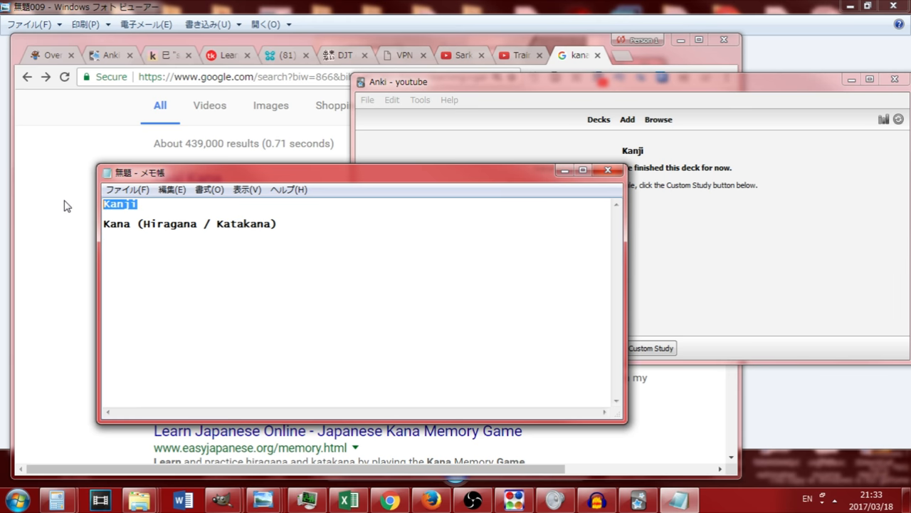
pyautogui.moveTo(455, 34)
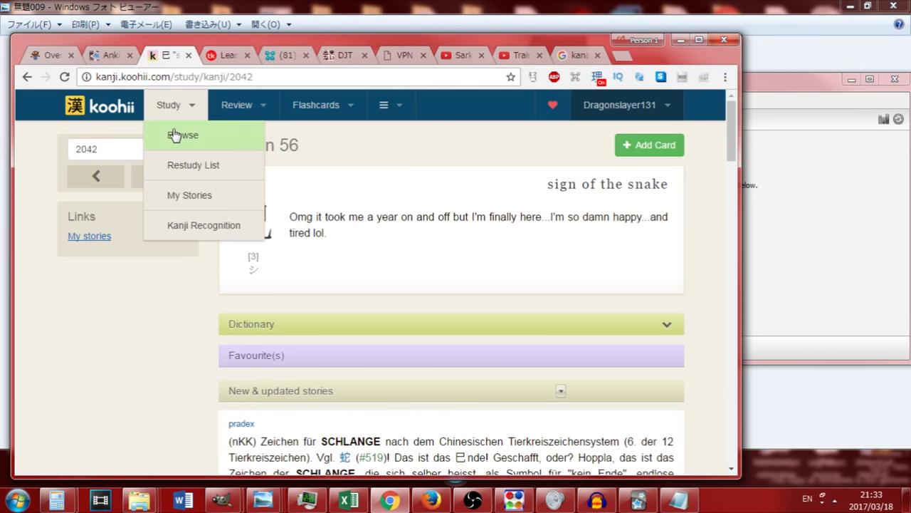
# Enter frame number 1 in Koohii to show Lesson 1's kanji 'one'
pyautogui.click(180, 78)
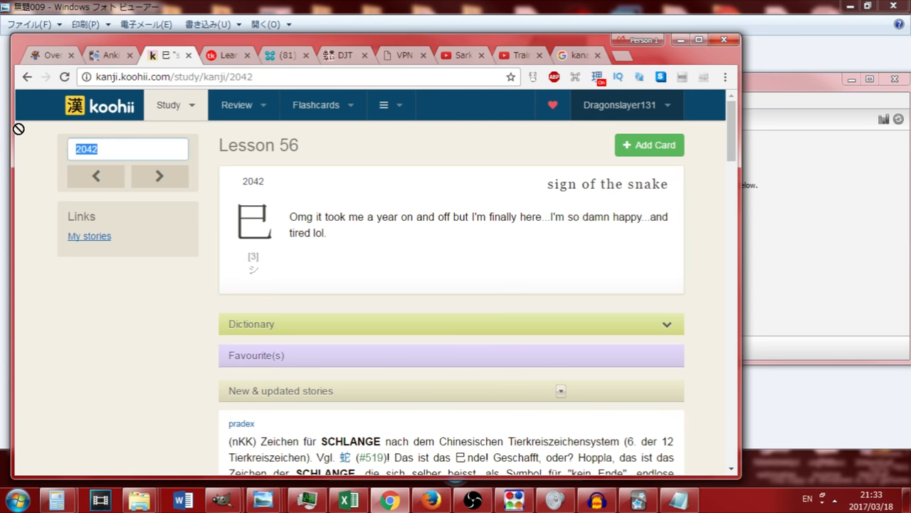
pyautogui.write('1')
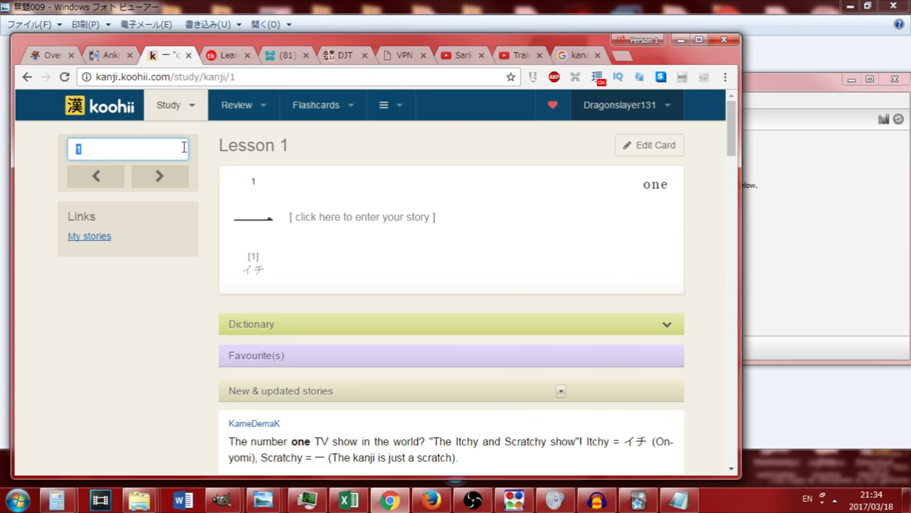
# Type 'My 車 is red.' in the Koohii search field, converting kuruma to 車
pyautogui.write('ku')
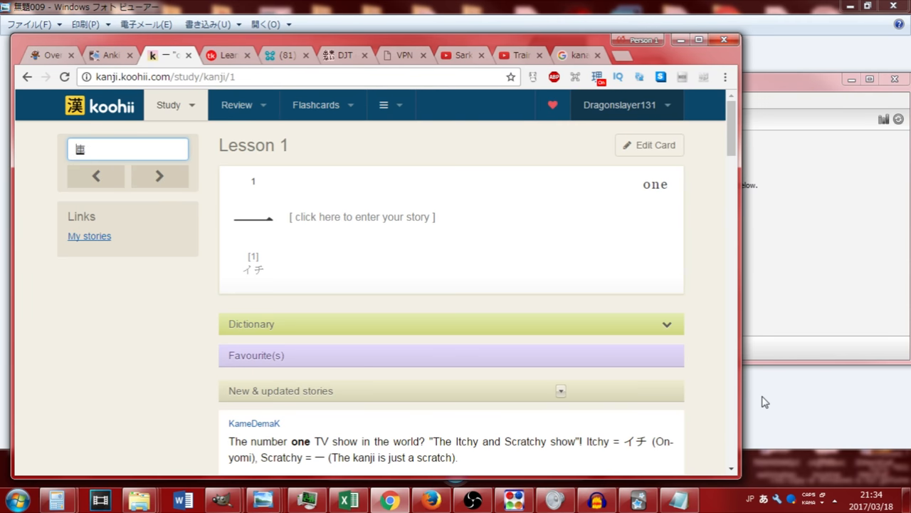
pyautogui.write('車')
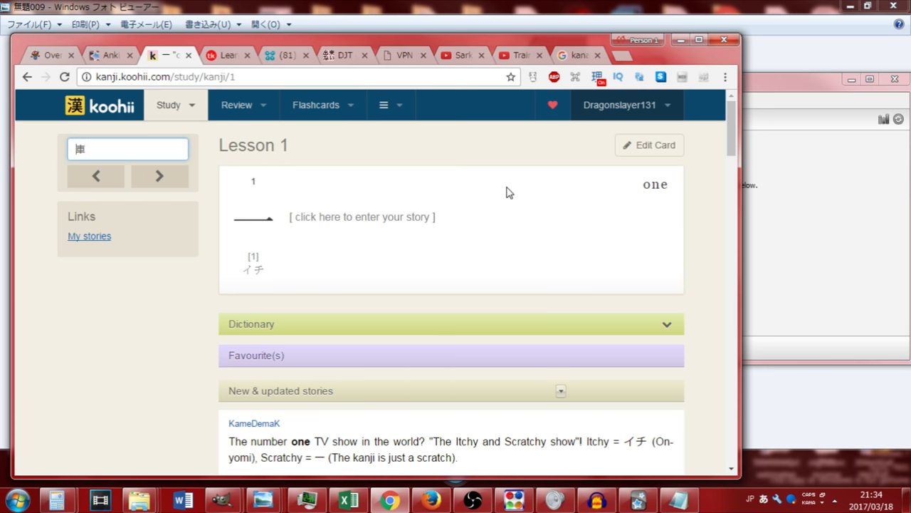
pyautogui.write('M')
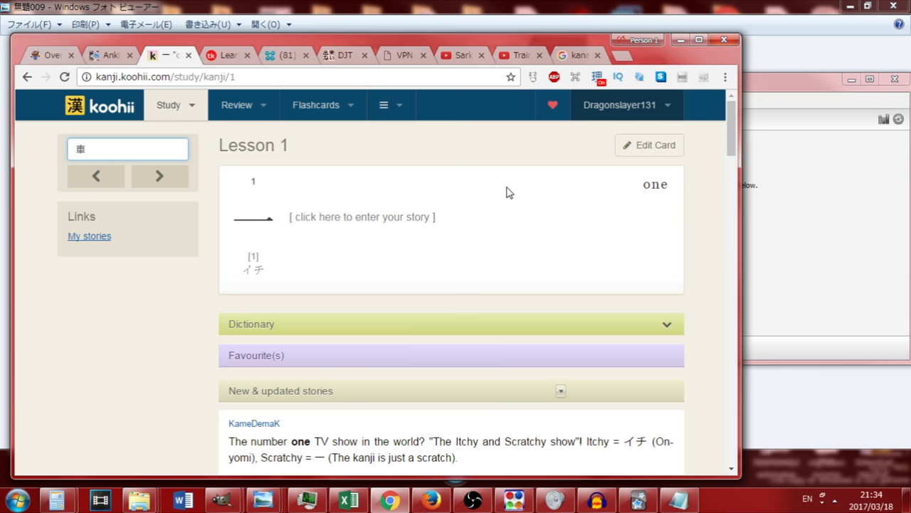
pyautogui.write('My')
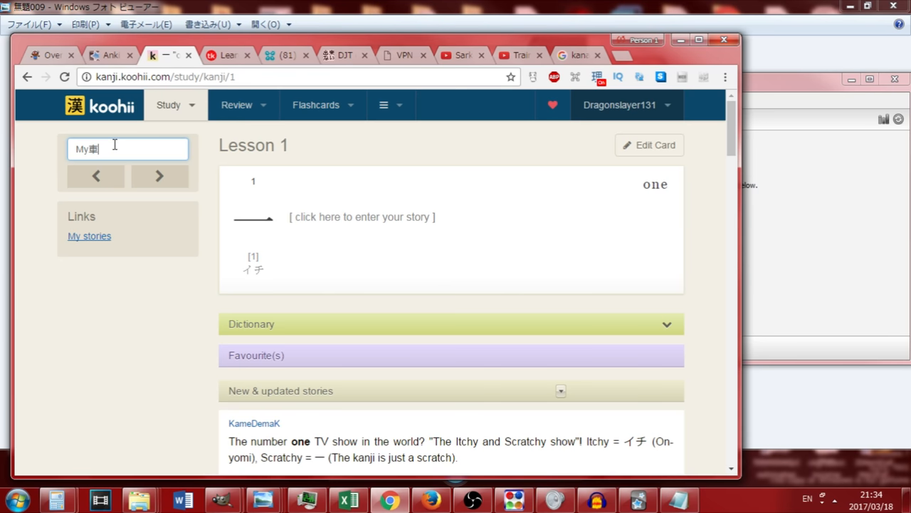
pyautogui.write('is red.')
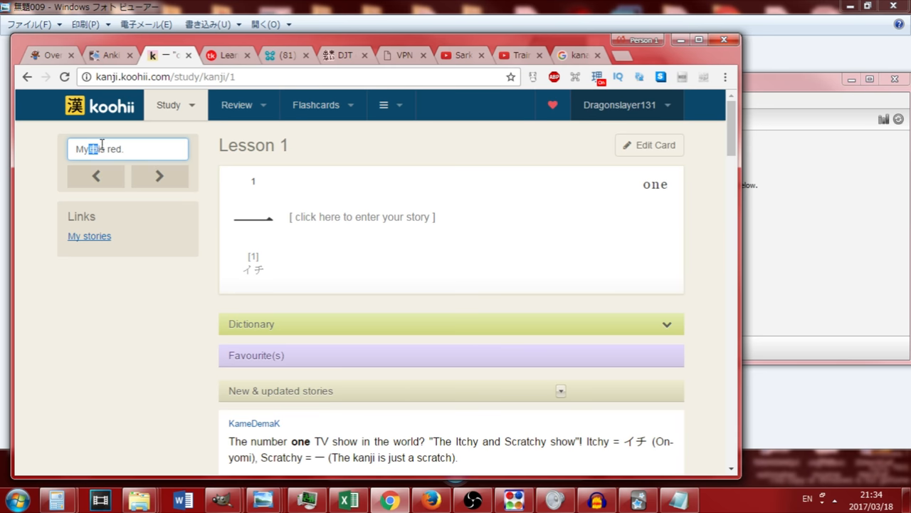
pyautogui.write('車')
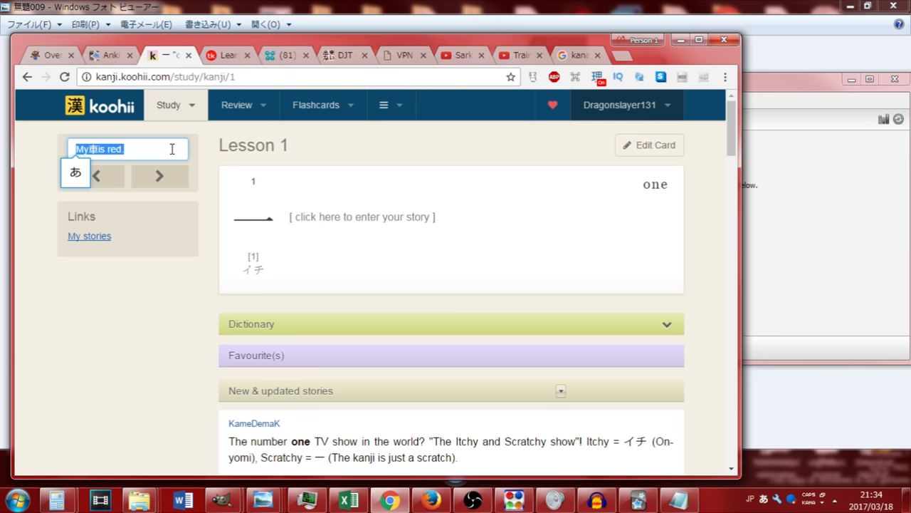
# Replace the search text with 私の車は赤い via the Japanese IME, dismissing the dictionary popup
pyautogui.write('私')
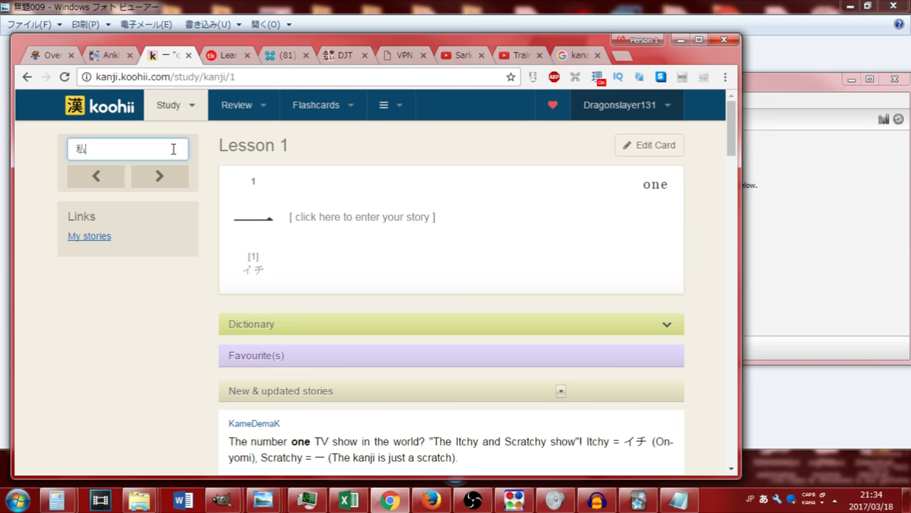
pyautogui.write('の車は赤')
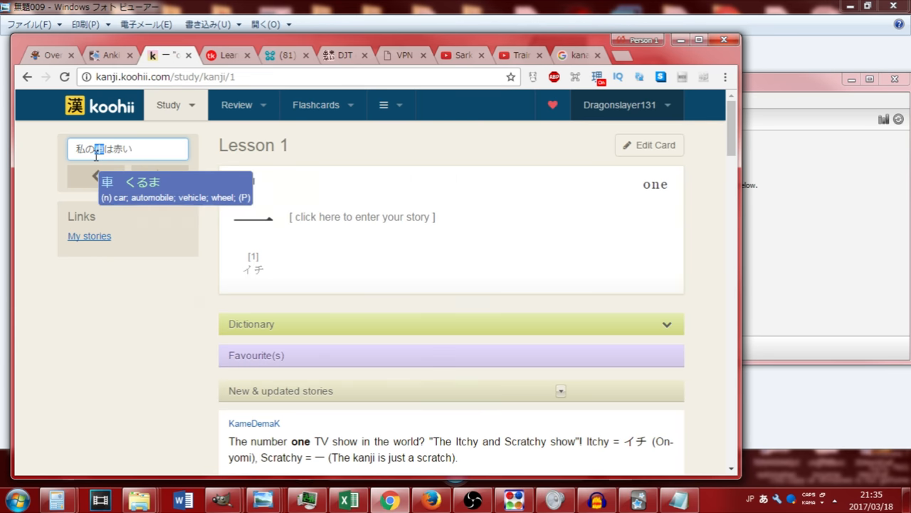
pyautogui.write('い')
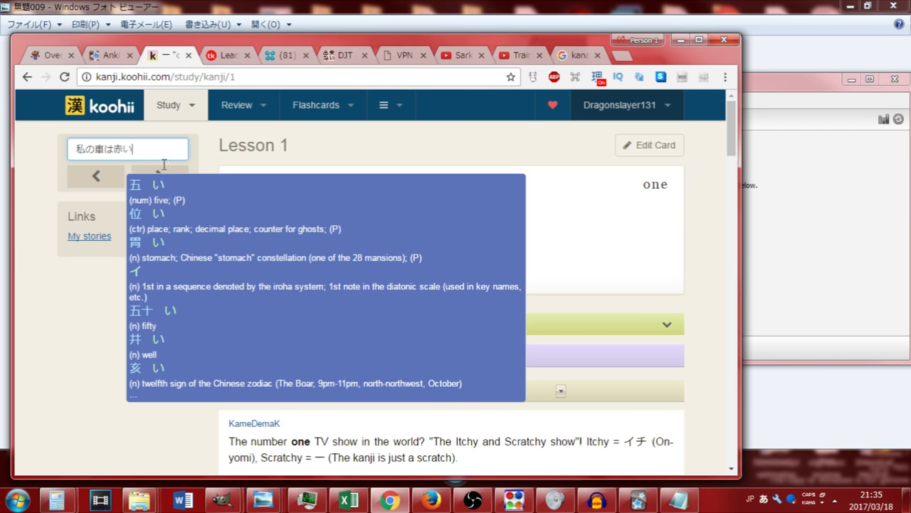
pyautogui.click(143, 279)
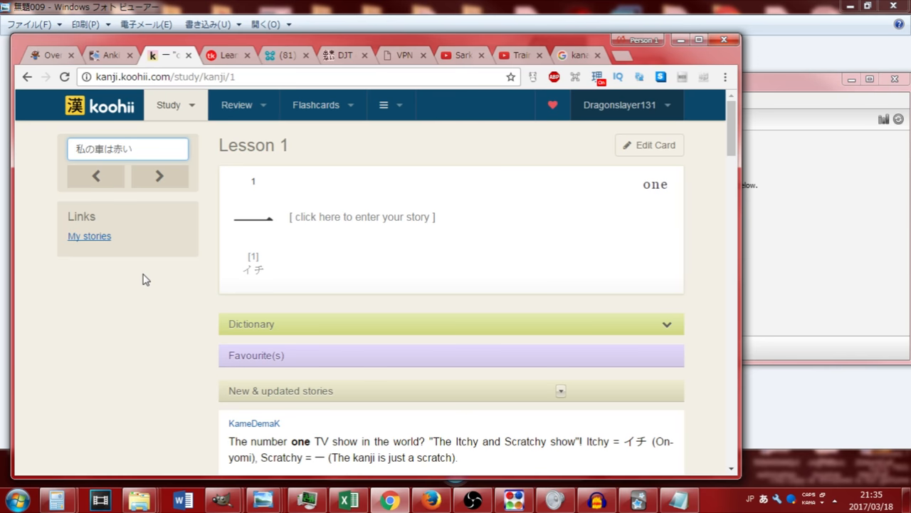
pyautogui.moveTo(71, 267)
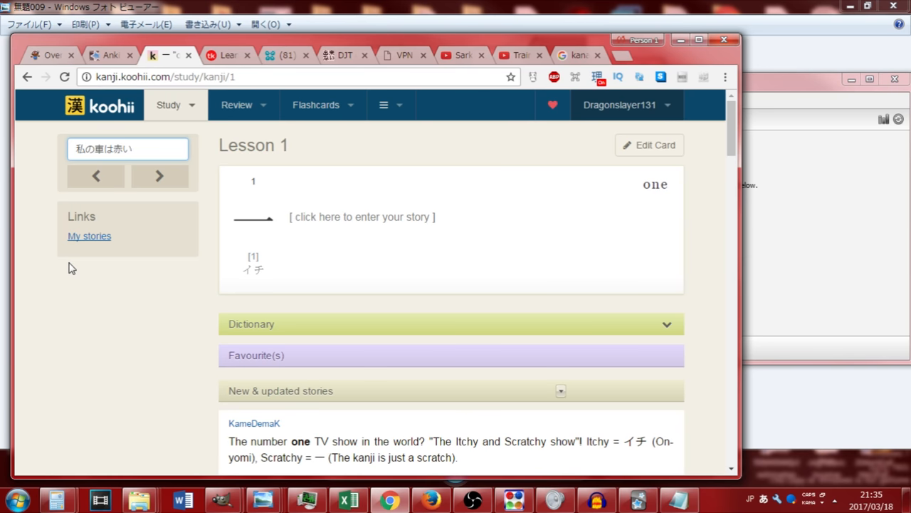
pyautogui.moveTo(67, 254)
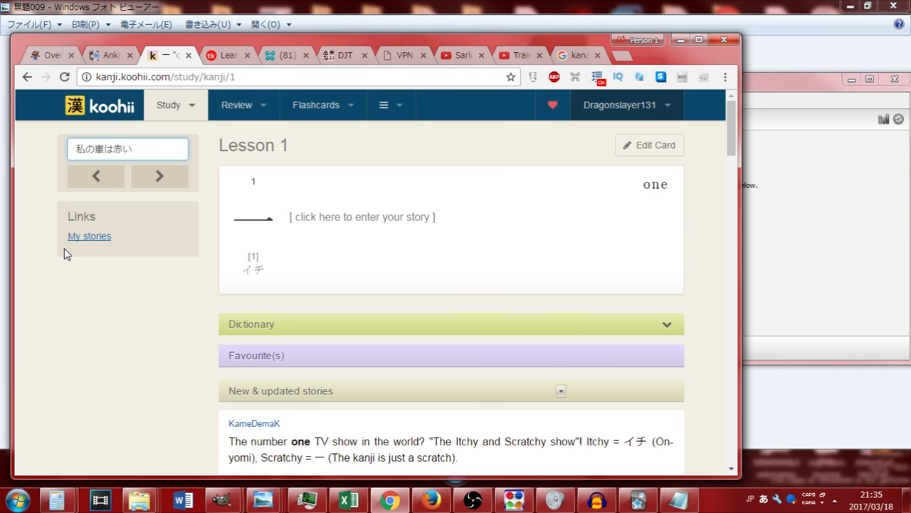
pyautogui.moveTo(64, 237)
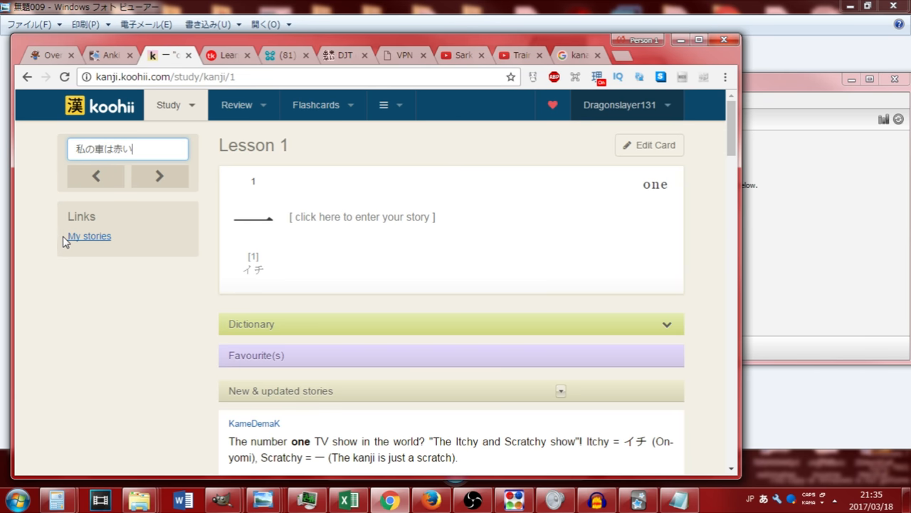
pyautogui.moveTo(69, 257)
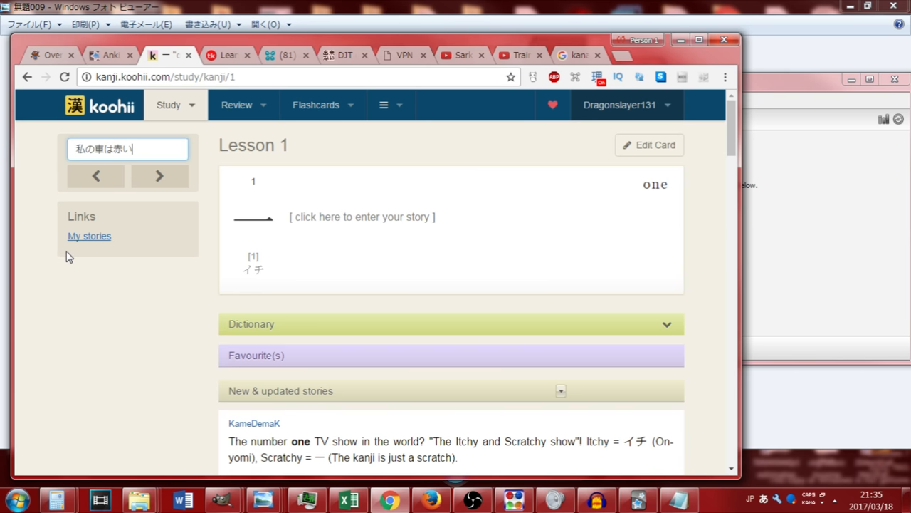
pyautogui.moveTo(77, 256)
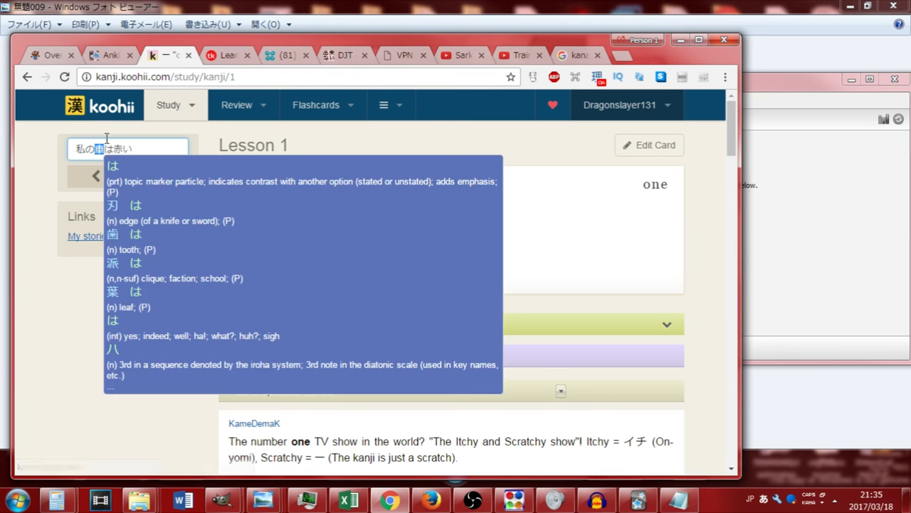
pyautogui.write('い')
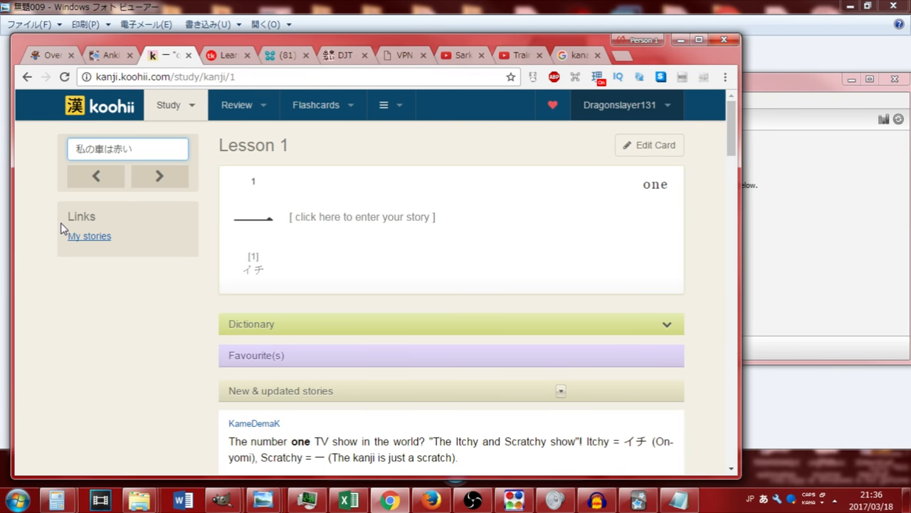
pyautogui.moveTo(100, 212)
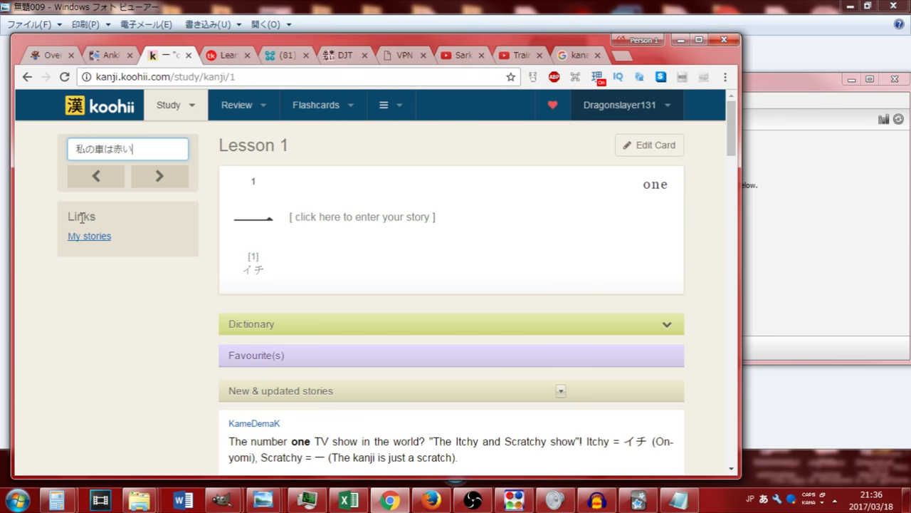
pyautogui.moveTo(117, 213)
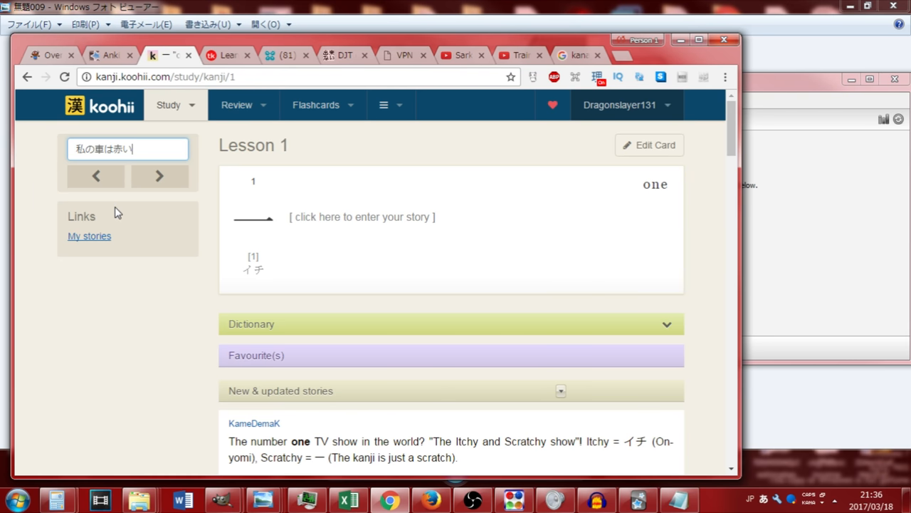
pyautogui.moveTo(109, 231)
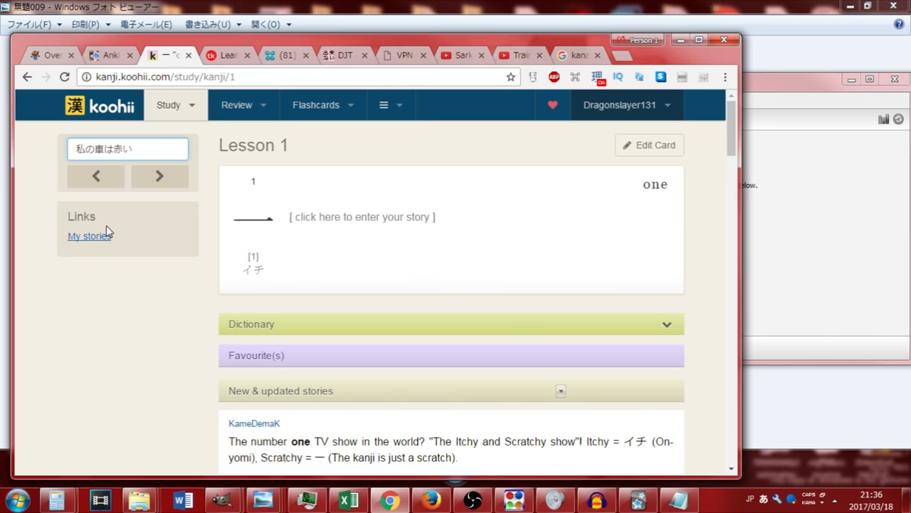
# Select the Koohii search sentence and move to the Google tab to search 'kana wikipedia'
pyautogui.click(128, 149)
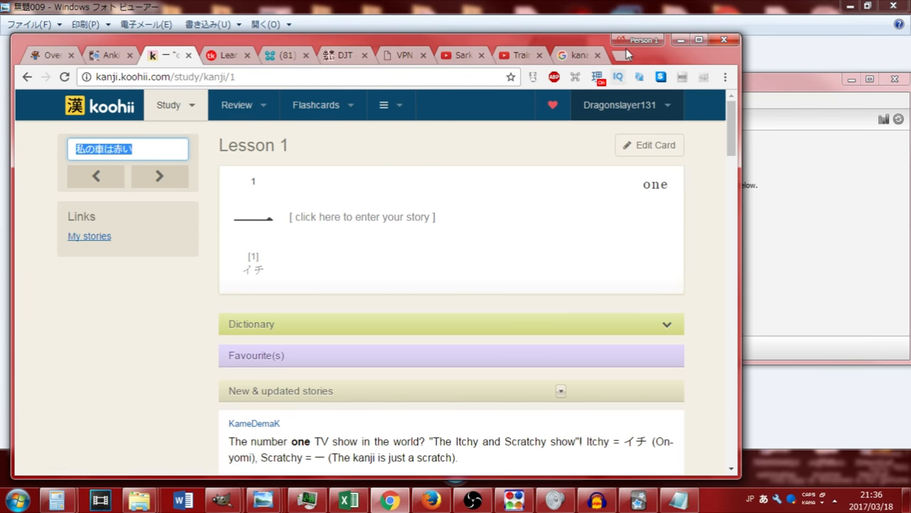
pyautogui.click(576, 55)
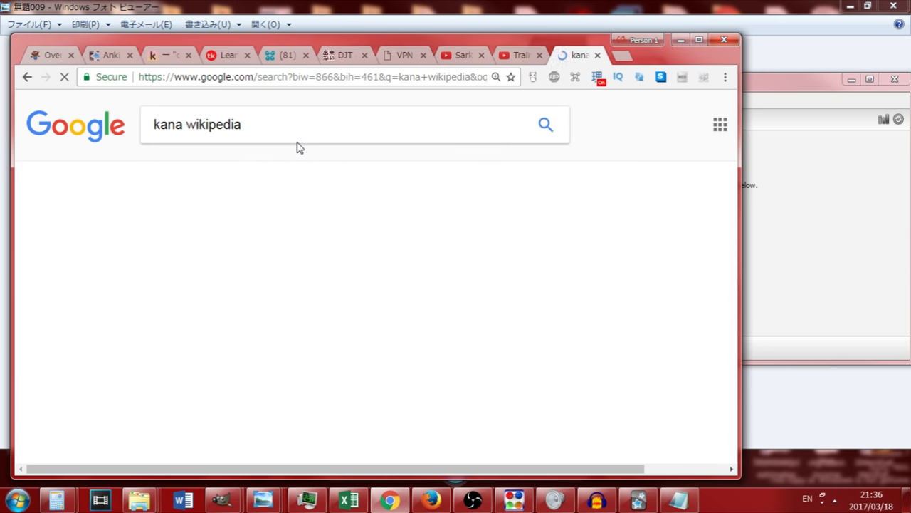
# Open Wikipedia's Kana article and scroll down to its hiragana Unicode code chart
pyautogui.click(208, 244)
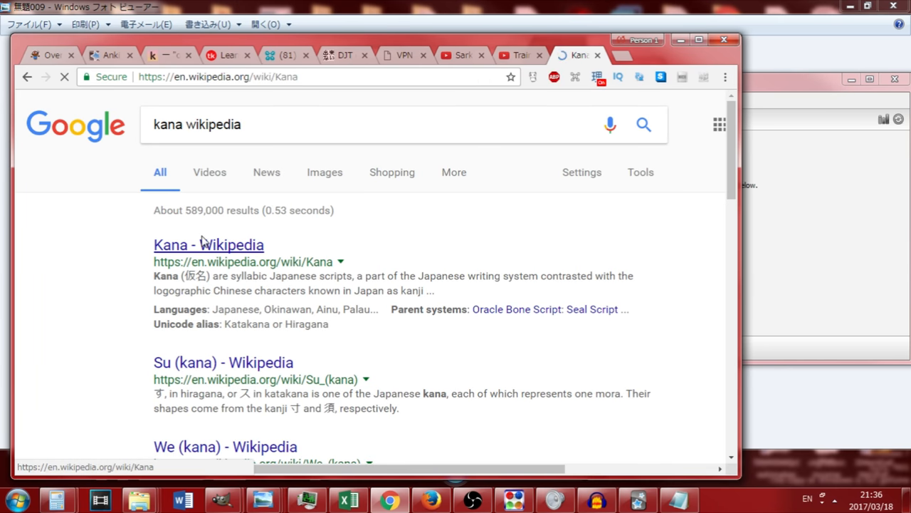
pyautogui.click(208, 244)
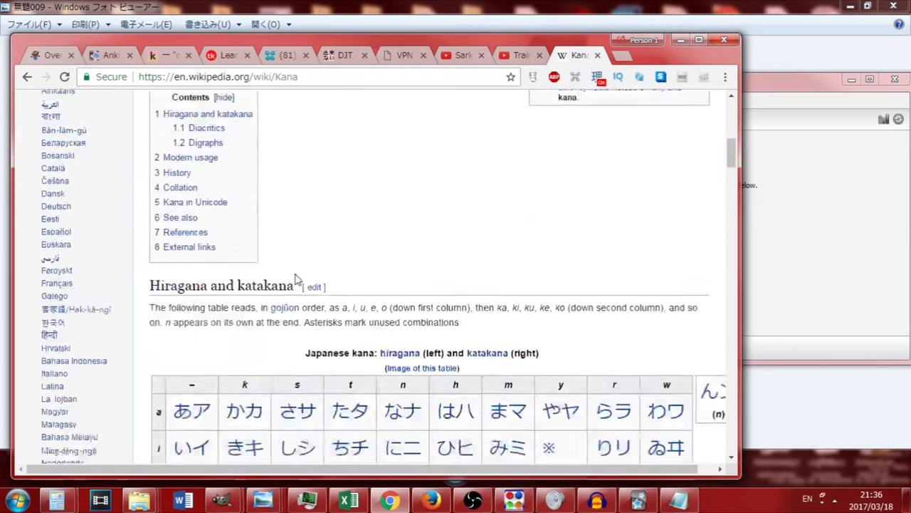
pyautogui.scroll(-3)
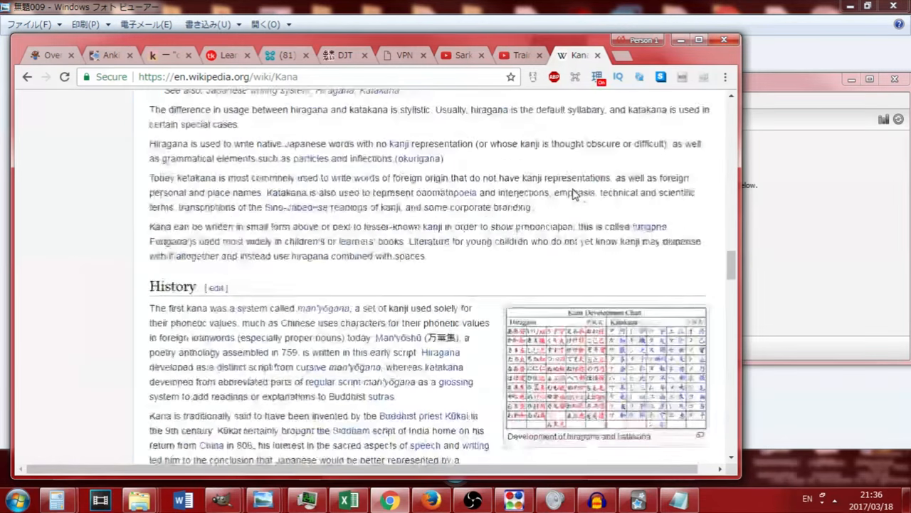
pyautogui.scroll(-3)
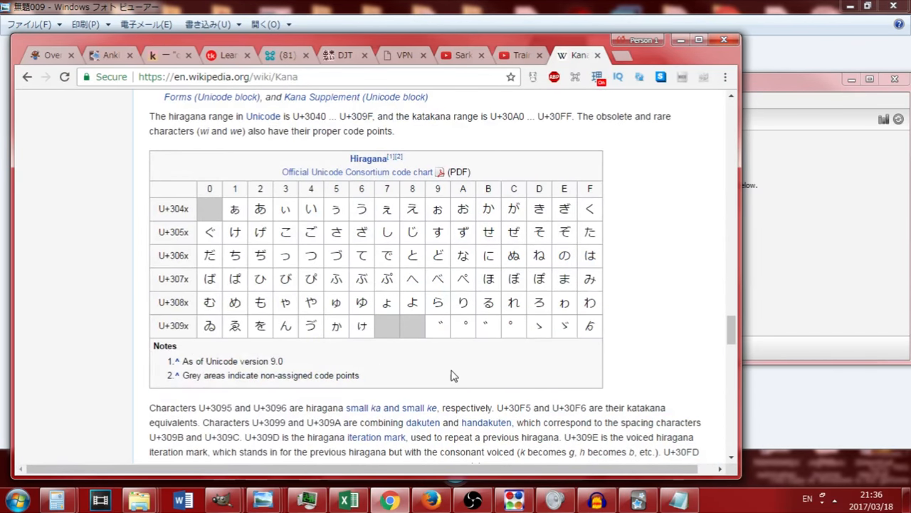
pyautogui.scroll(-3)
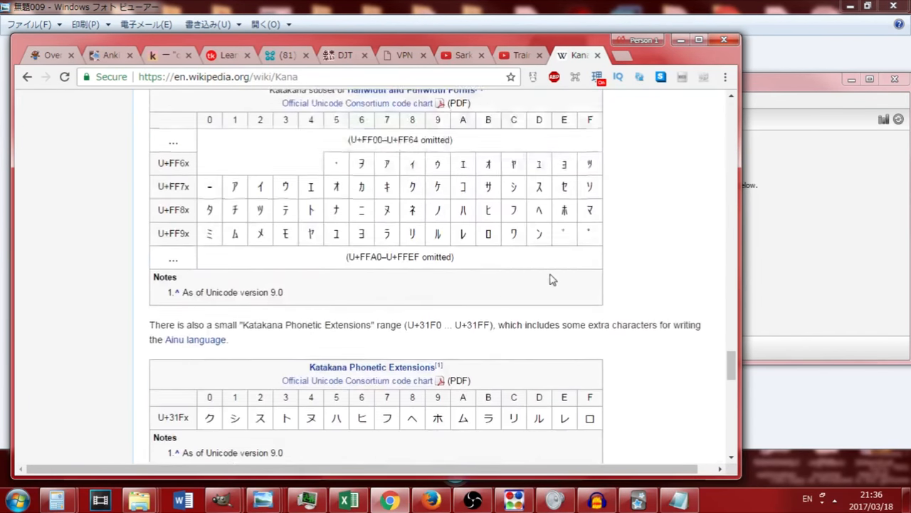
pyautogui.scroll(3)
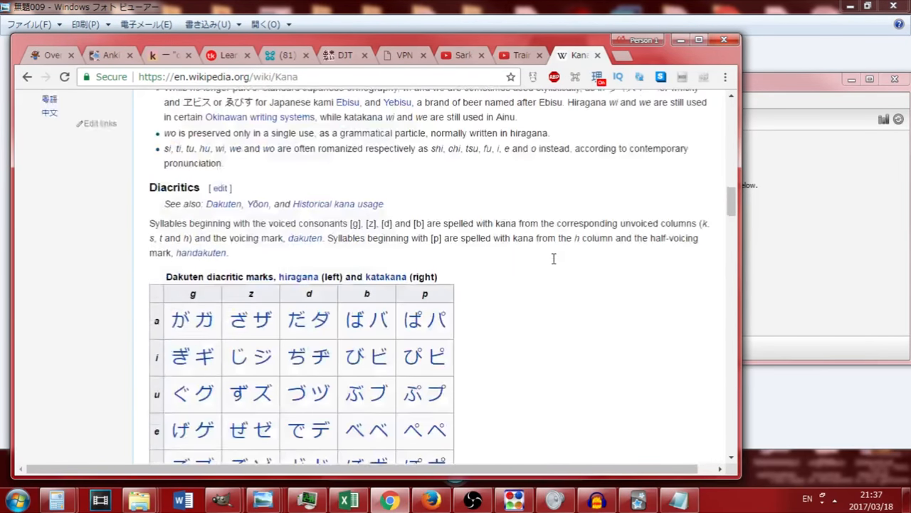
pyautogui.scroll(3)
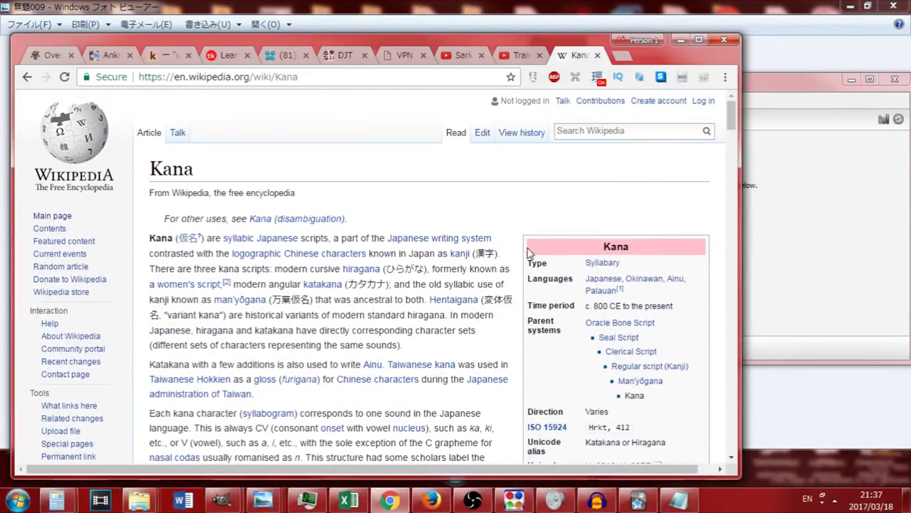
pyautogui.scroll(-3)
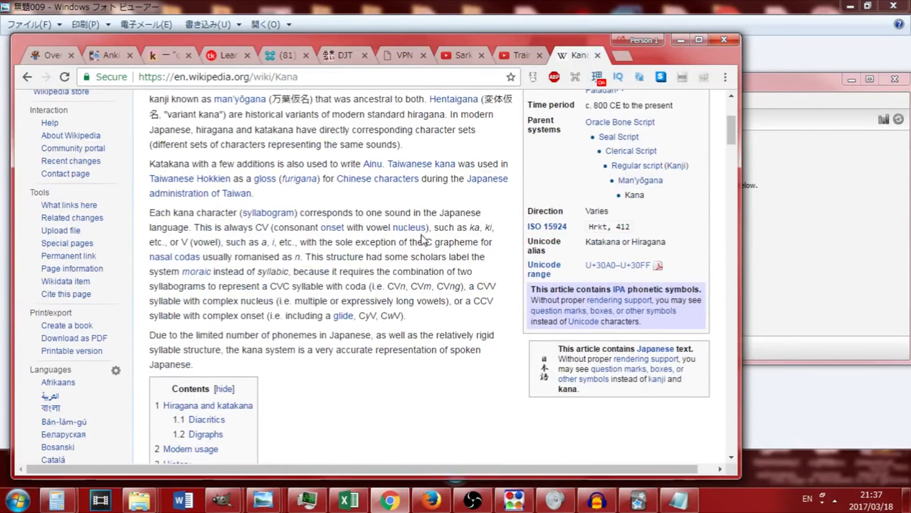
pyautogui.scroll(-3)
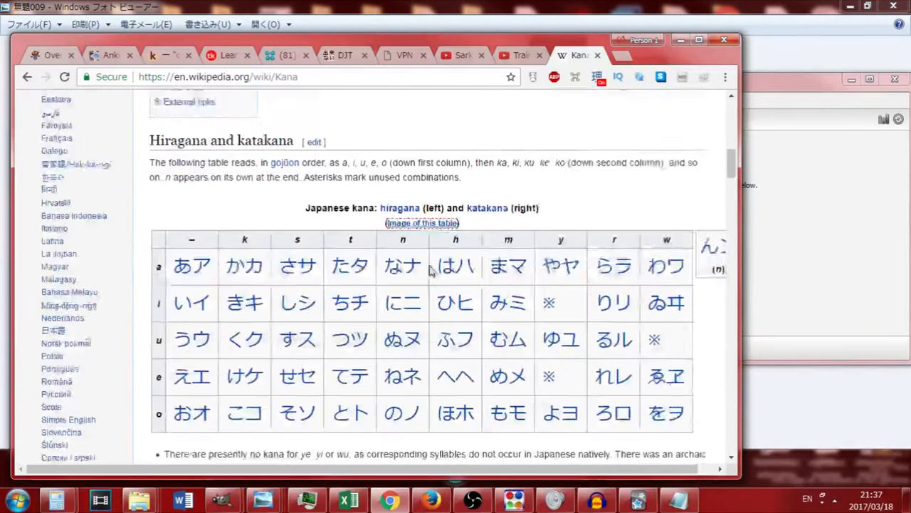
pyautogui.scroll(-3)
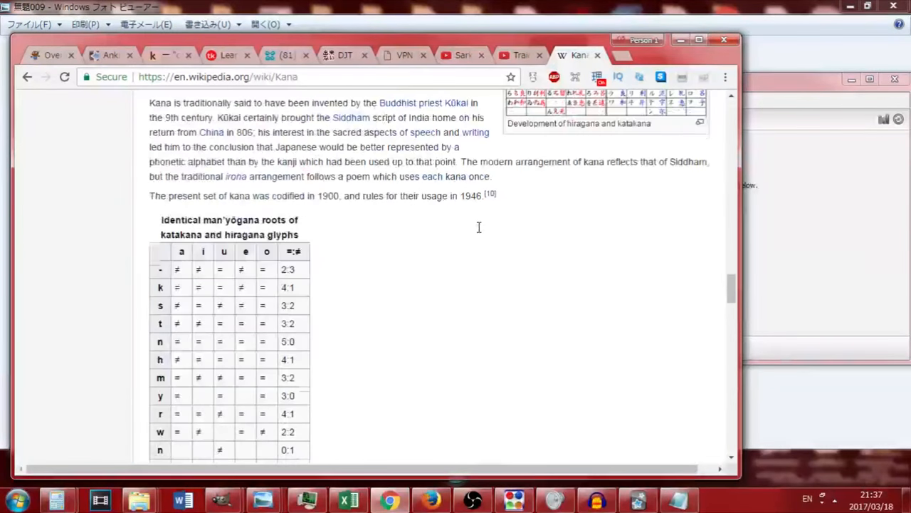
pyautogui.scroll(-3)
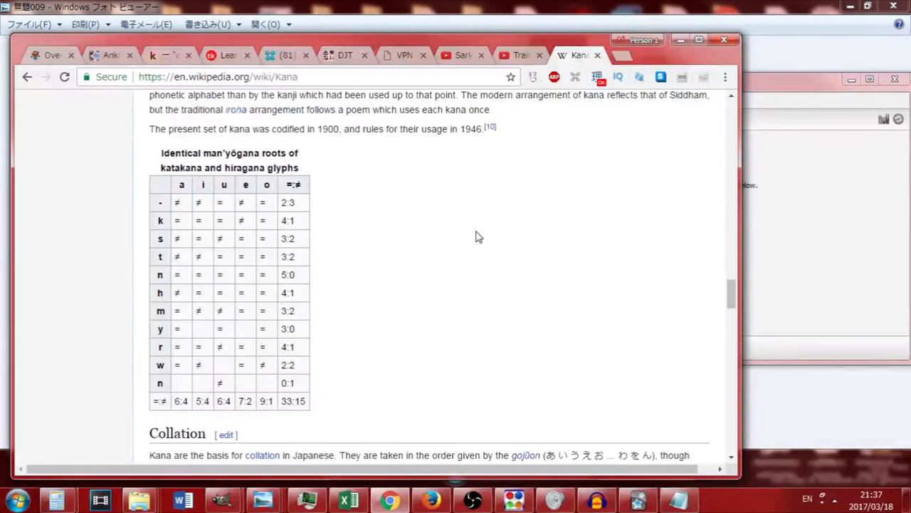
pyautogui.scroll(-3)
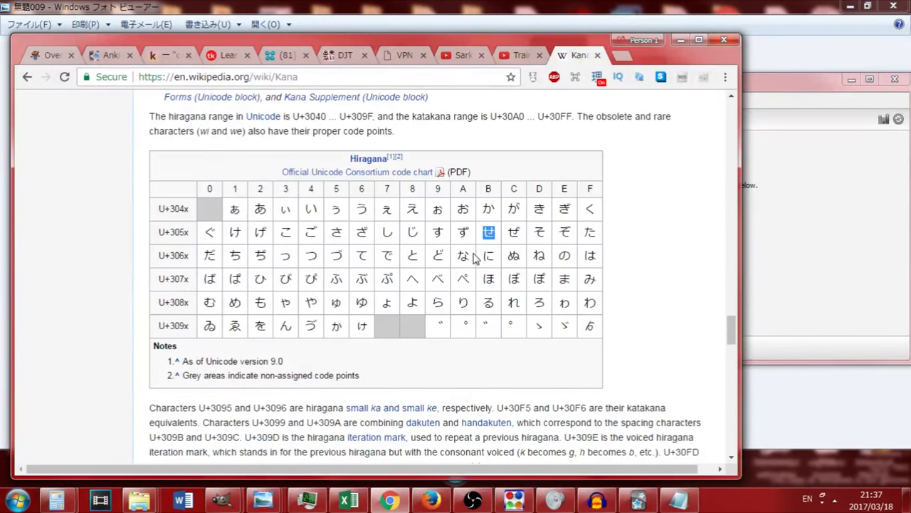
pyautogui.moveTo(463, 256)
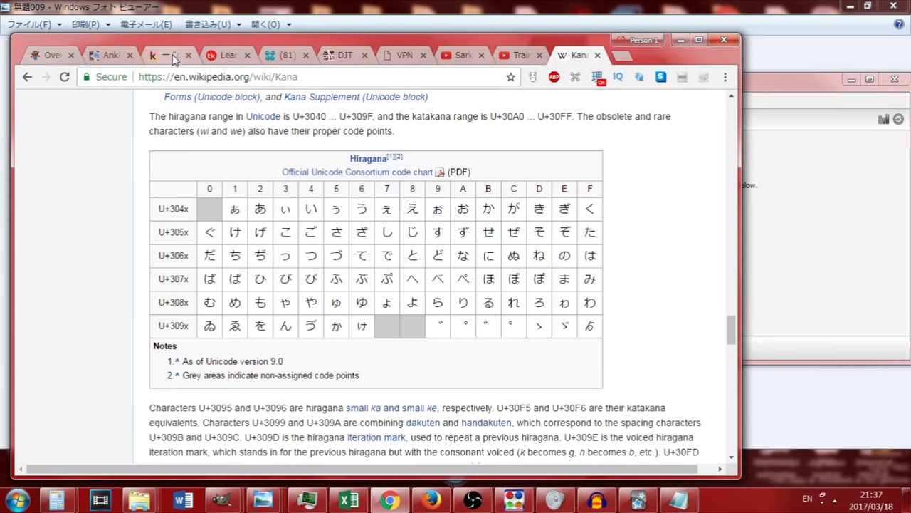
# Bring the Kanji Koohii Lesson 1 page for kanji 'one' back to the front
pyautogui.click(153, 55)
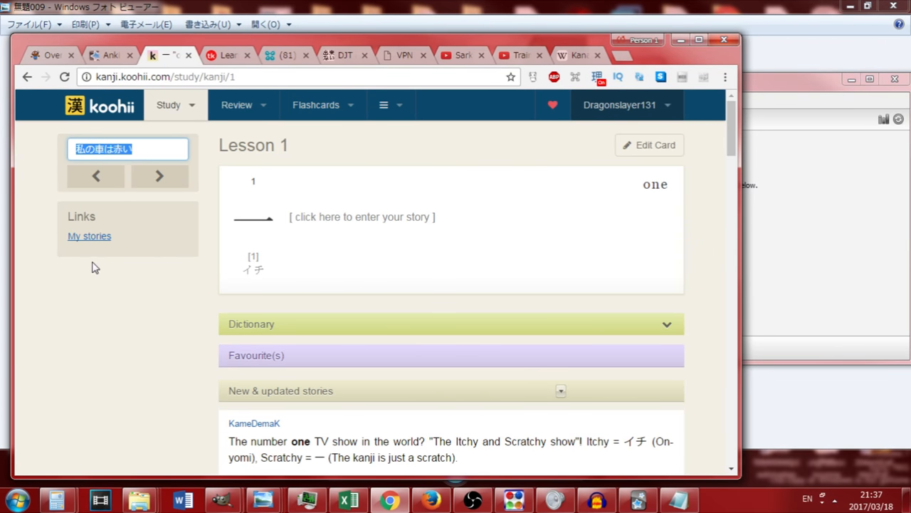
pyautogui.moveTo(95, 256)
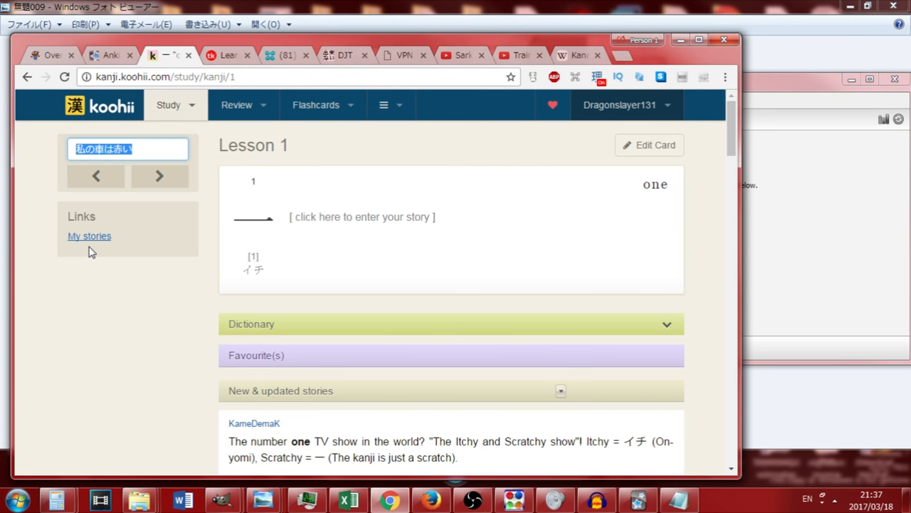
pyautogui.moveTo(569, 76)
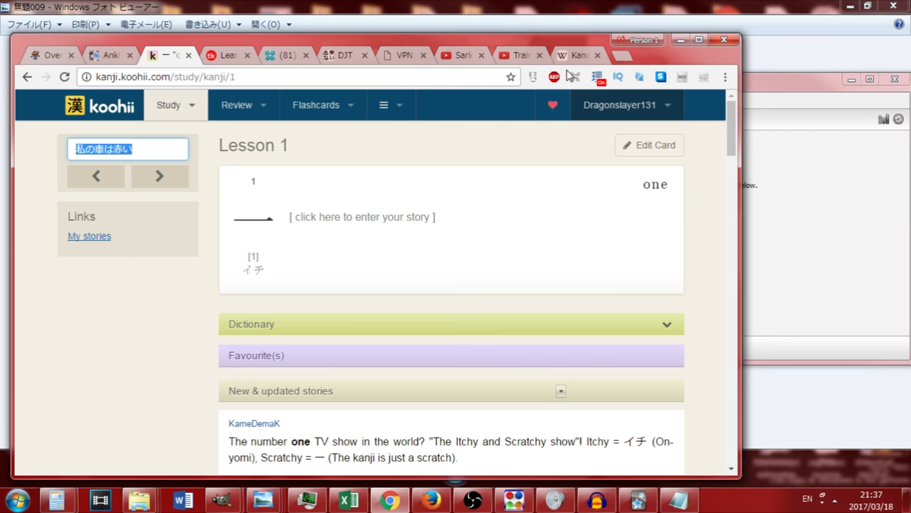
pyautogui.moveTo(262, 70)
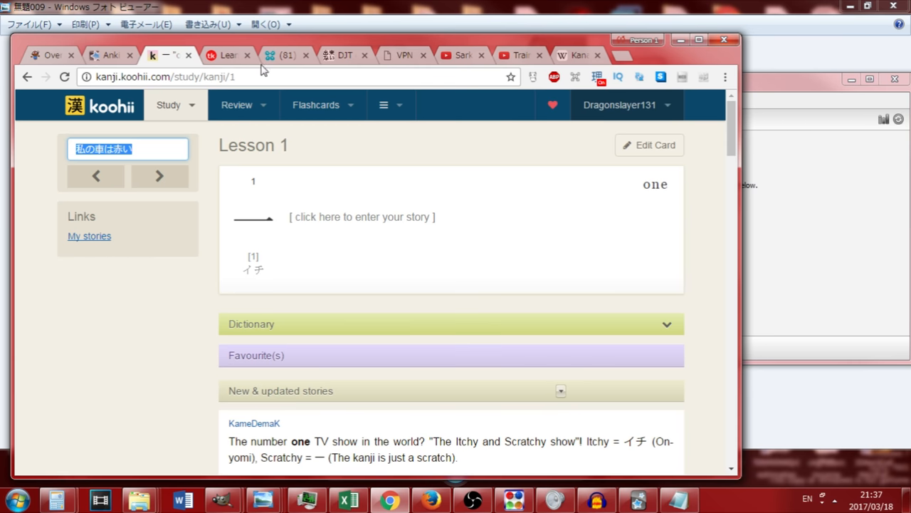
# Go to Tae Kim's Guide to Japanese and open the grammar guide contents
pyautogui.click(228, 55)
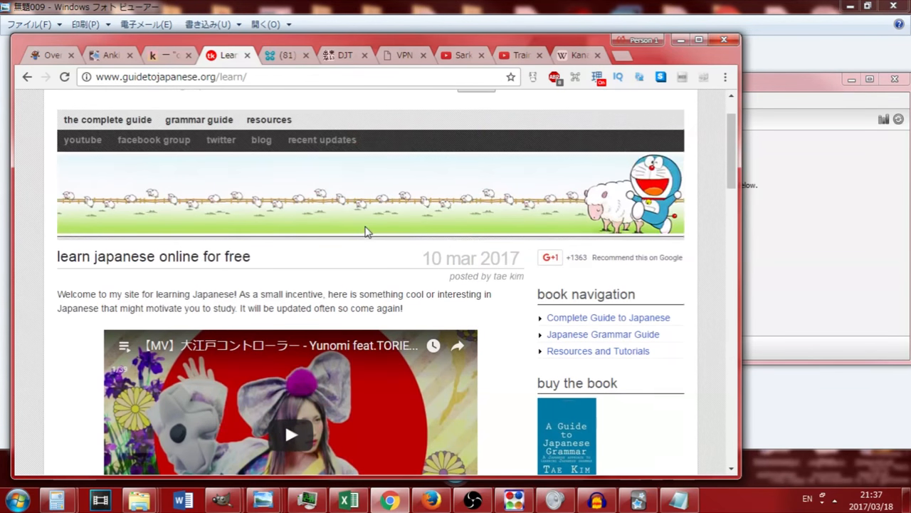
pyautogui.scroll(-3)
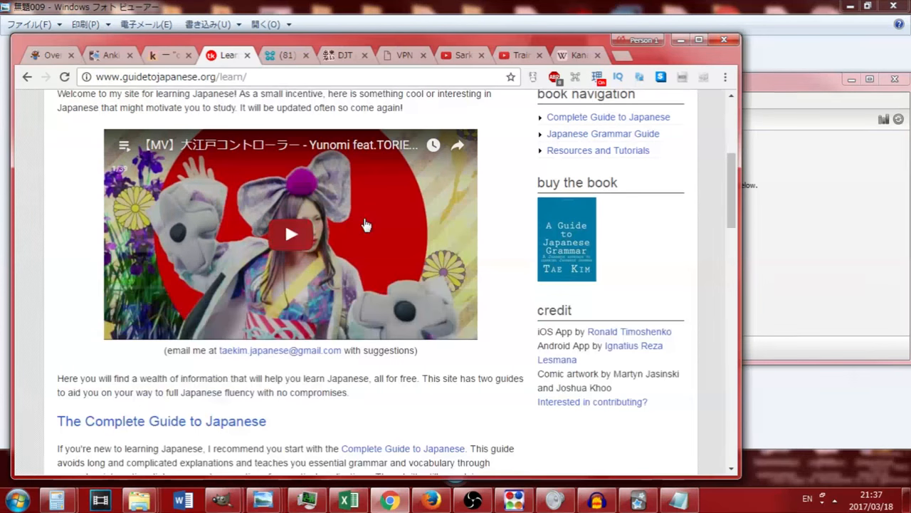
pyautogui.scroll(3)
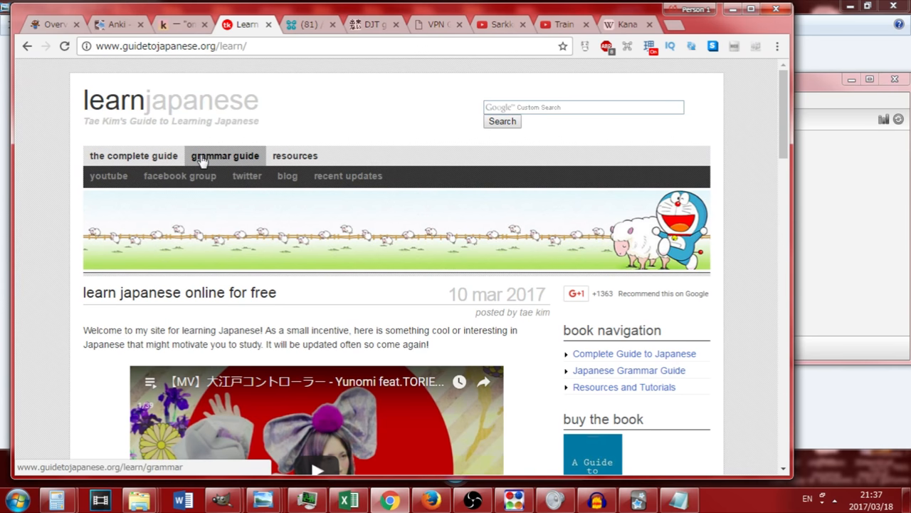
pyautogui.click(225, 155)
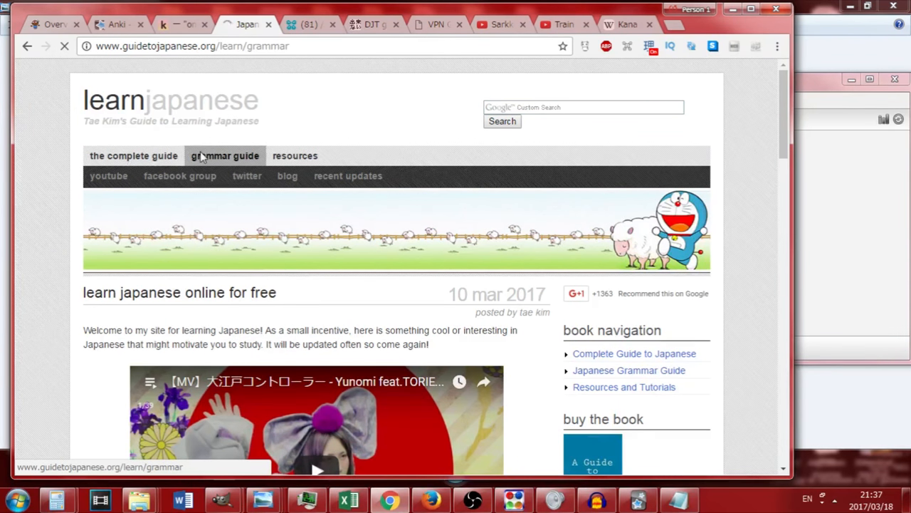
pyautogui.click(224, 155)
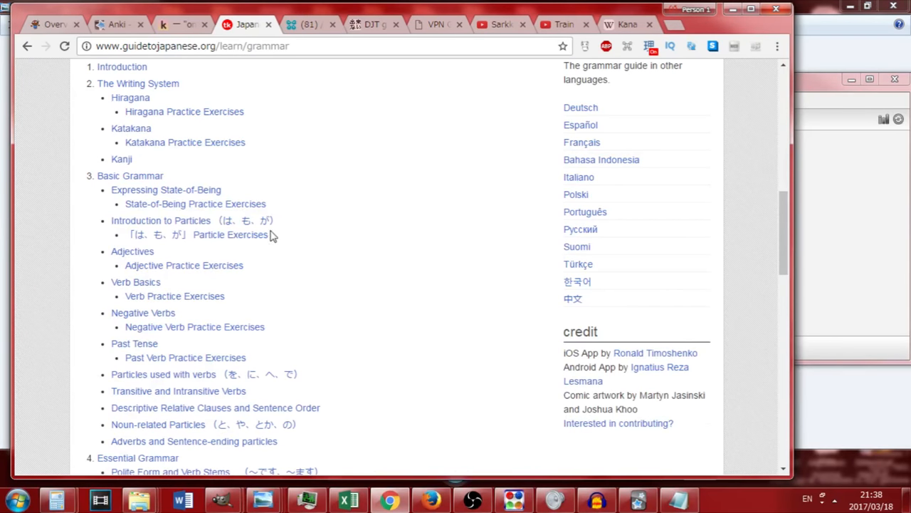
# Open the Introduction to Particles lesson and scroll to the topic particle examples
pyautogui.scroll(-3)
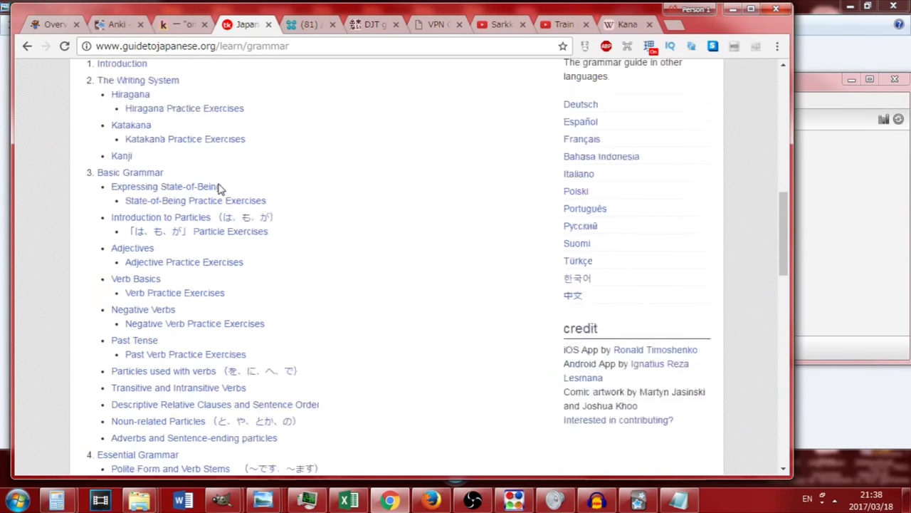
pyautogui.scroll(-3)
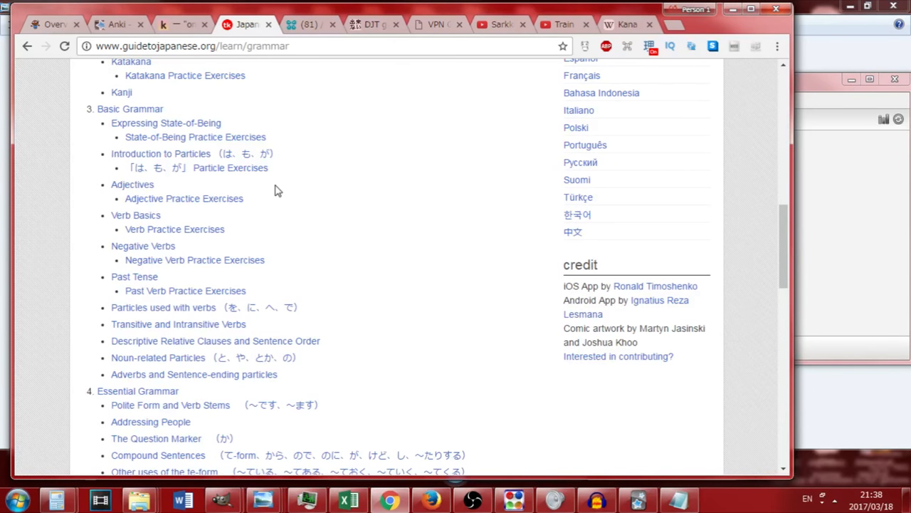
pyautogui.click(160, 153)
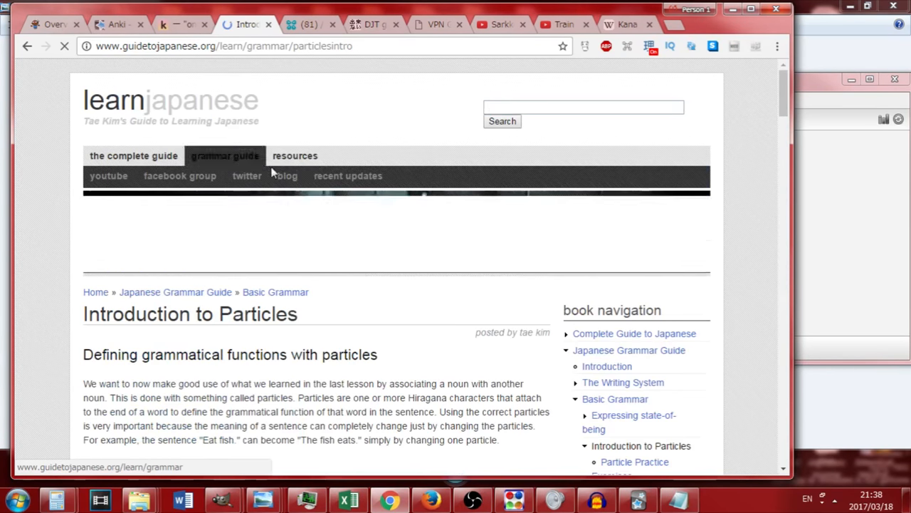
pyautogui.scroll(-3)
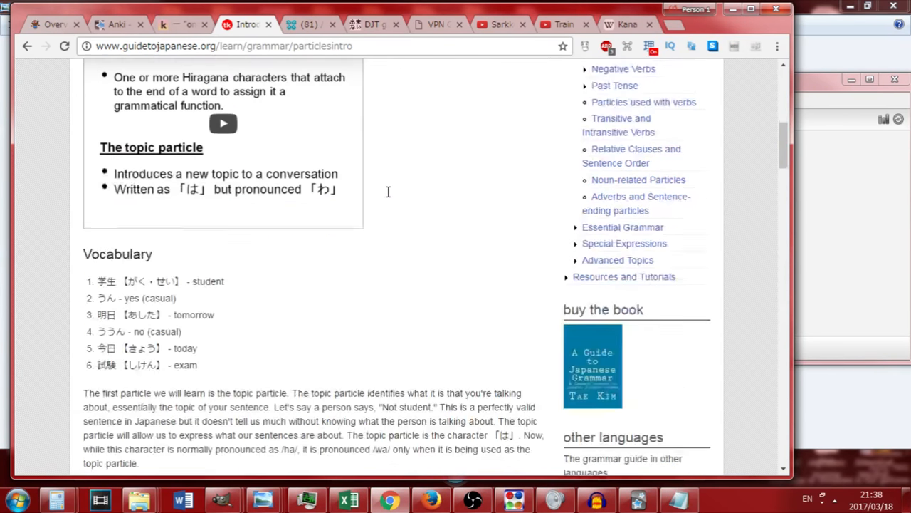
pyautogui.scroll(-3)
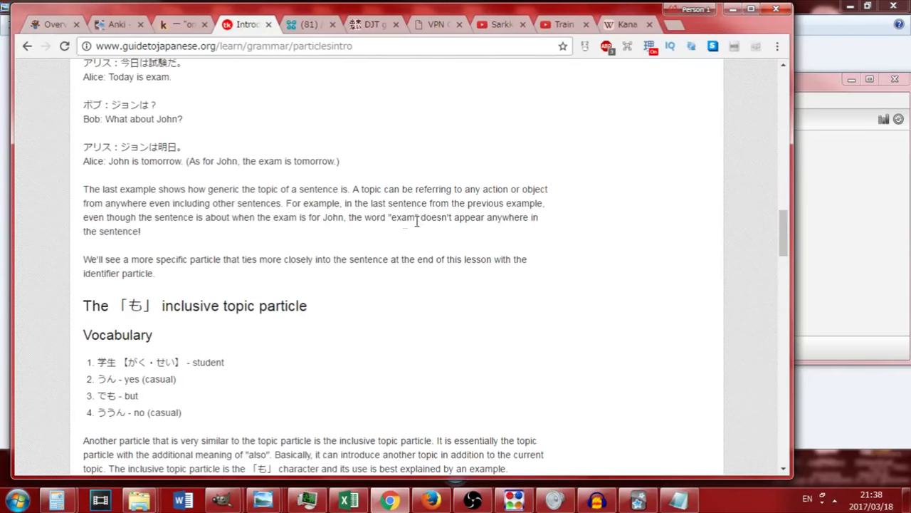
pyautogui.scroll(-3)
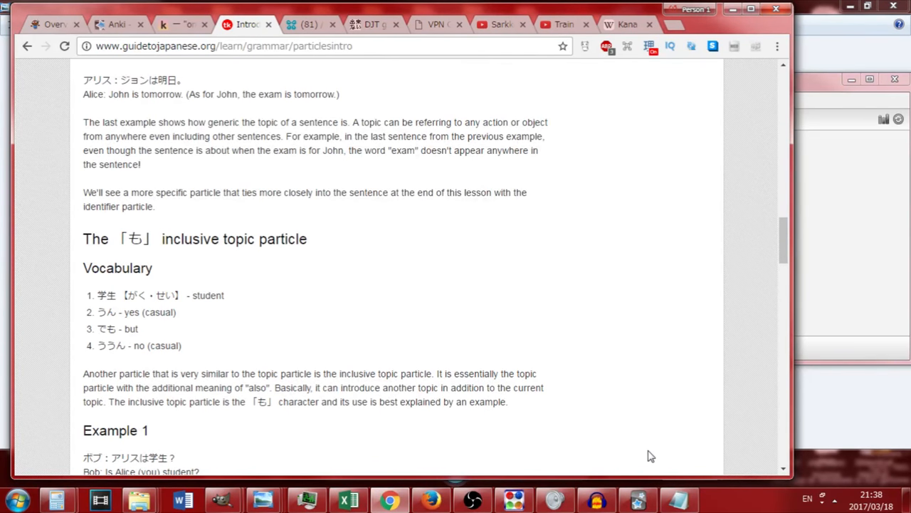
pyautogui.scroll(-3)
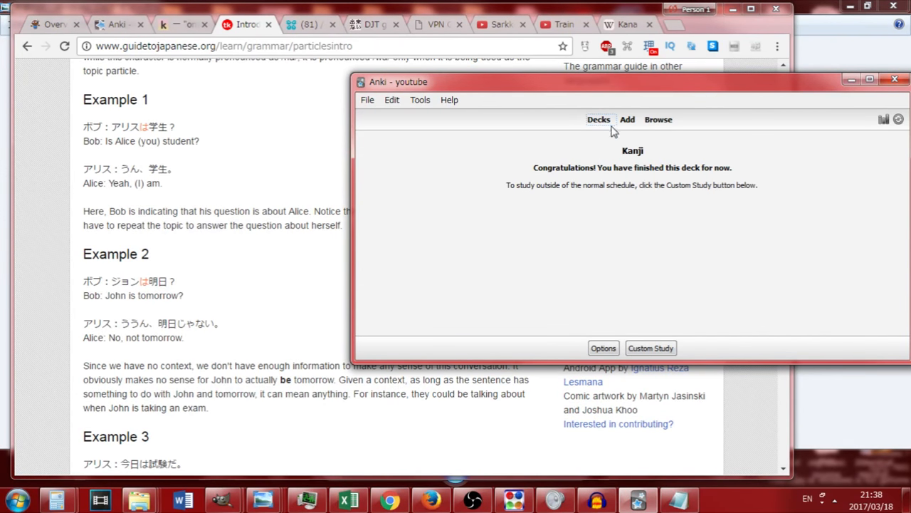
# Create a new Anki deck named 'grammar' and select the Example 2 dialogue text
pyautogui.click(633, 348)
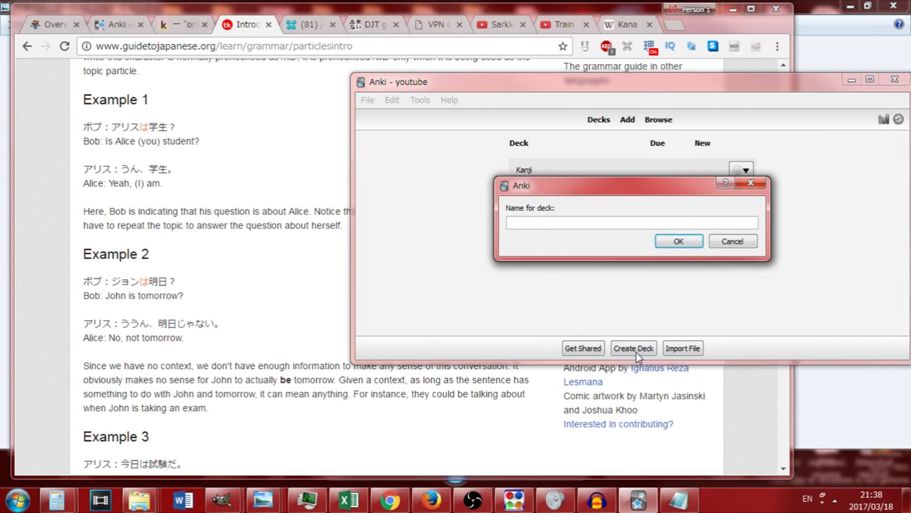
pyautogui.write('grammar')
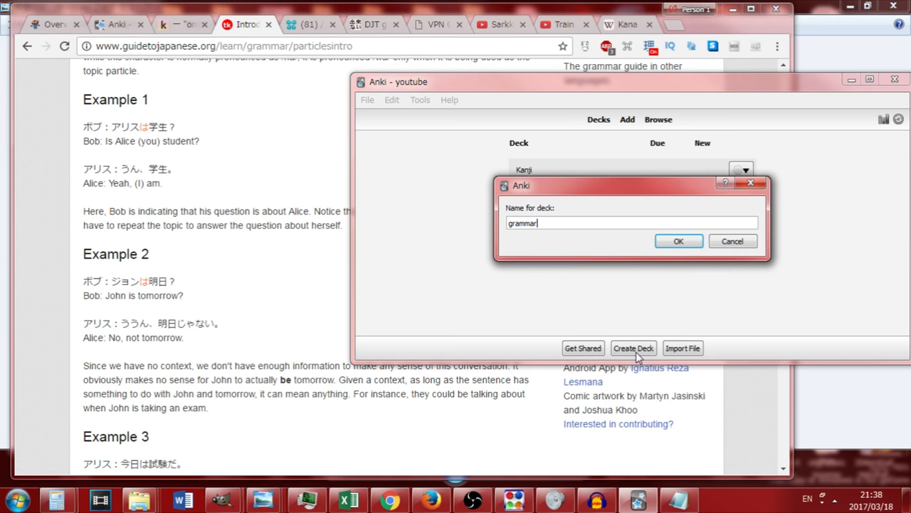
pyautogui.click(678, 241)
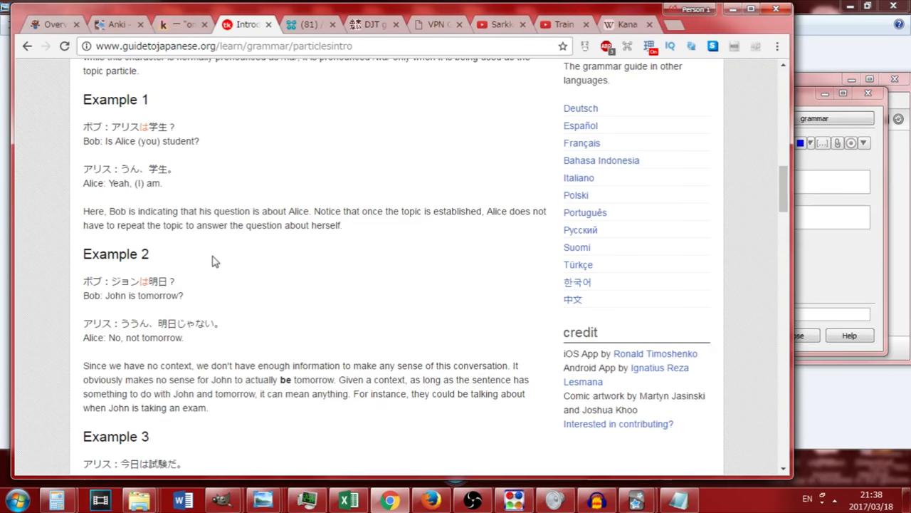
pyautogui.scroll(-3)
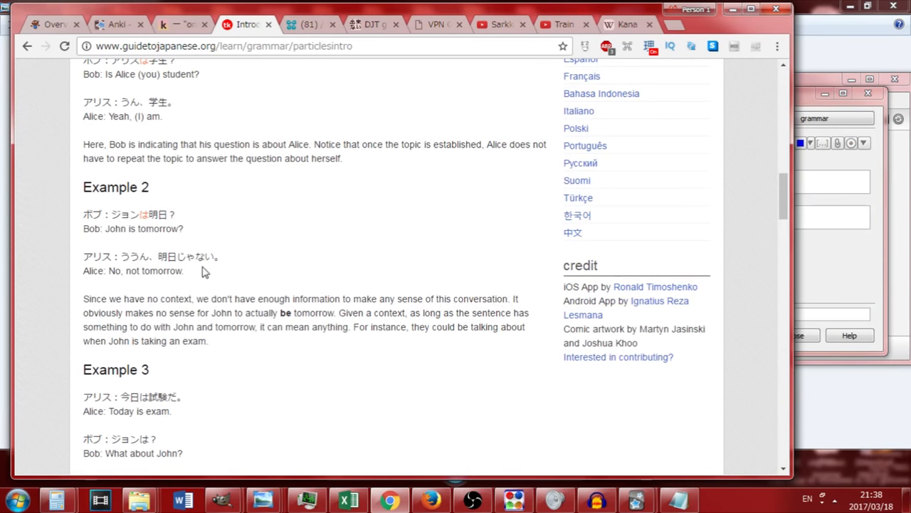
pyautogui.doubleClick(128, 214)
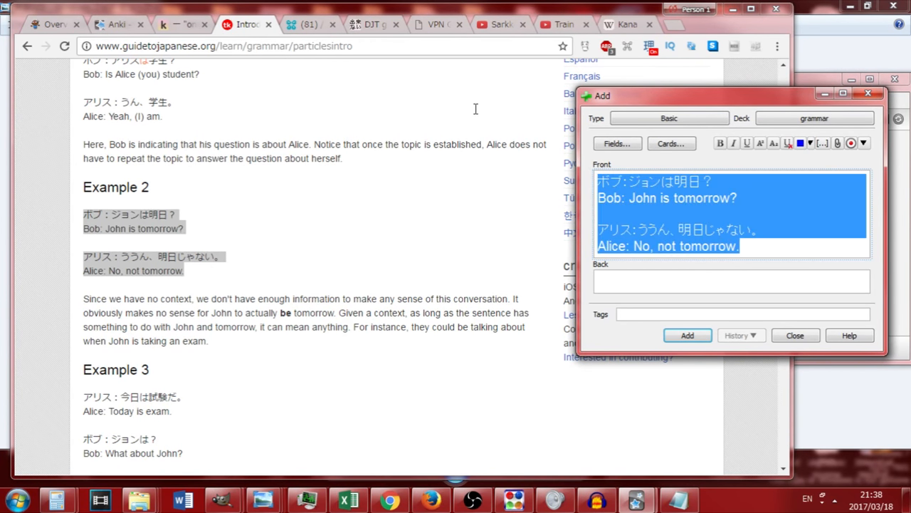
pyautogui.moveTo(594, 209)
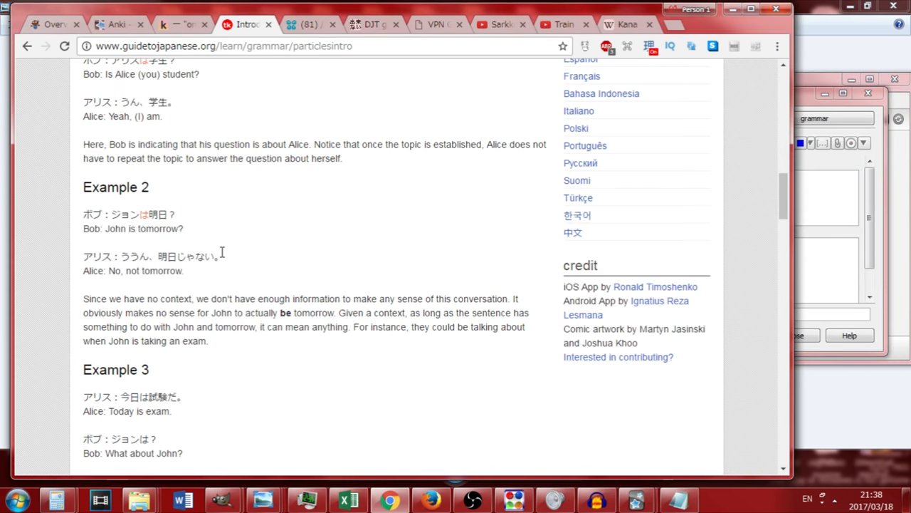
# Scroll further through the particles lesson, then go back to the grammar guide contents
pyautogui.scroll(-3)
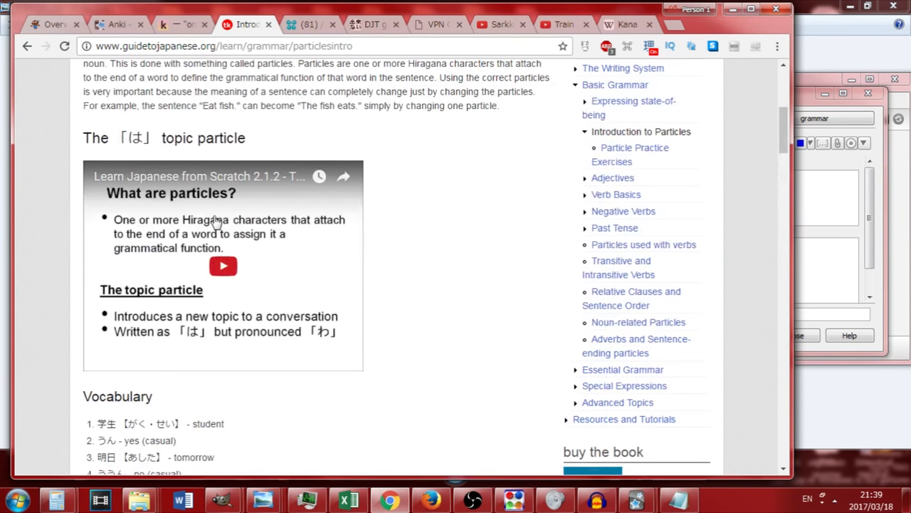
pyautogui.scroll(-3)
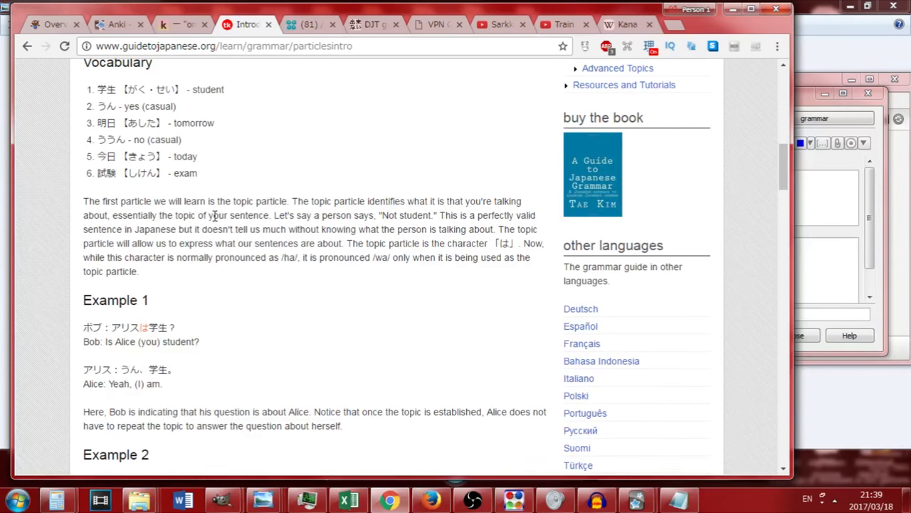
pyautogui.scroll(-3)
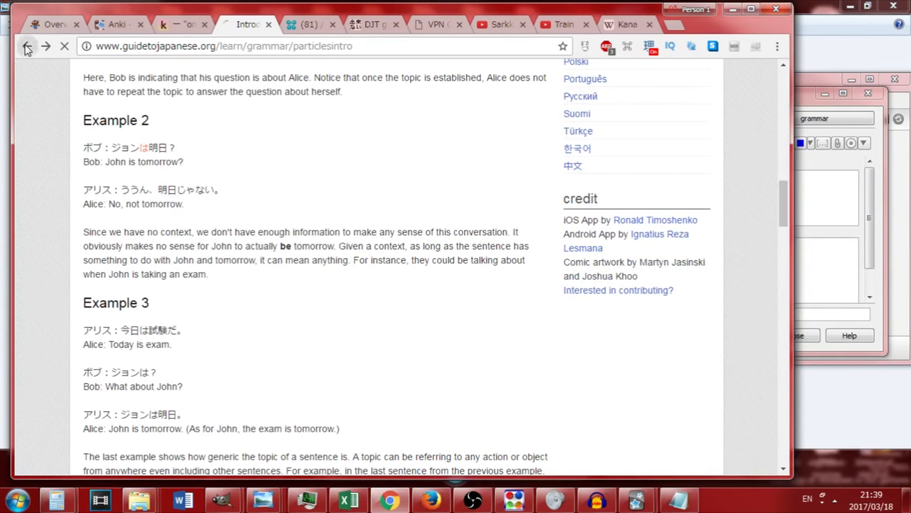
pyautogui.click(27, 46)
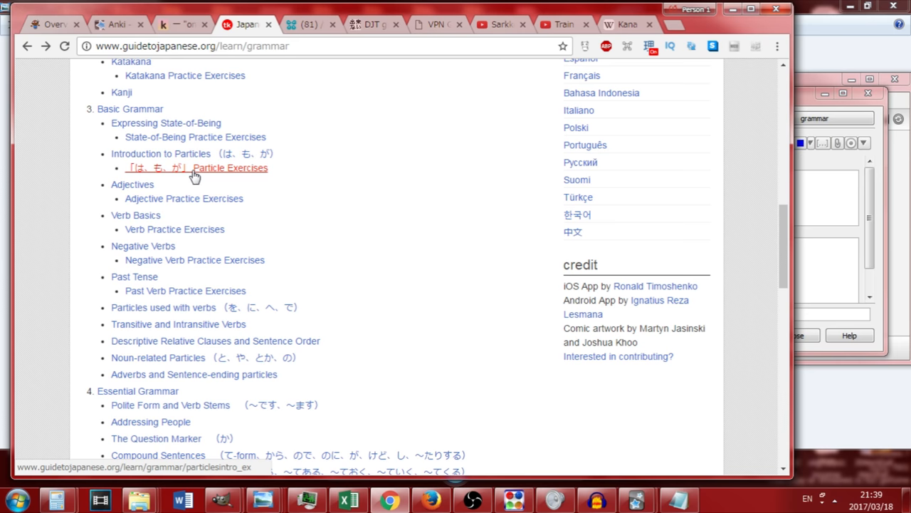
# Scroll through the 'Particles used with verbs' lesson
pyautogui.scroll(-3)
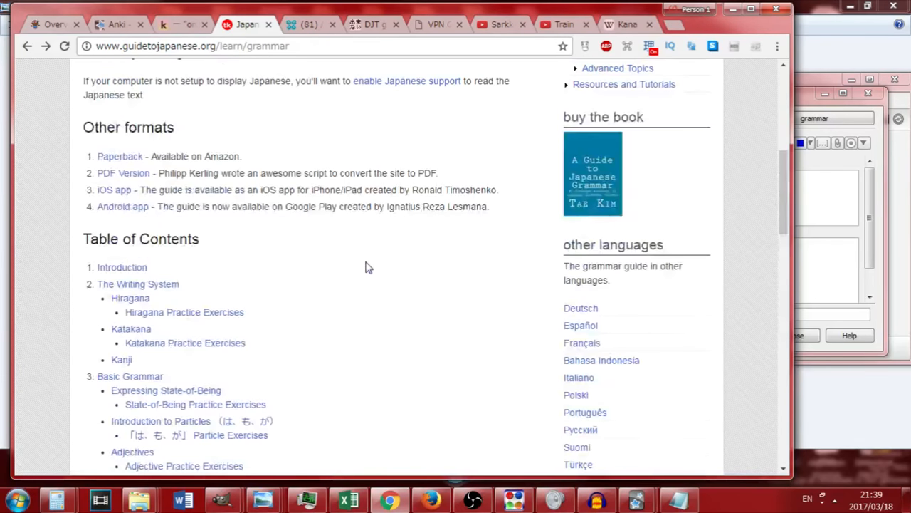
pyautogui.scroll(-3)
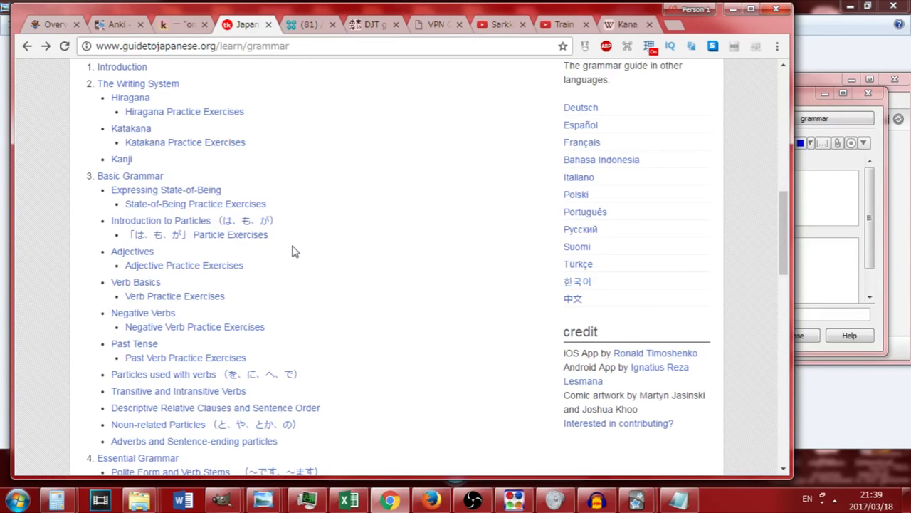
pyautogui.scroll(-3)
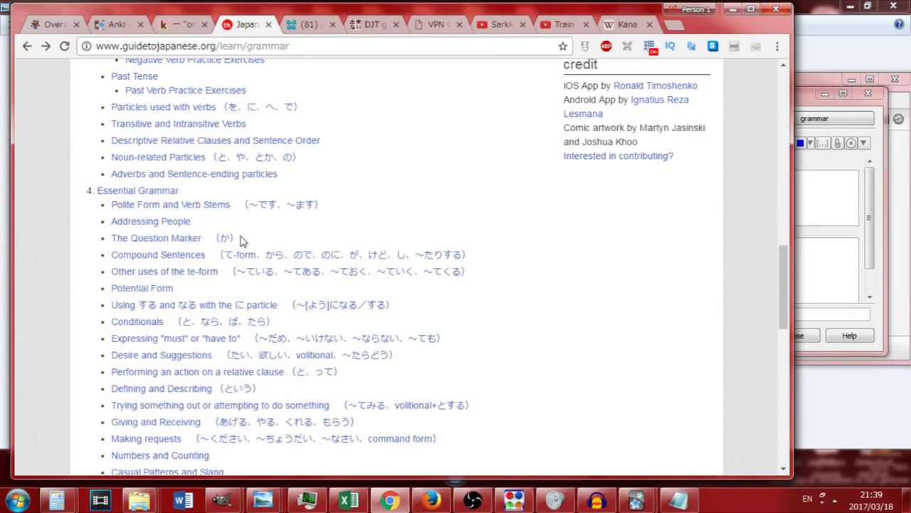
pyautogui.scroll(-3)
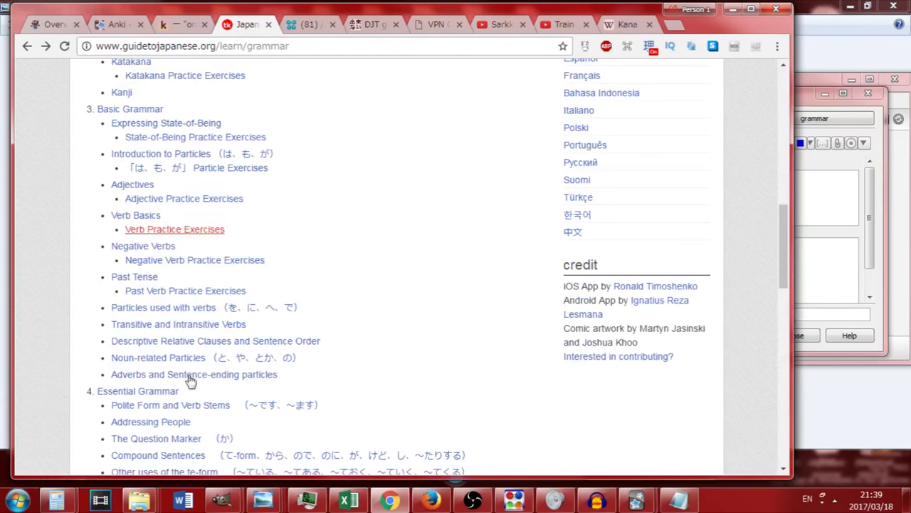
pyautogui.scroll(-3)
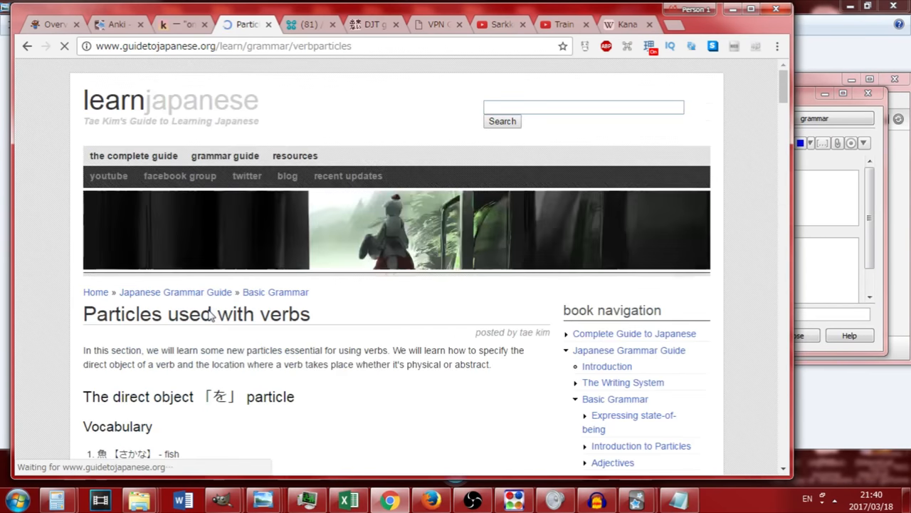
pyautogui.scroll(-3)
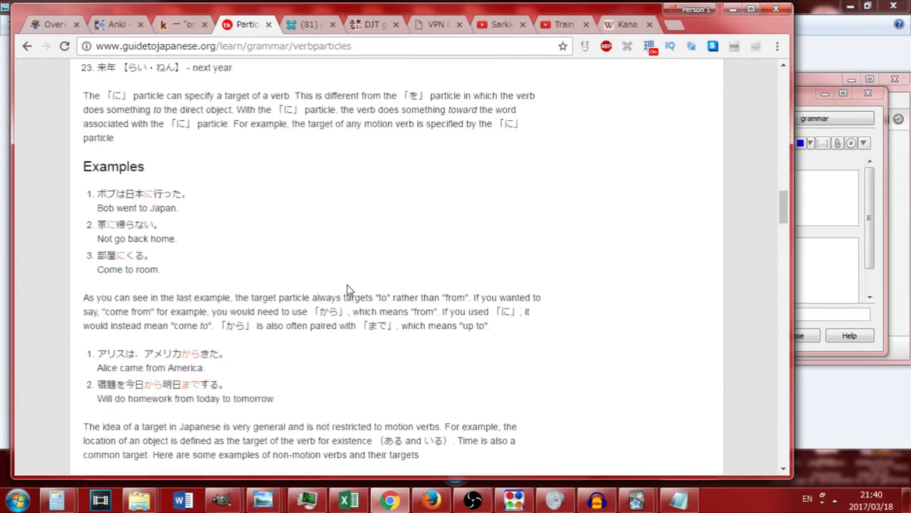
pyautogui.scroll(-3)
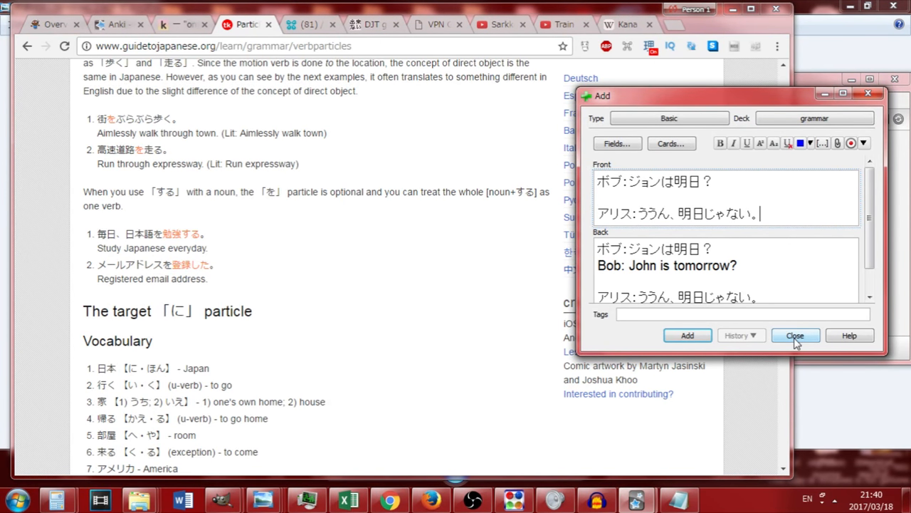
# Add the Example 2 dialogue card to the grammar deck and start studying the deck
pyautogui.click(686, 336)
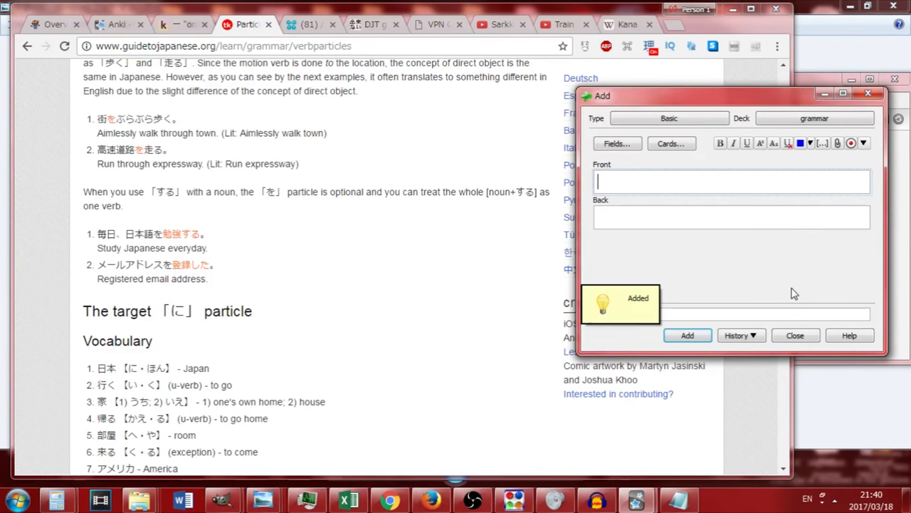
pyautogui.click(794, 335)
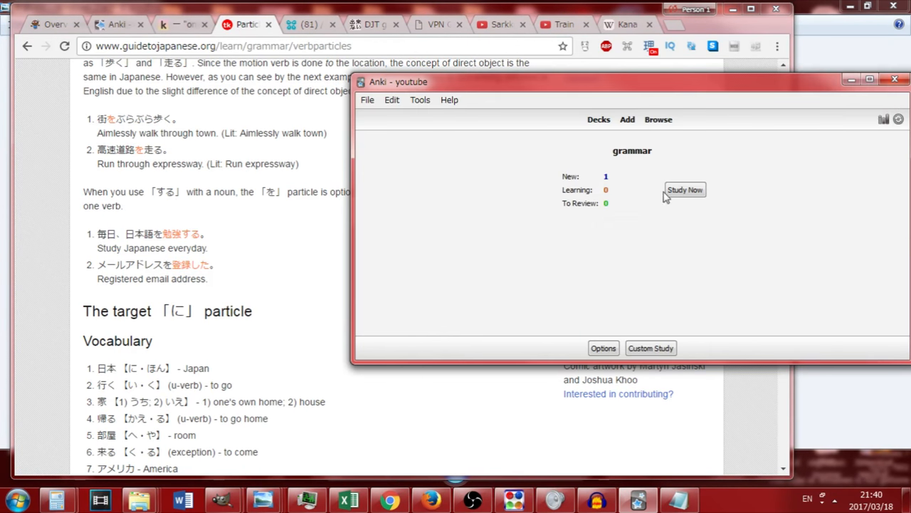
pyautogui.click(684, 189)
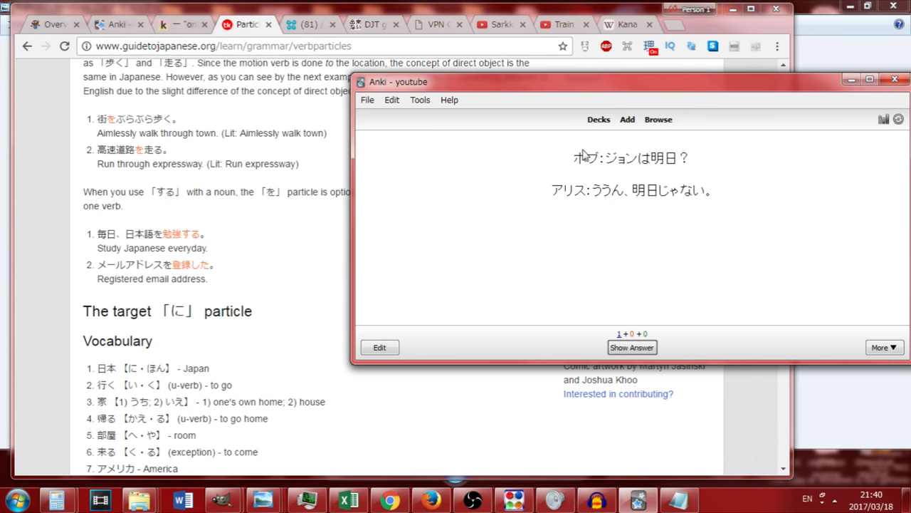
pyautogui.moveTo(585, 155)
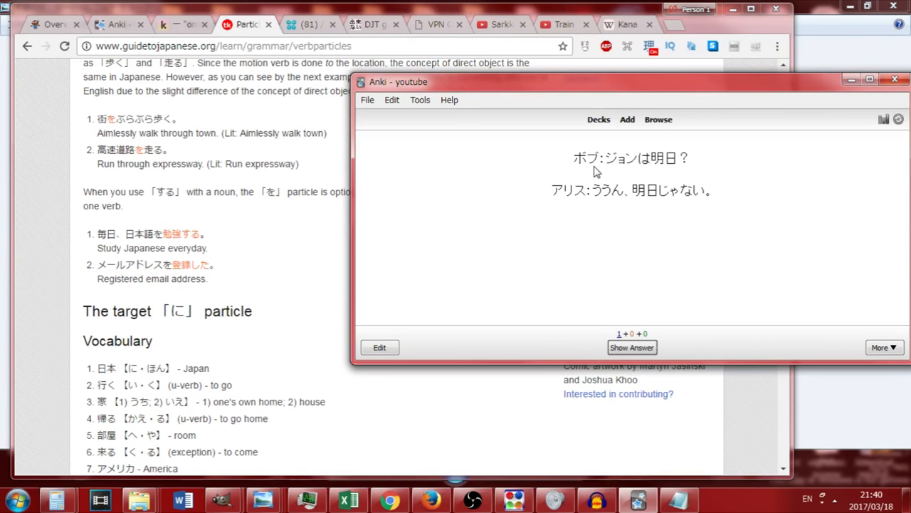
# Reveal the card's answer and open its note for editing in the Back field
pyautogui.click(632, 348)
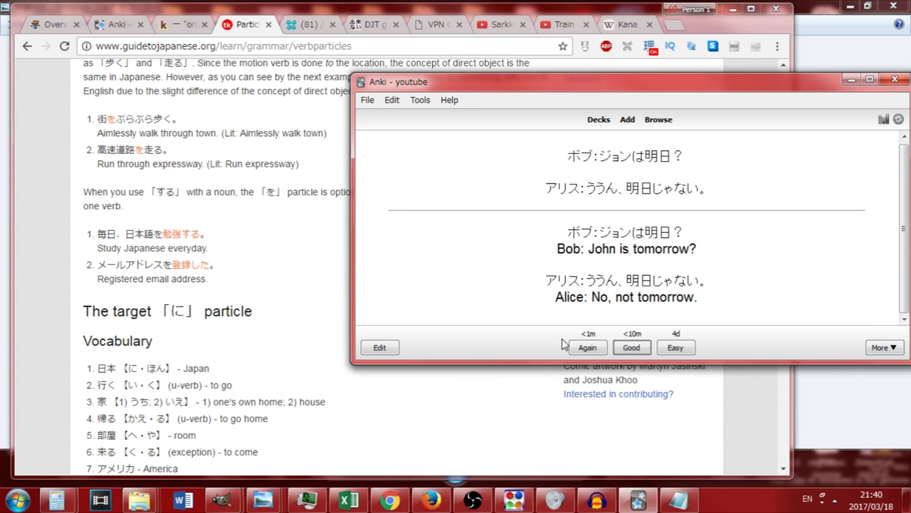
pyautogui.click(379, 348)
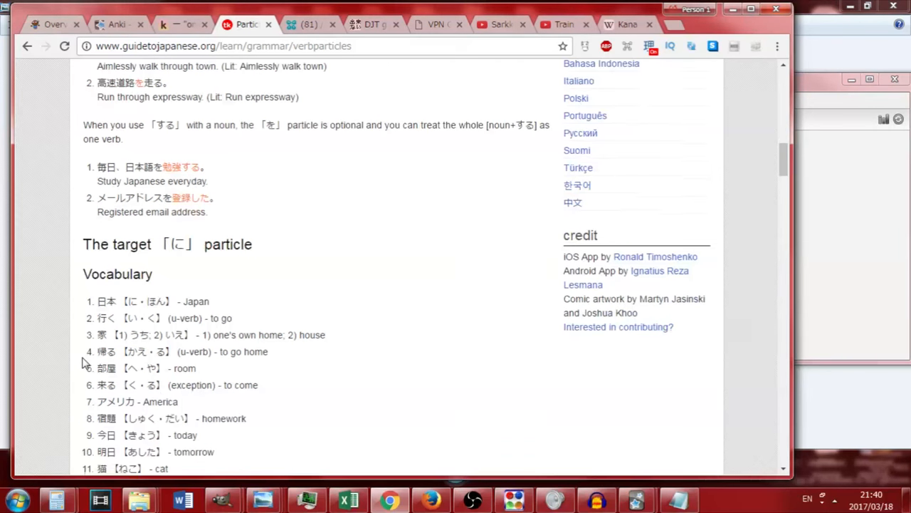
pyautogui.scroll(-3)
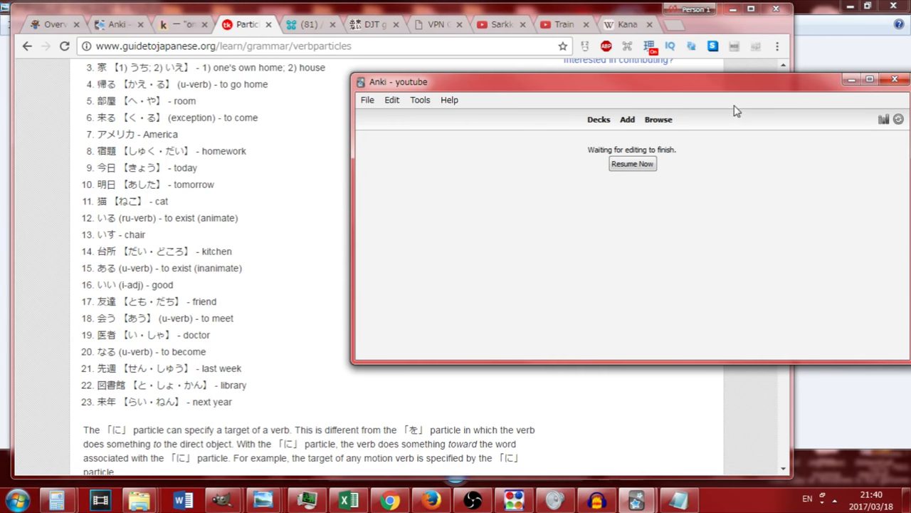
pyautogui.click(631, 164)
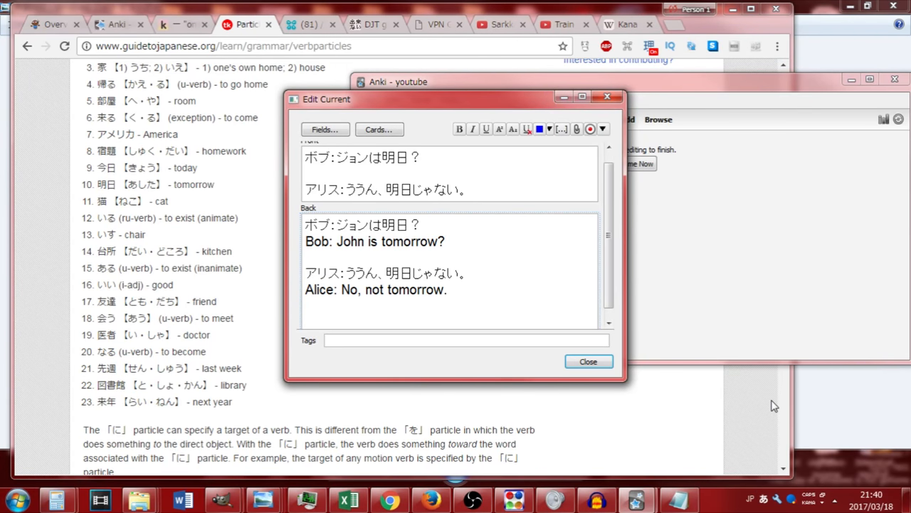
# Append 明日【あした】Tomorrow to the card's Back field and close the editor
pyautogui.write('明日【')
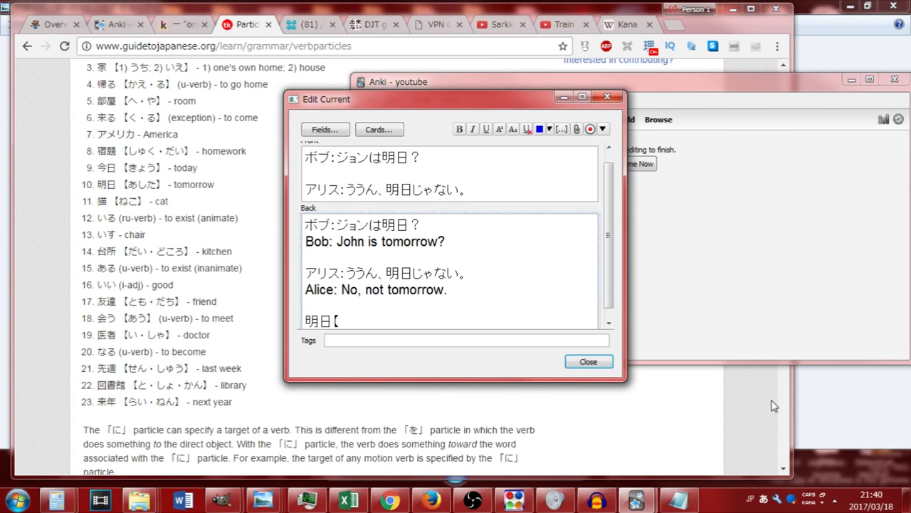
pyautogui.write('あした】')
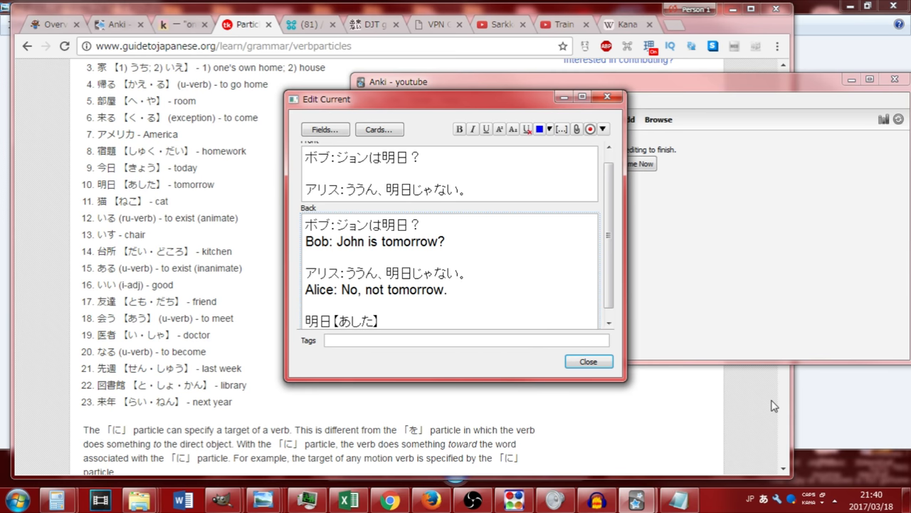
pyautogui.write('Tomorrow')
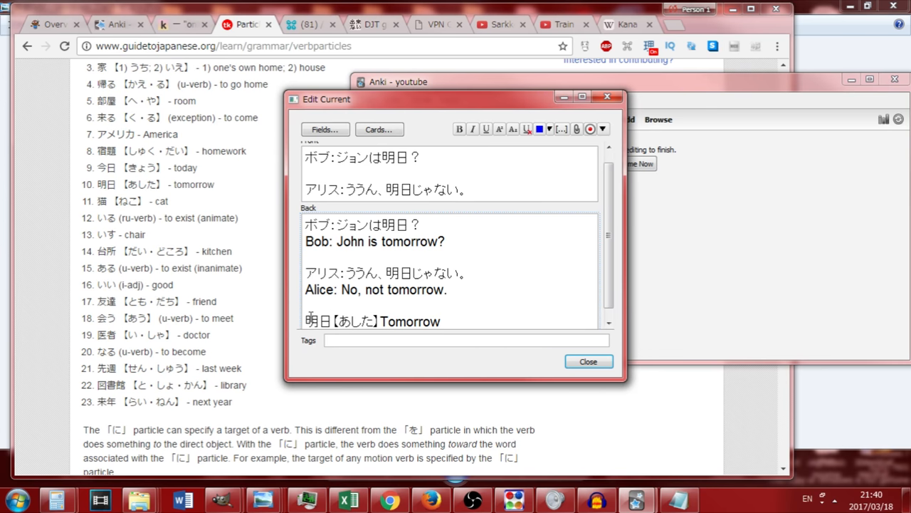
pyautogui.doubleClick(356, 321)
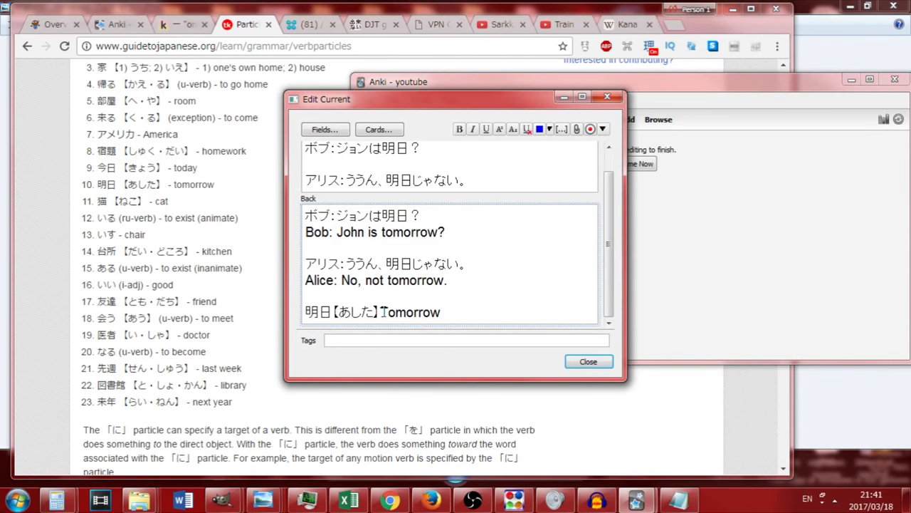
pyautogui.doubleClick(410, 312)
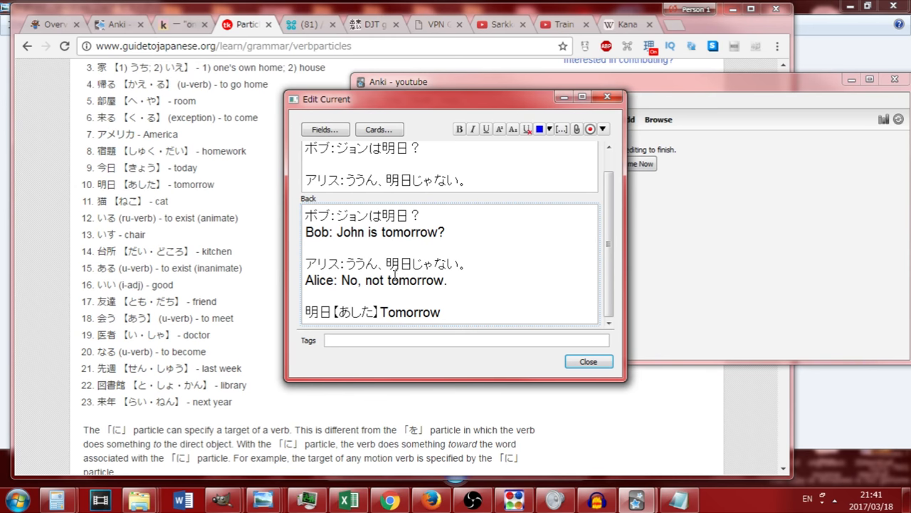
pyautogui.moveTo(447, 270)
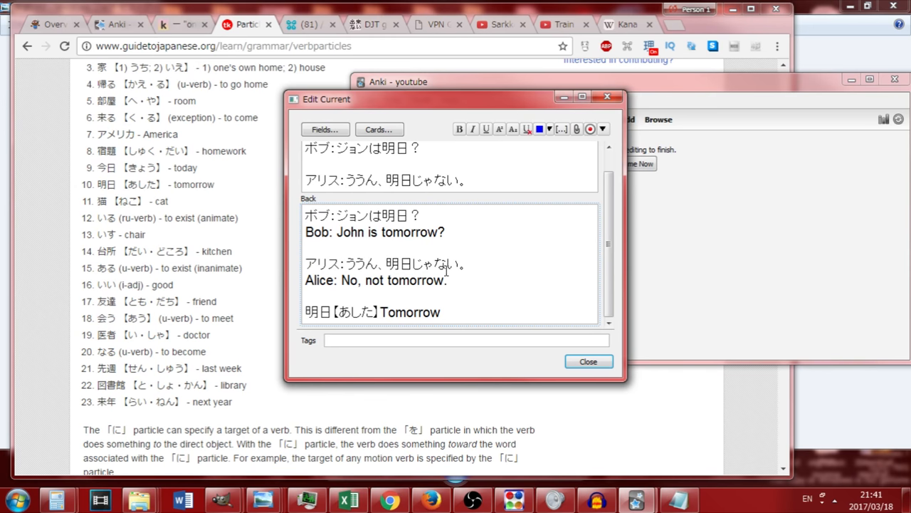
pyautogui.moveTo(305, 412)
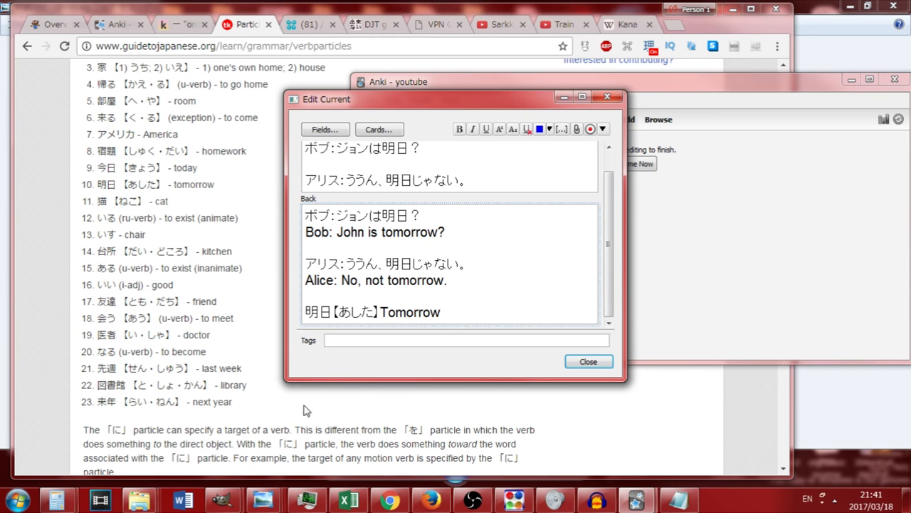
pyautogui.moveTo(77, 245)
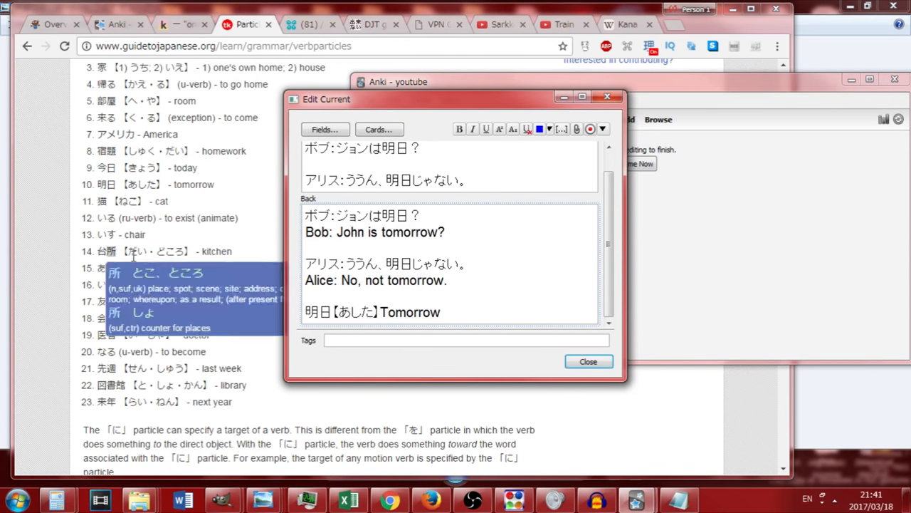
pyautogui.click(588, 361)
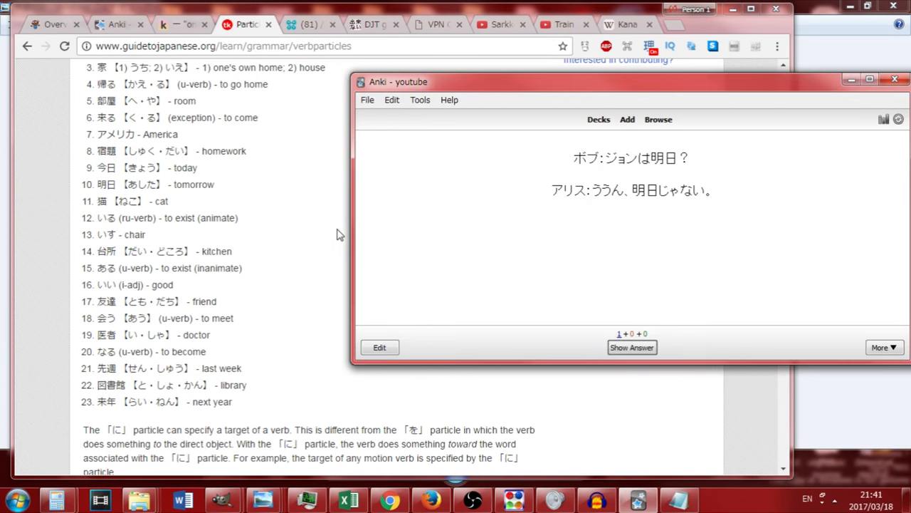
pyautogui.moveTo(601, 119)
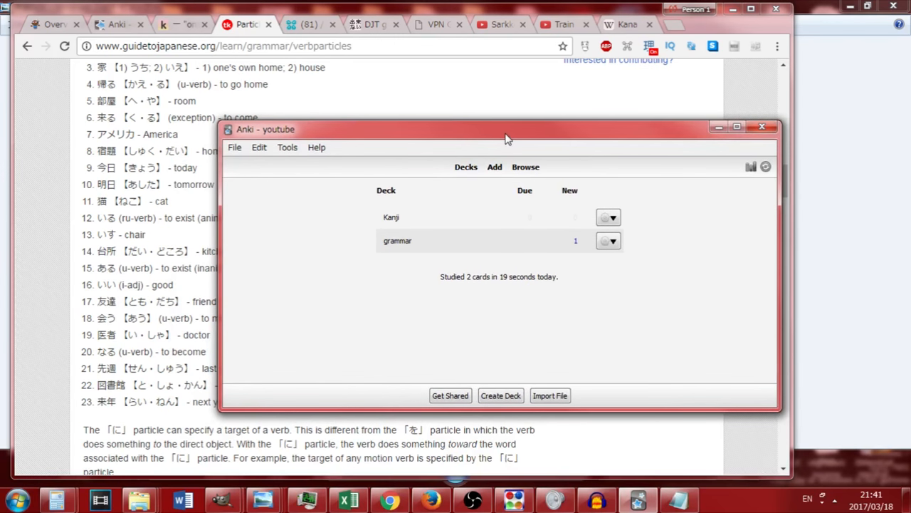
pyautogui.moveTo(506, 129); pyautogui.dragTo(655, 154)
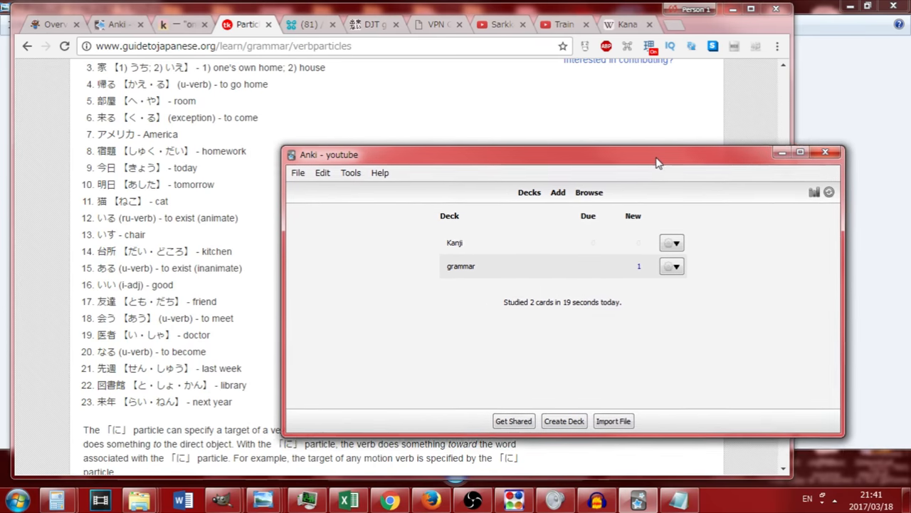
pyautogui.moveTo(655, 155); pyautogui.dragTo(726, 169)
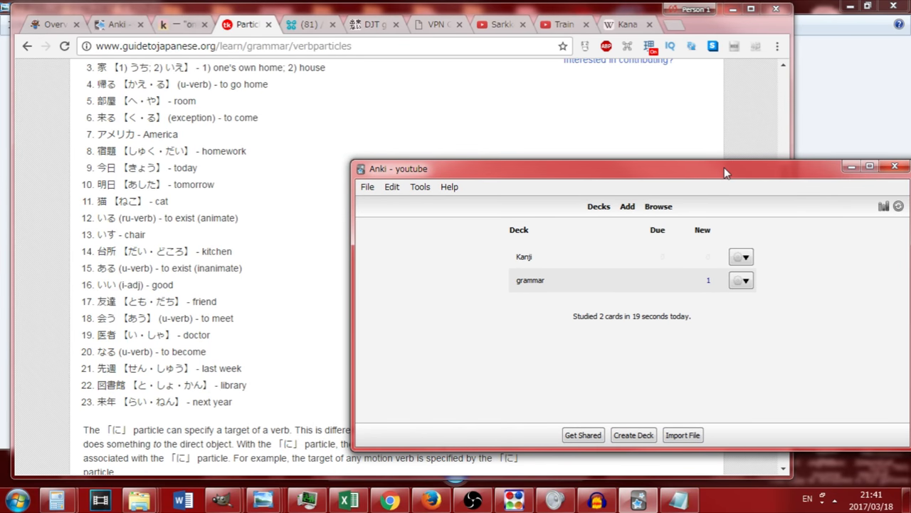
pyautogui.moveTo(294, 141)
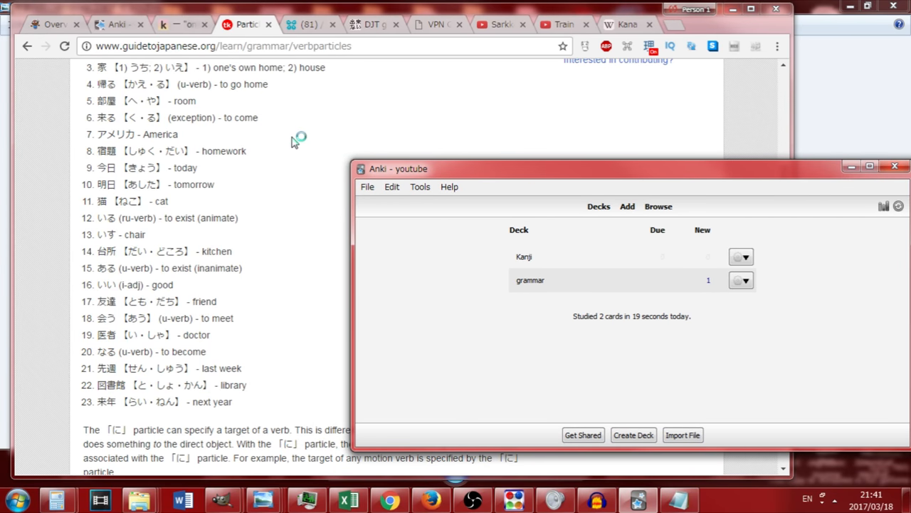
pyautogui.moveTo(299, 136)
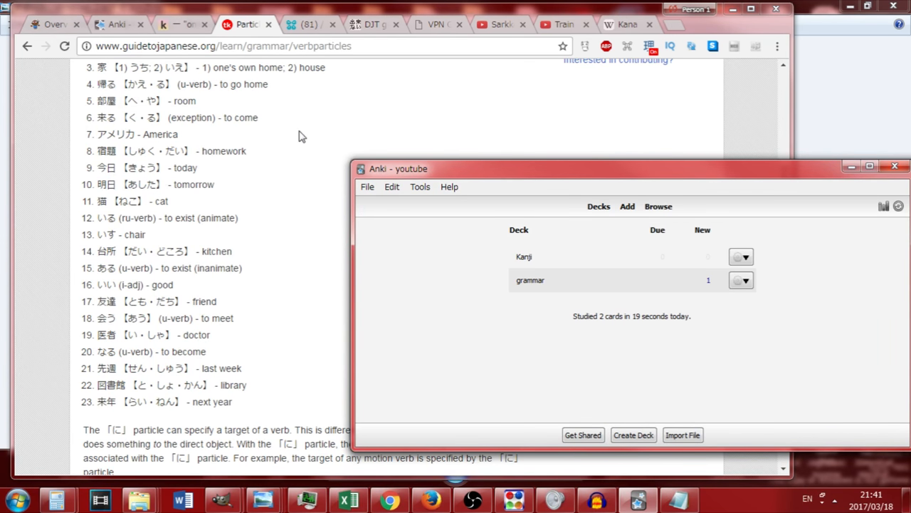
pyautogui.moveTo(829, 63)
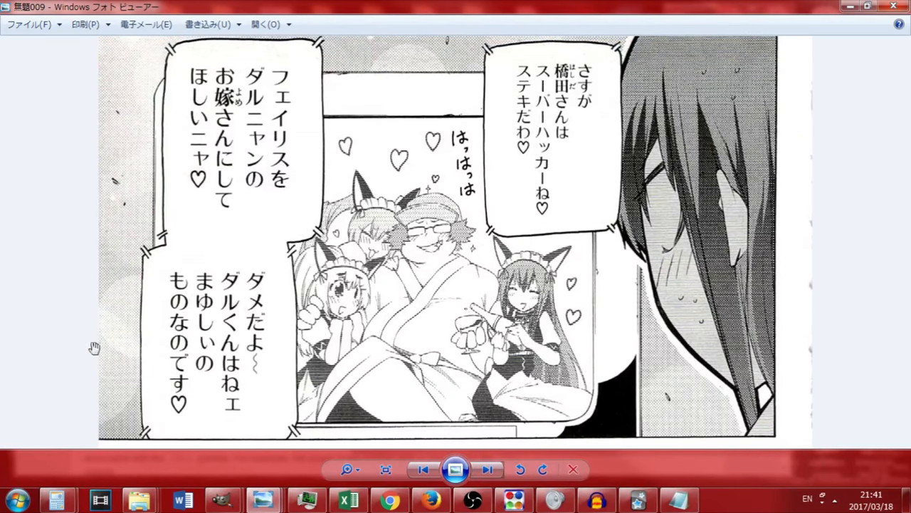
pyautogui.moveTo(114, 134)
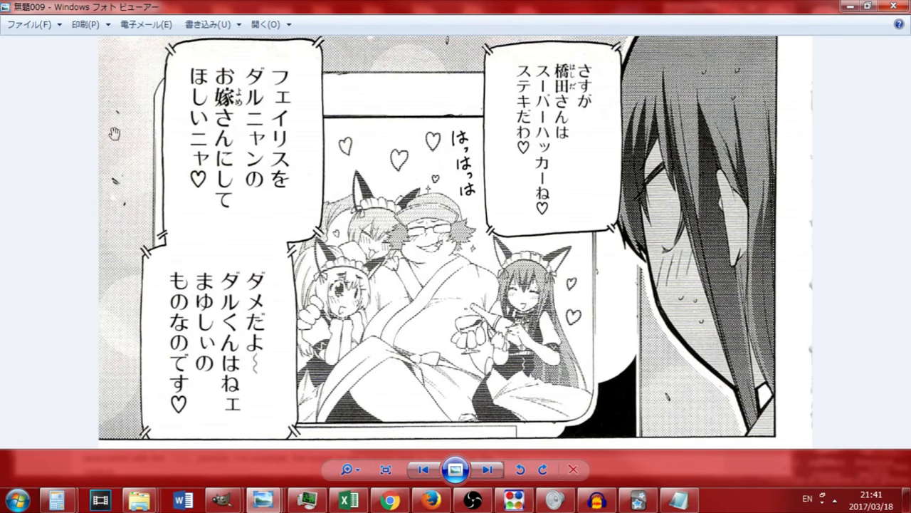
pyautogui.moveTo(359, 109)
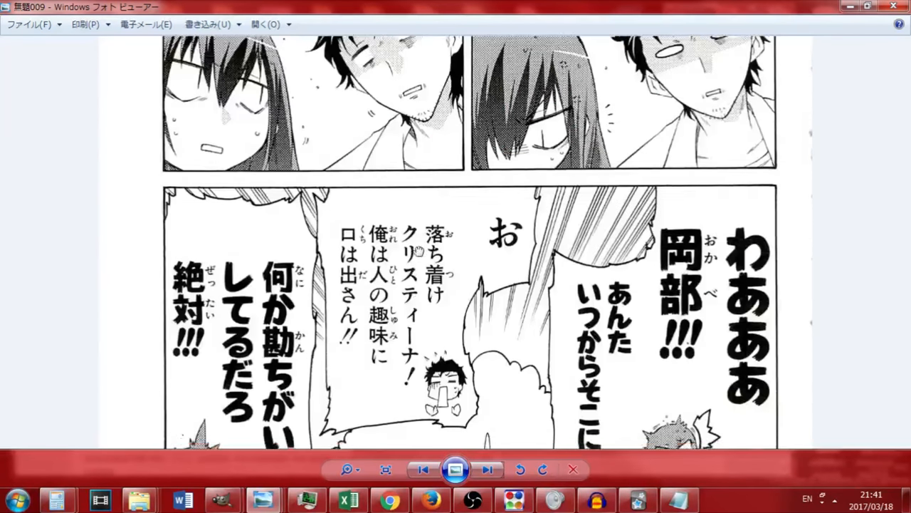
# Scroll the manga page in Photo Viewer down to the 落ち着け クリスティーナ panel
pyautogui.scroll(-3)
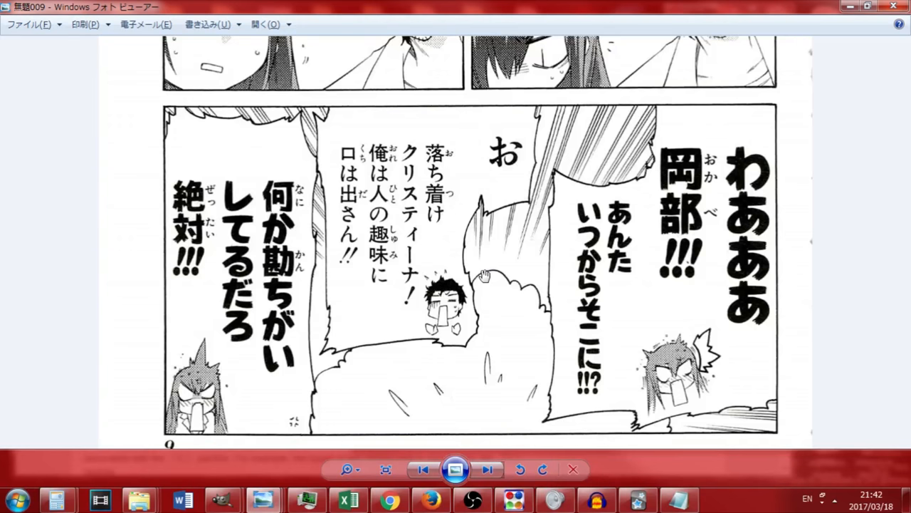
pyautogui.click(19, 499)
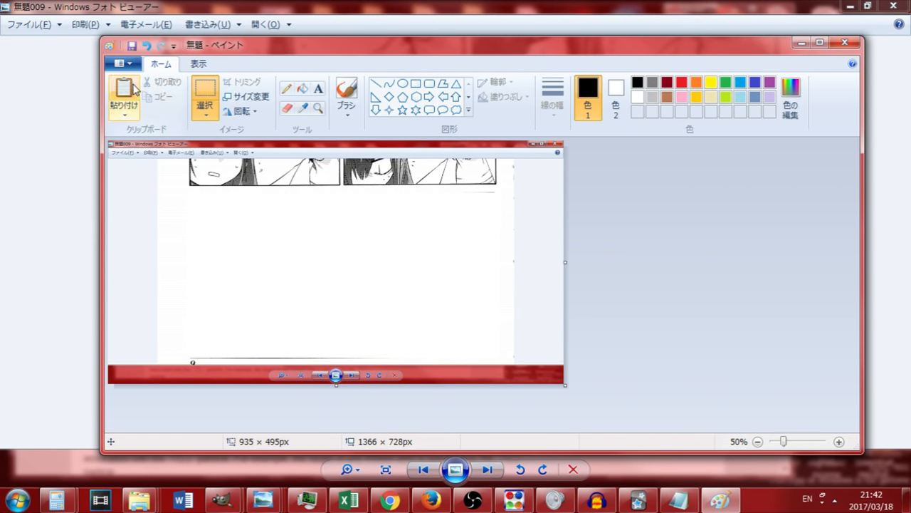
# Paste the manga screenshot into Paint and crop it to the panel
pyautogui.click(839, 441)
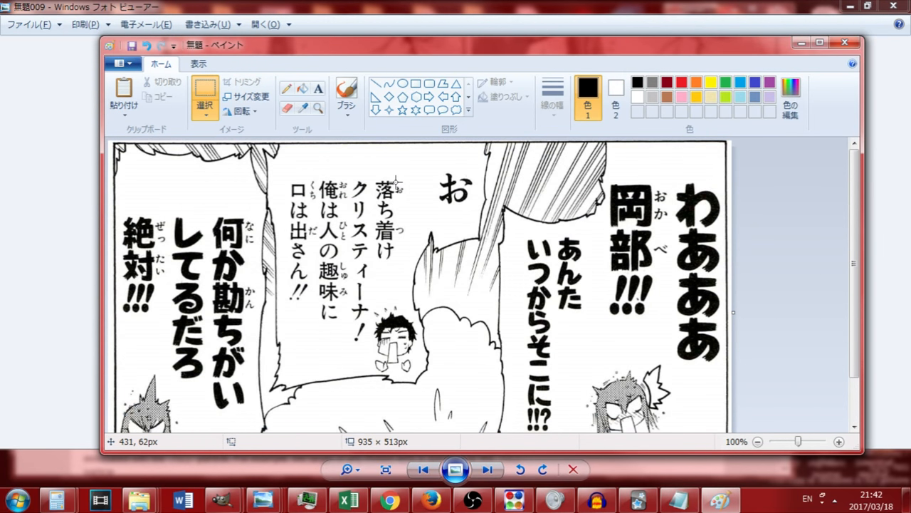
pyautogui.moveTo(389, 231)
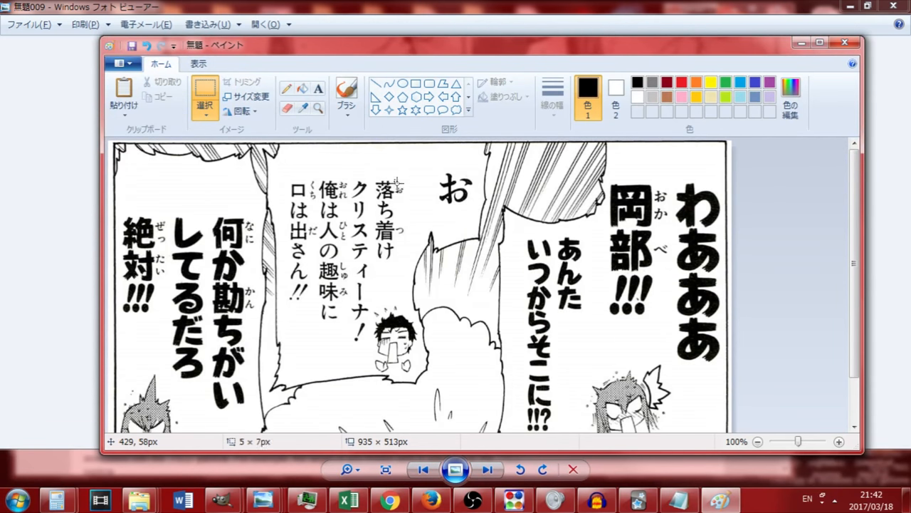
pyautogui.moveTo(396, 184); pyautogui.dragTo(410, 246)
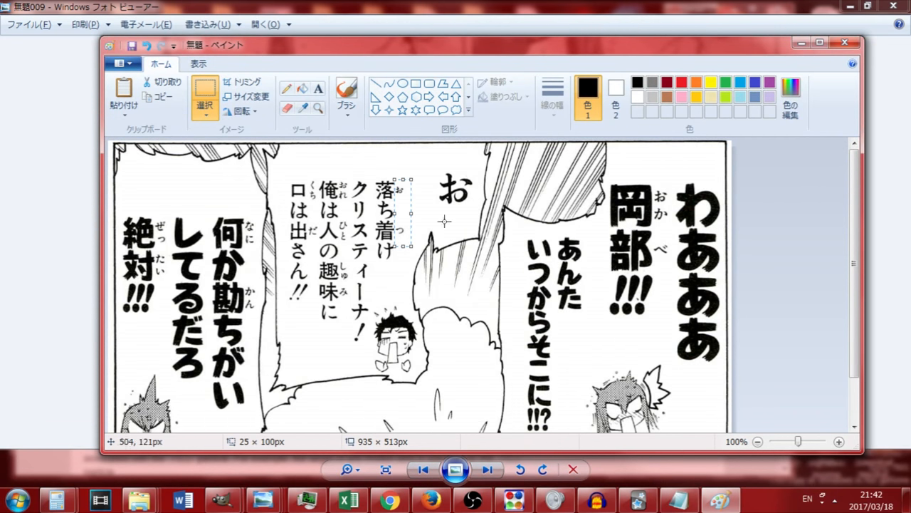
pyautogui.scroll(-3)
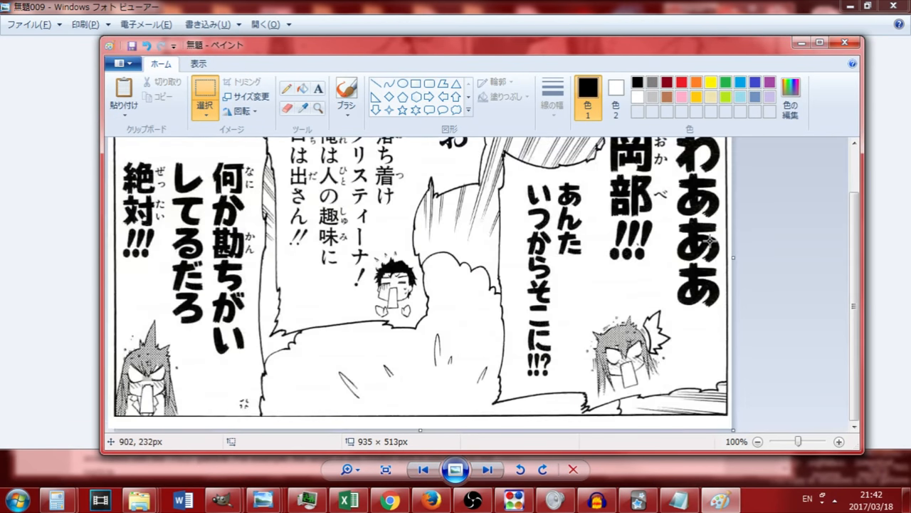
# Zoom in, draw an orange rounded rectangle around 落ち着け, and zoom back out
pyautogui.click(838, 442)
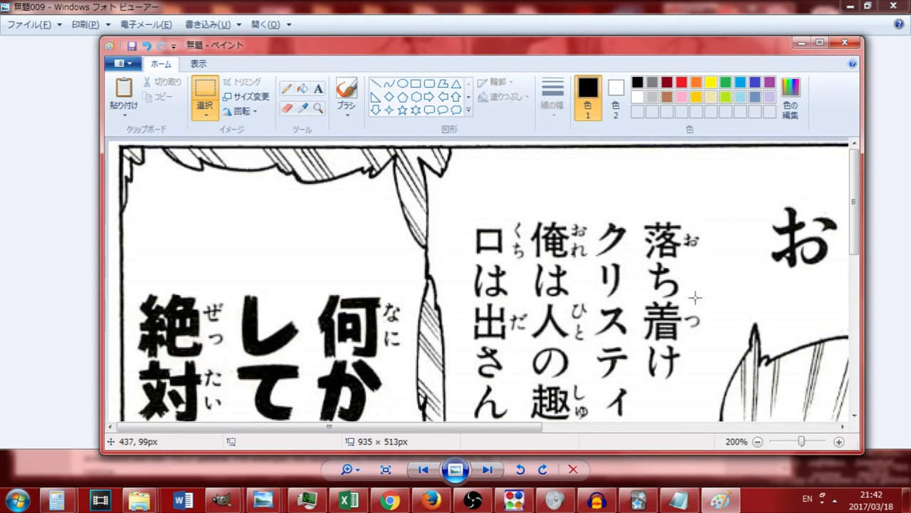
pyautogui.moveTo(688, 232); pyautogui.dragTo(707, 307)
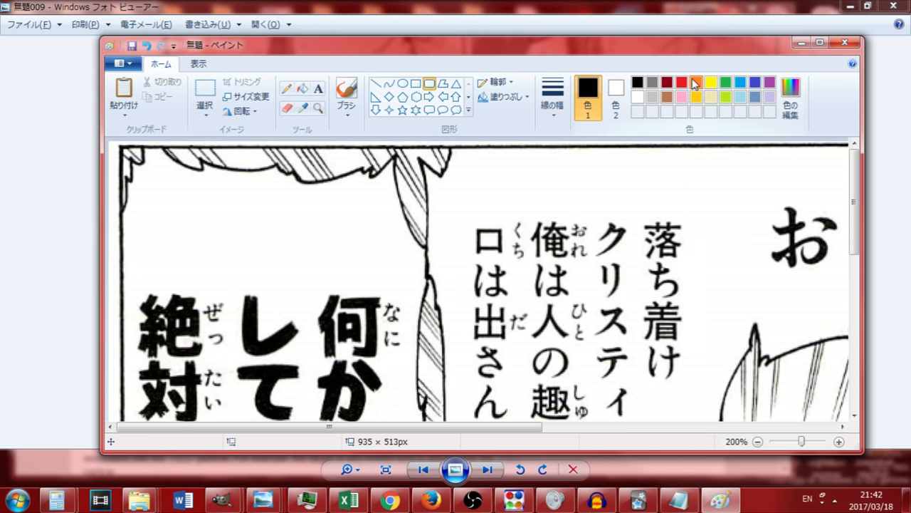
pyautogui.moveTo(637, 210); pyautogui.dragTo(701, 406)
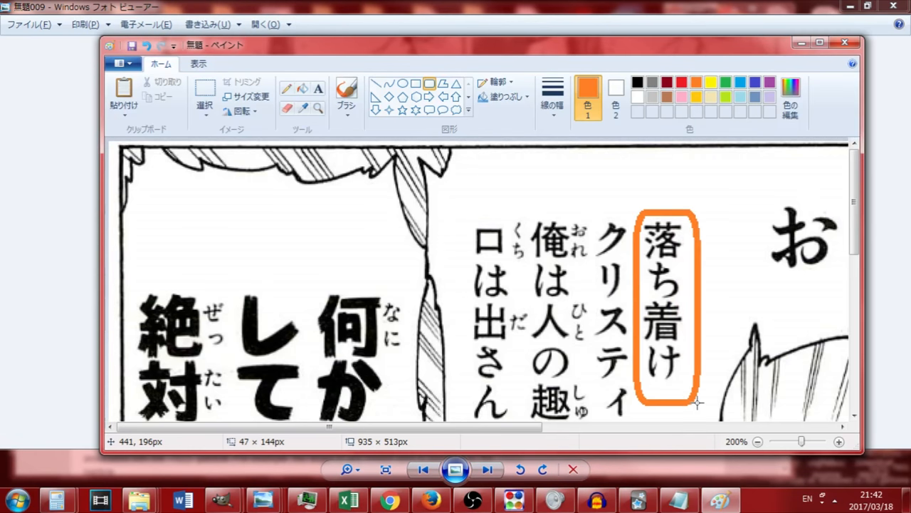
pyautogui.click(204, 92)
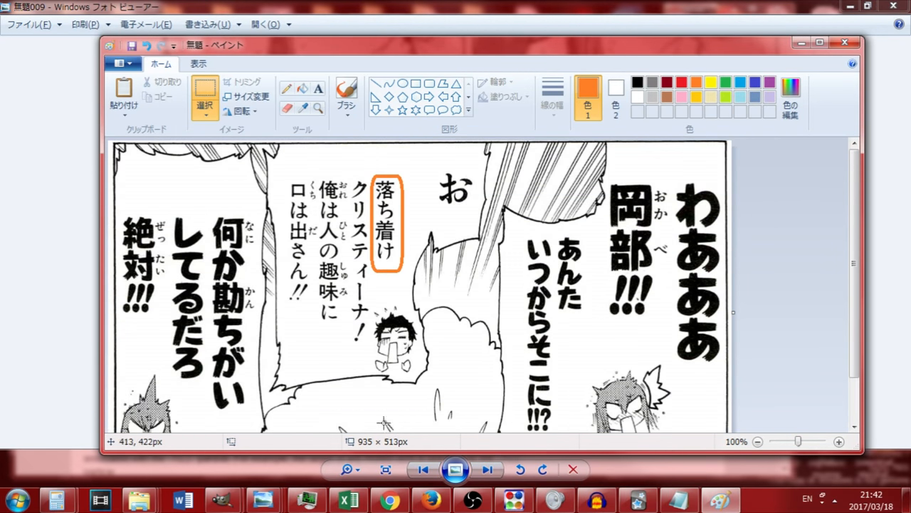
pyautogui.click(839, 441)
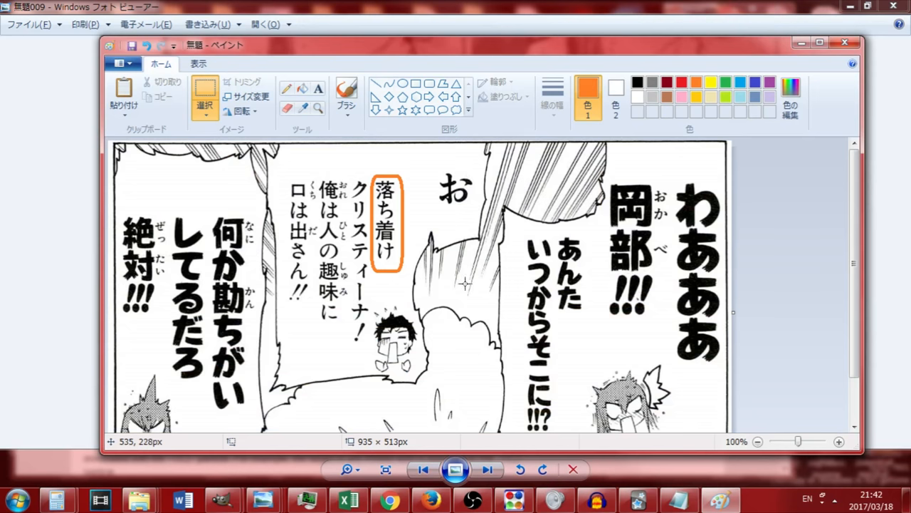
pyautogui.moveTo(377, 188)
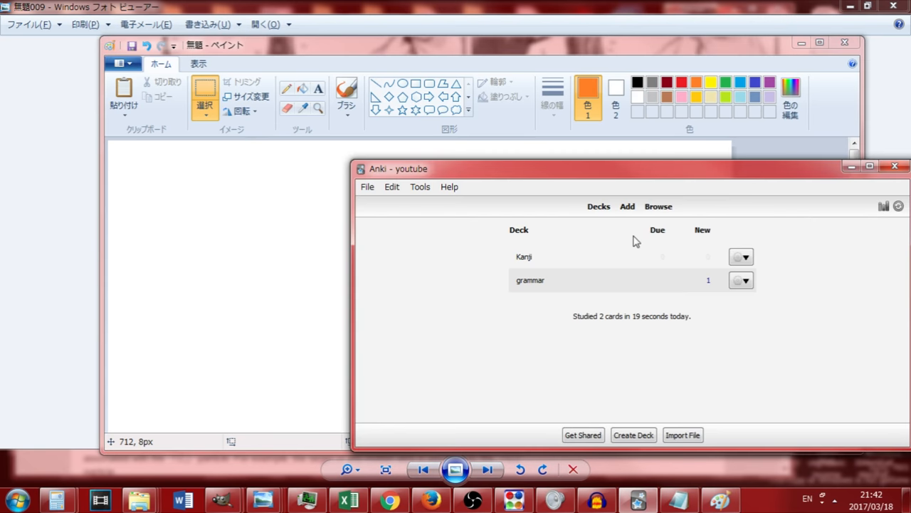
# Create a new Anki deck named 'japanese' and open it
pyautogui.click(632, 434)
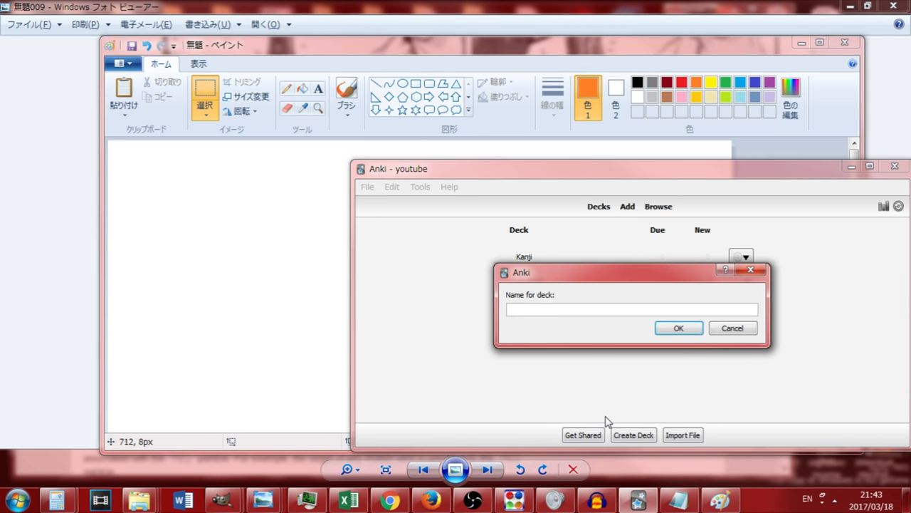
pyautogui.write('se')
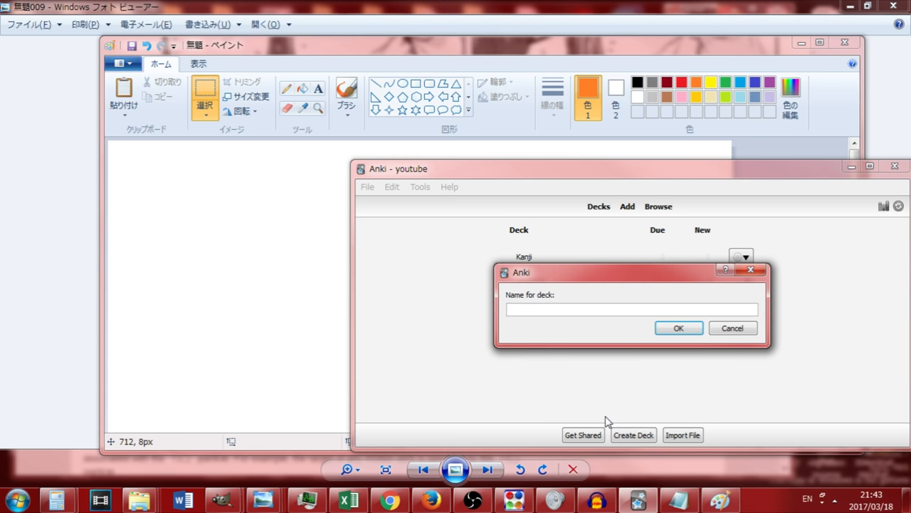
pyautogui.click(631, 309)
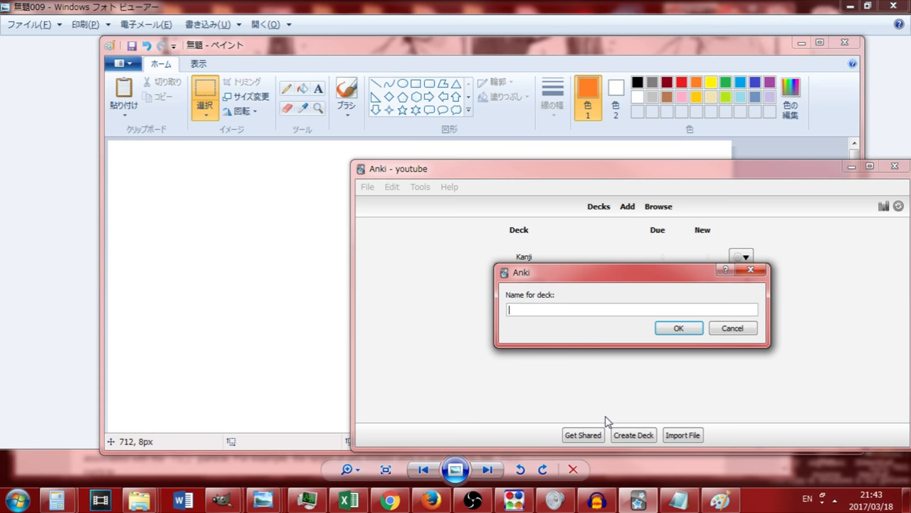
pyautogui.click(677, 328)
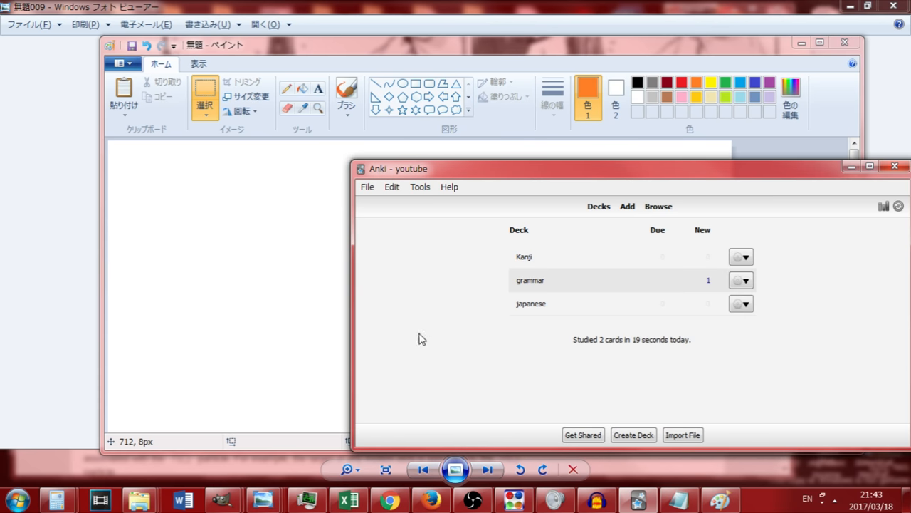
pyautogui.click(626, 206)
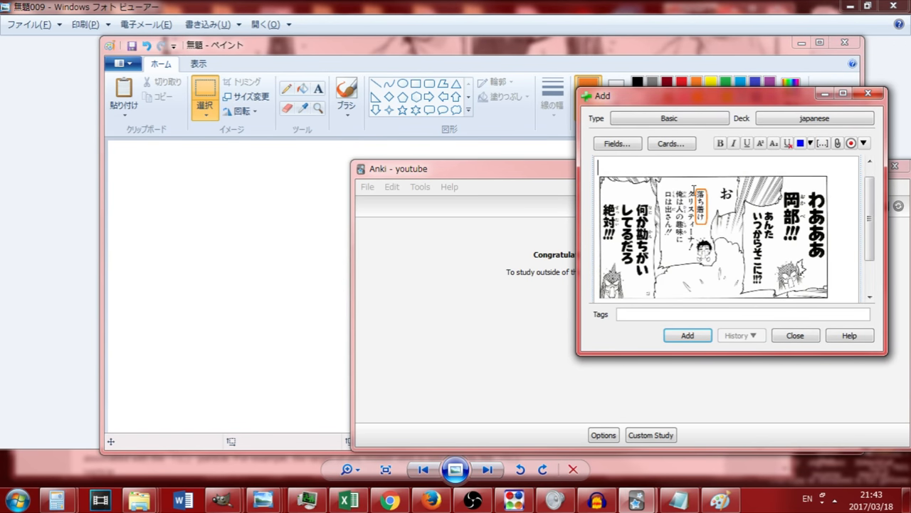
# Type 落ち着け with its reading おちつけ into the card's Back field
pyautogui.write('あ')
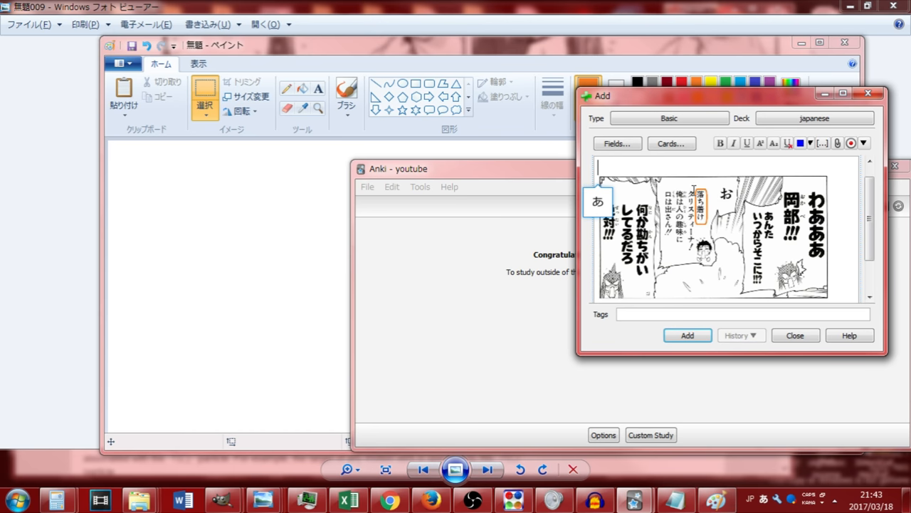
pyautogui.write('おちつけ')
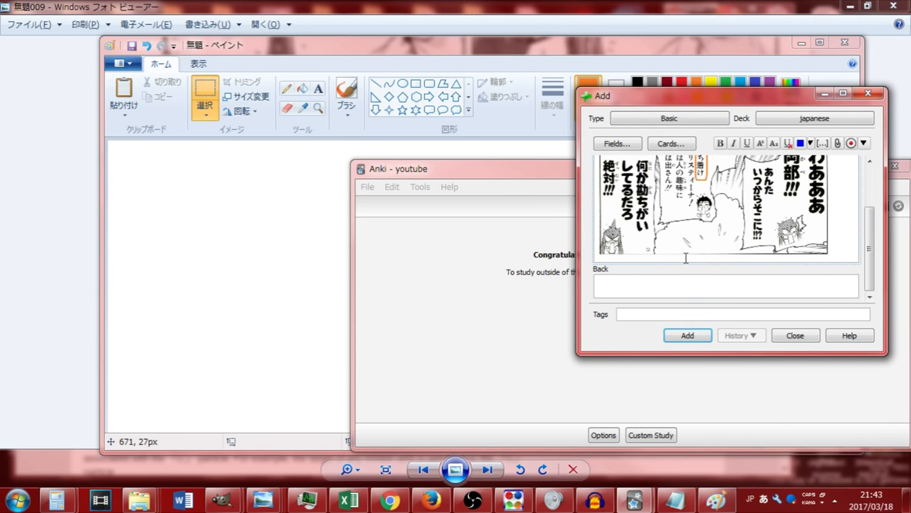
pyautogui.write('おち')
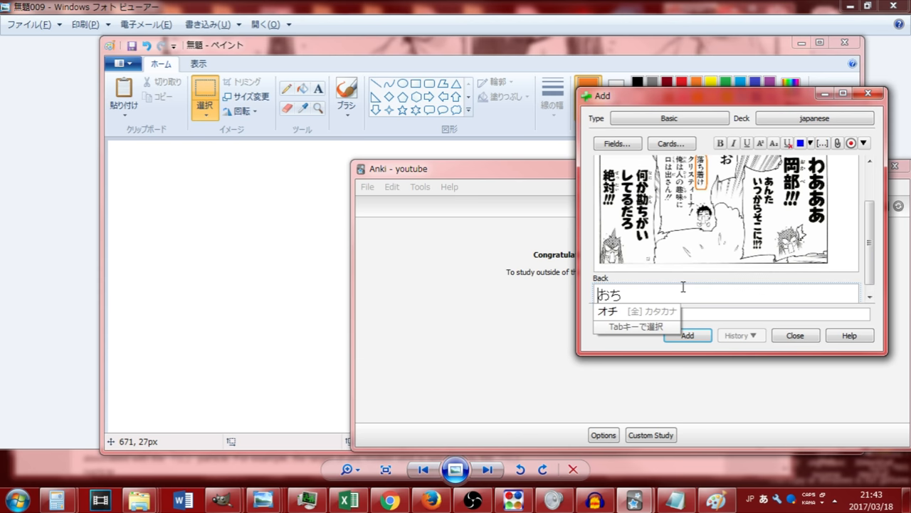
pyautogui.write('落ち着け[')
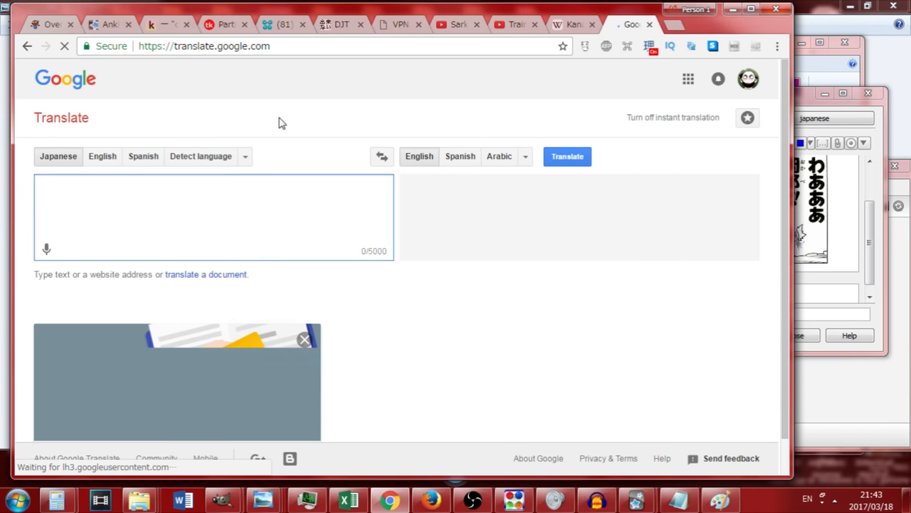
# Translate 落ち着け in Google Translate and add its meaning 'To calm down' to the back
pyautogui.write('落ち着け')
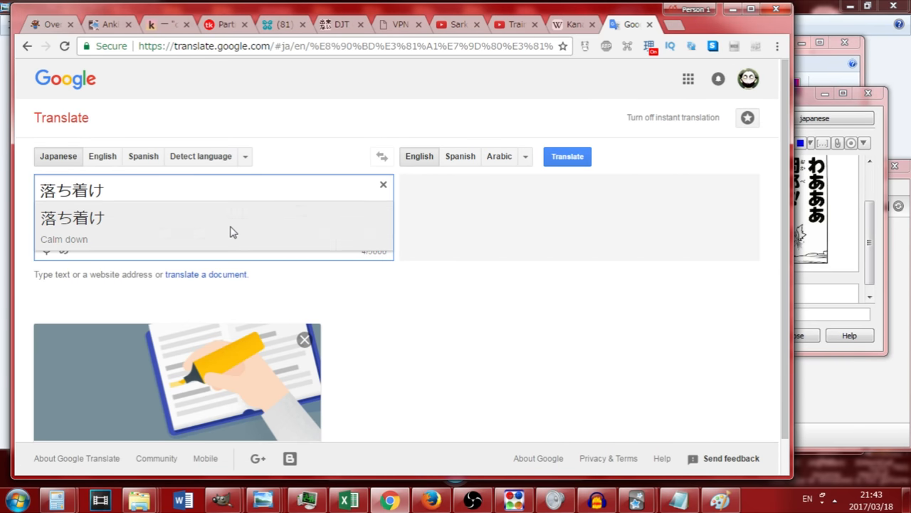
pyautogui.click(567, 155)
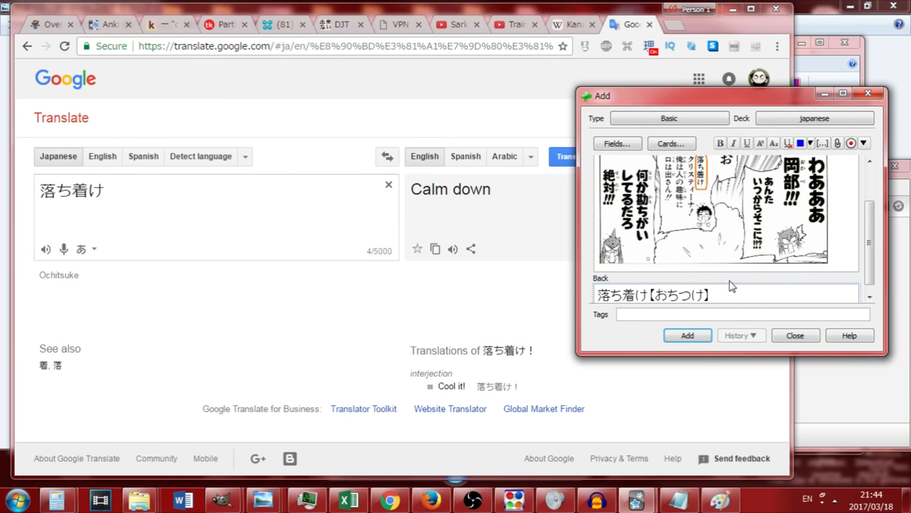
pyautogui.moveTo(35, 198)
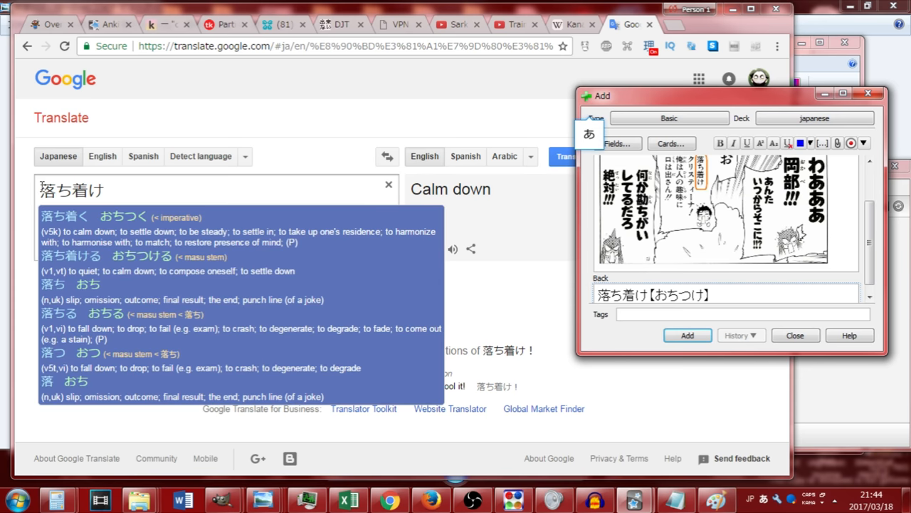
pyautogui.write('To')
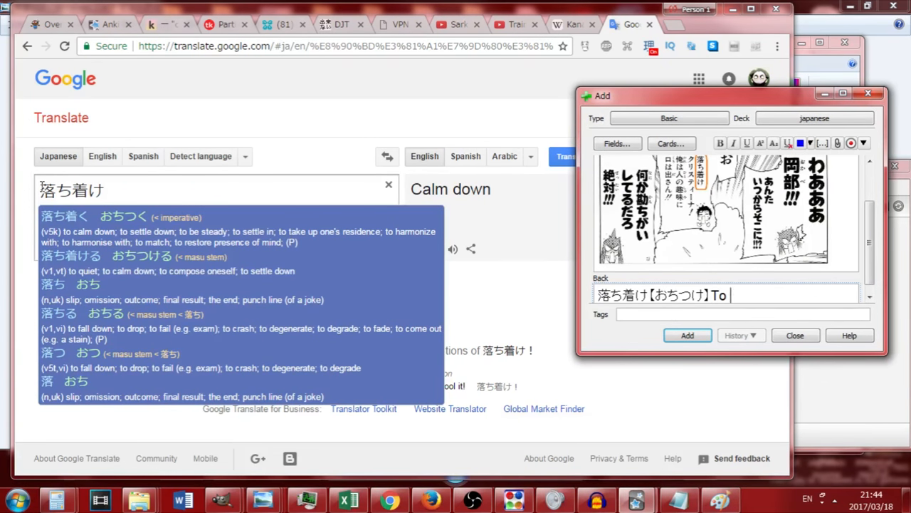
pyautogui.write('calm down, to settle down')
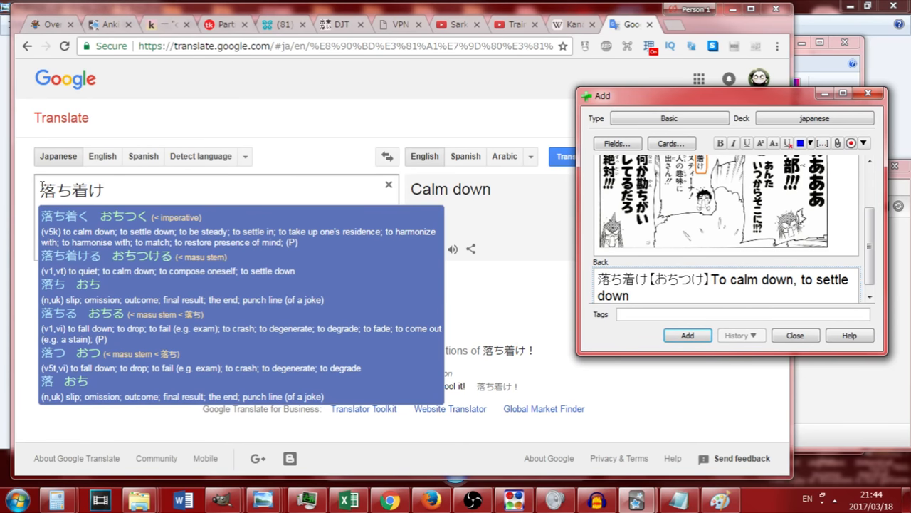
# Dismiss the dictionary popup and save the card into the japanese deck
pyautogui.click(687, 335)
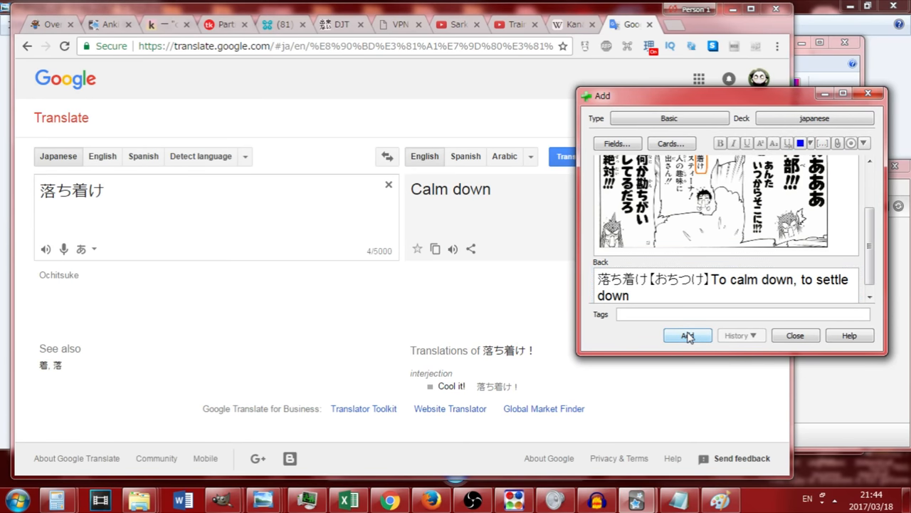
pyautogui.click(687, 336)
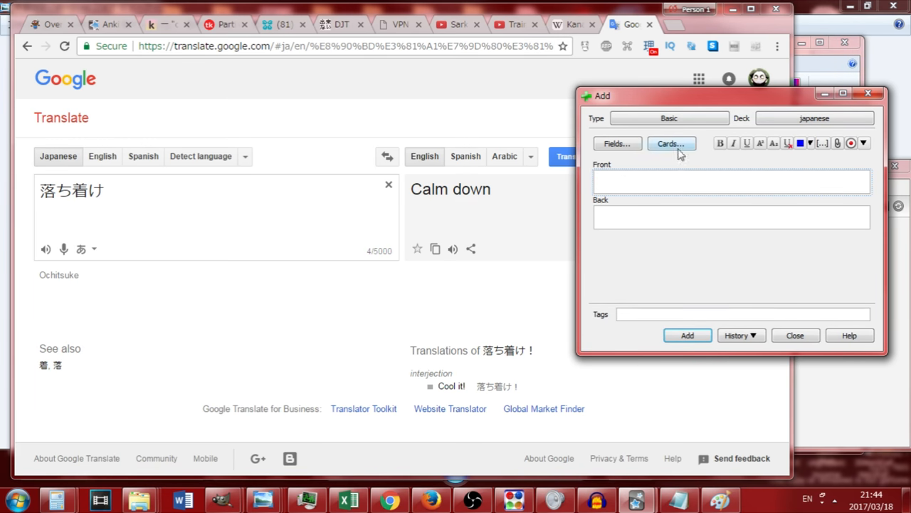
pyautogui.moveTo(734, 96); pyautogui.dragTo(742, 94)
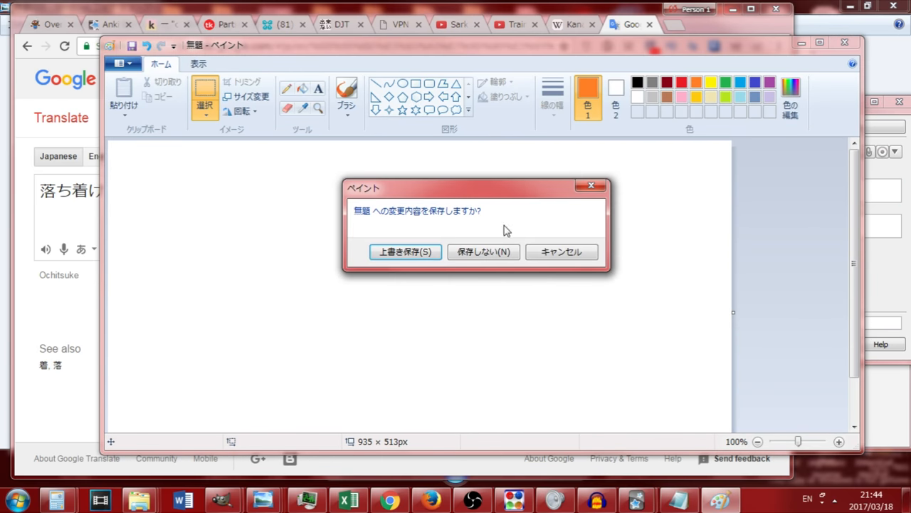
# Discard the unsaved Paint image and bring back the 落ち着け manga panel in Photo Viewer
pyautogui.click(482, 251)
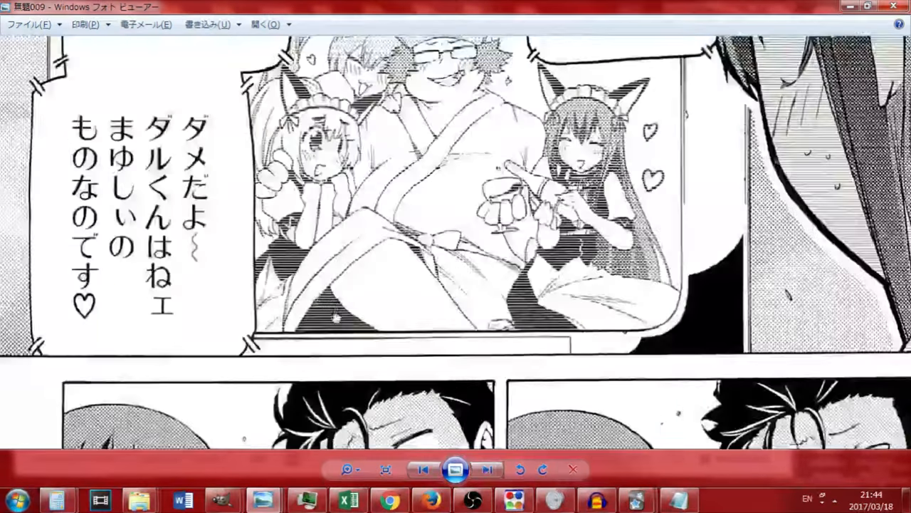
pyautogui.scroll(-3)
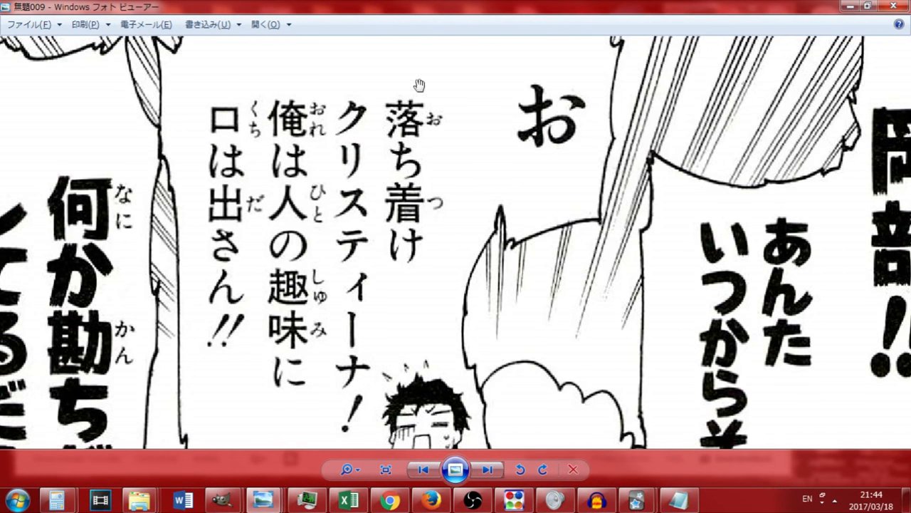
pyautogui.moveTo(467, 253)
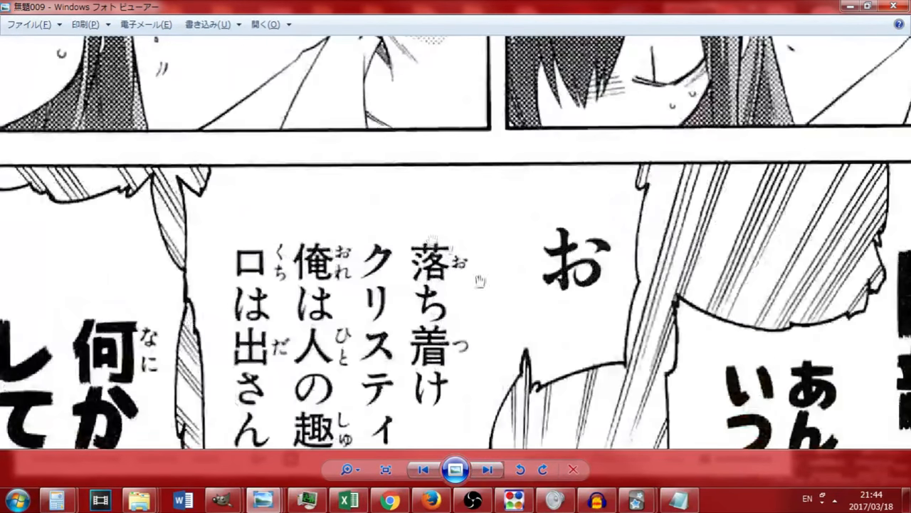
pyautogui.scroll(-3)
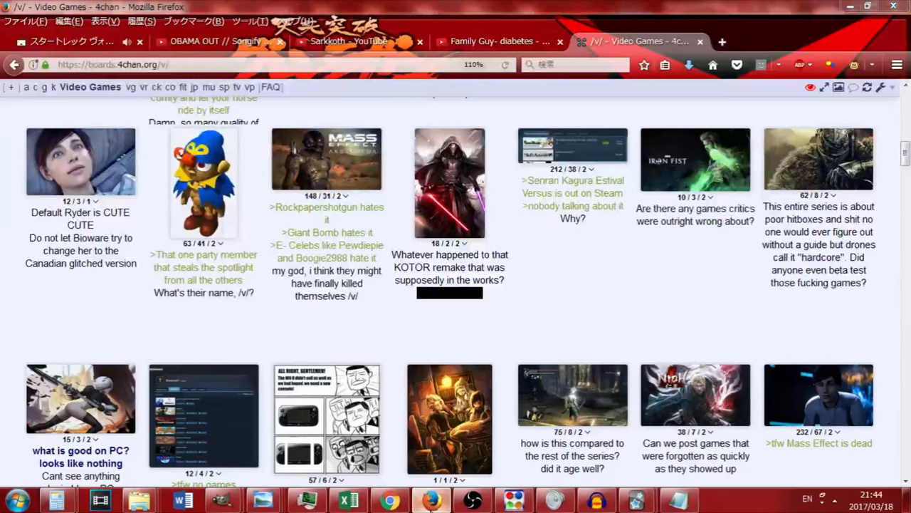
pyautogui.click(389, 499)
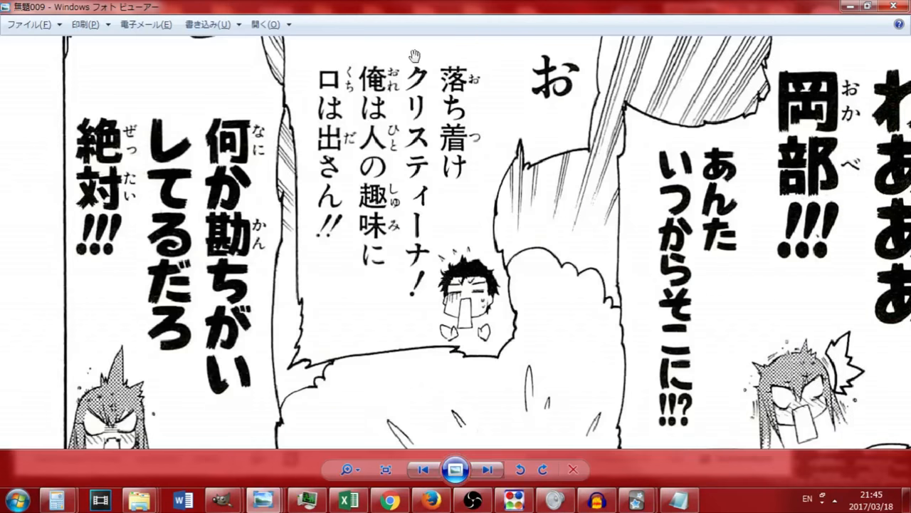
pyautogui.moveTo(388, 499)
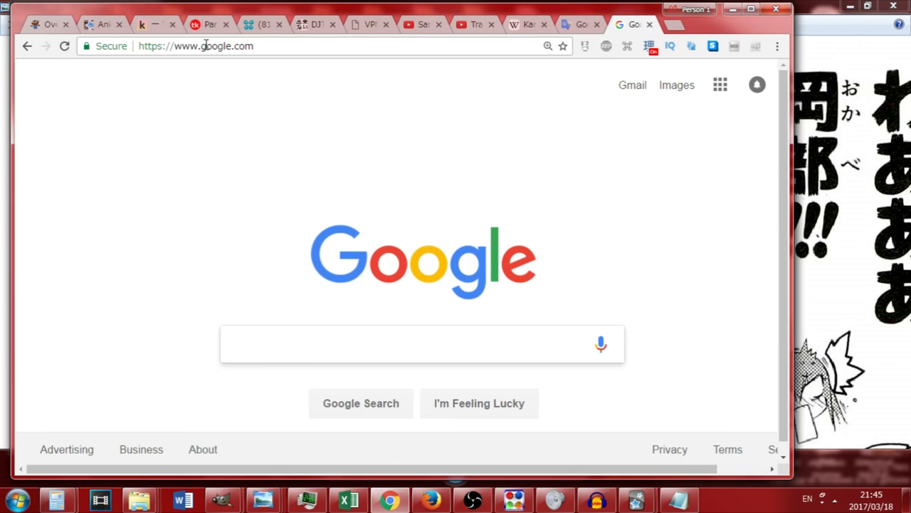
# Search Google for rikaikun and open its Chrome Web Store page
pyautogui.write('rikaikun')
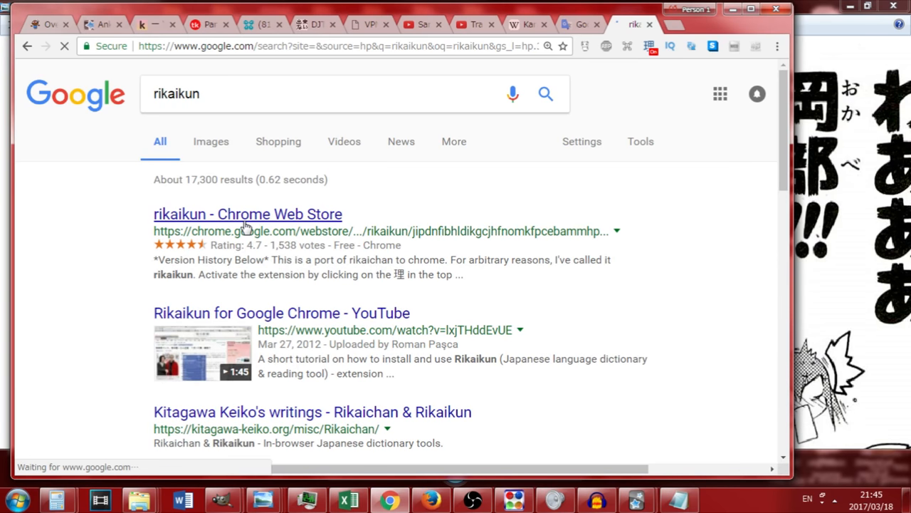
pyautogui.click(247, 214)
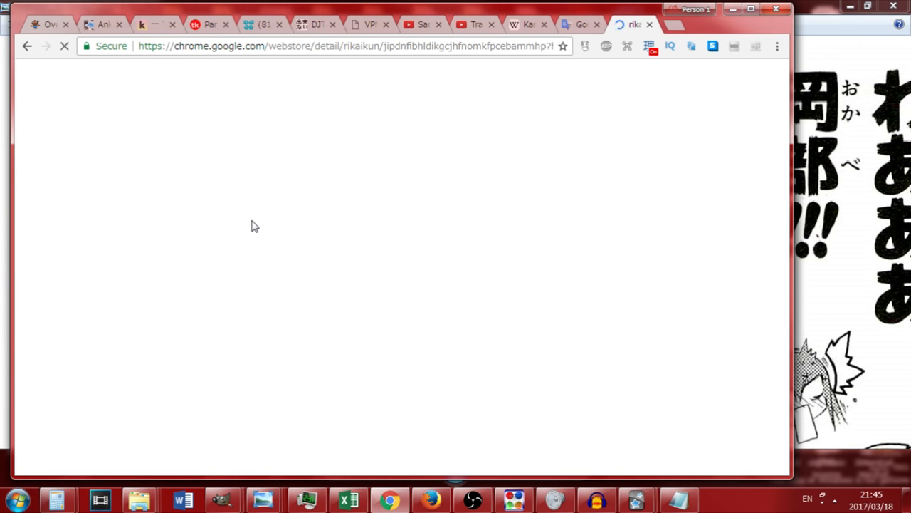
pyautogui.moveTo(389, 115)
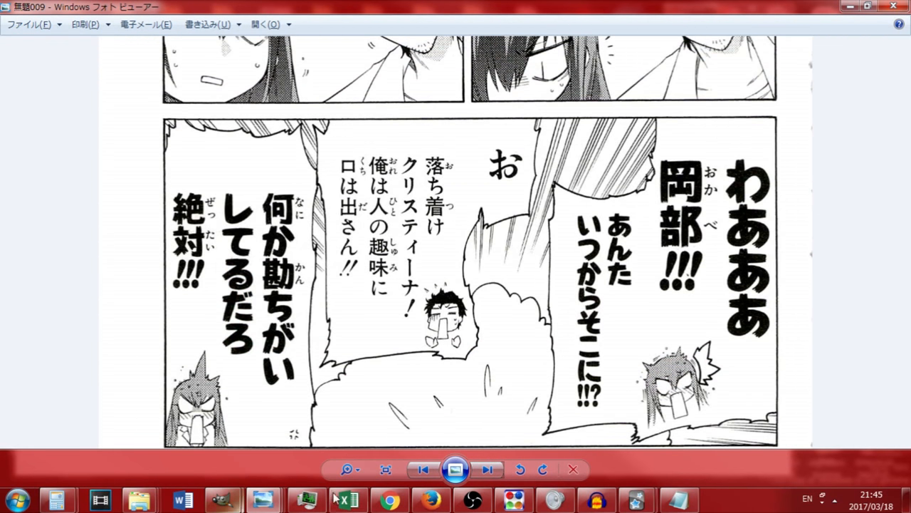
pyautogui.moveTo(389, 498)
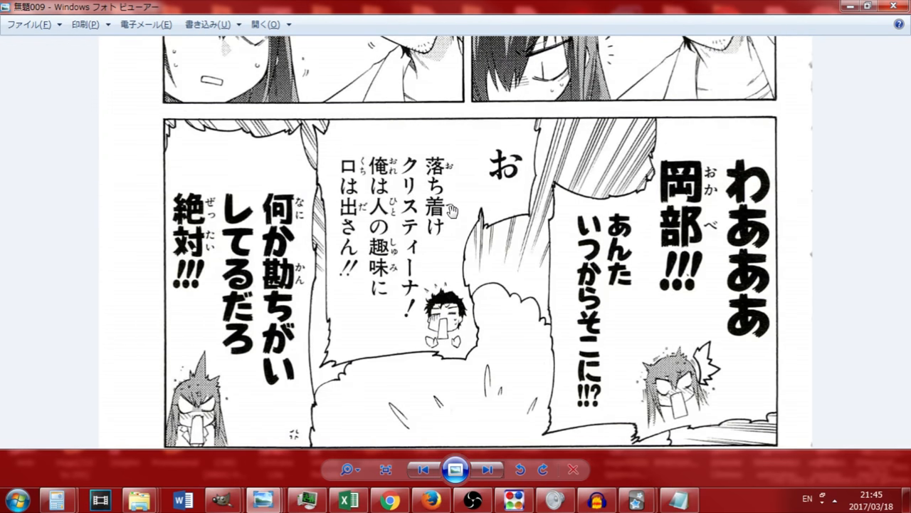
pyautogui.moveTo(482, 194)
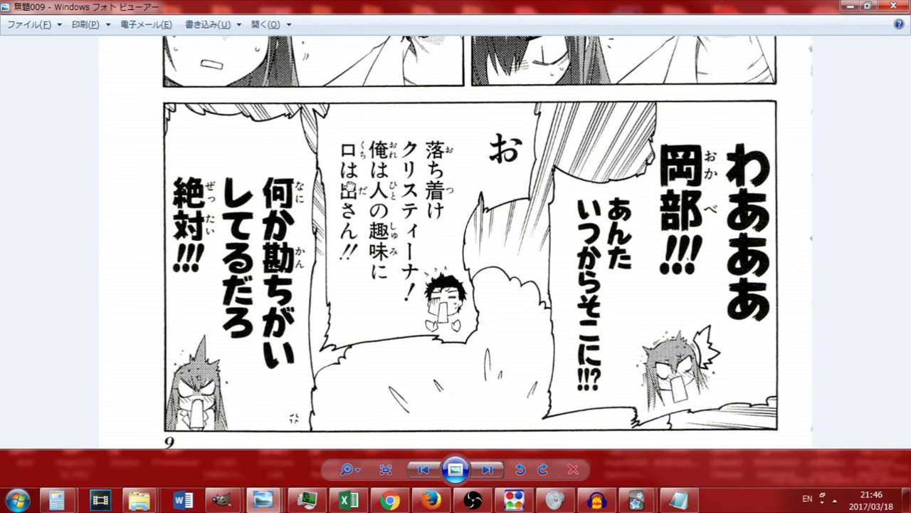
pyautogui.moveTo(349, 180)
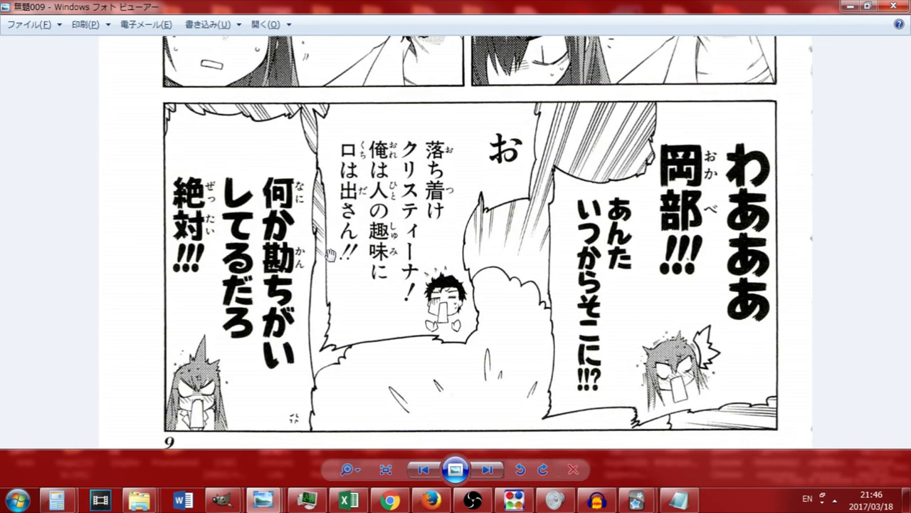
pyautogui.moveTo(321, 253)
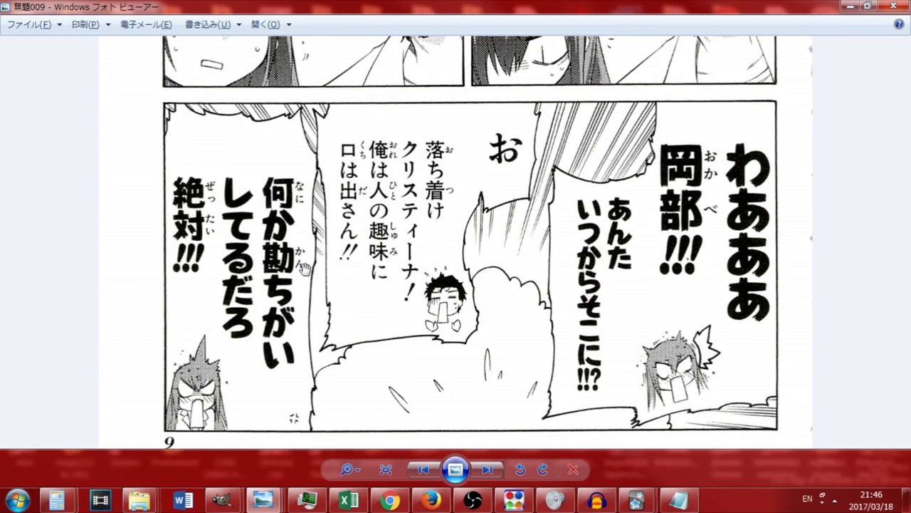
pyautogui.moveTo(306, 290)
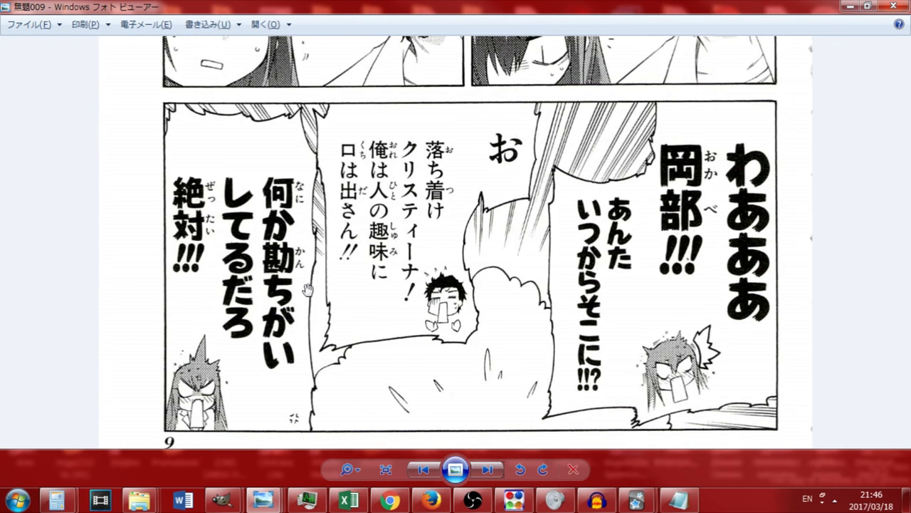
pyautogui.moveTo(328, 291)
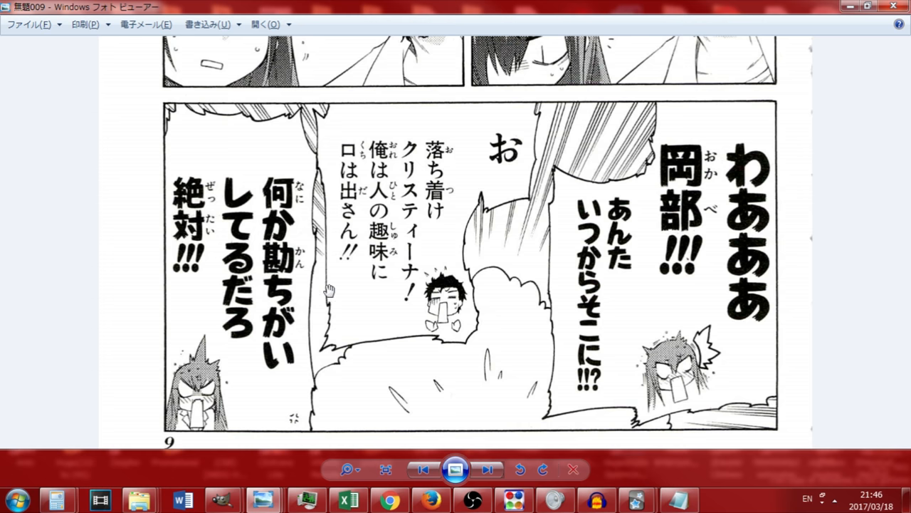
pyautogui.moveTo(368, 305)
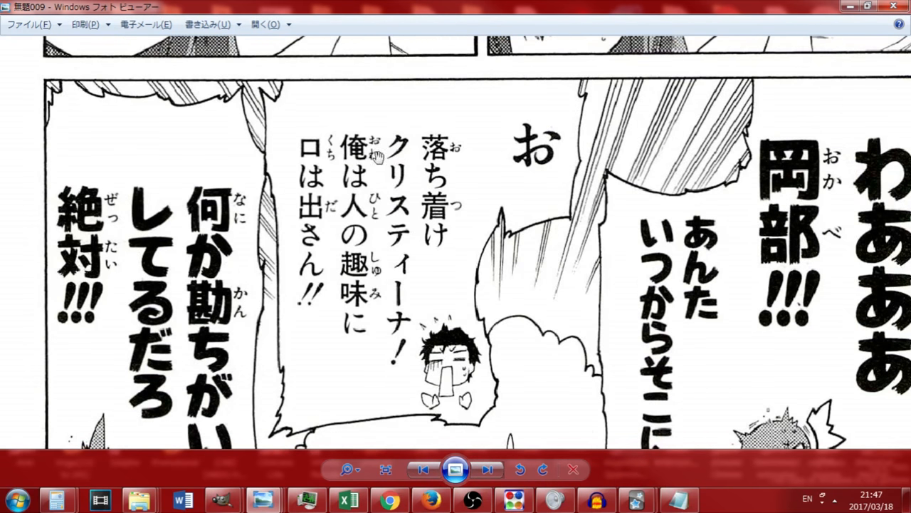
pyautogui.moveTo(409, 168)
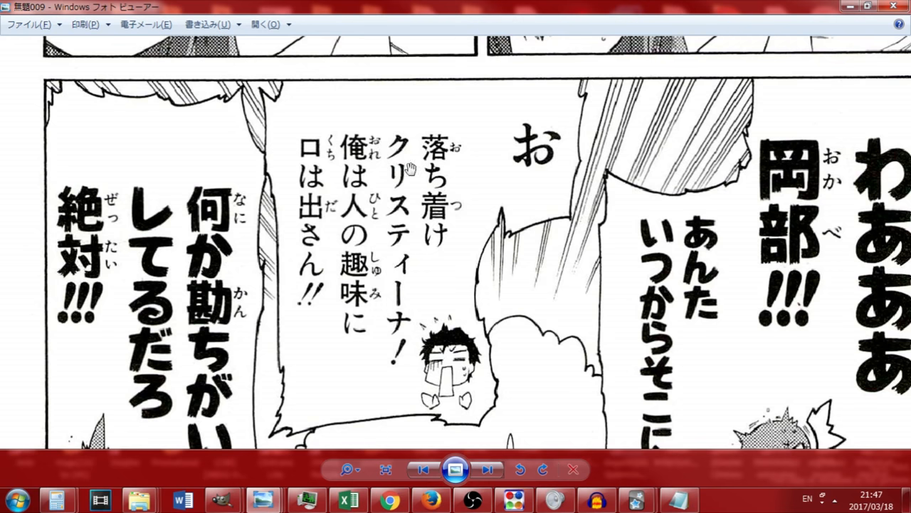
pyautogui.moveTo(425, 233)
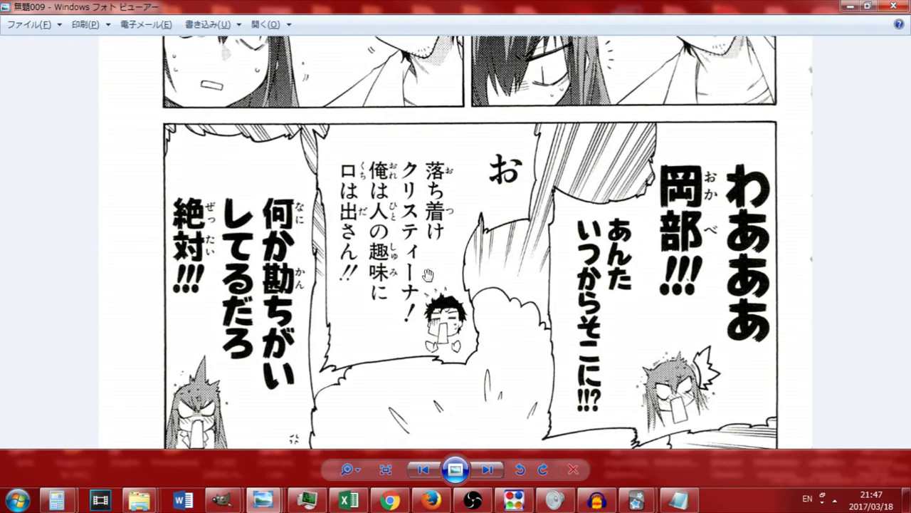
pyautogui.moveTo(405, 277)
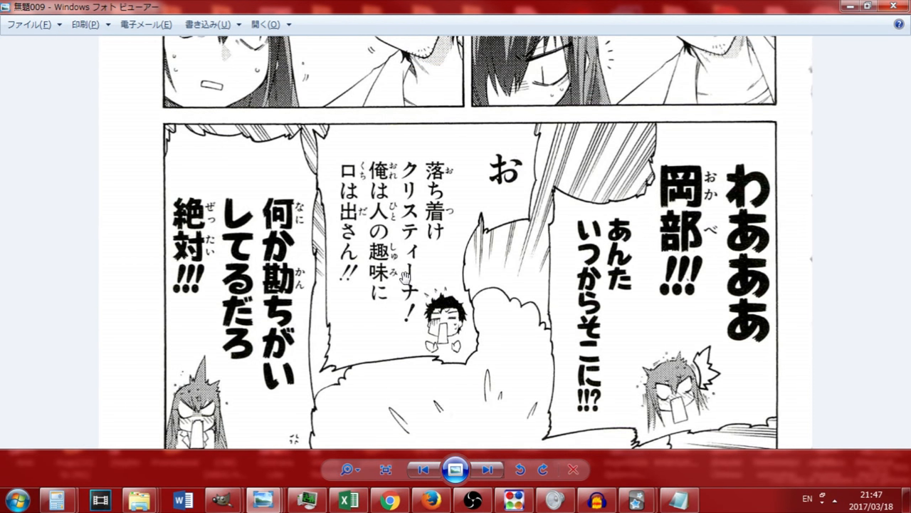
# Scroll the manga page in Photo Viewer to show the full panel at a smaller size
pyautogui.scroll(-3)
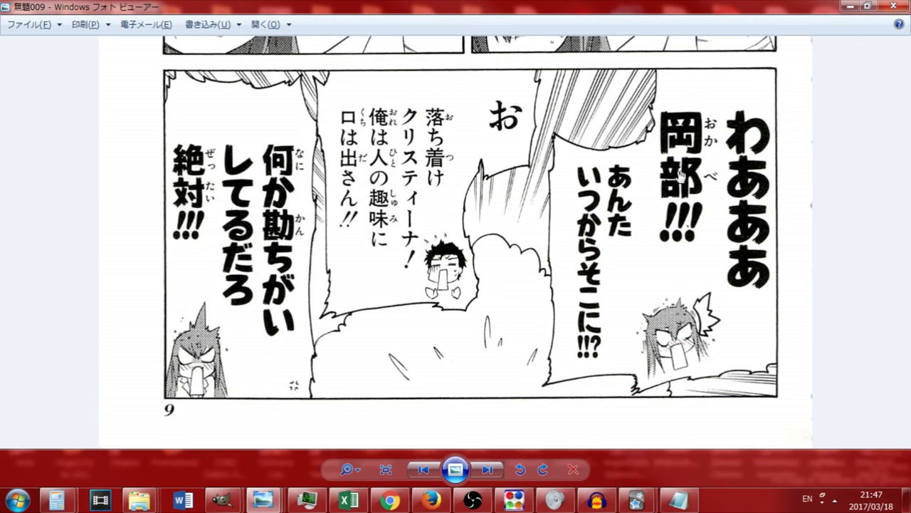
pyautogui.moveTo(324, 231)
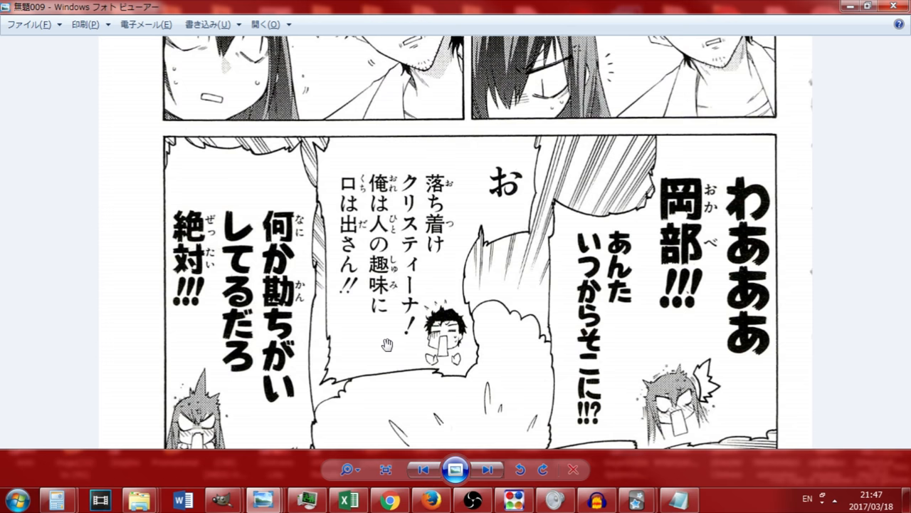
pyautogui.moveTo(395, 338)
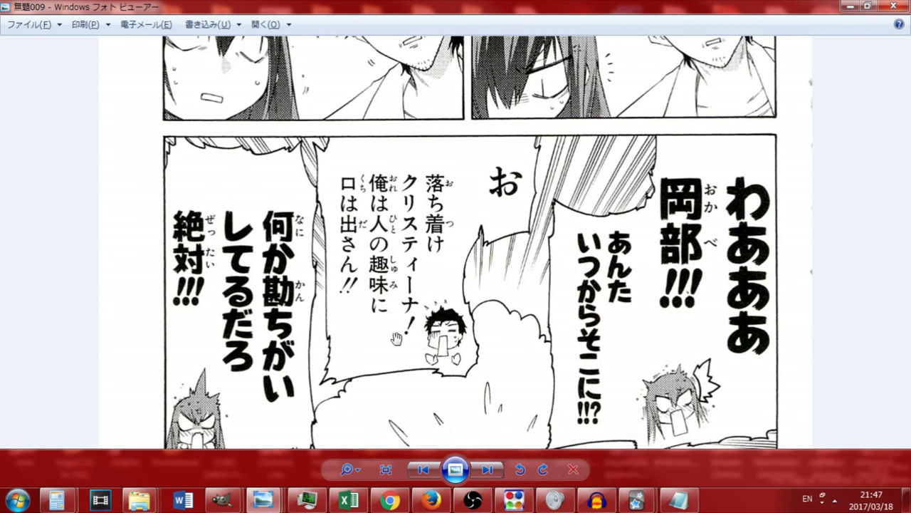
pyautogui.moveTo(383, 331)
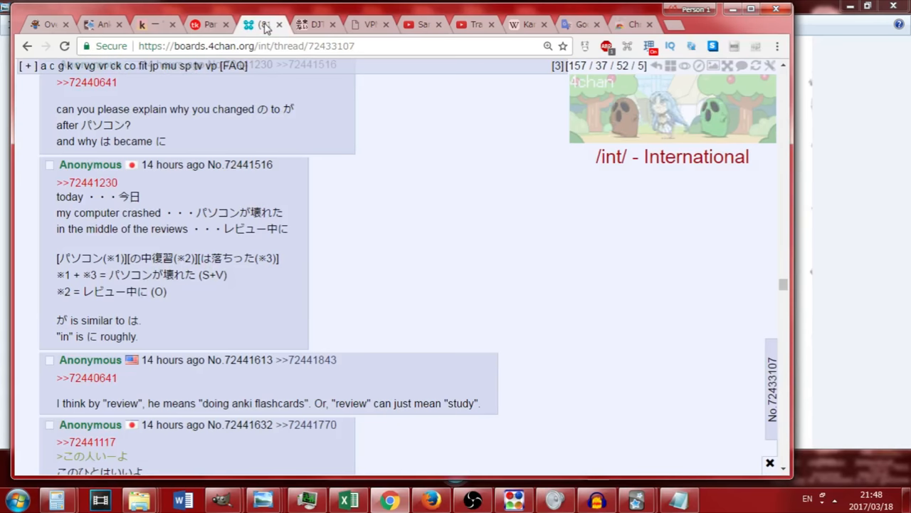
# Flip from the YouTube tab to Tae Kim's particles lesson and scroll through it
pyautogui.click(424, 24)
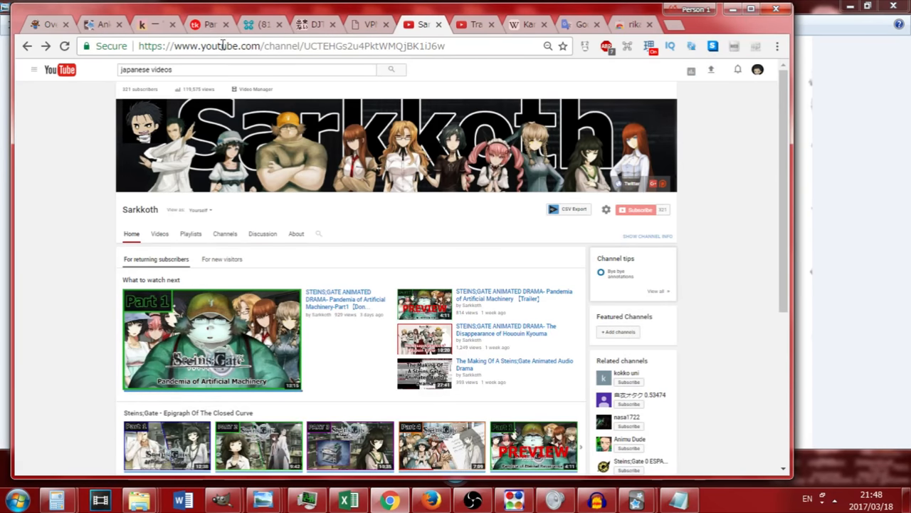
pyautogui.click(210, 24)
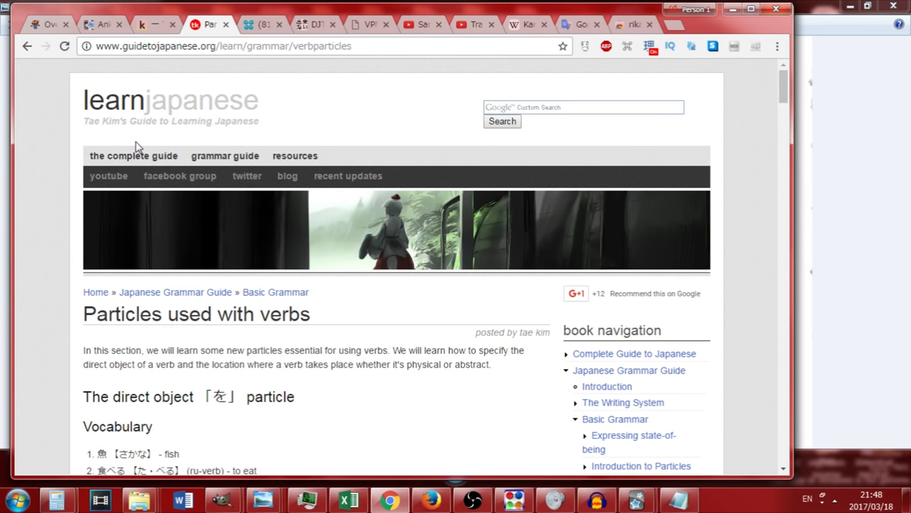
pyautogui.moveTo(133, 156)
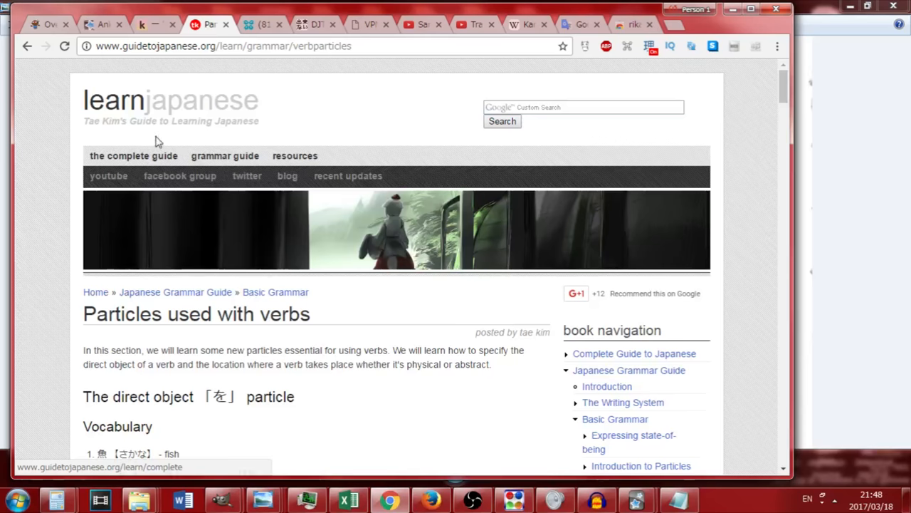
pyautogui.scroll(-3)
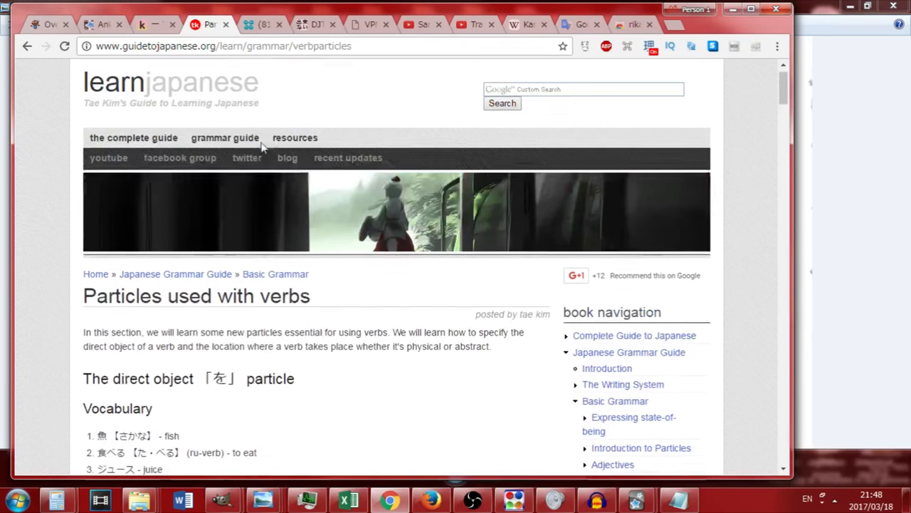
pyautogui.scroll(-3)
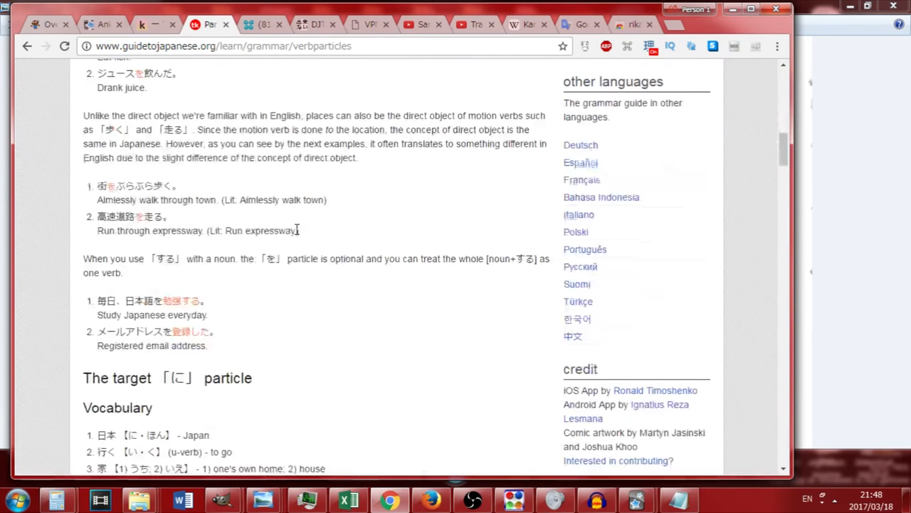
pyautogui.scroll(-3)
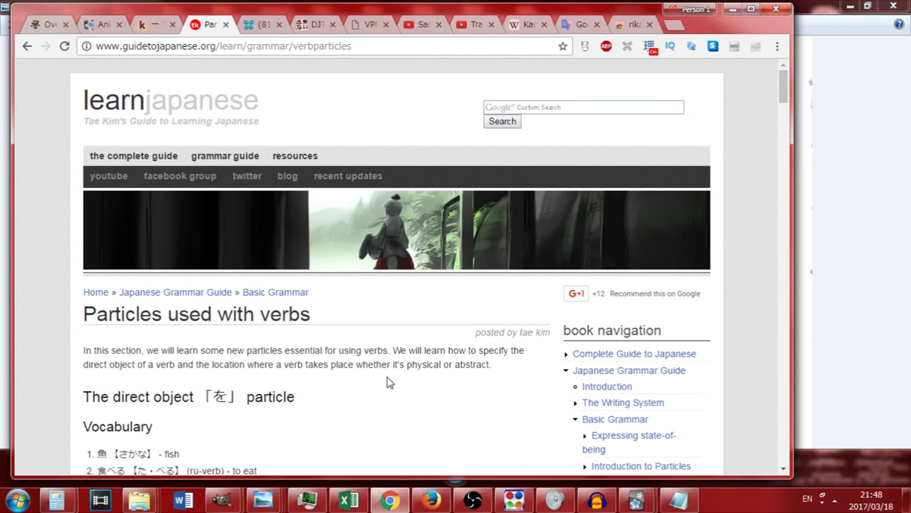
pyautogui.moveTo(823, 93)
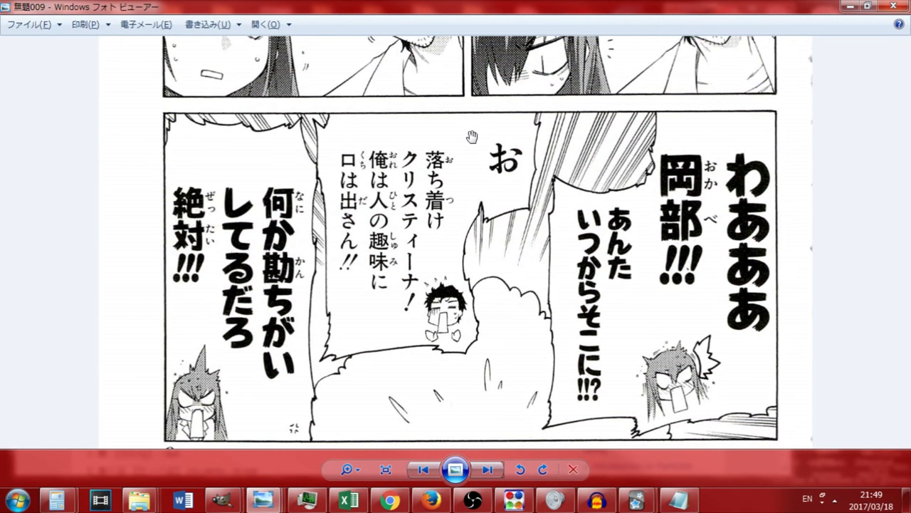
# Zoom and pan across the manga panel showing 落ち着け クリスティーナ and 岡部's dialogue
pyautogui.scroll(-3)
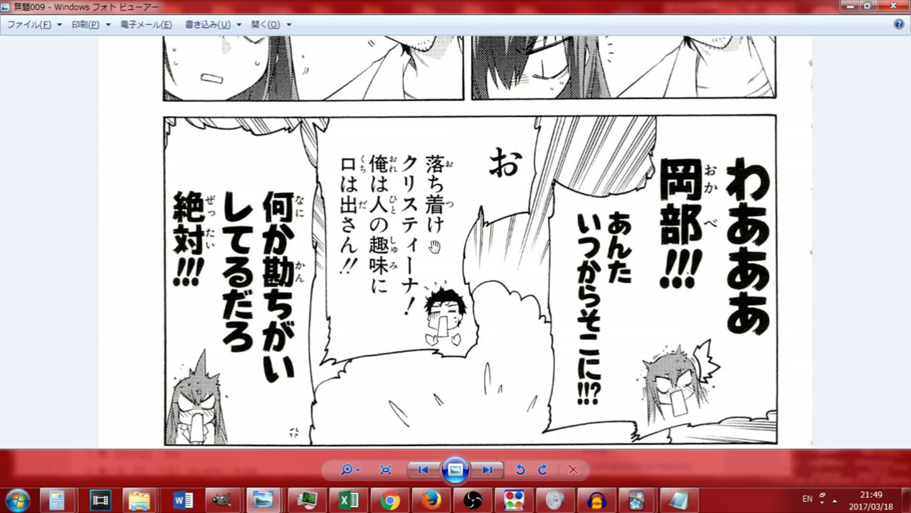
pyautogui.moveTo(464, 176)
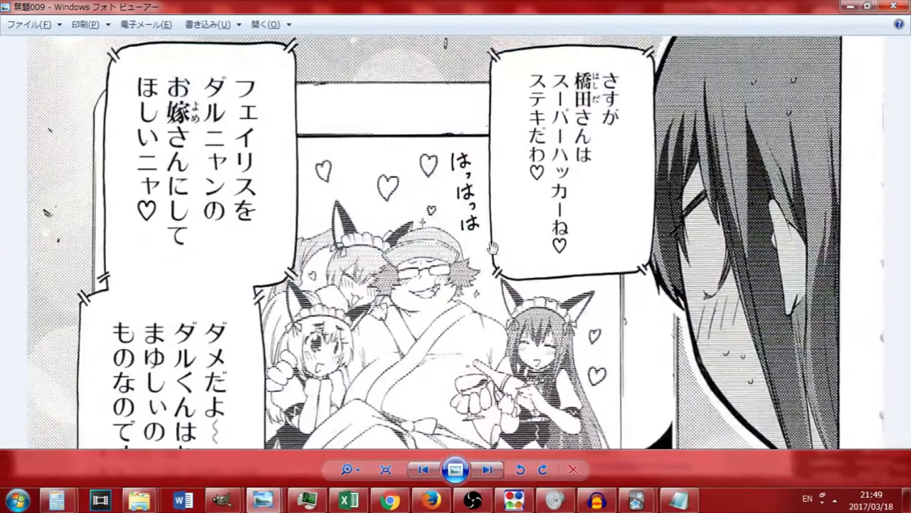
pyautogui.click(487, 468)
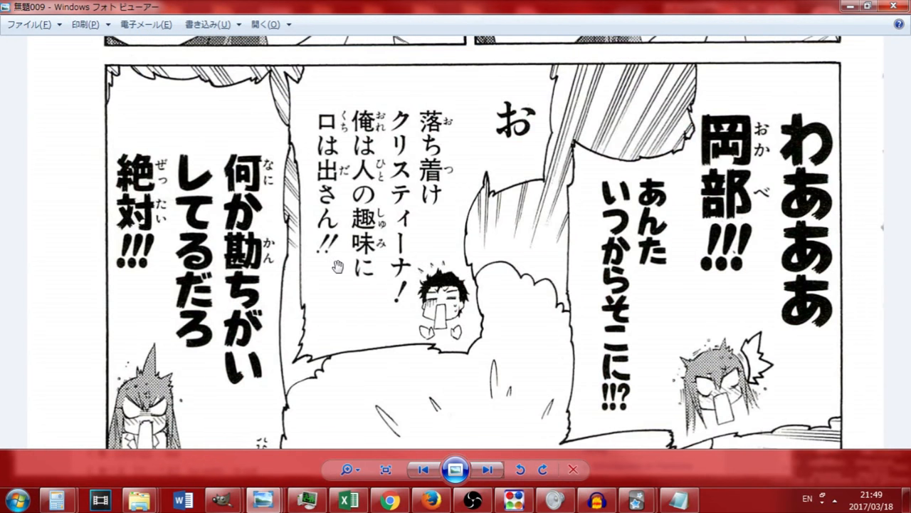
pyautogui.moveTo(644, 395)
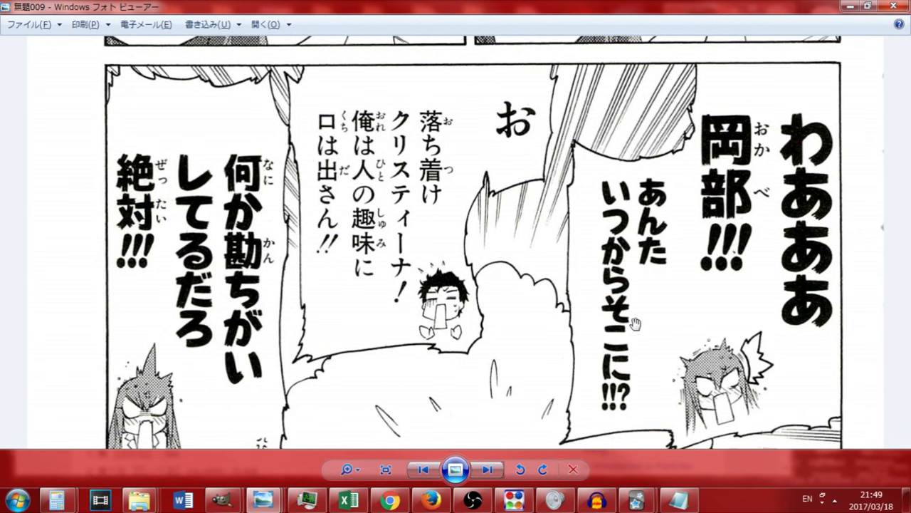
pyautogui.moveTo(618, 318)
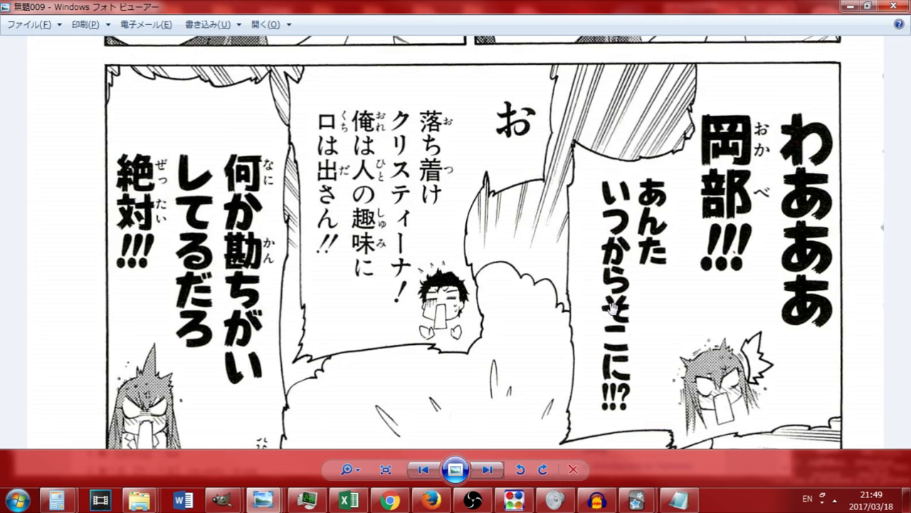
pyautogui.moveTo(593, 290)
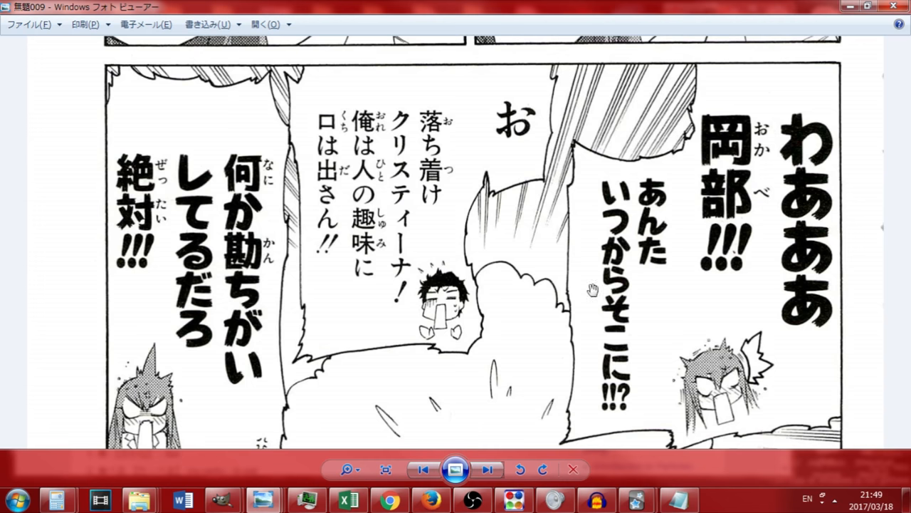
pyautogui.moveTo(522, 237)
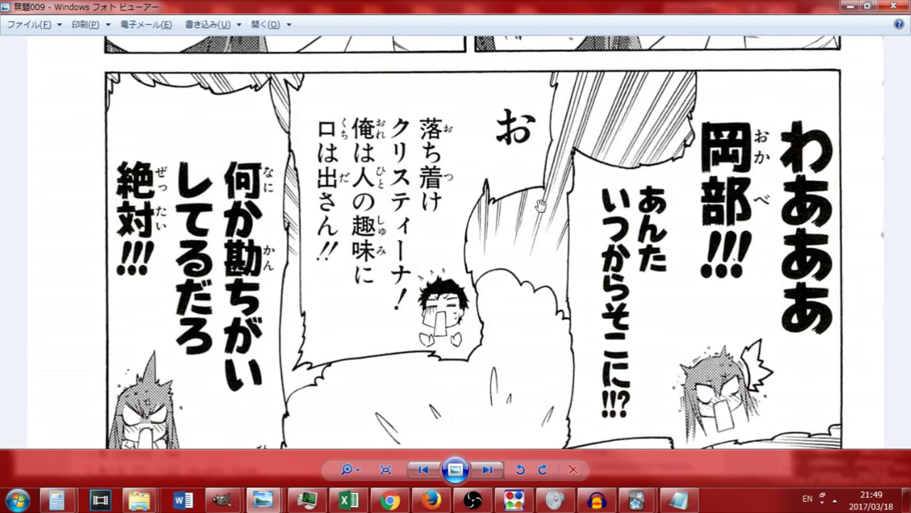
pyautogui.moveTo(522, 185)
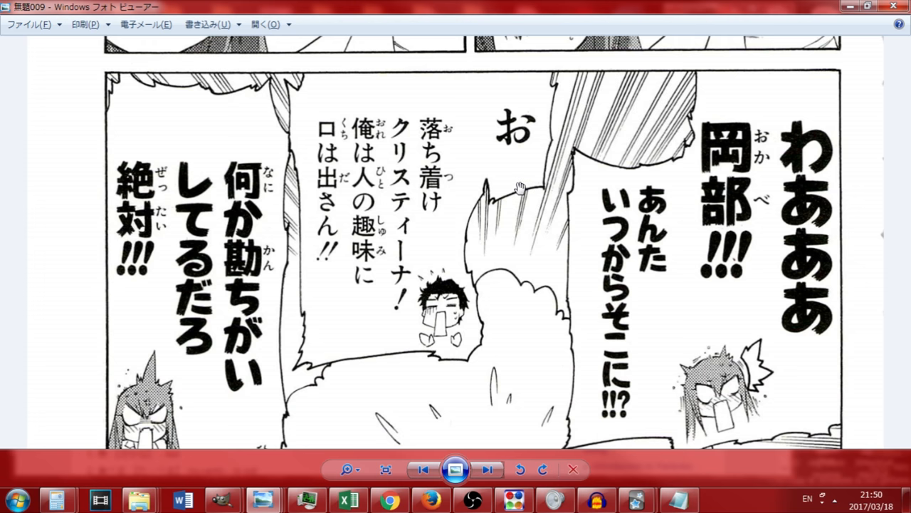
pyautogui.moveTo(529, 212)
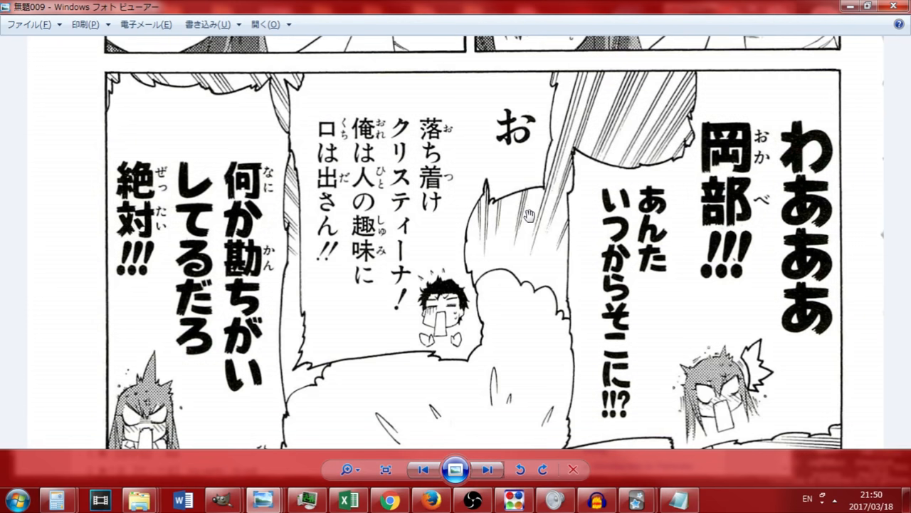
pyautogui.moveTo(524, 280)
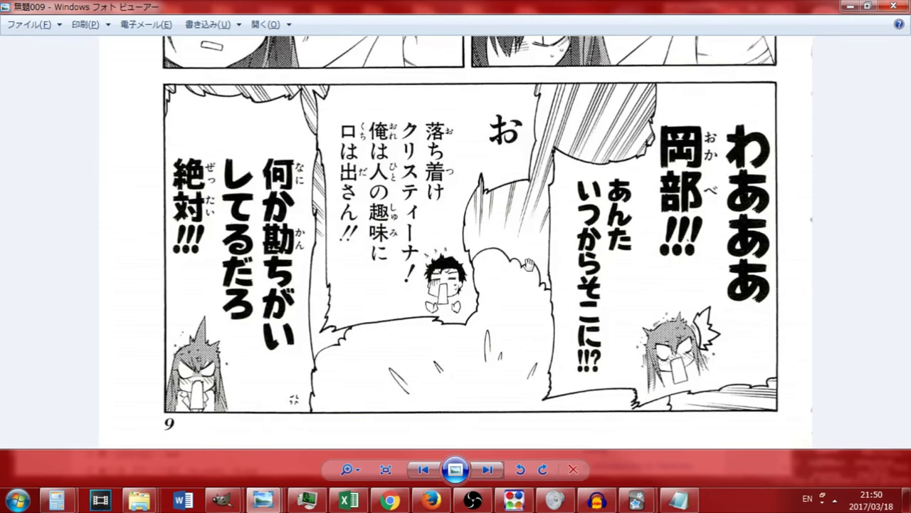
pyautogui.click(385, 469)
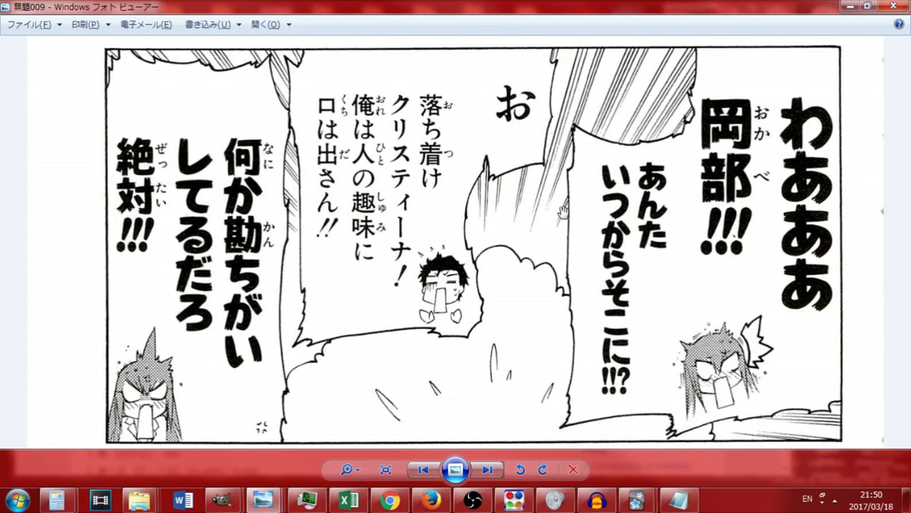
pyautogui.moveTo(550, 187)
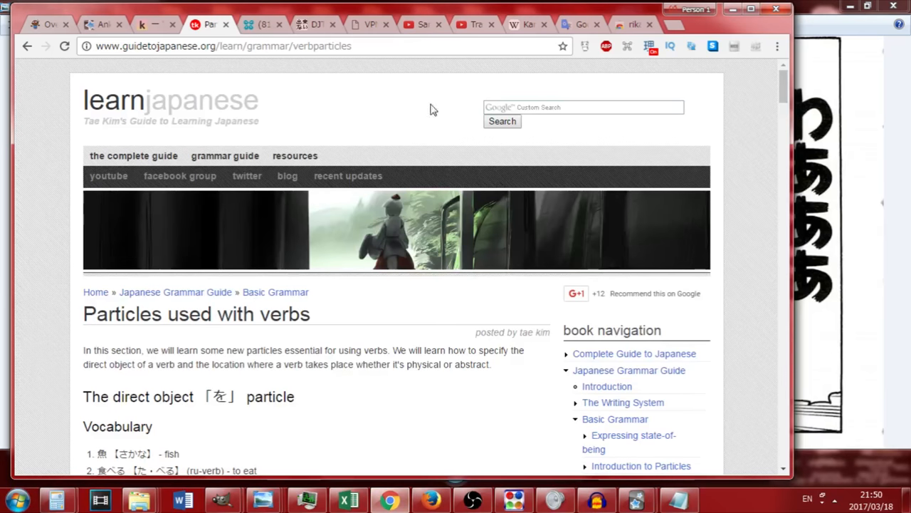
# Switch to the Sarkkoth YouTube channel and scroll to its Steins;Gate videos row
pyautogui.click(421, 24)
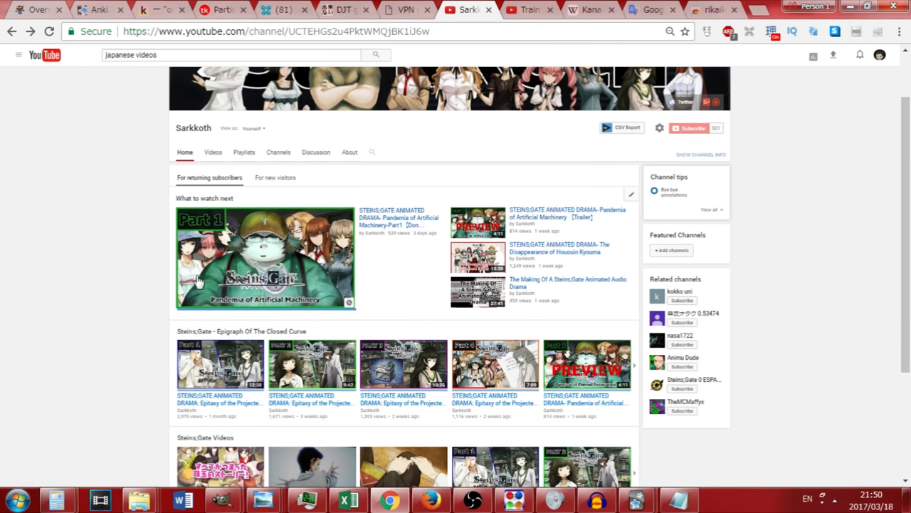
pyautogui.moveTo(162, 276)
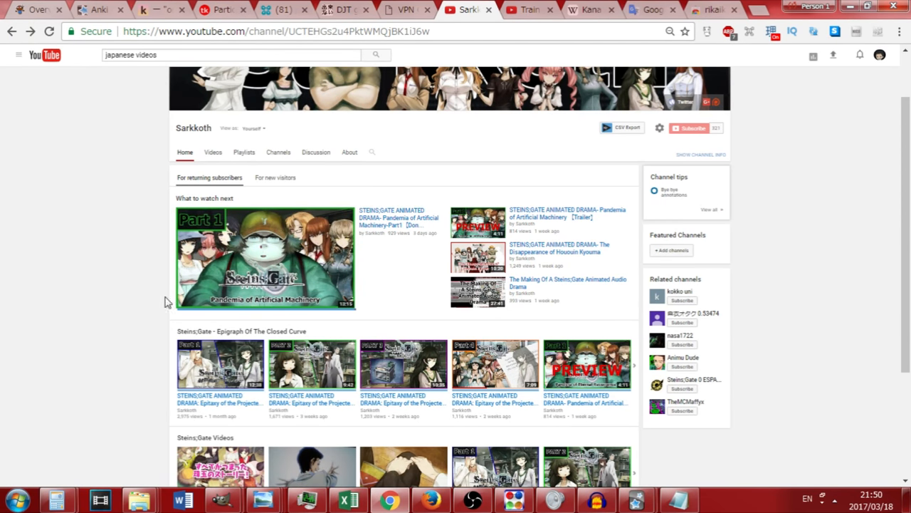
pyautogui.moveTo(84, 264)
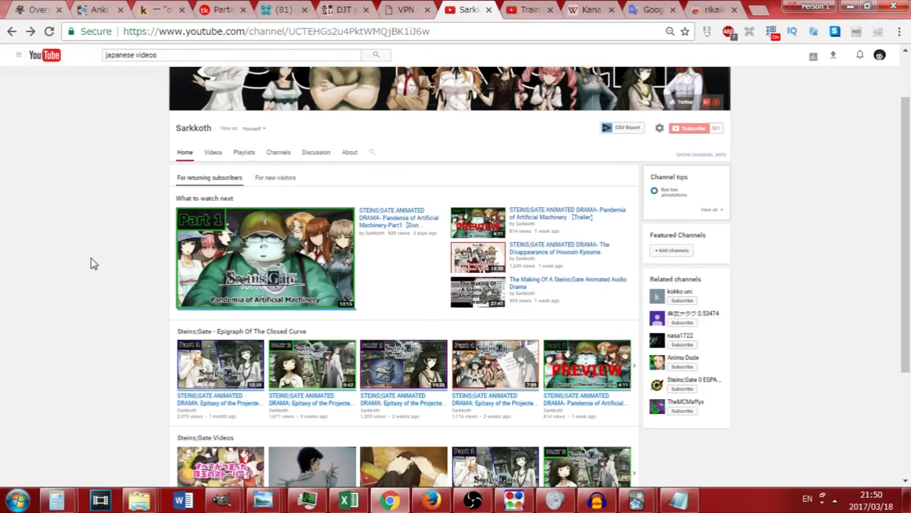
pyautogui.scroll(-3)
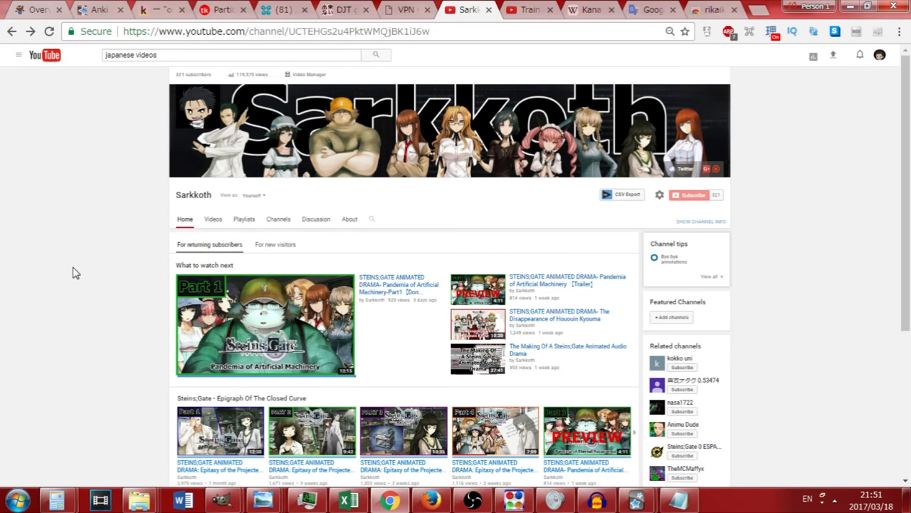
pyautogui.moveTo(72, 263)
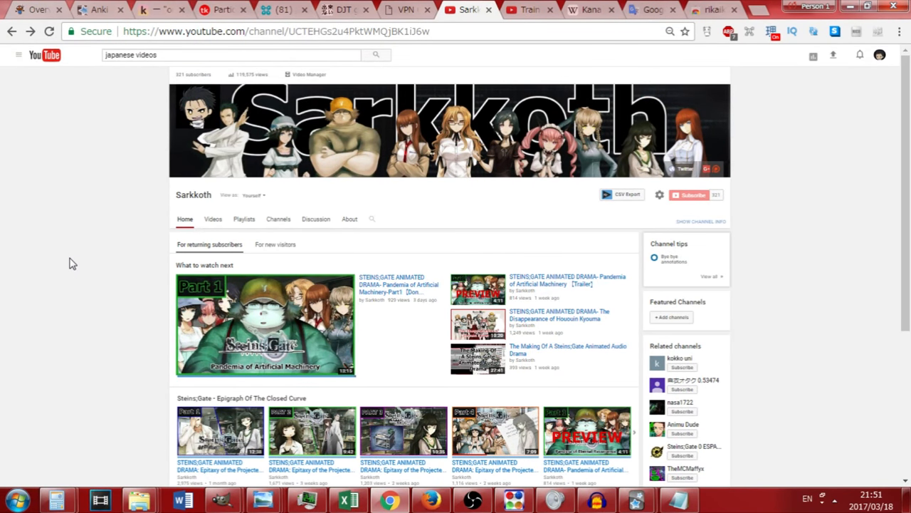
pyautogui.moveTo(68, 266)
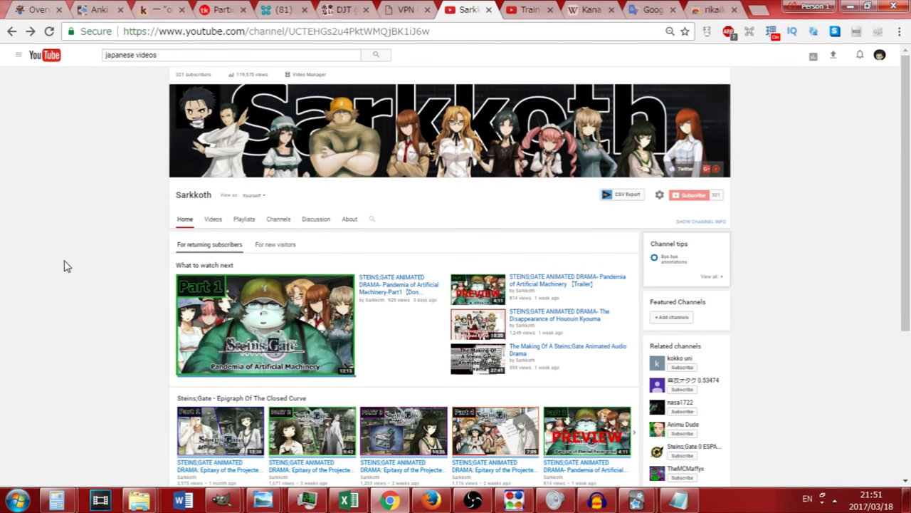
pyautogui.scroll(-3)
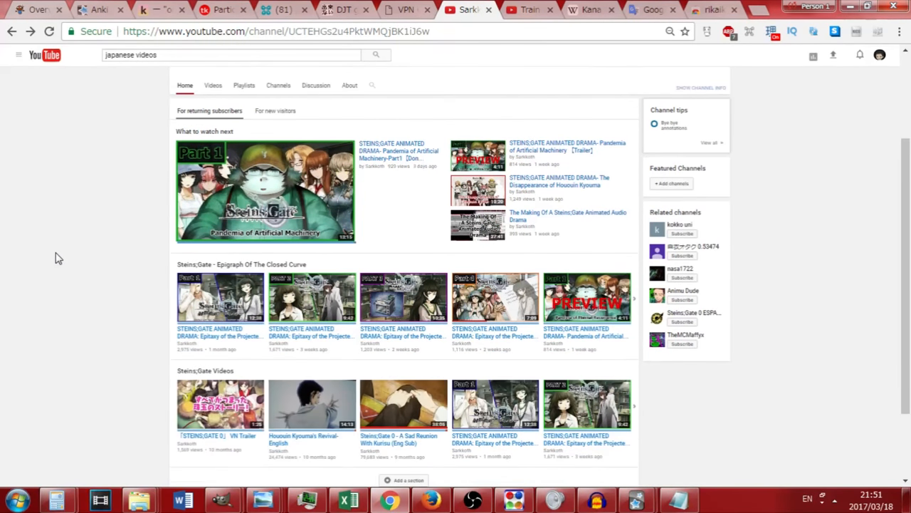